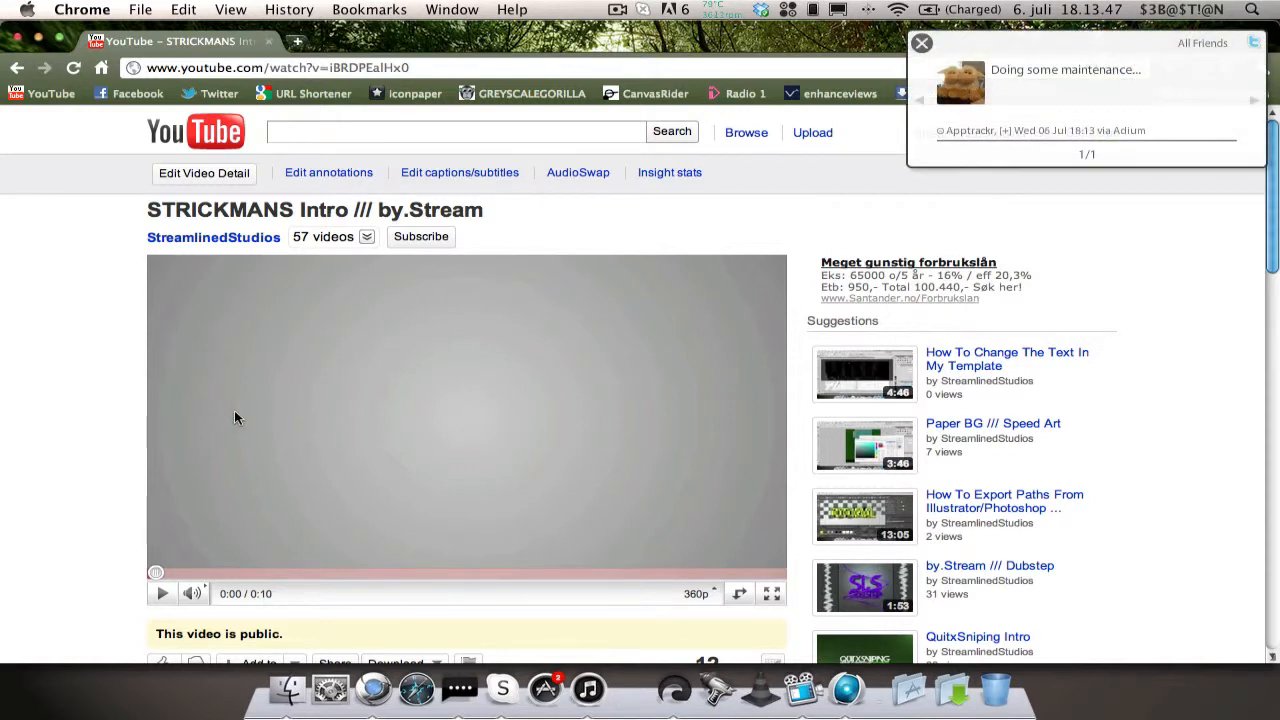
pyautogui.moveTo(249, 420)
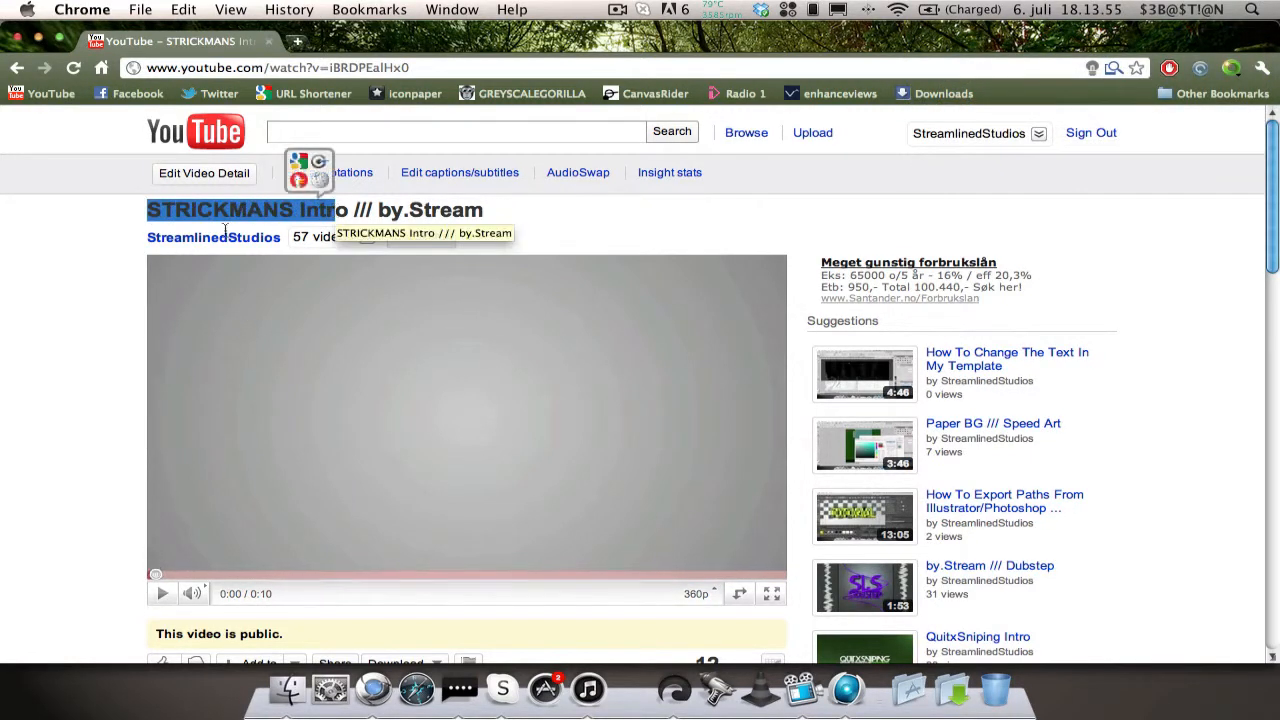
# Step: Play the STRICKMANS intro on YouTube and pause on the finished spiked disc
pyautogui.click(162, 593)
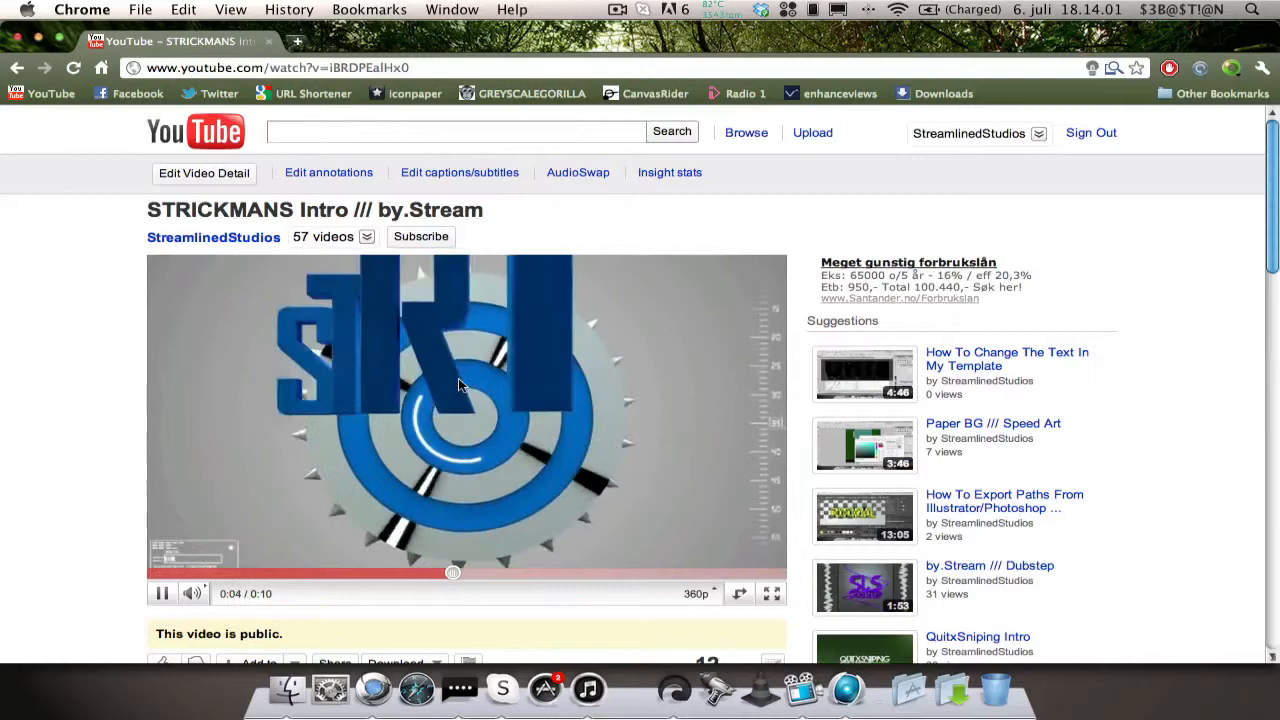
pyautogui.click(162, 593)
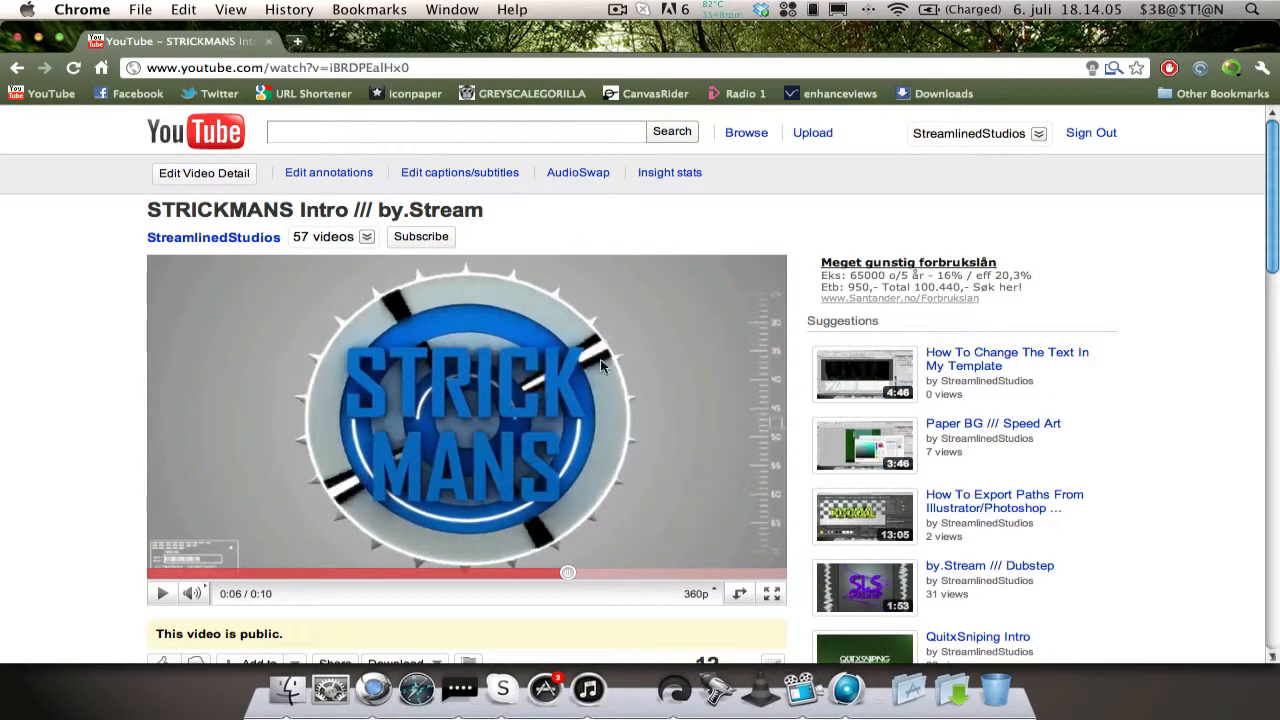
pyautogui.moveTo(390, 537)
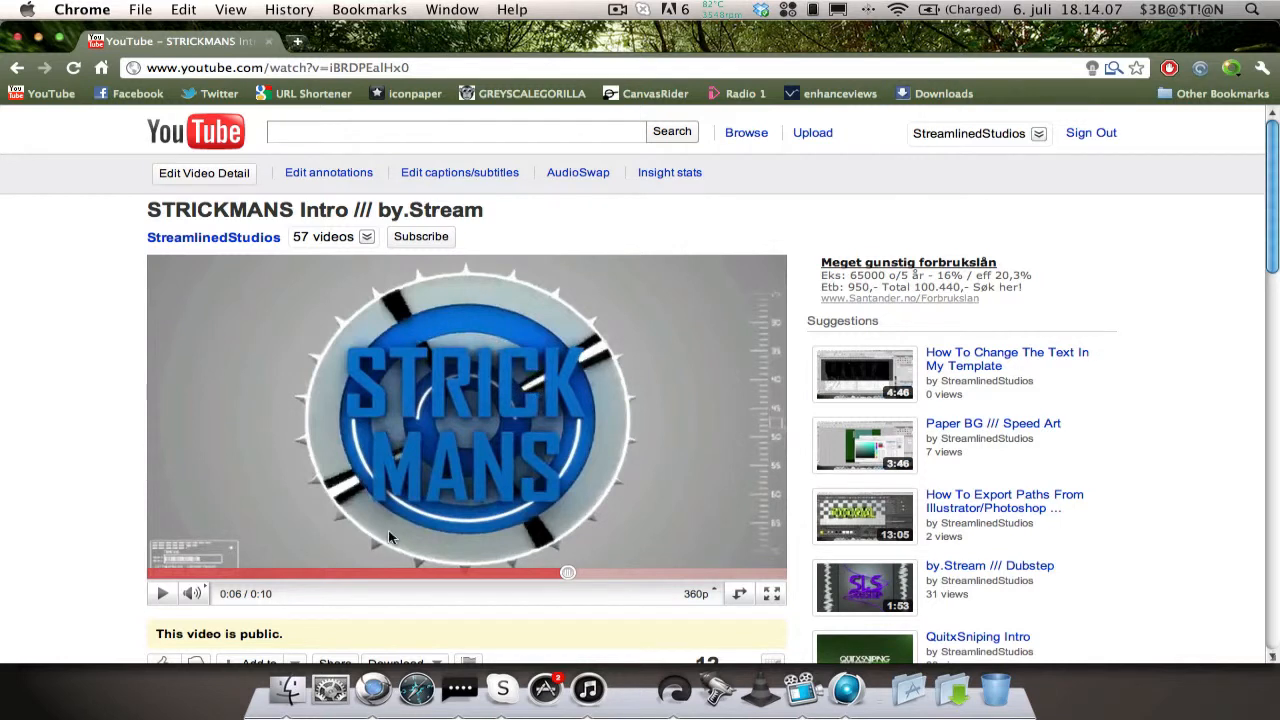
pyautogui.moveTo(498, 478)
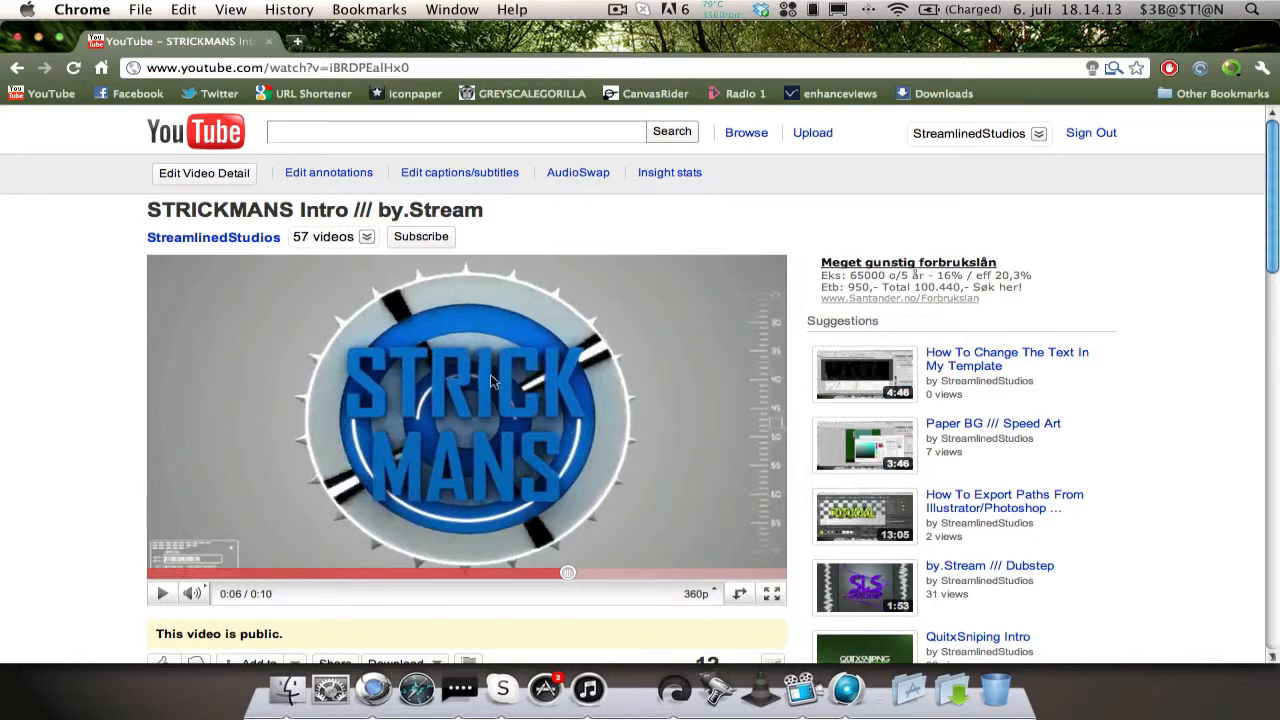
pyautogui.moveTo(508, 305)
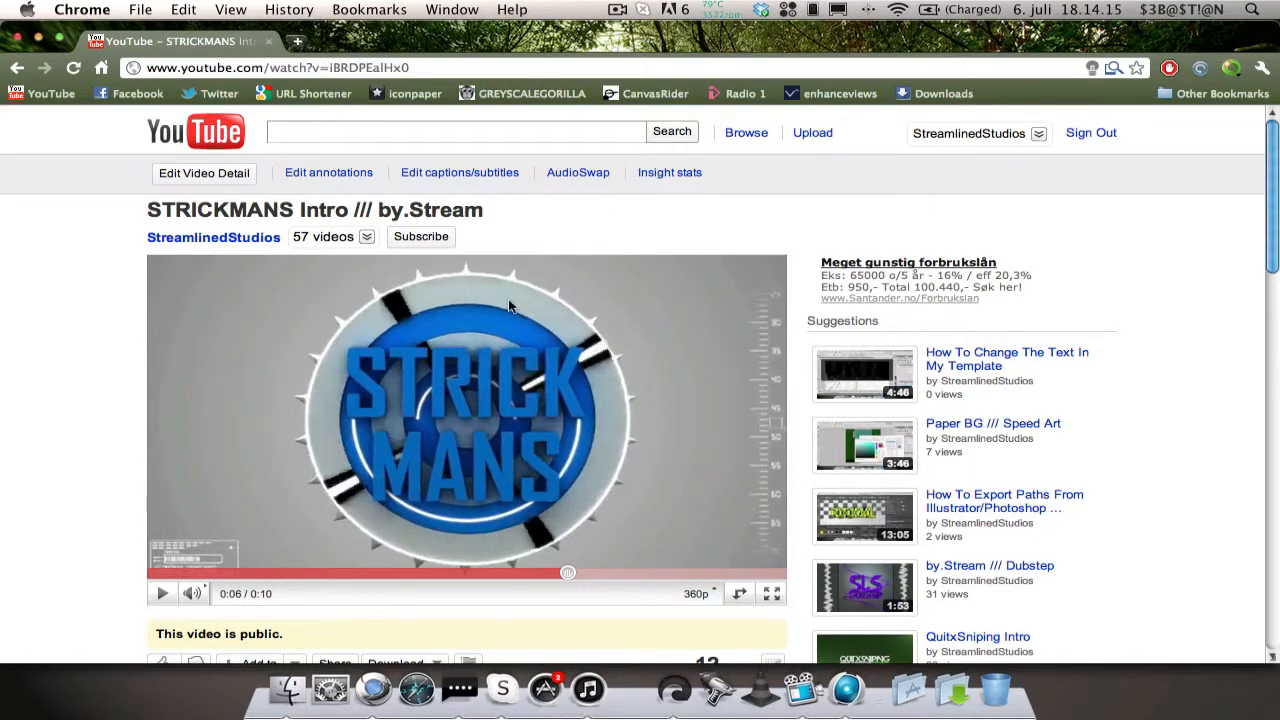
pyautogui.moveTo(565, 338)
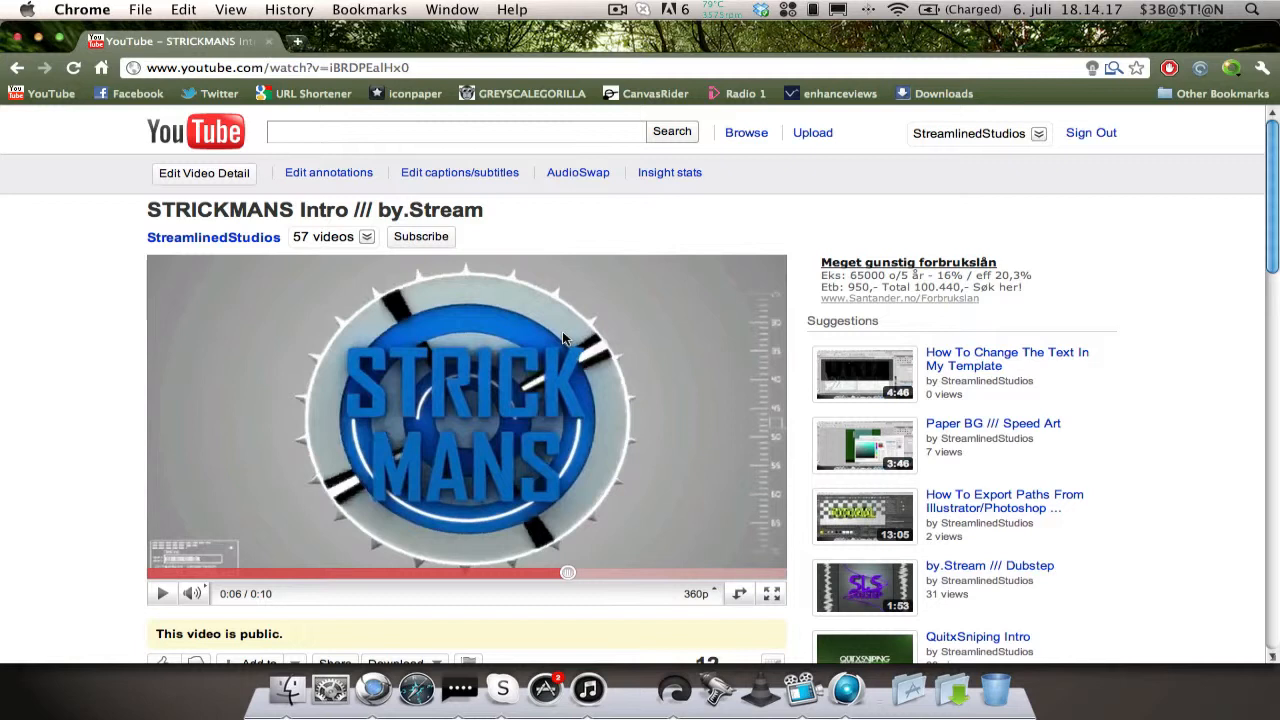
pyautogui.moveTo(555, 293)
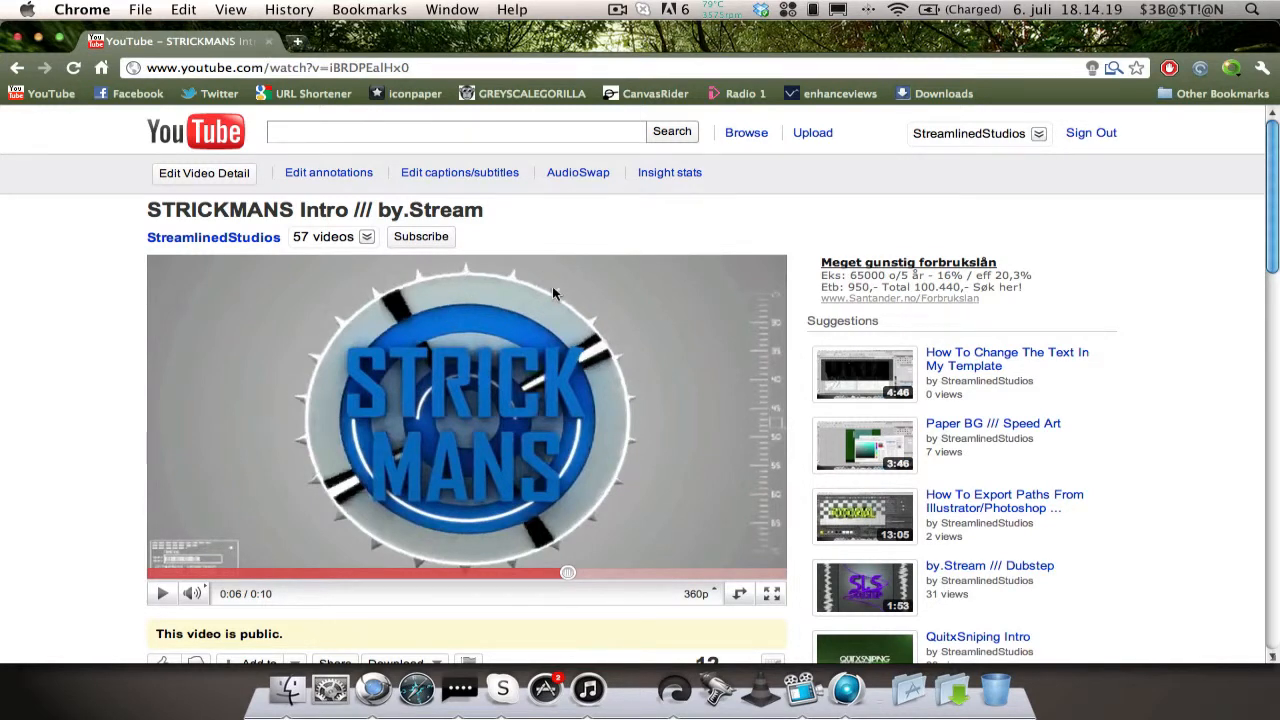
pyautogui.moveTo(493, 490)
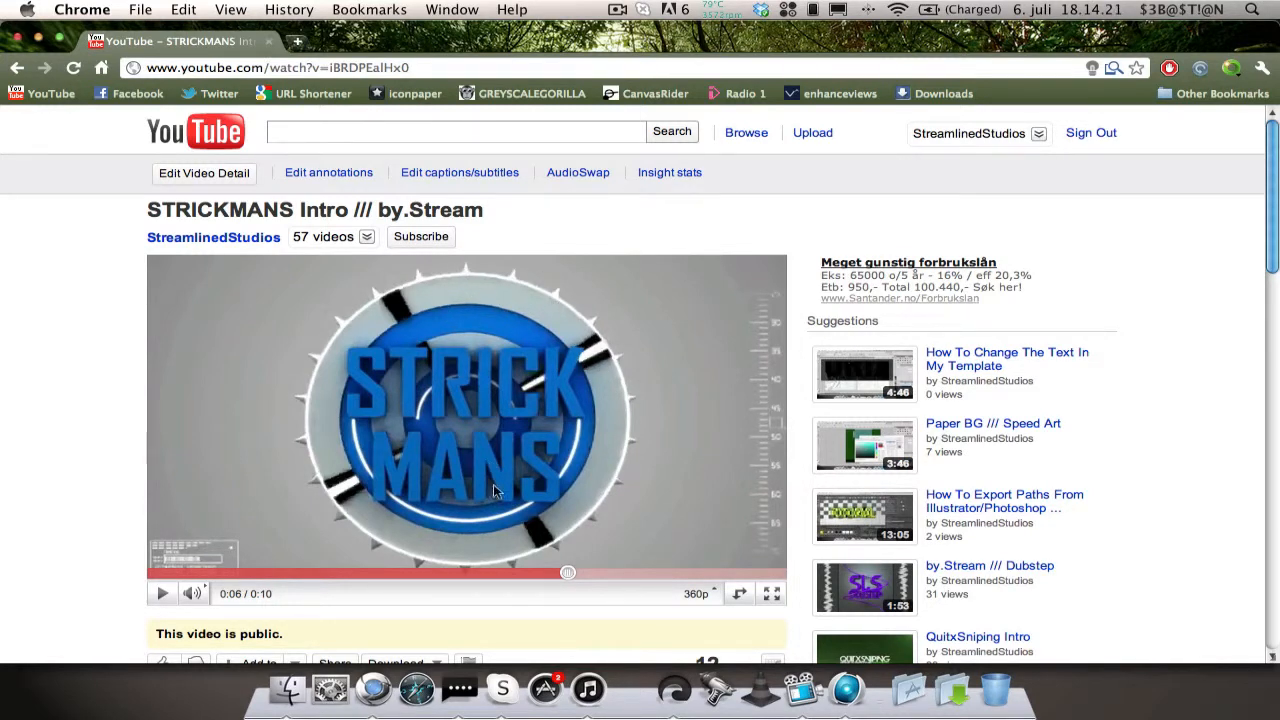
pyautogui.moveTo(530, 393)
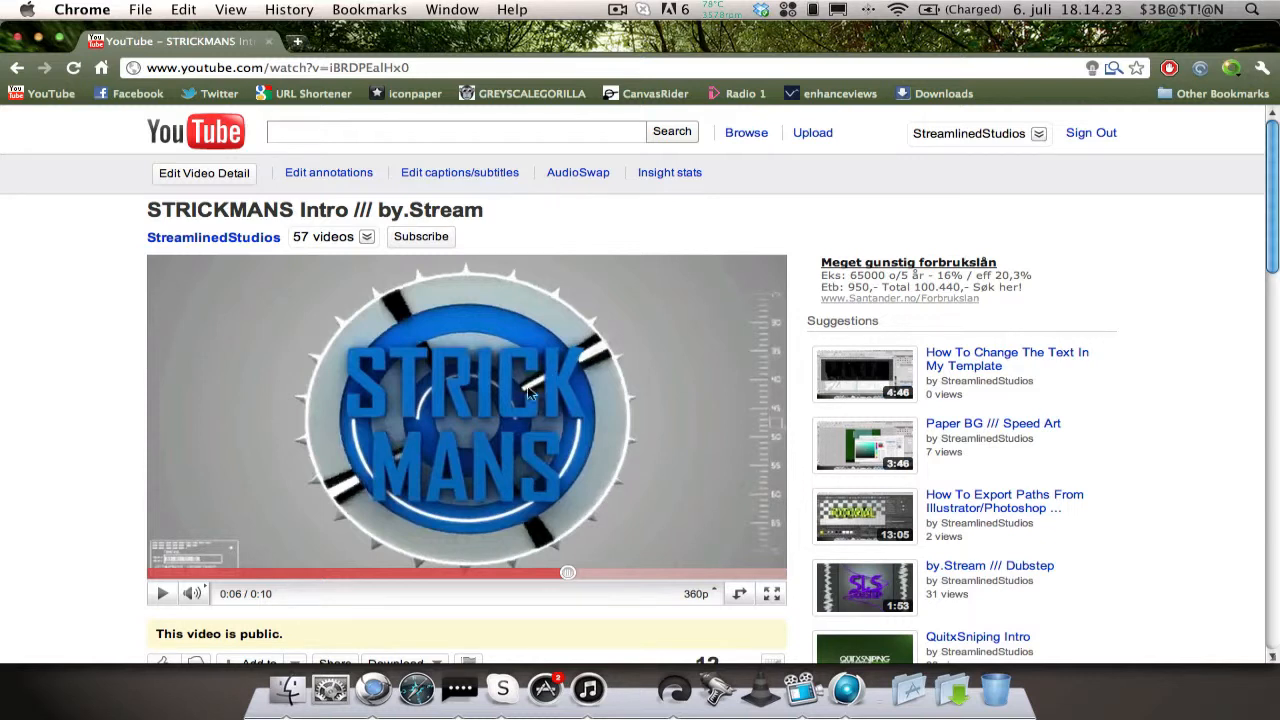
pyautogui.moveTo(385, 480)
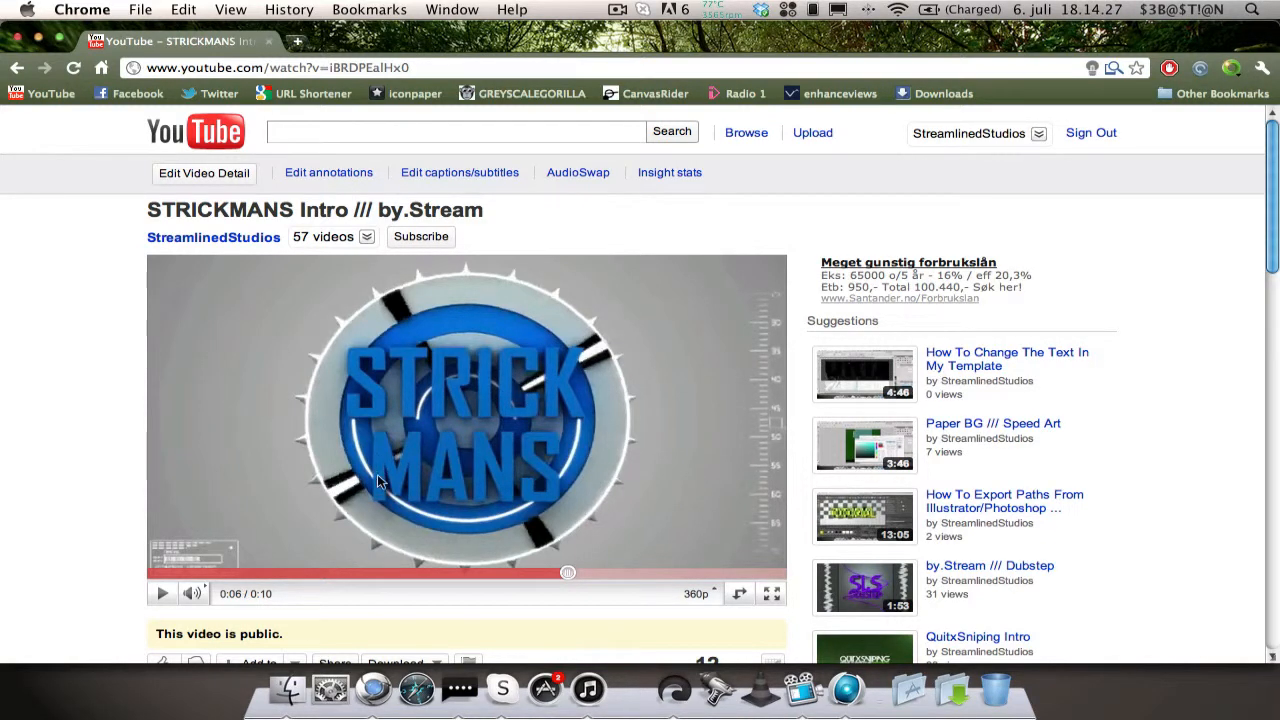
pyautogui.moveTo(389, 463)
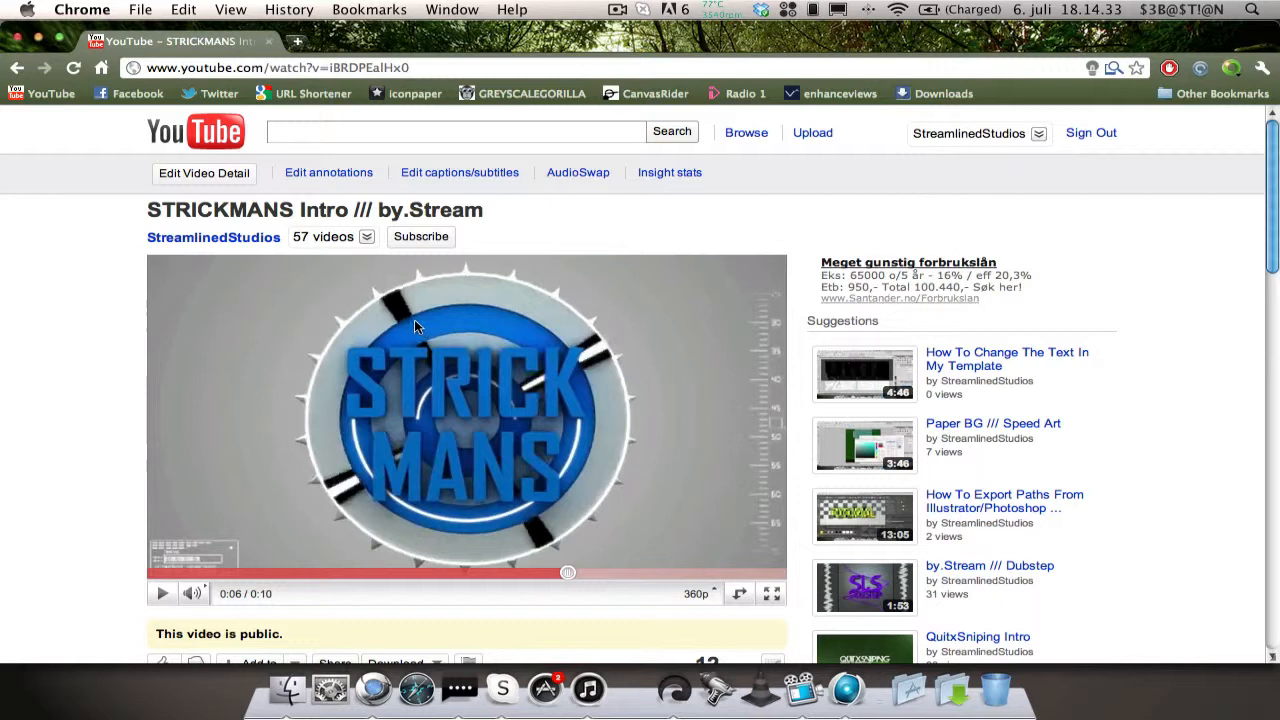
pyautogui.moveTo(408, 311)
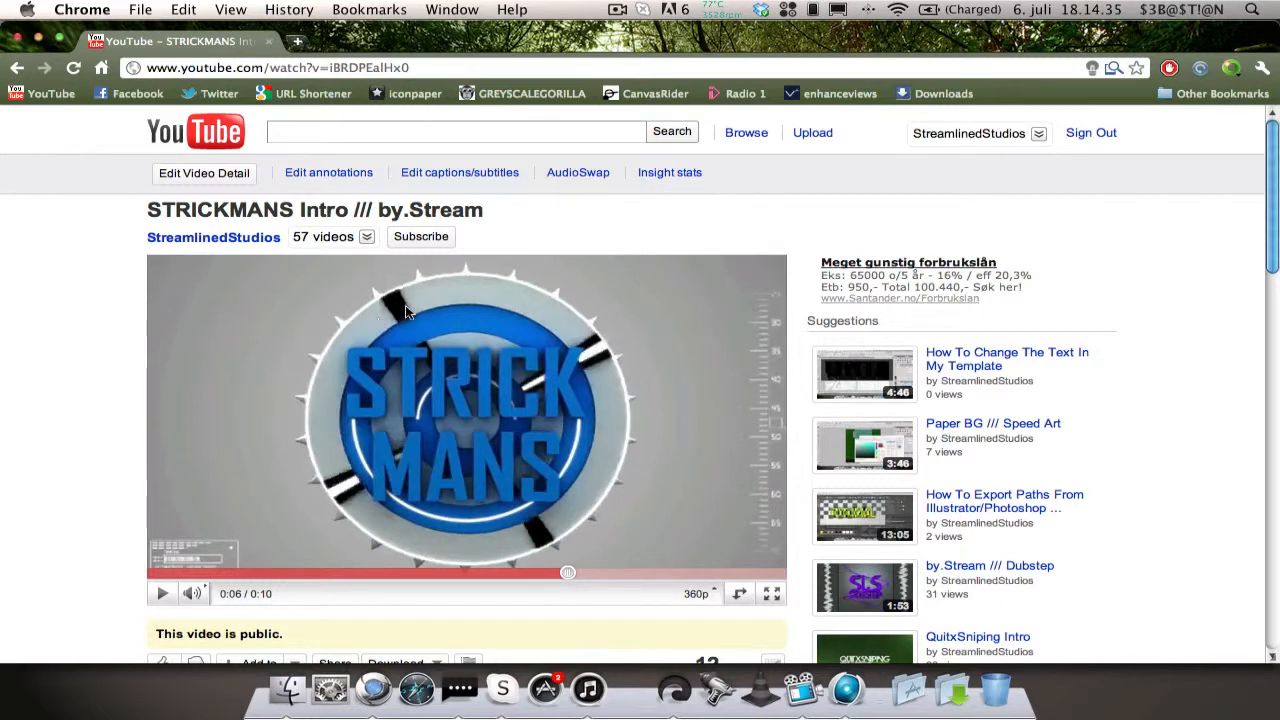
pyautogui.moveTo(597, 360)
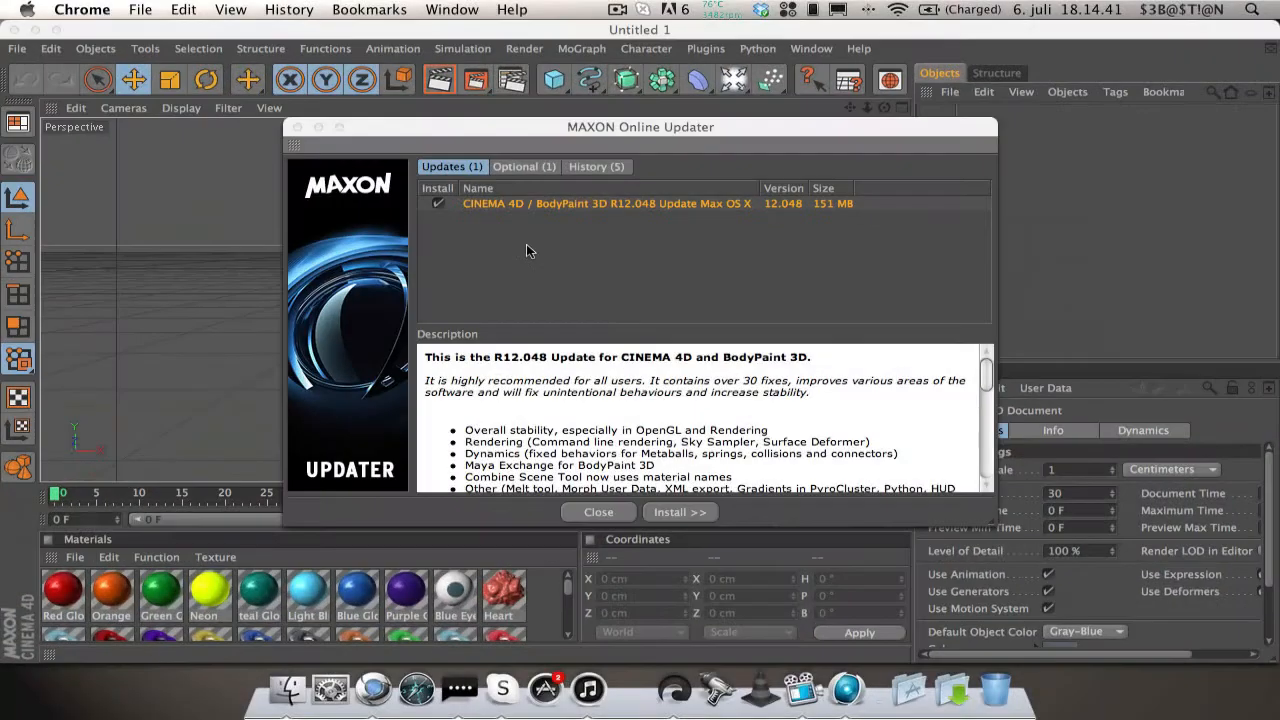
# Step: Dismiss the software updater and add a Tube primitive to the scene
pyautogui.click(597, 511)
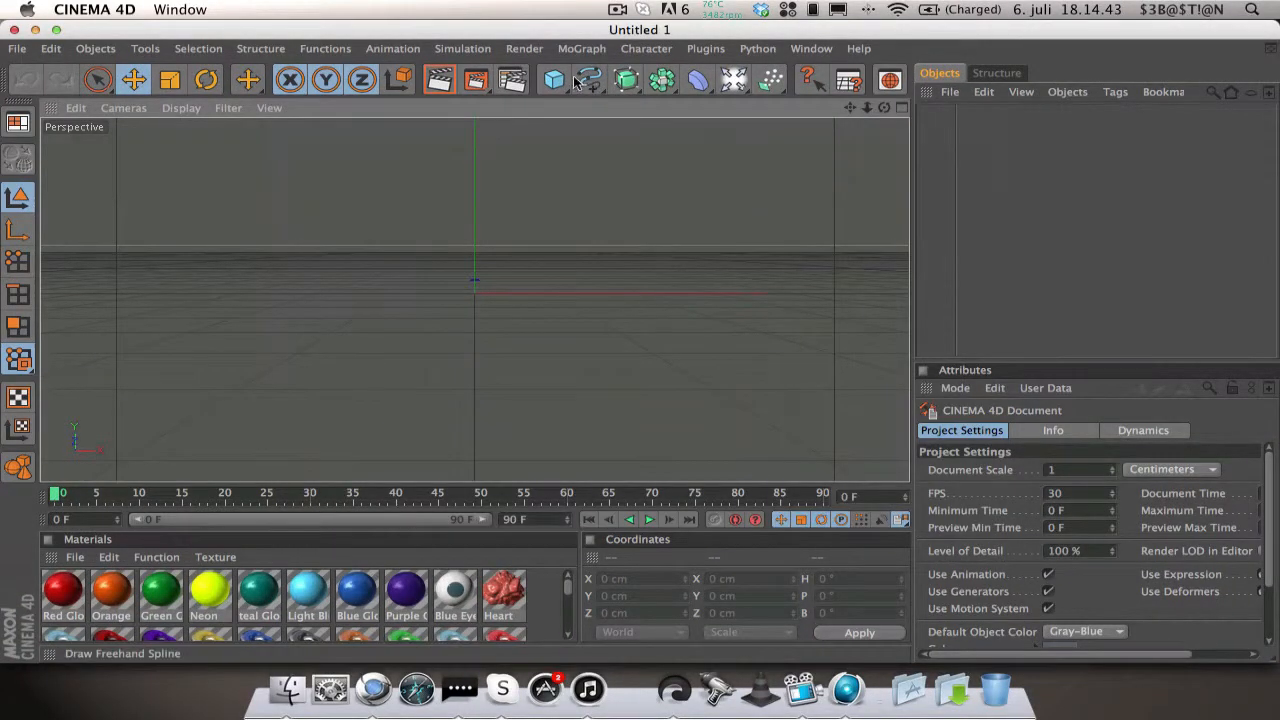
pyautogui.click(553, 80)
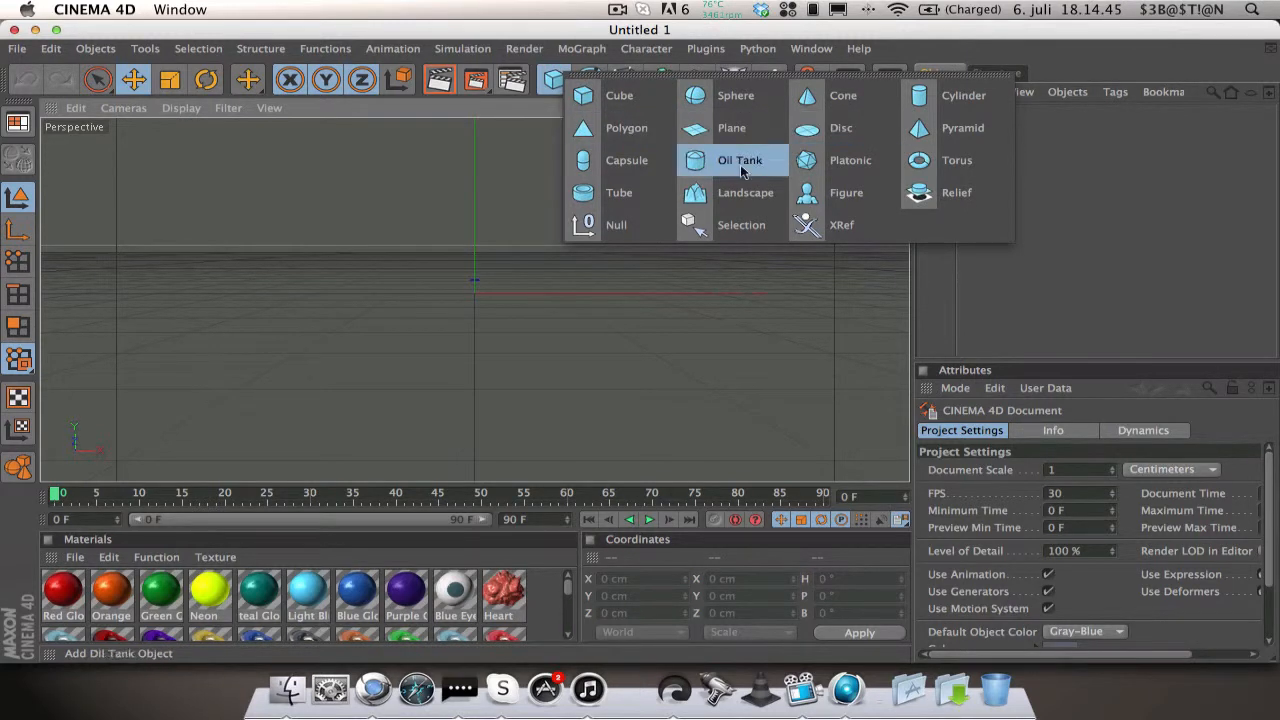
pyautogui.click(619, 192)
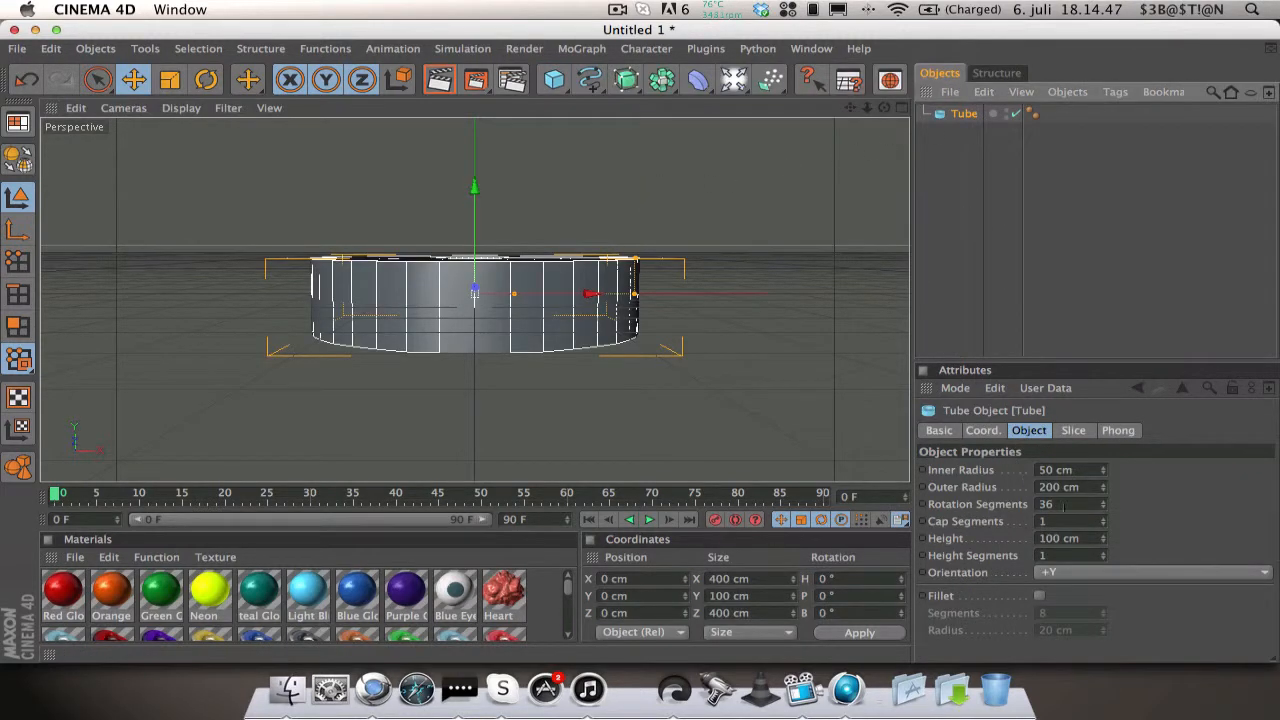
# Step: Set the tube to +Z orientation, inner radius 0, 50 rotation segments and 45 cm height
pyautogui.tripleClick(1070, 504)
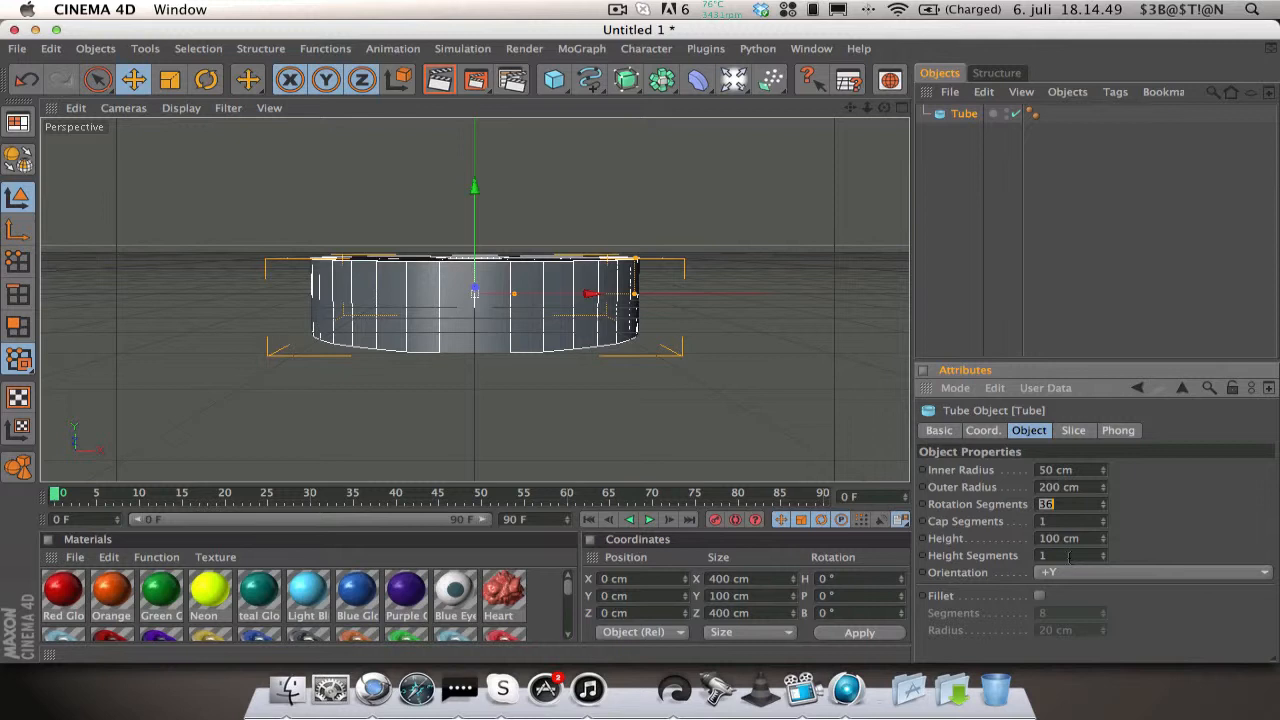
pyautogui.click(1150, 571)
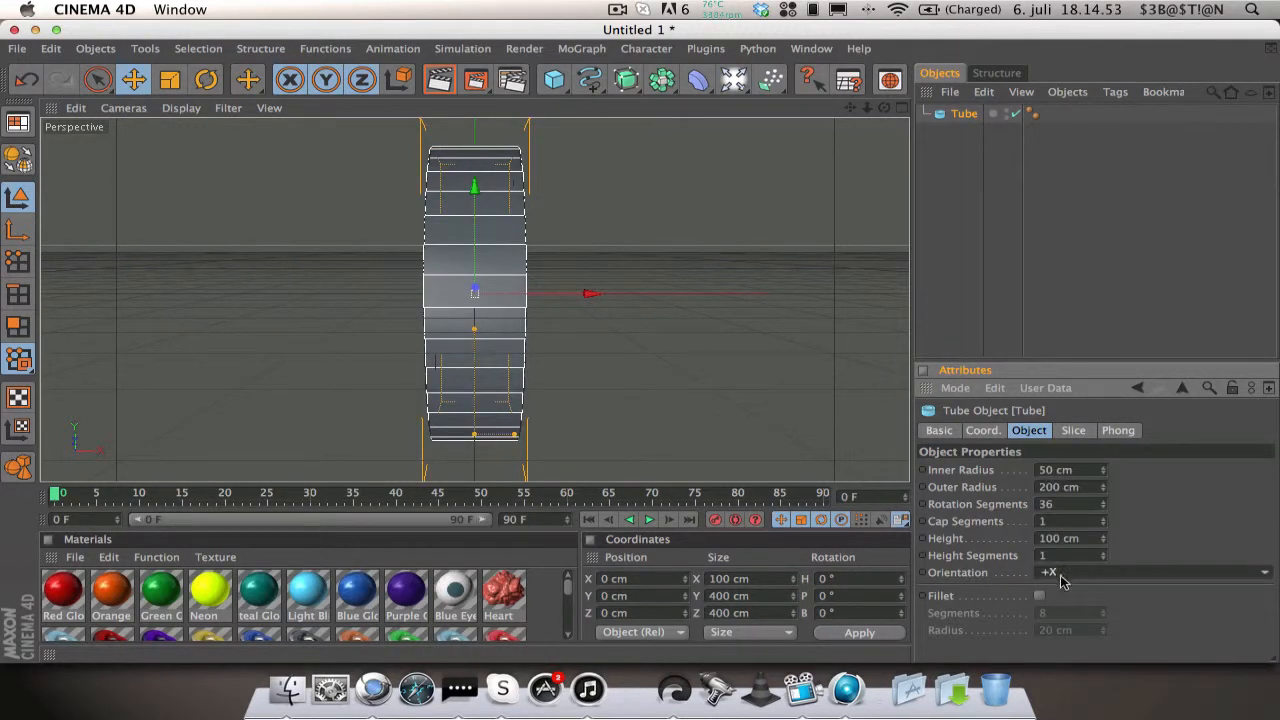
pyautogui.click(1155, 572)
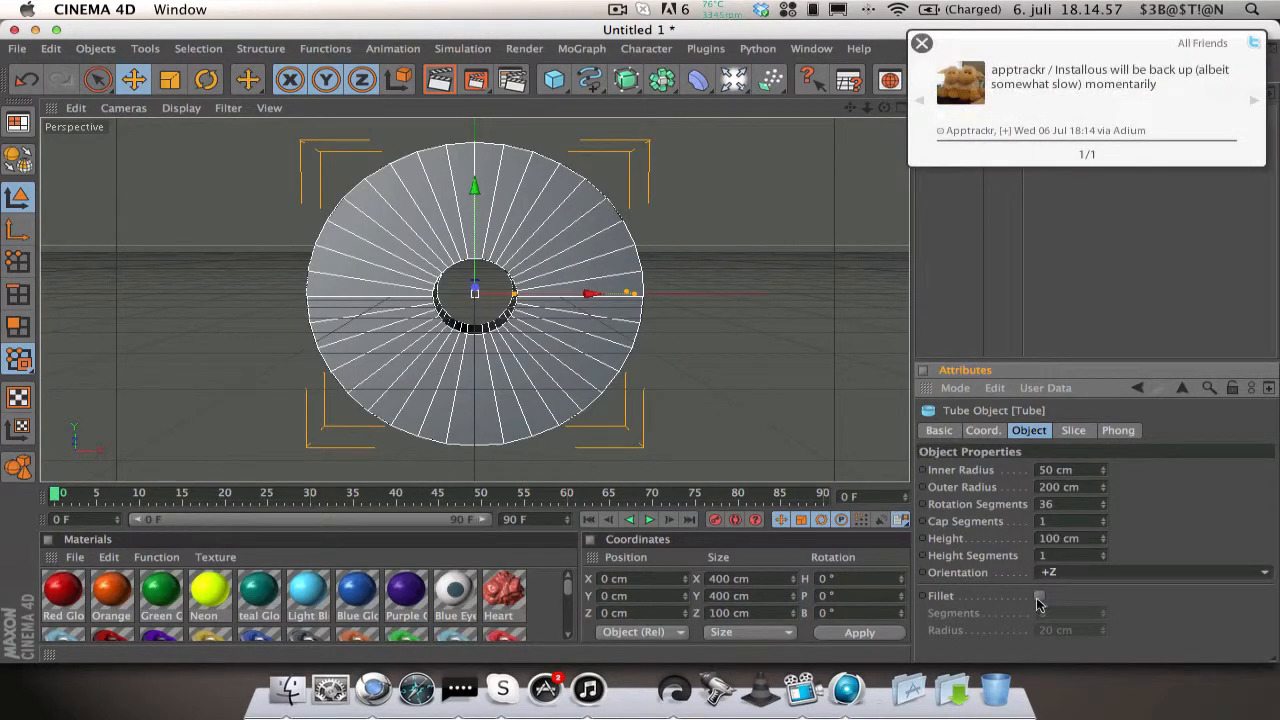
pyautogui.click(1038, 595)
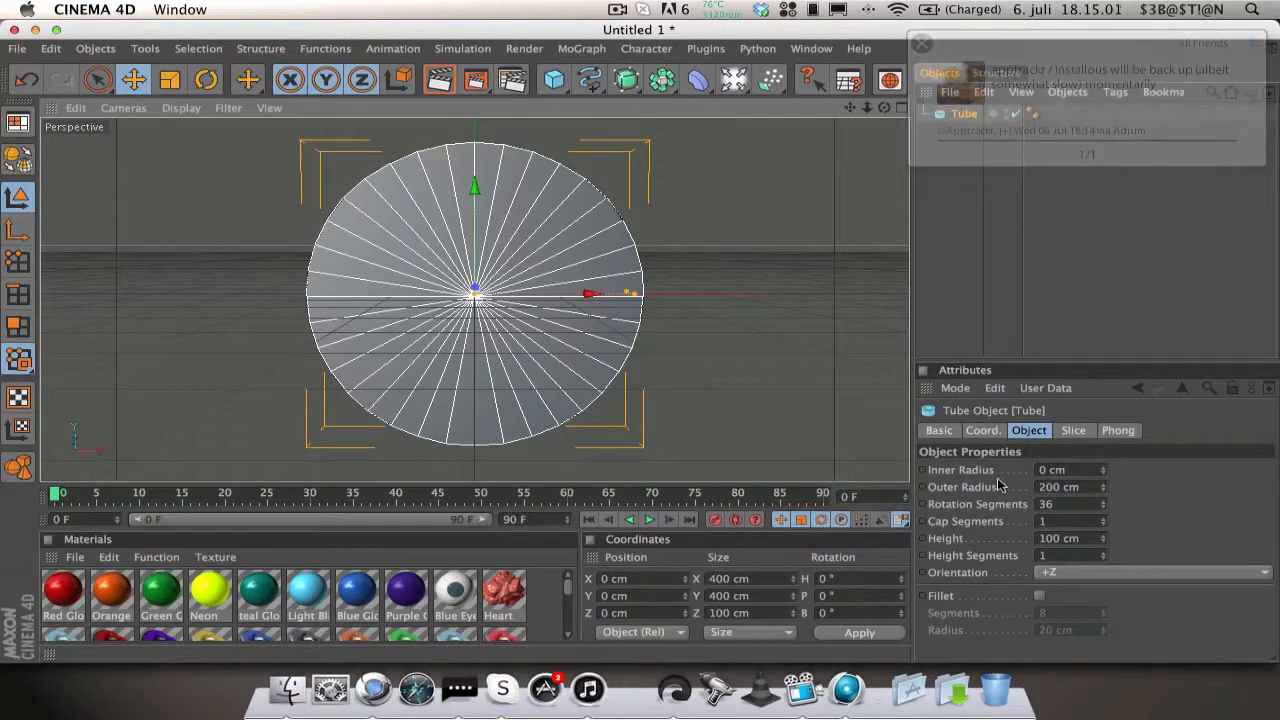
pyautogui.click(921, 43)
pyautogui.write('50')
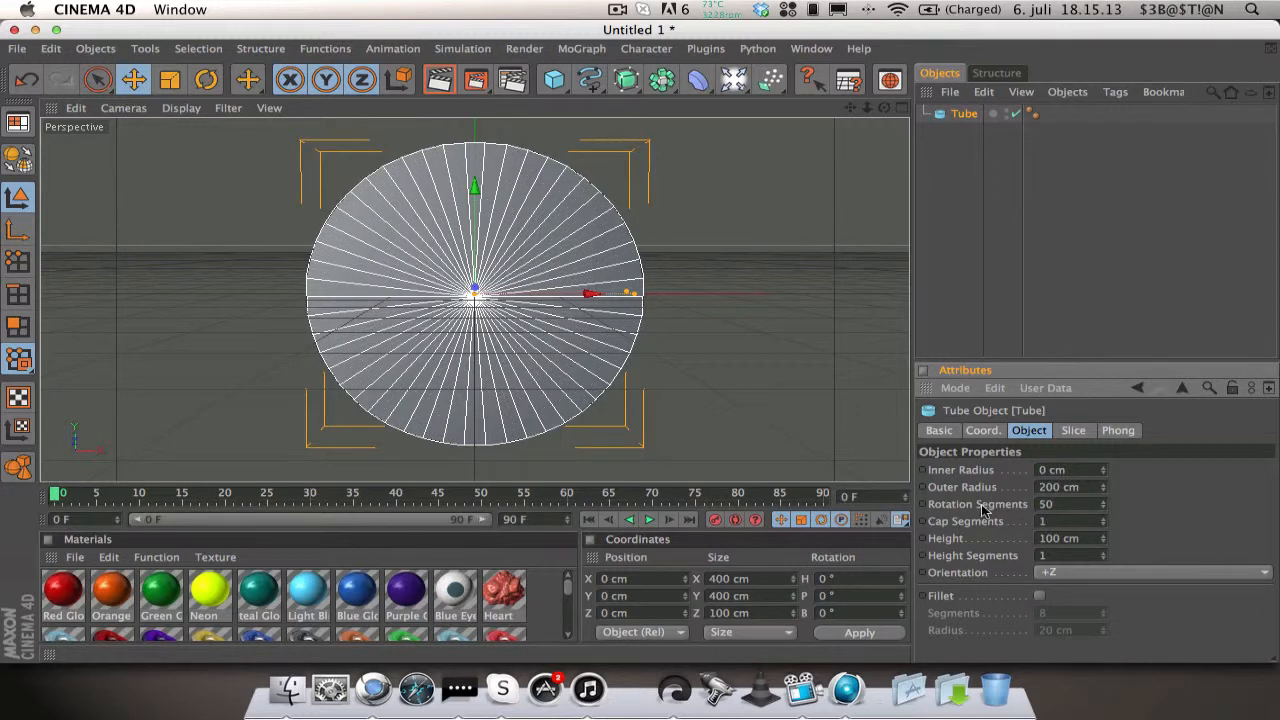
pyautogui.moveTo(1105, 547)
pyautogui.write('45')
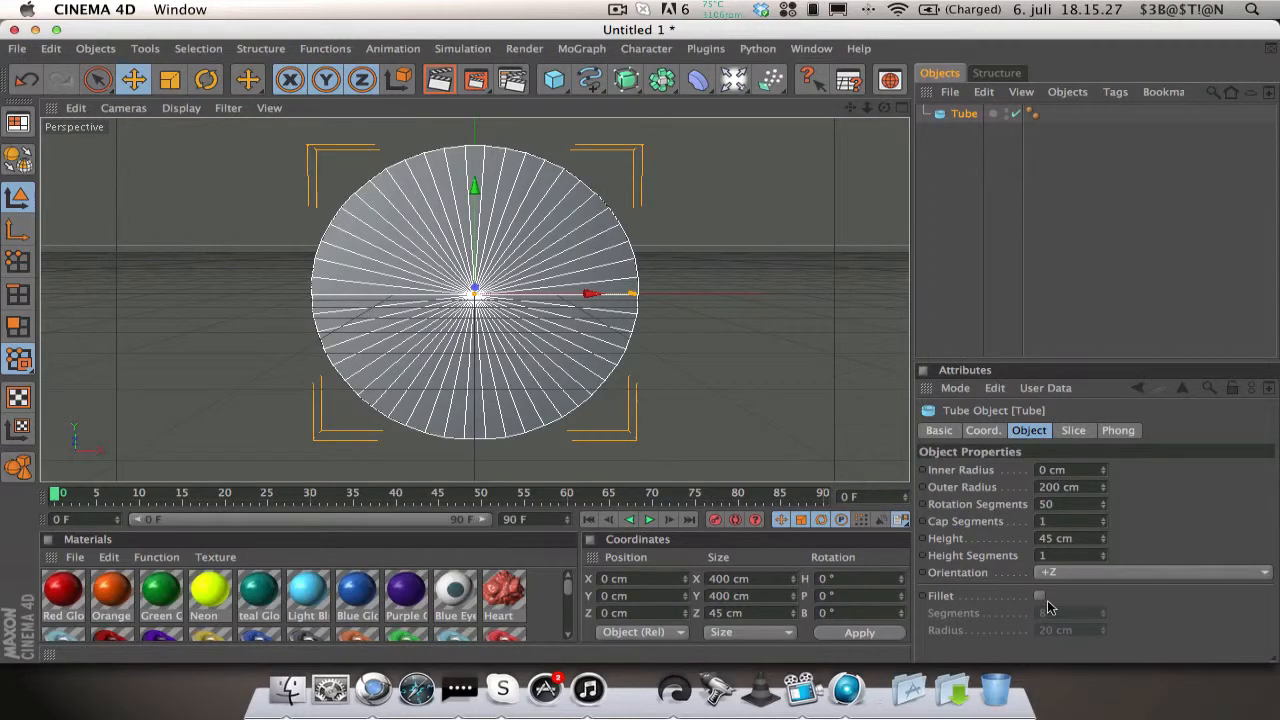
pyautogui.click(1038, 595)
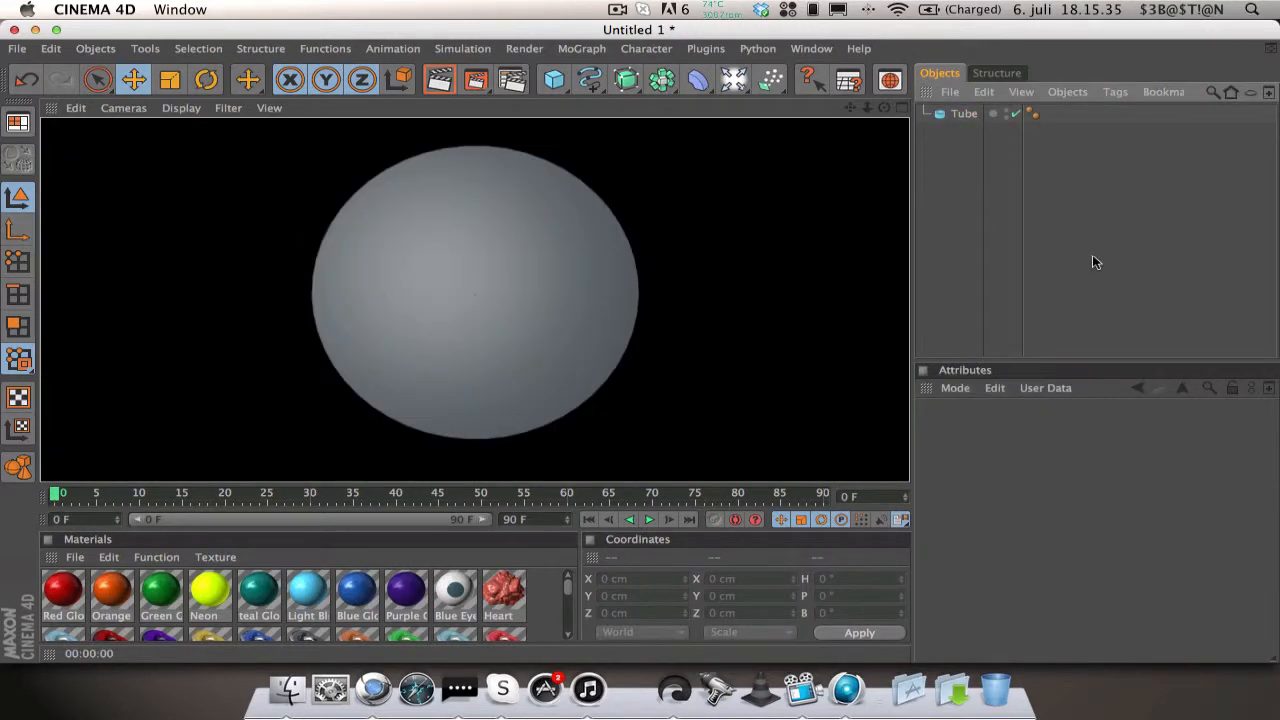
# Step: Enable a 1-segment, 1 cm fillet on the tube and preview it in Render View
pyautogui.click(963, 113)
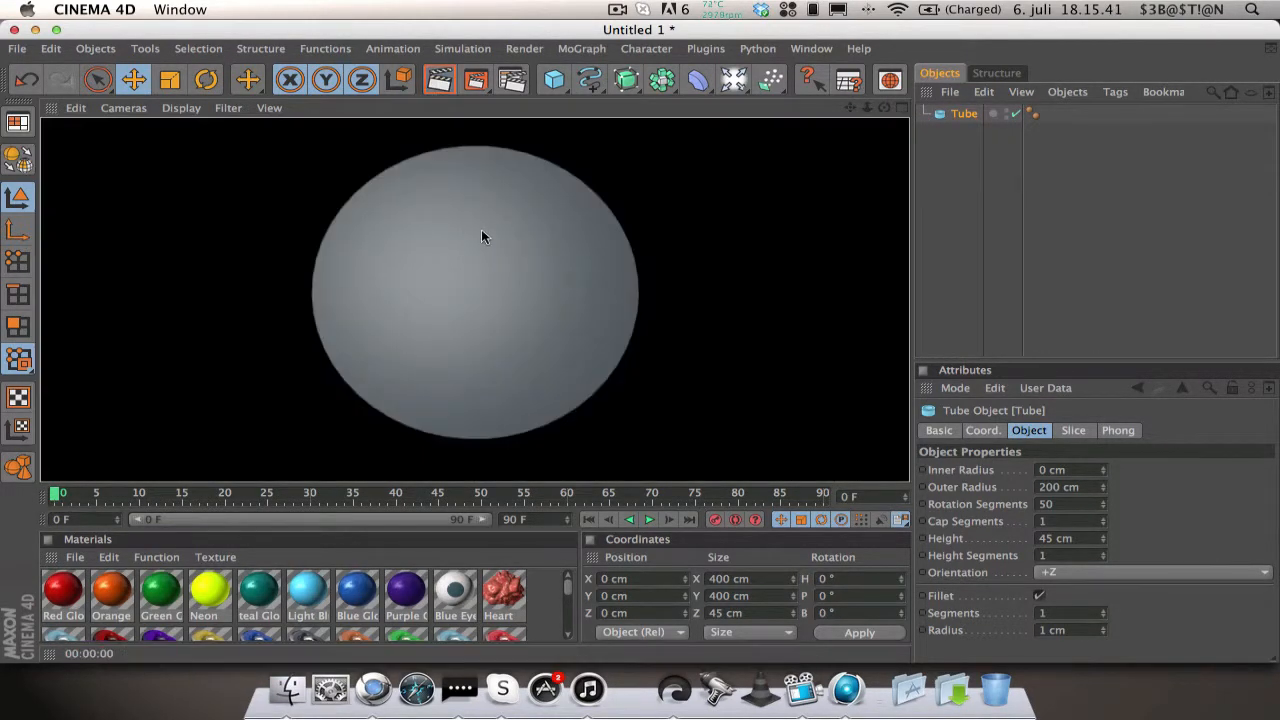
pyautogui.moveTo(490, 163)
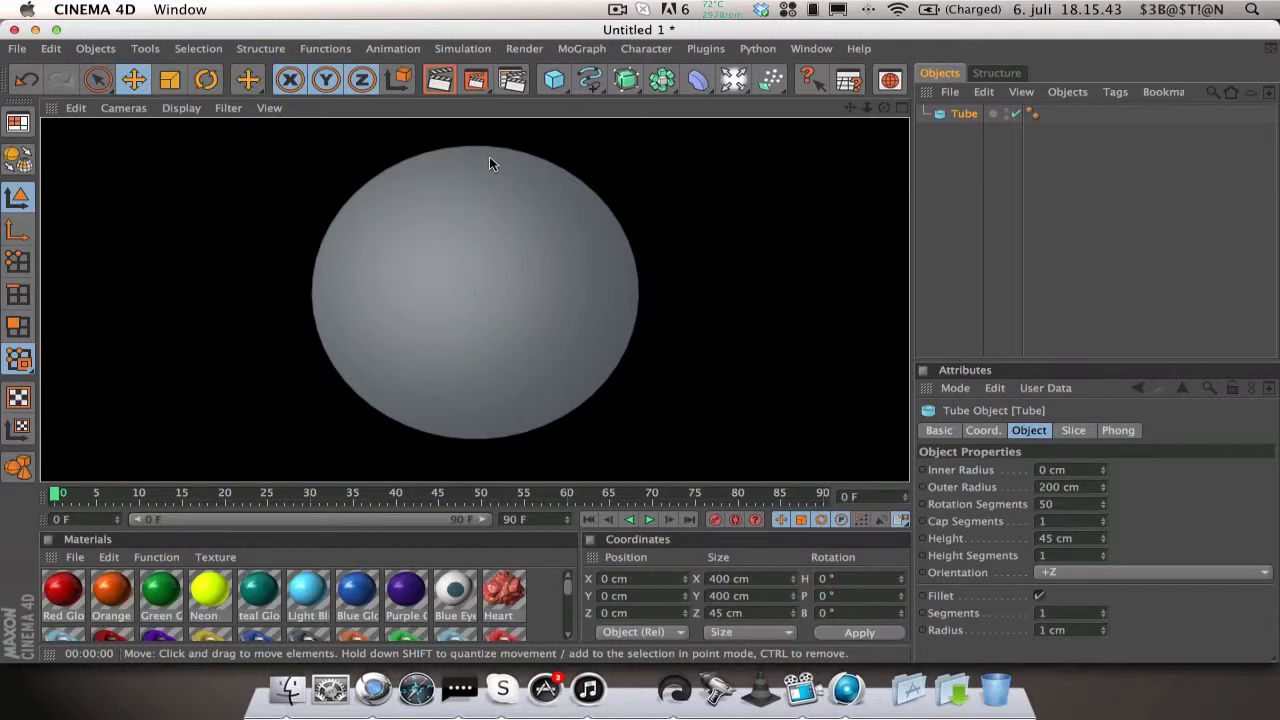
pyautogui.moveTo(527, 248)
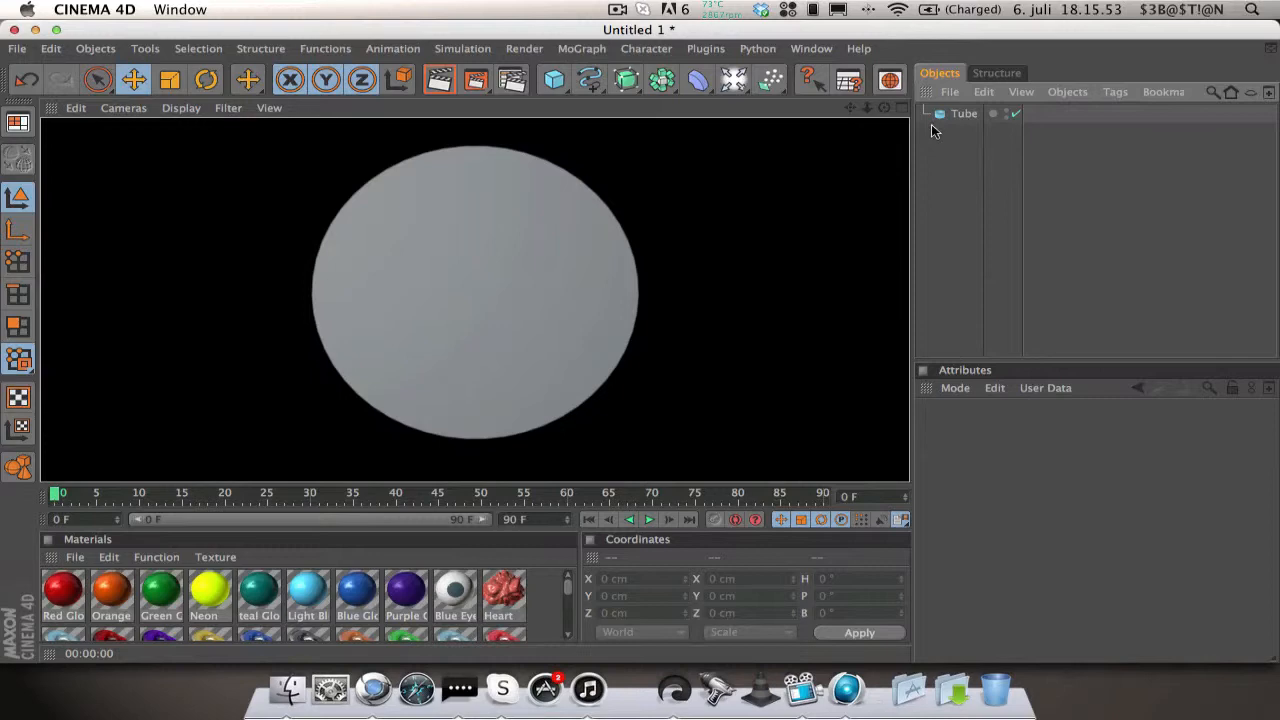
pyautogui.click(963, 113)
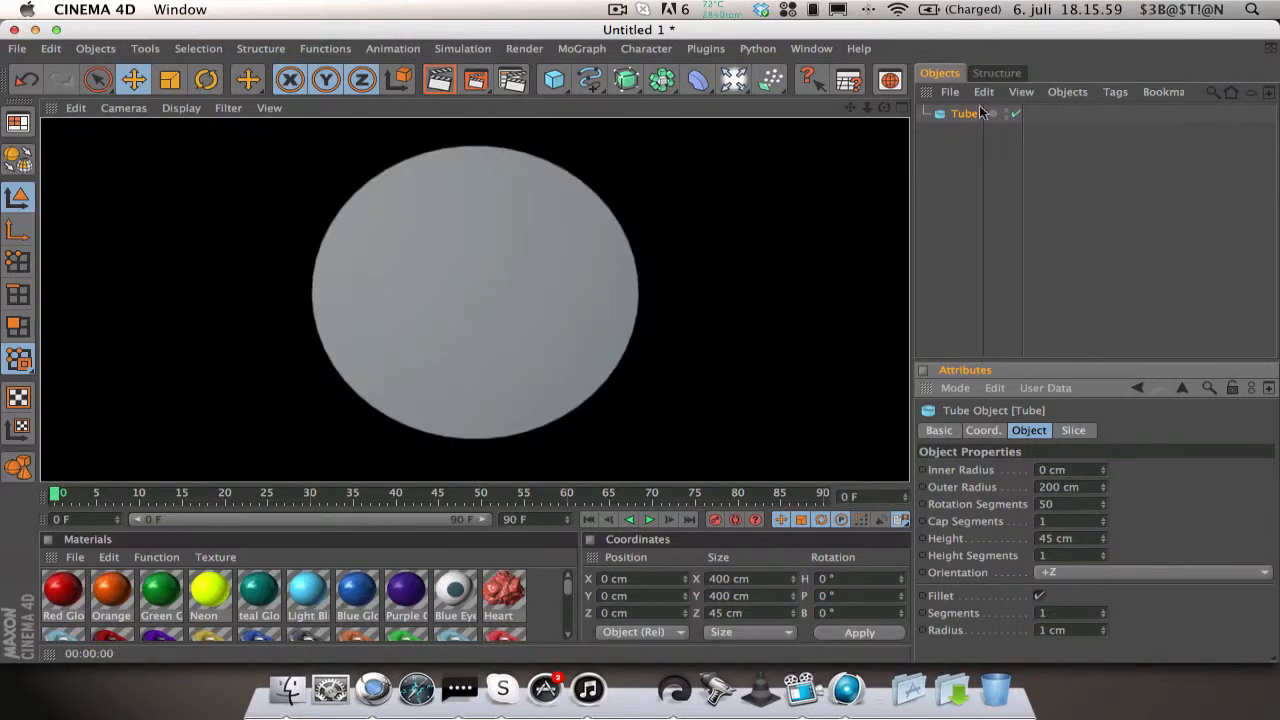
pyautogui.click(963, 113)
pyautogui.write('50')
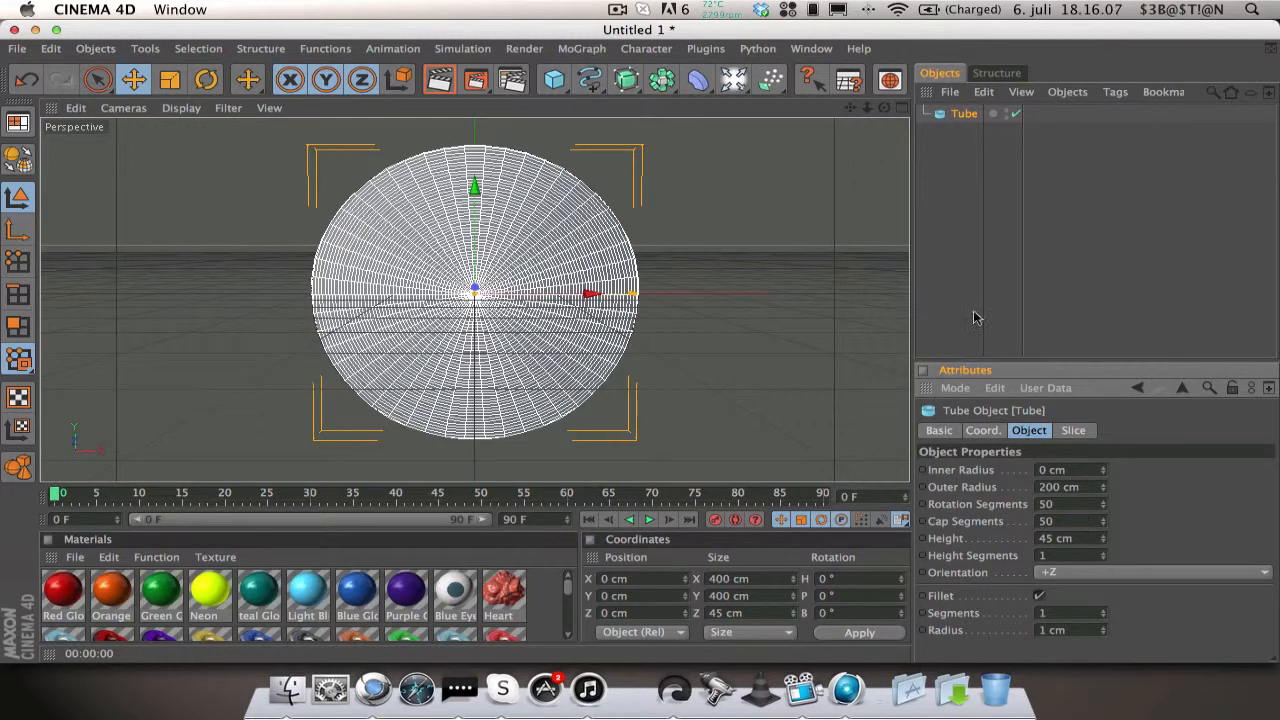
pyautogui.tripleClick(1070, 521)
pyautogui.write('10')
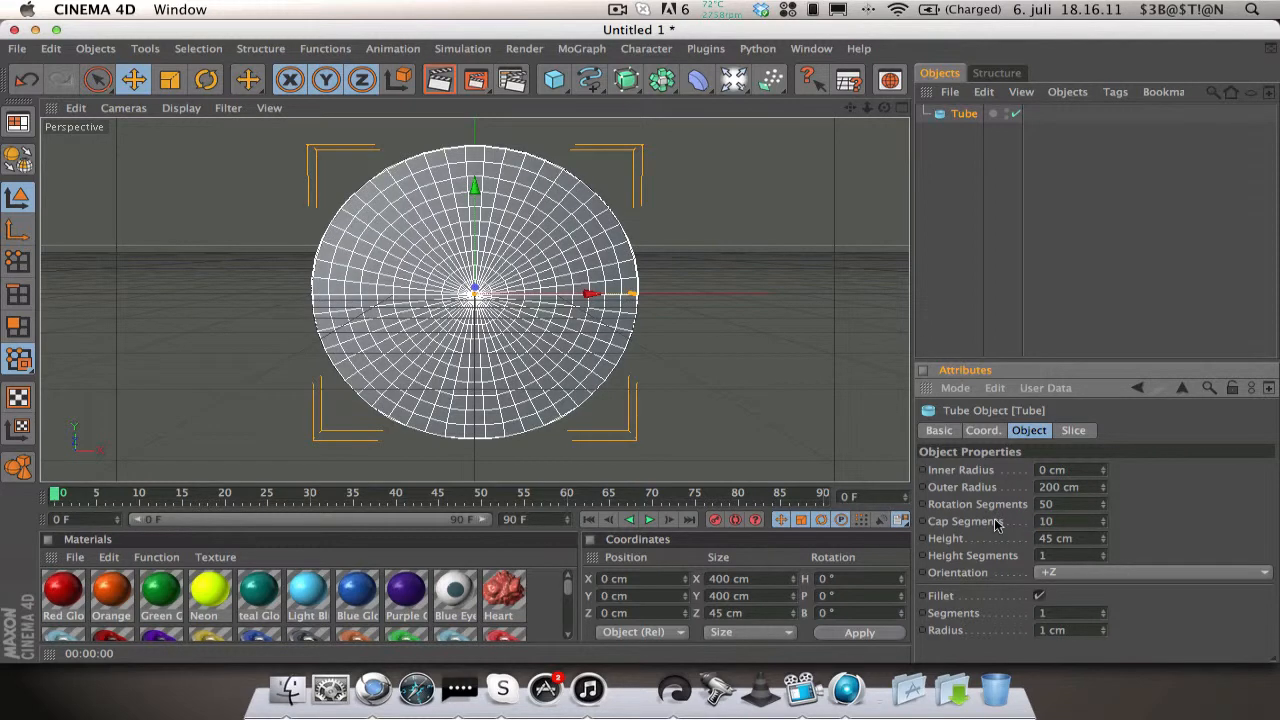
pyautogui.moveTo(1003, 524)
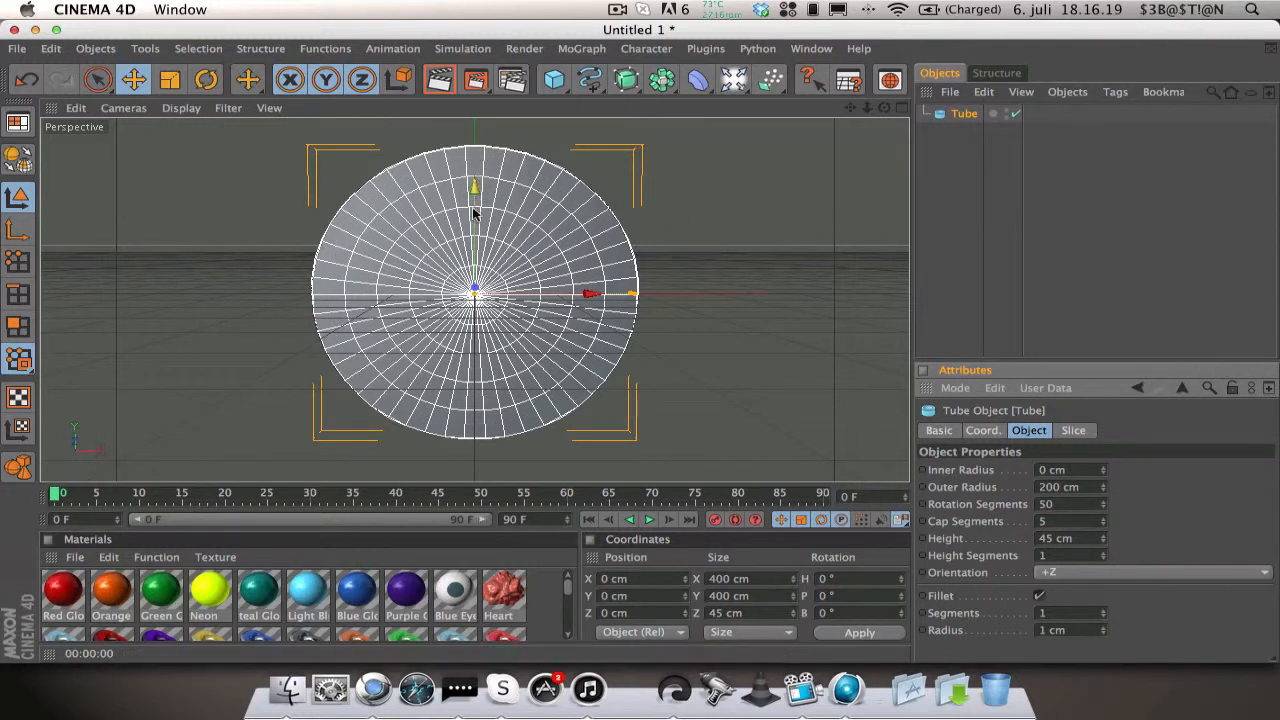
pyautogui.moveTo(475, 267)
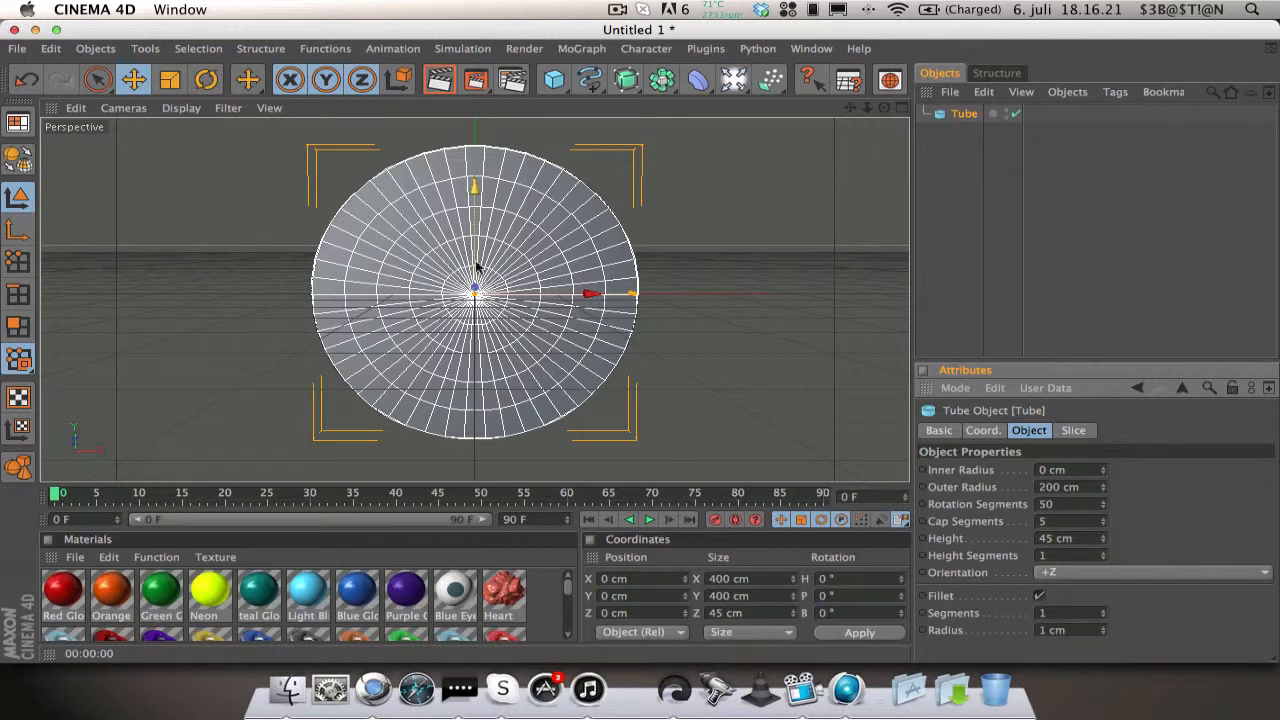
pyautogui.moveTo(482, 248)
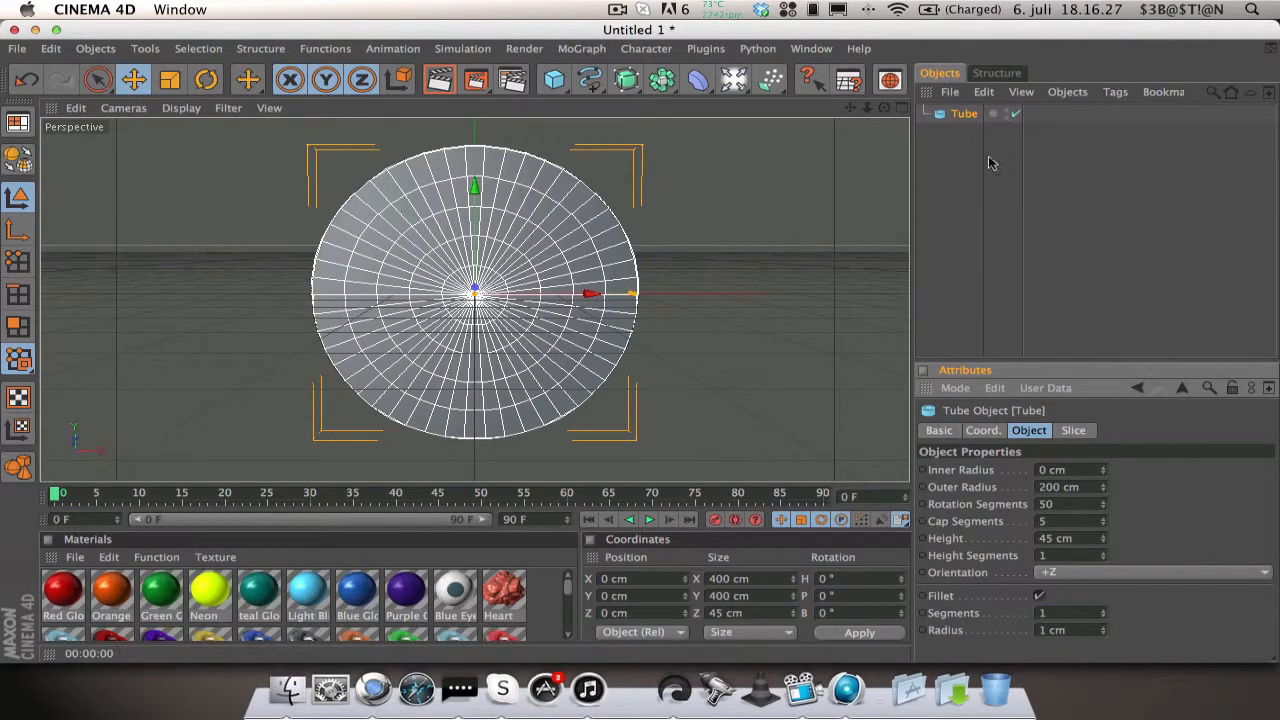
pyautogui.moveTo(958, 210)
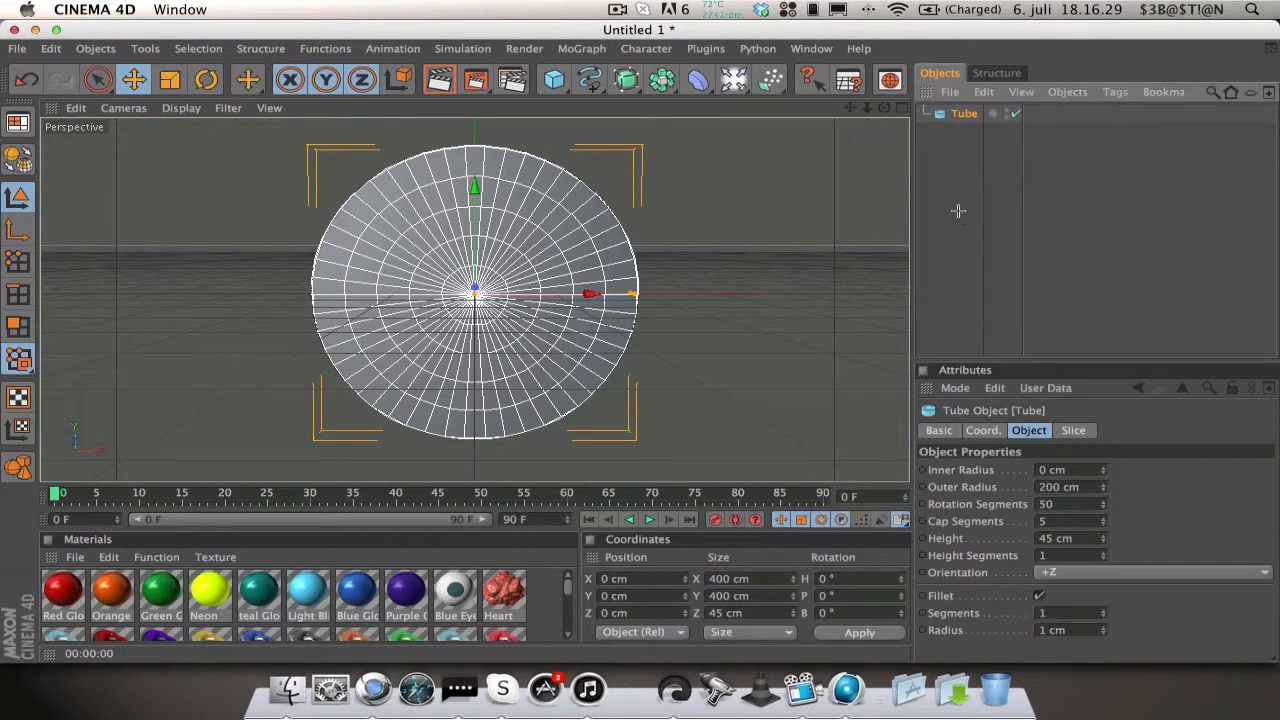
pyautogui.click(955, 137)
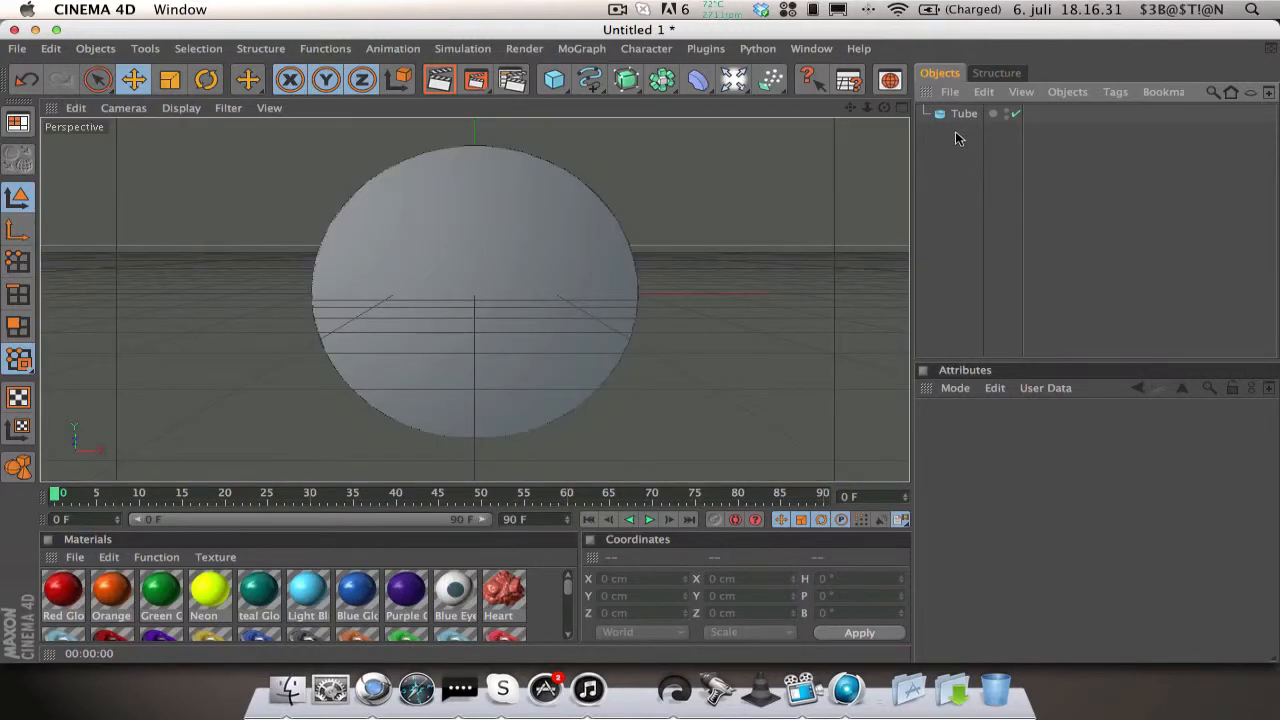
pyautogui.click(963, 113)
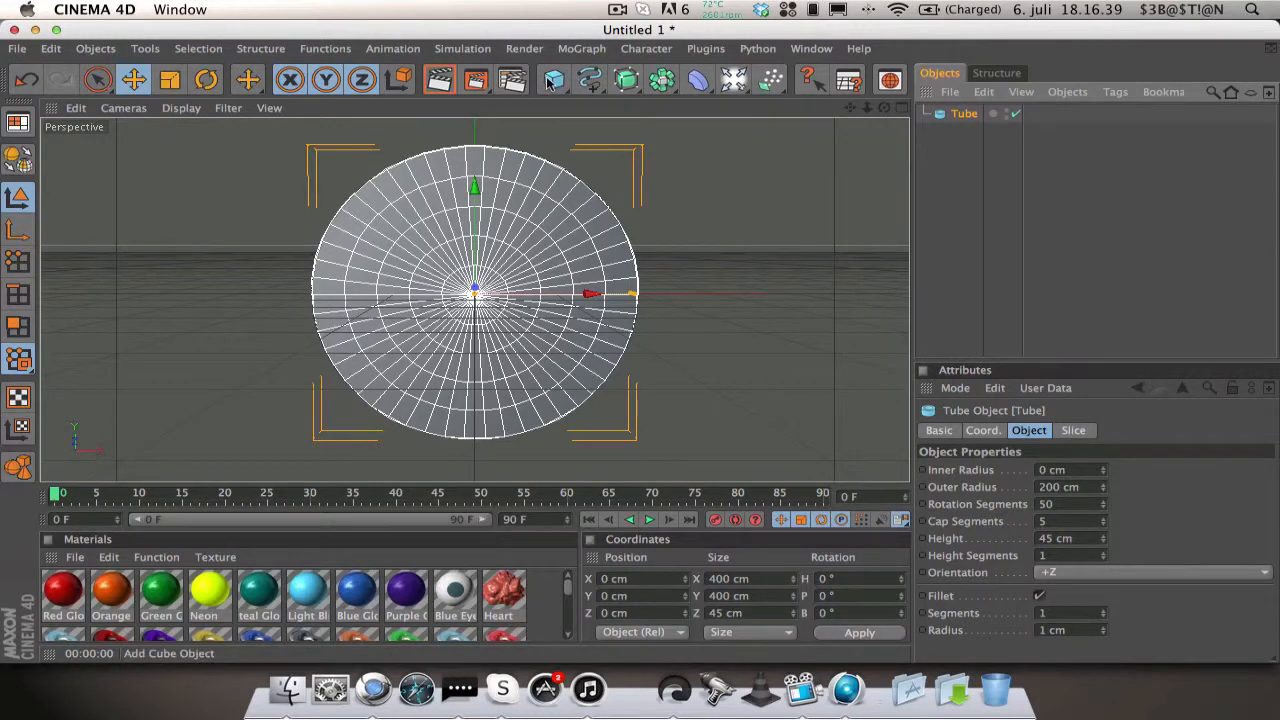
# Step: Add a Cone primitive and set its orientation to +X
pyautogui.click(553, 79)
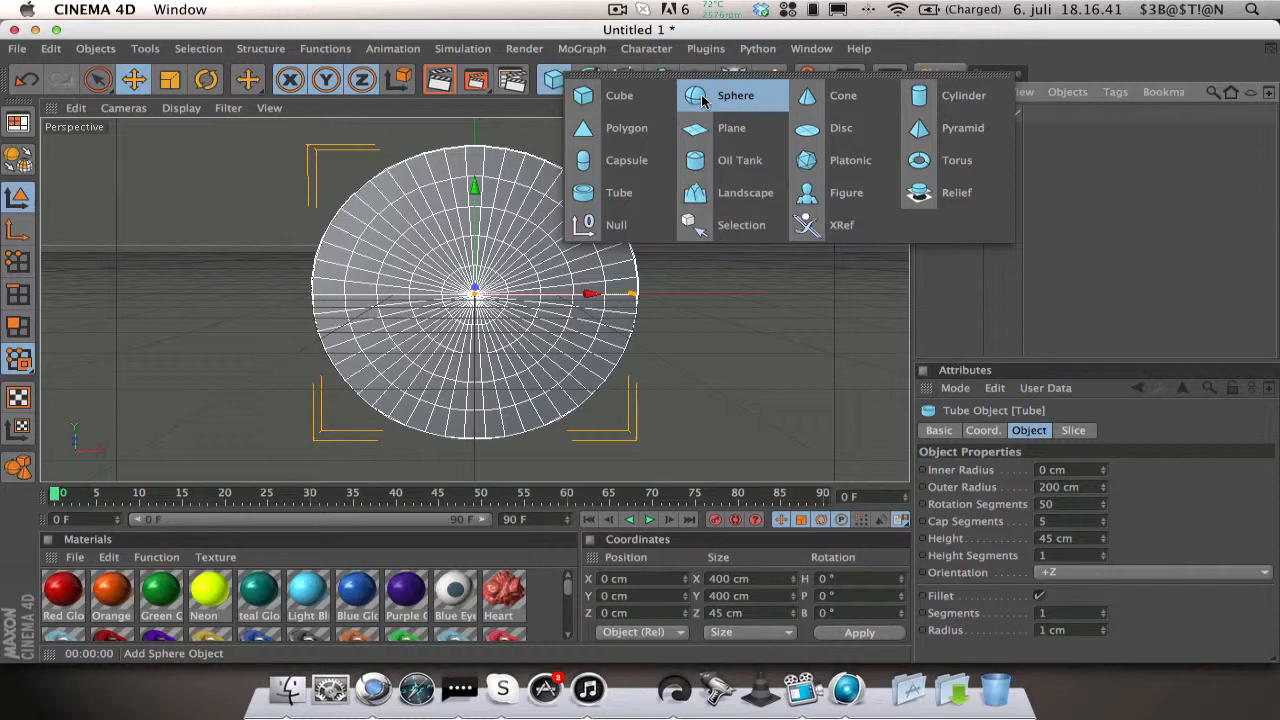
pyautogui.click(842, 95)
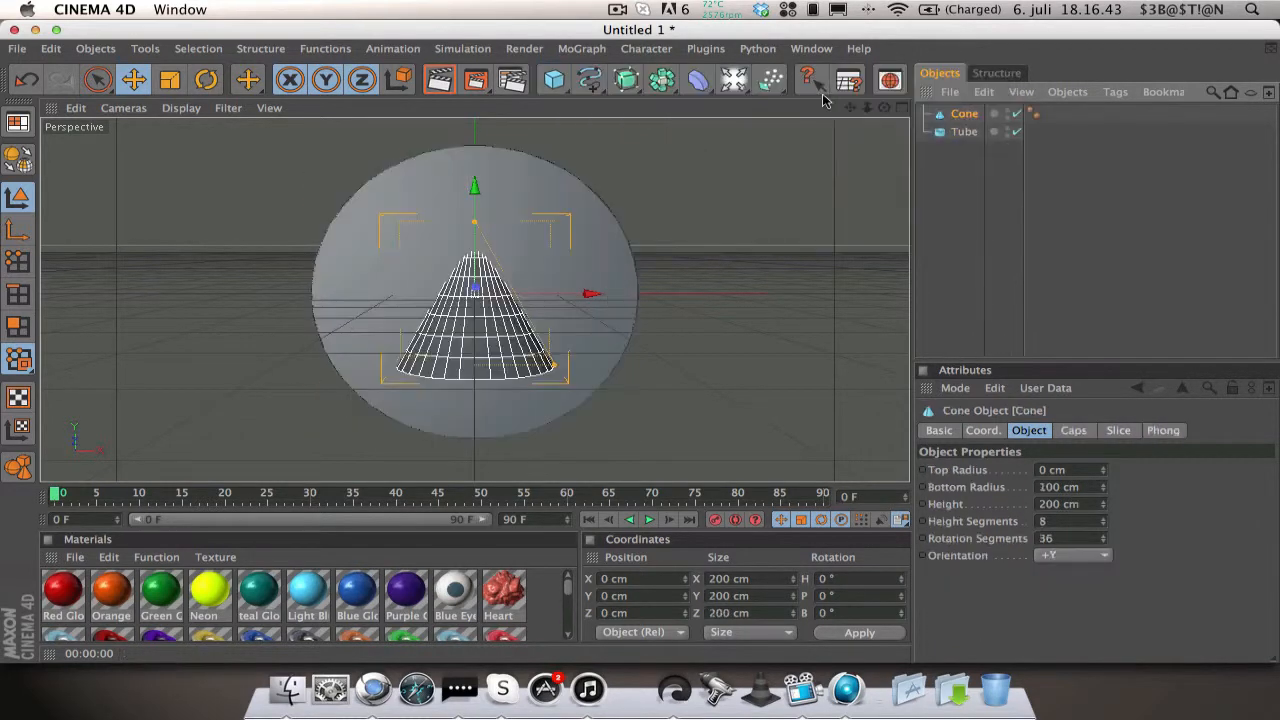
pyautogui.click(1073, 555)
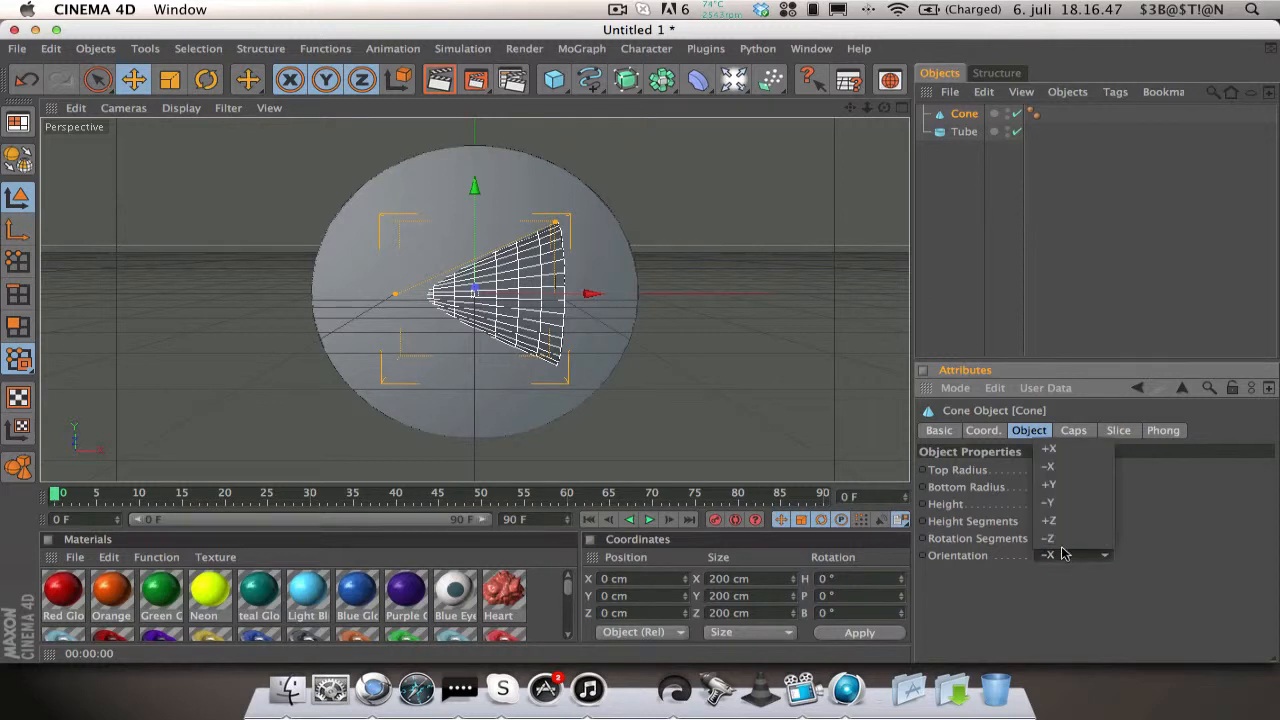
pyautogui.click(1048, 502)
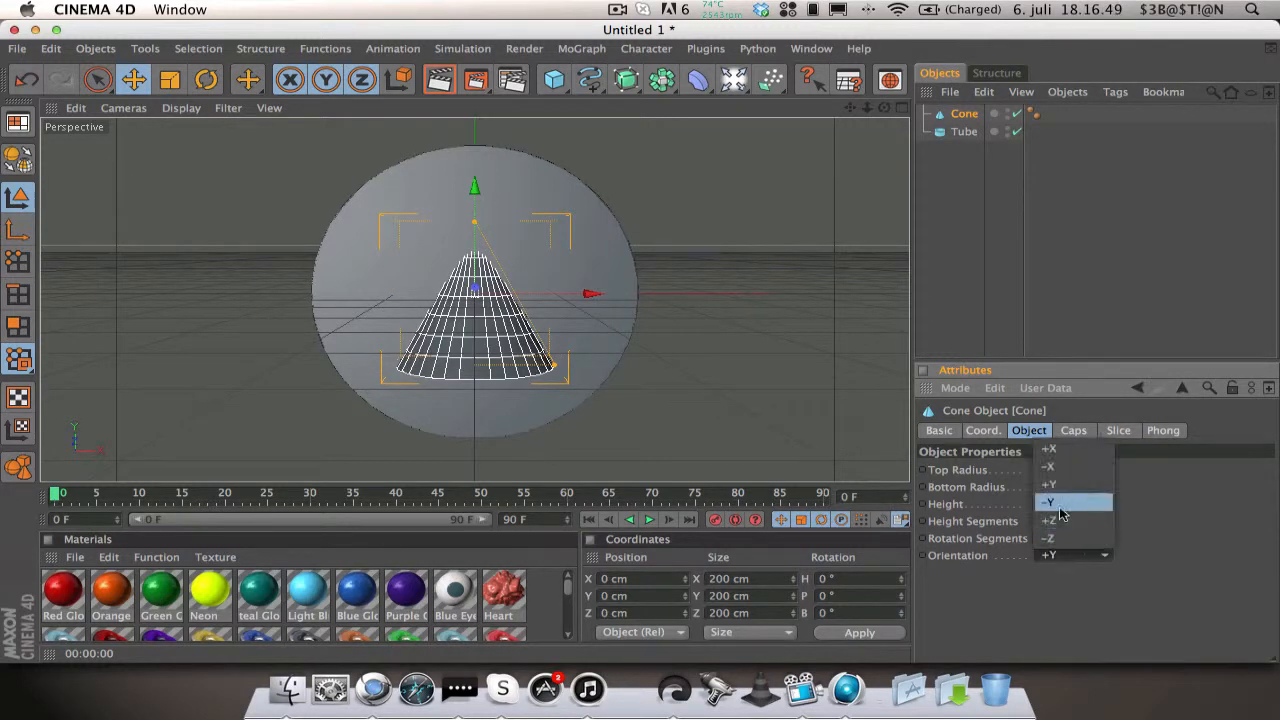
pyautogui.click(1050, 520)
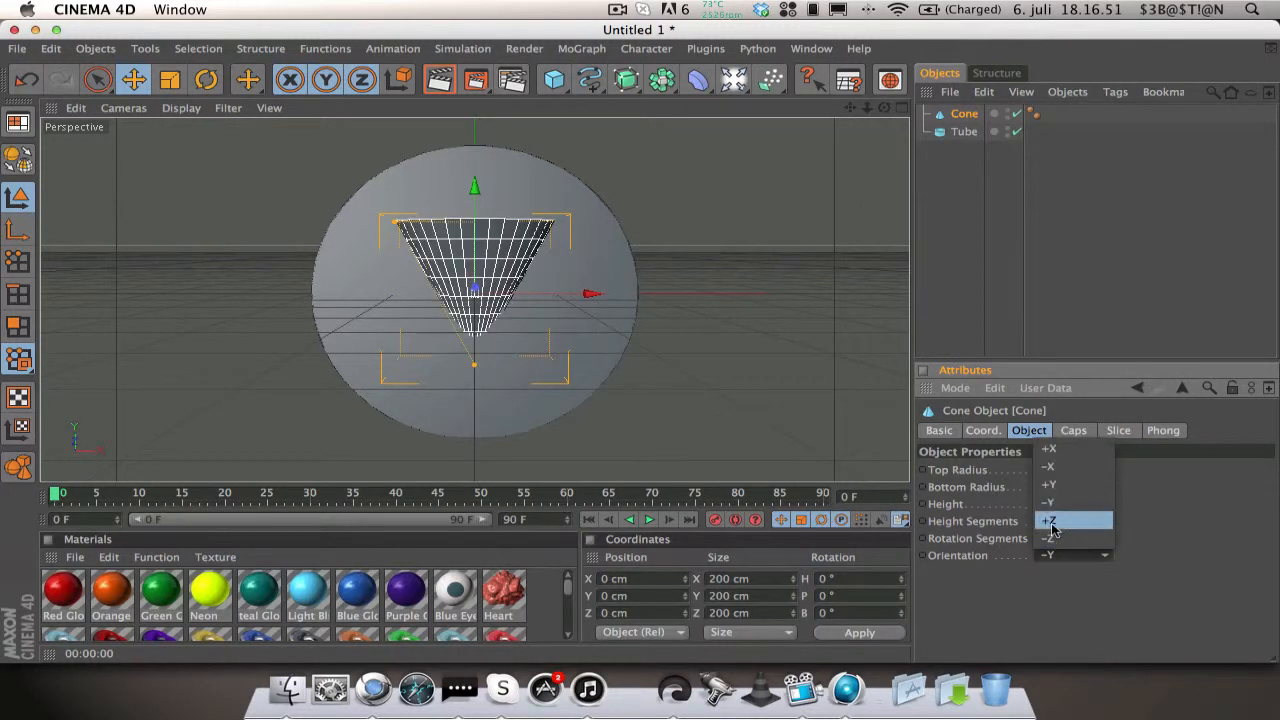
pyautogui.click(1049, 520)
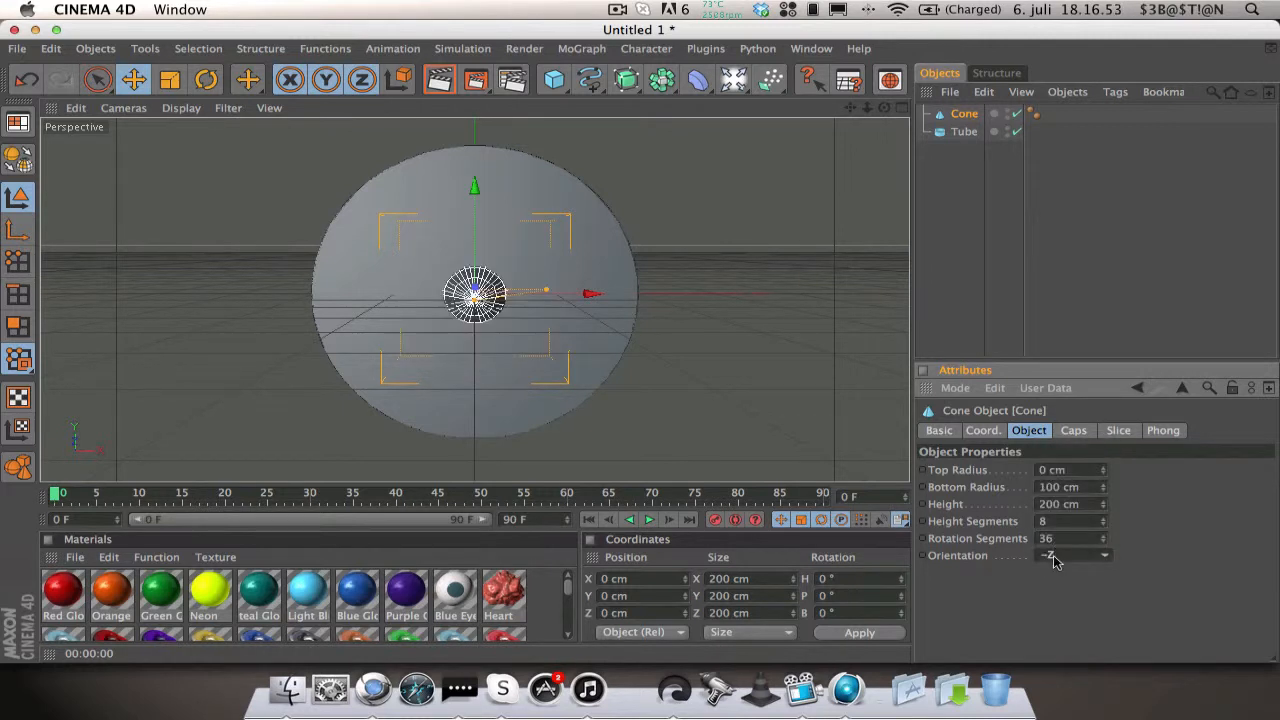
pyautogui.click(1070, 555)
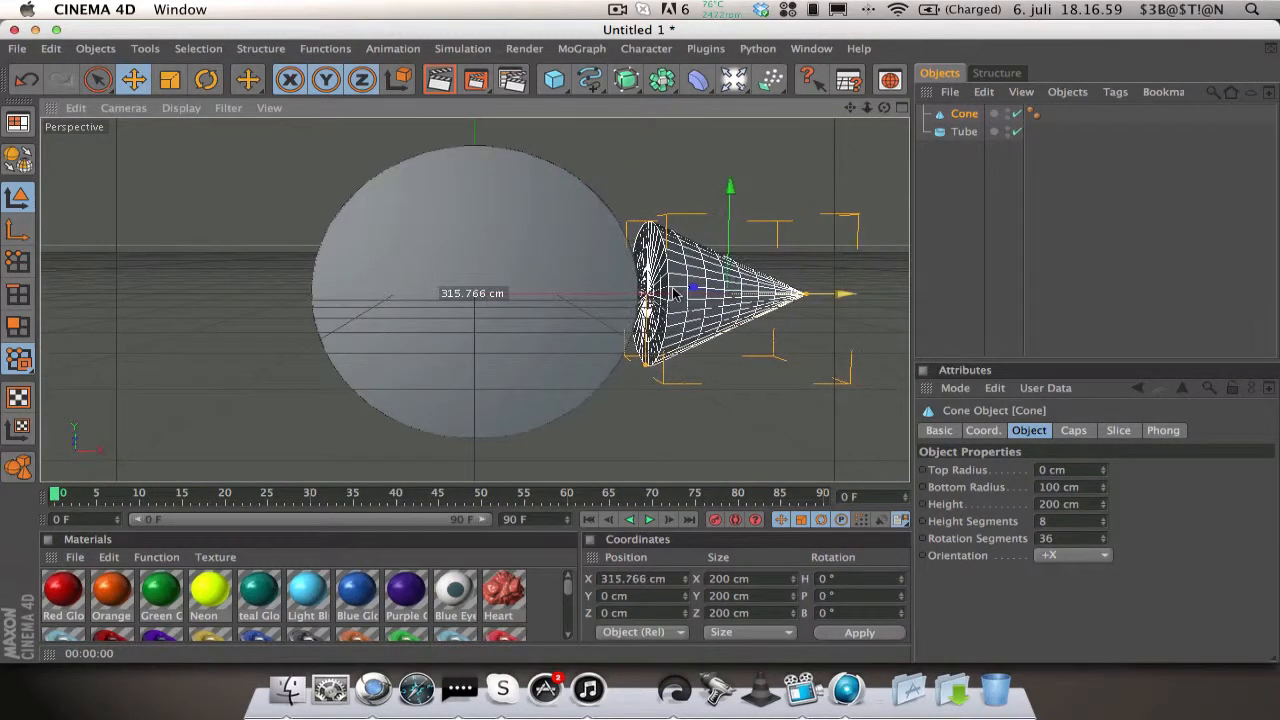
# Step: Move the cone to the disc's right edge and size it to 19 cm radius, 50 cm height
pyautogui.click(883, 107)
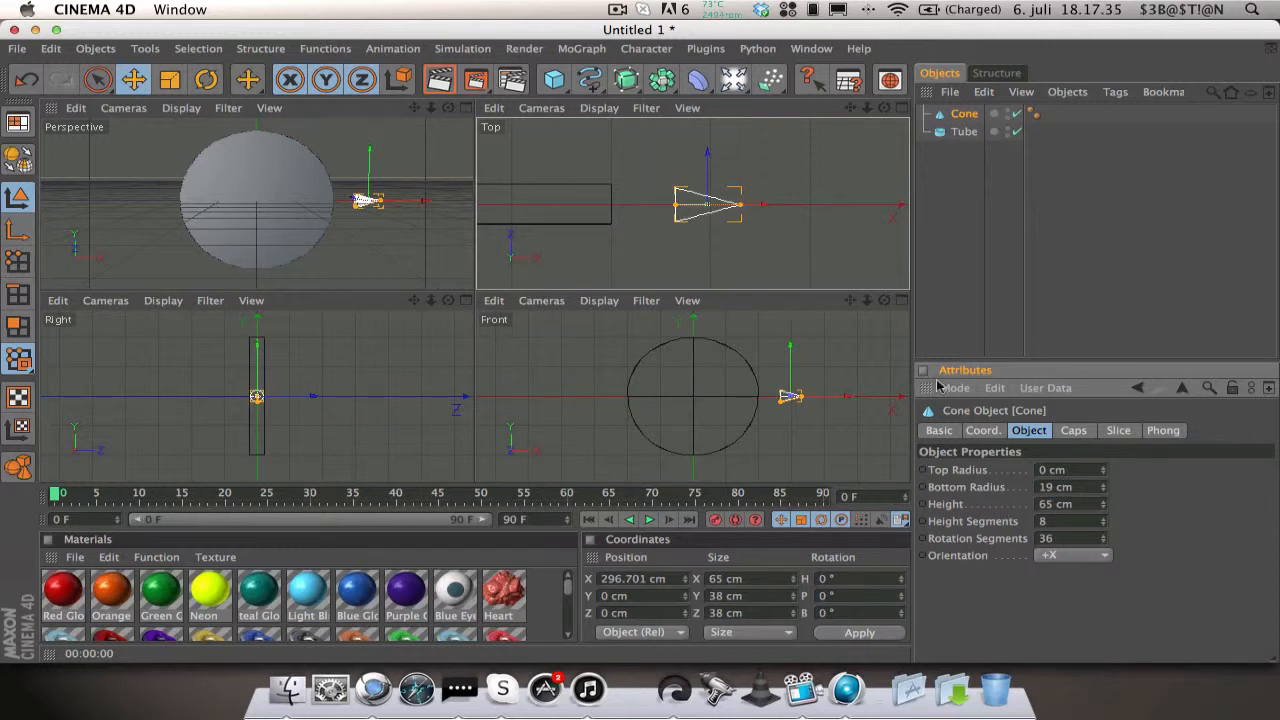
pyautogui.moveTo(710, 205); pyautogui.dragTo(630, 205)
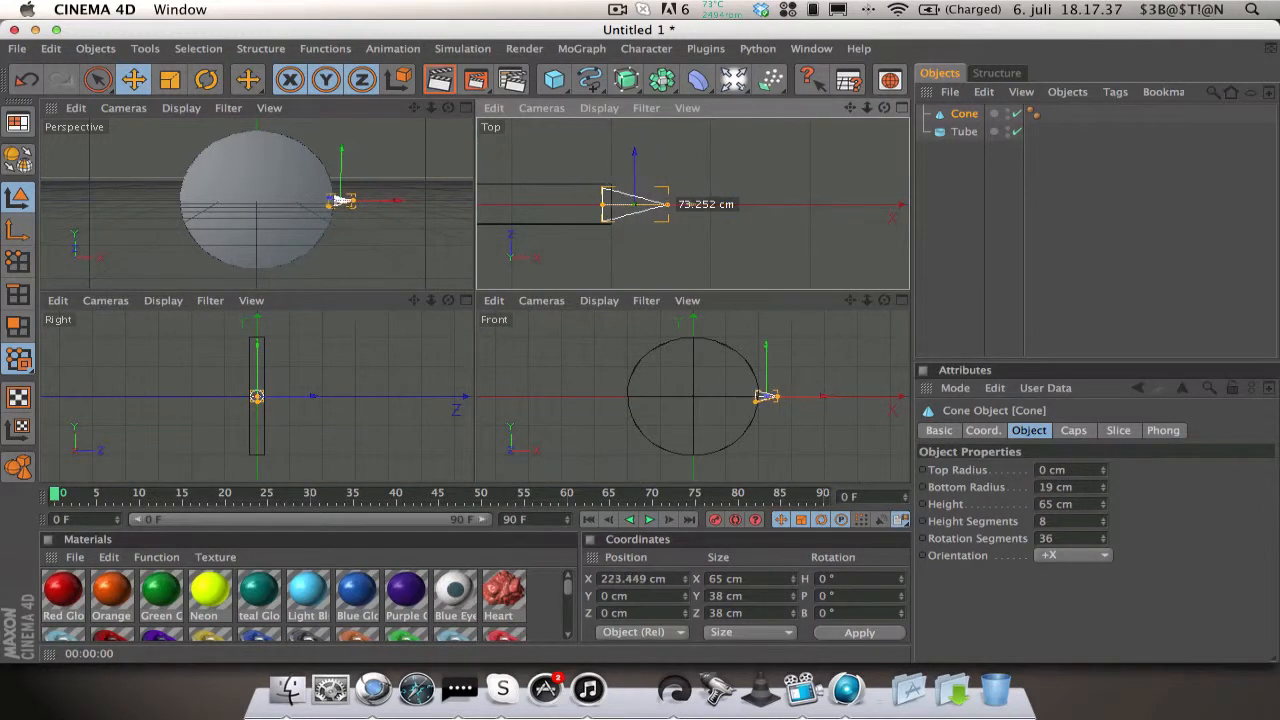
pyautogui.click(440, 80)
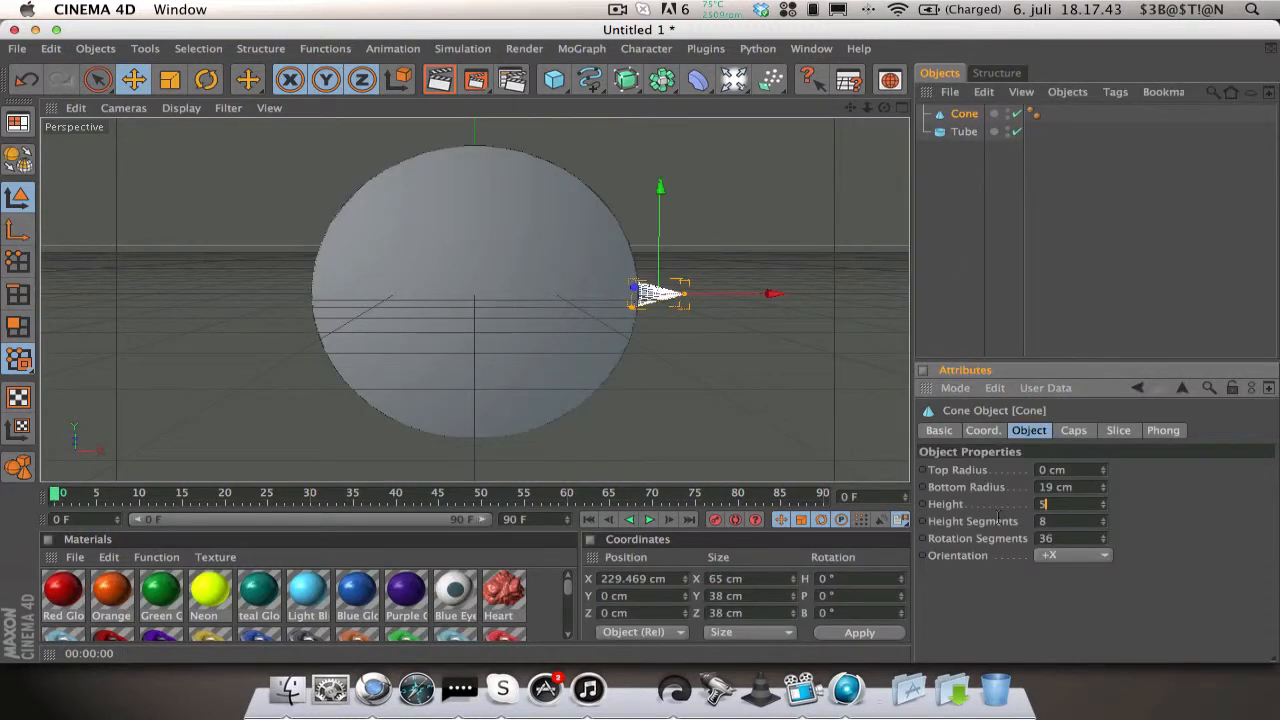
pyautogui.write('50 cm')
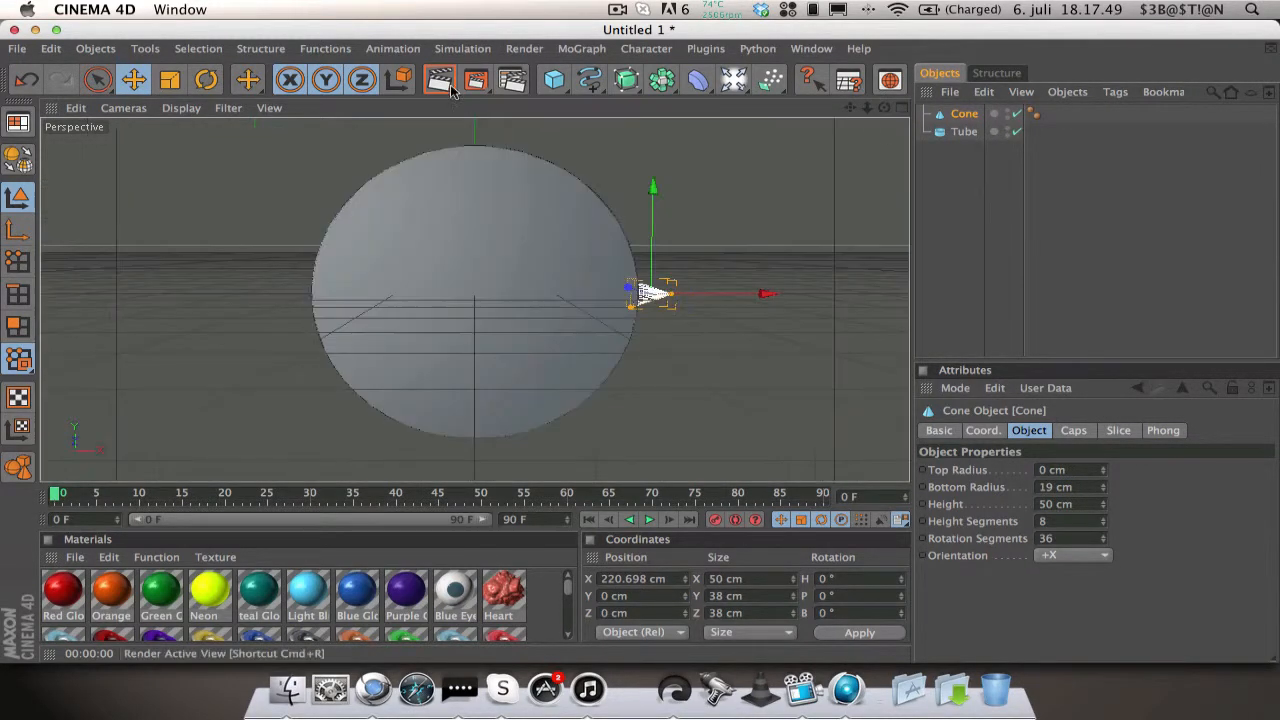
# Step: Put the cone under a MoGraph Cloner in Radial mode with a 225 cm radius
pyautogui.click(963, 131)
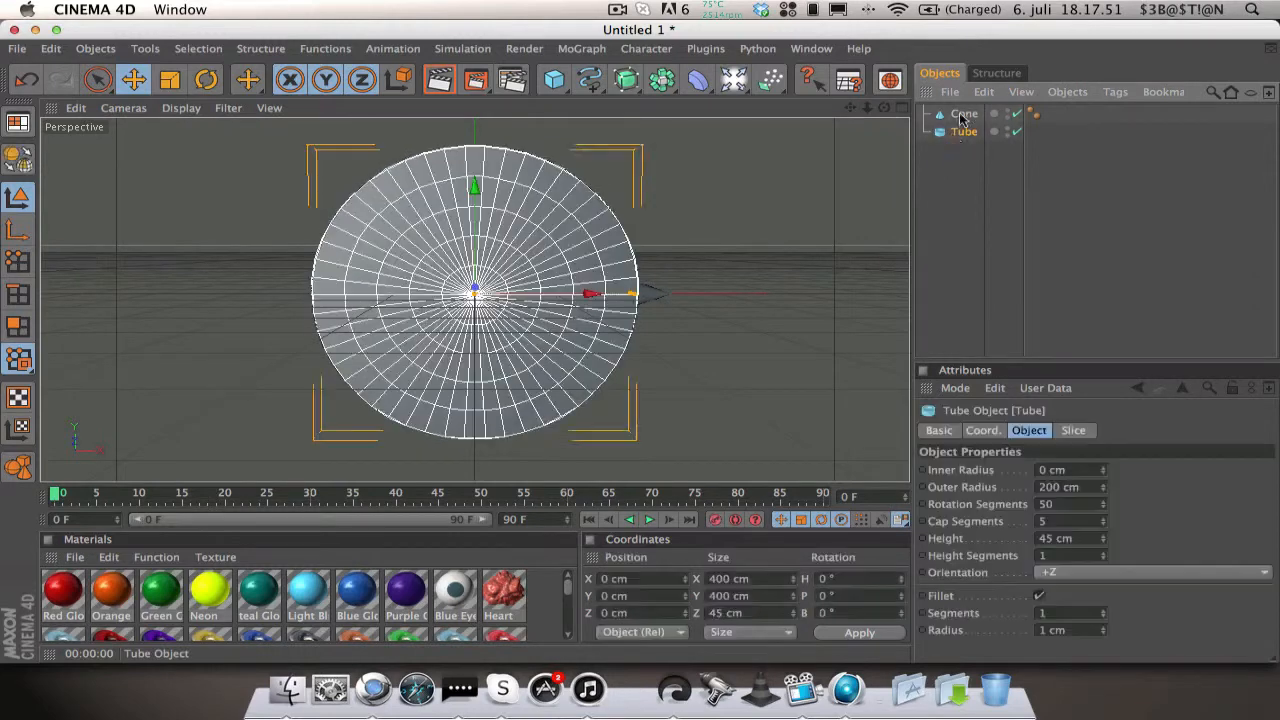
pyautogui.click(582, 48)
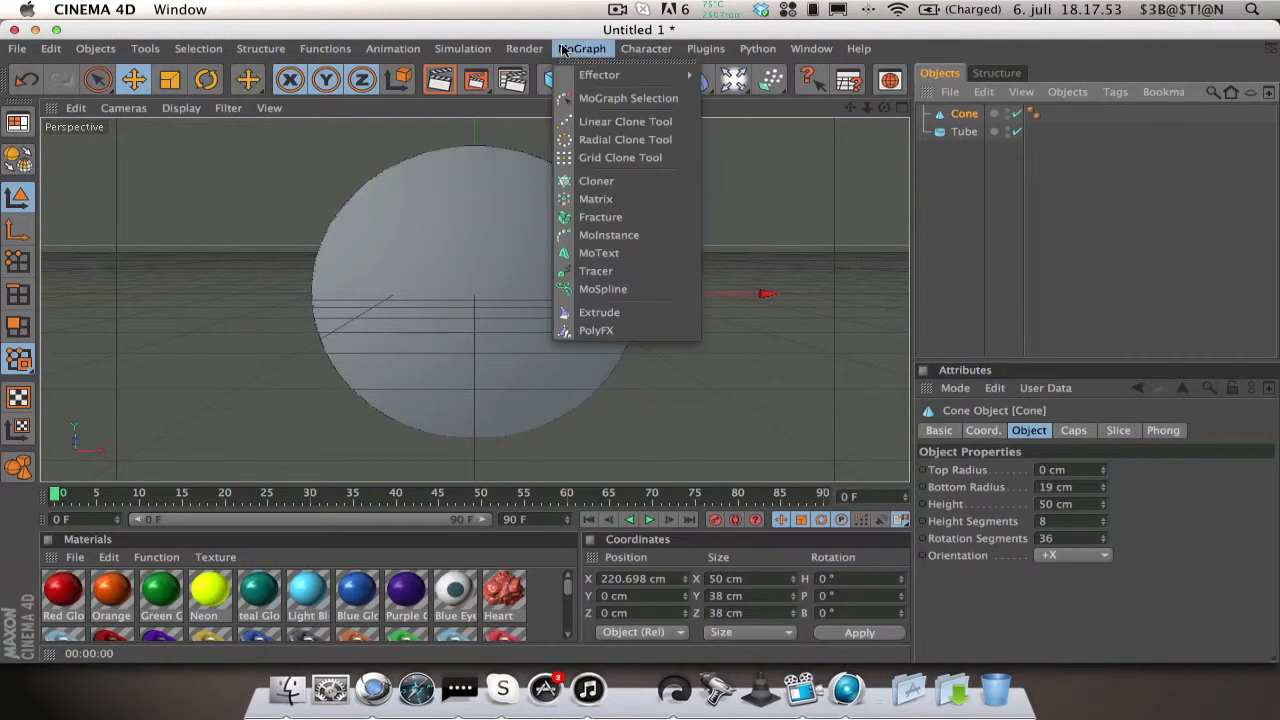
pyautogui.click(596, 181)
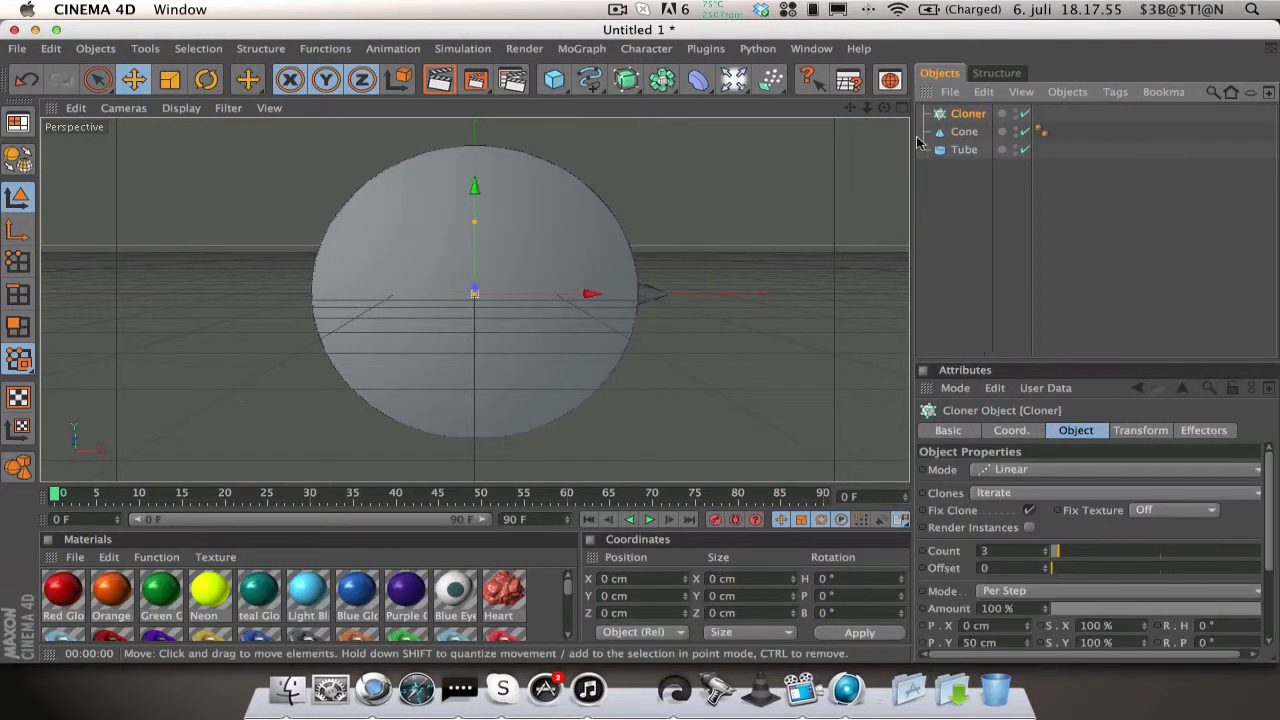
pyautogui.click(963, 131)
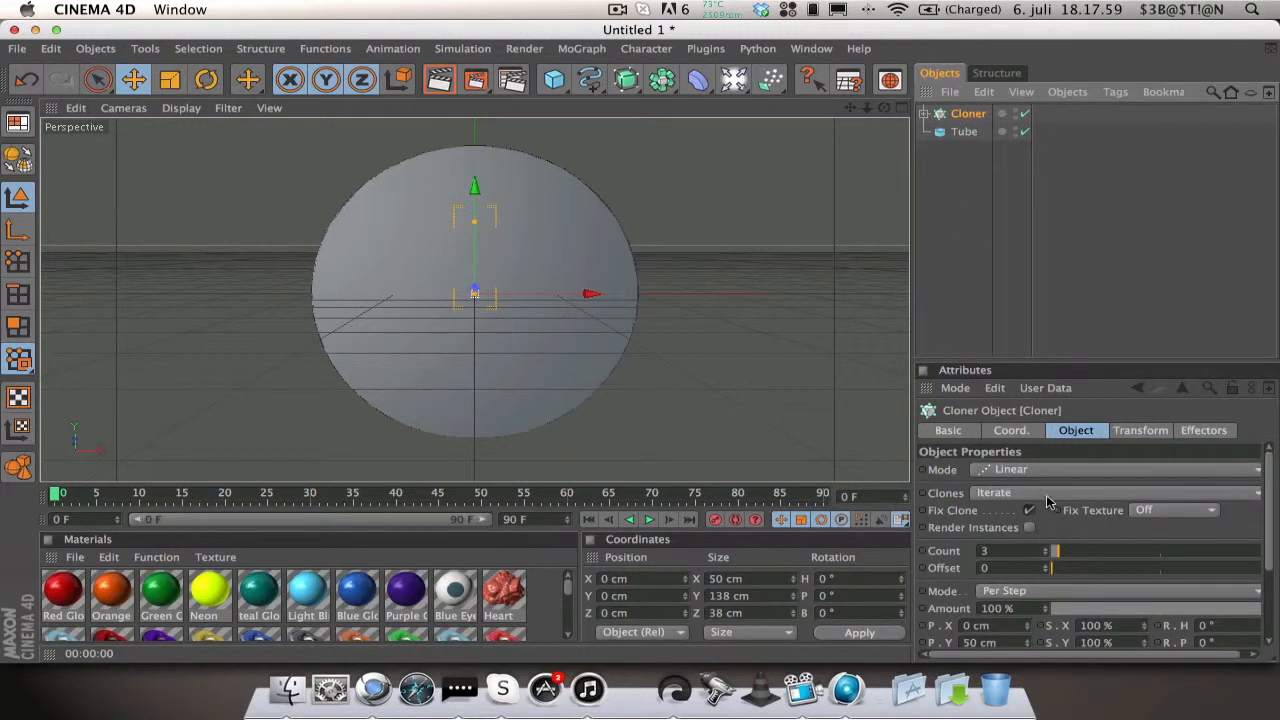
pyautogui.click(1110, 469)
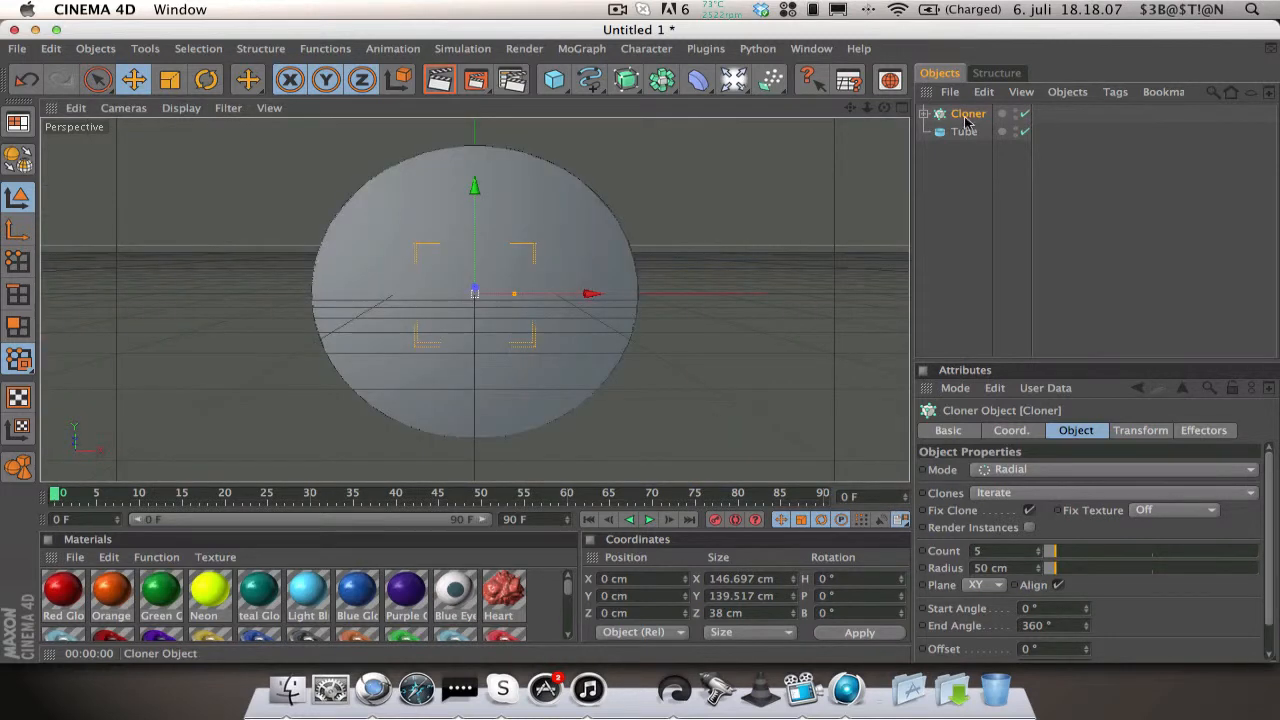
pyautogui.moveTo(1051, 567); pyautogui.dragTo(1075, 567)
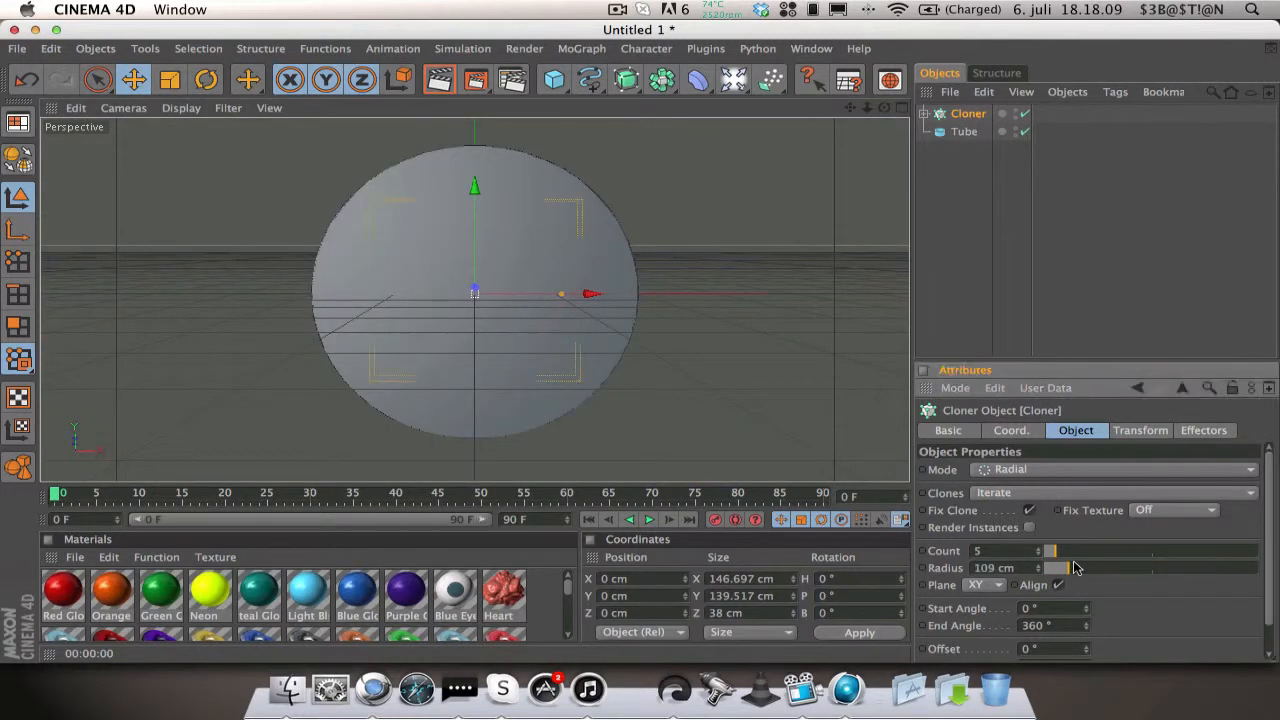
pyautogui.moveTo(1055, 567); pyautogui.dragTo(1095, 567)
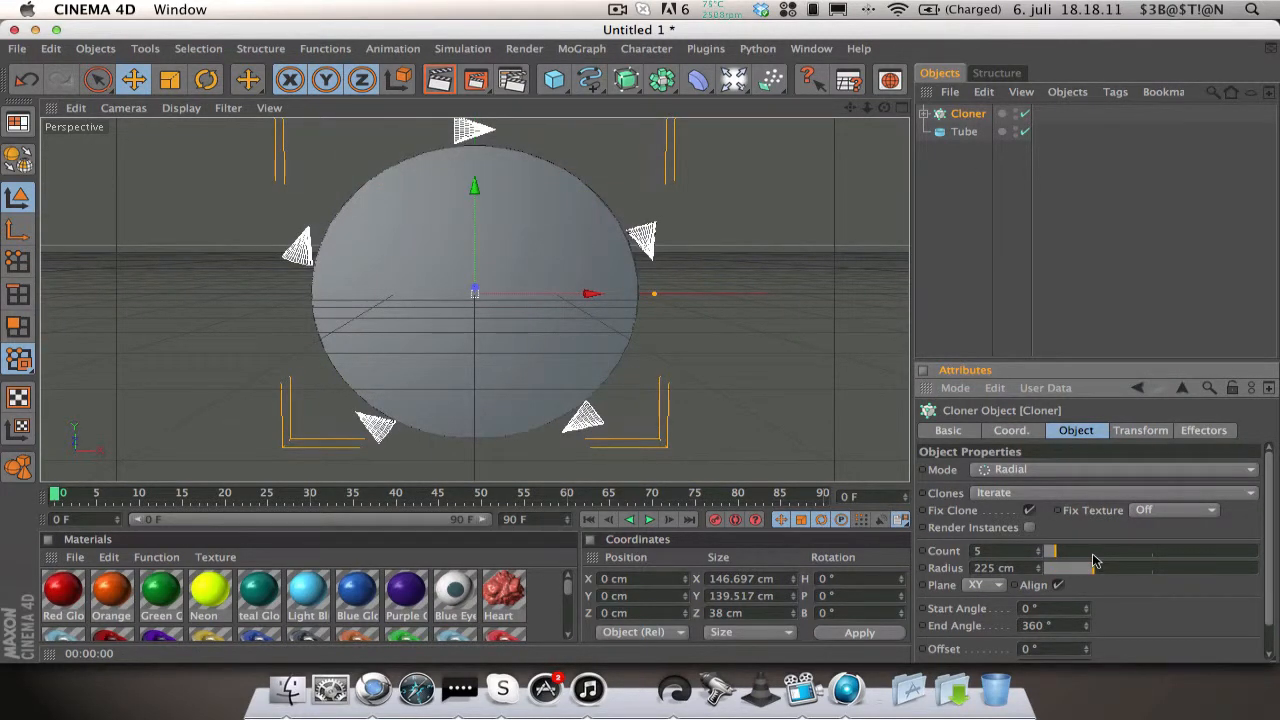
# Step: Set the cloned cone's orientation to +Y so the spikes point outward
pyautogui.click(974, 131)
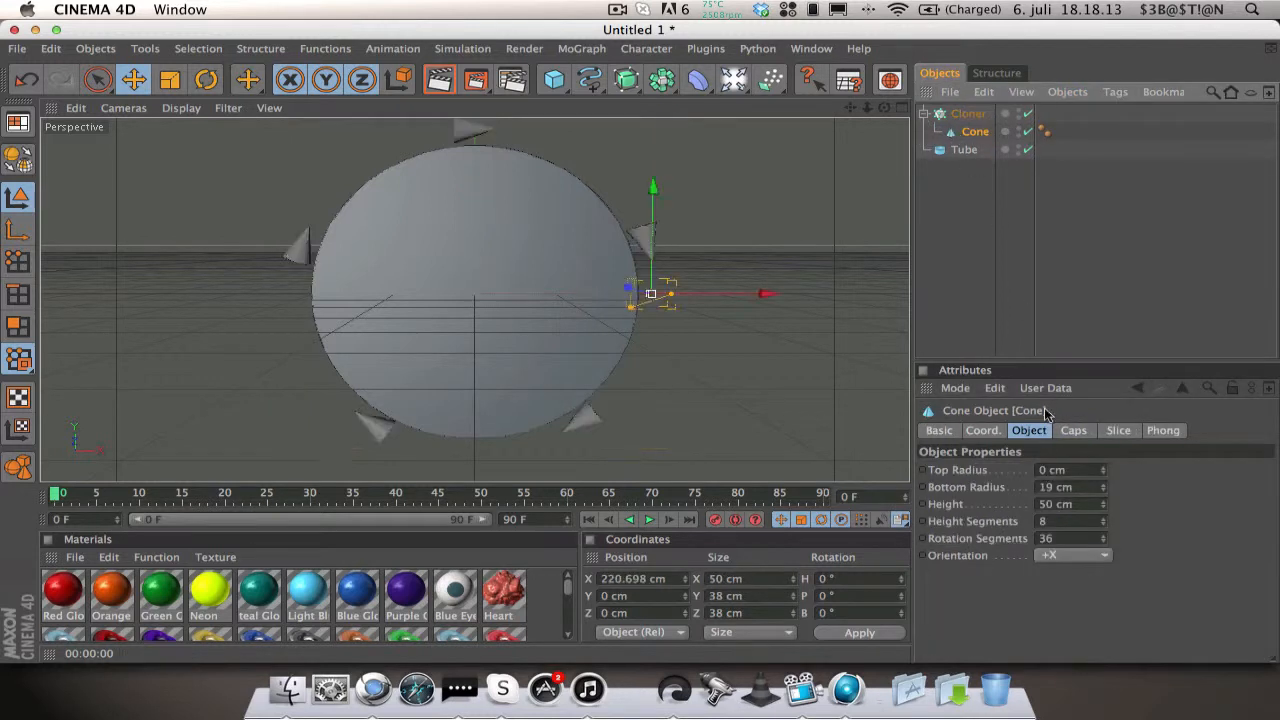
pyautogui.click(1072, 555)
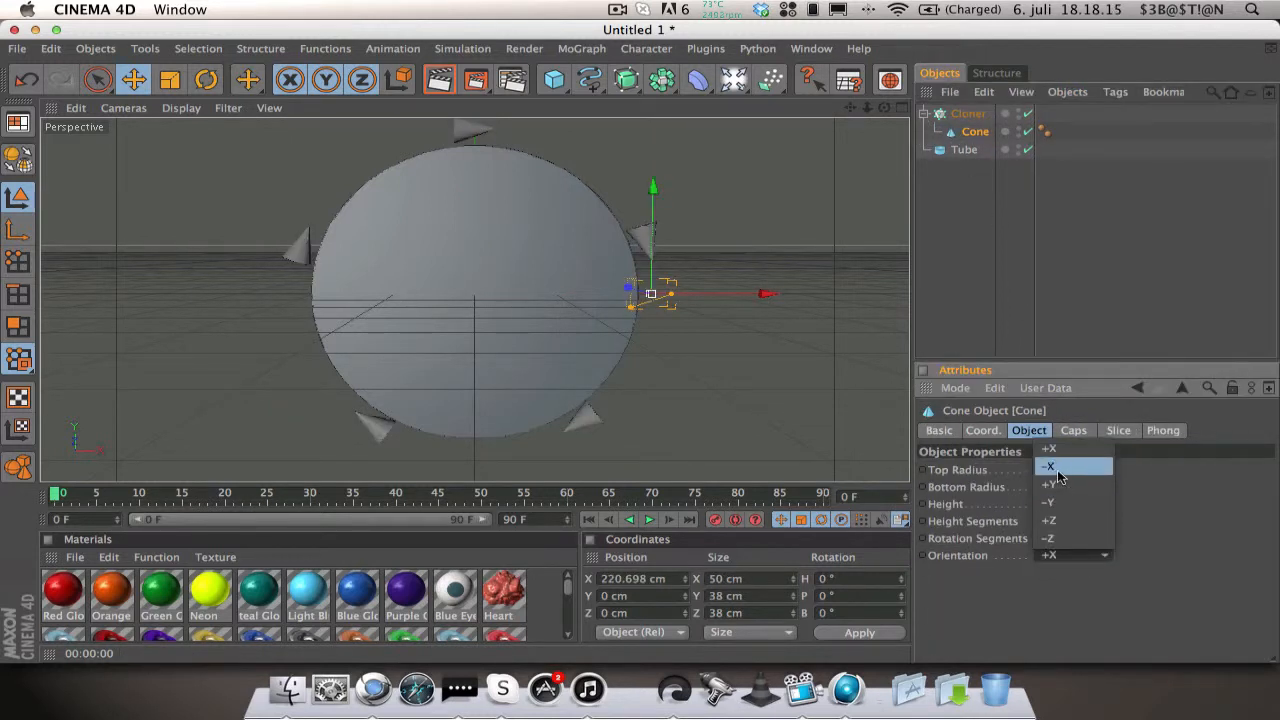
pyautogui.click(1050, 466)
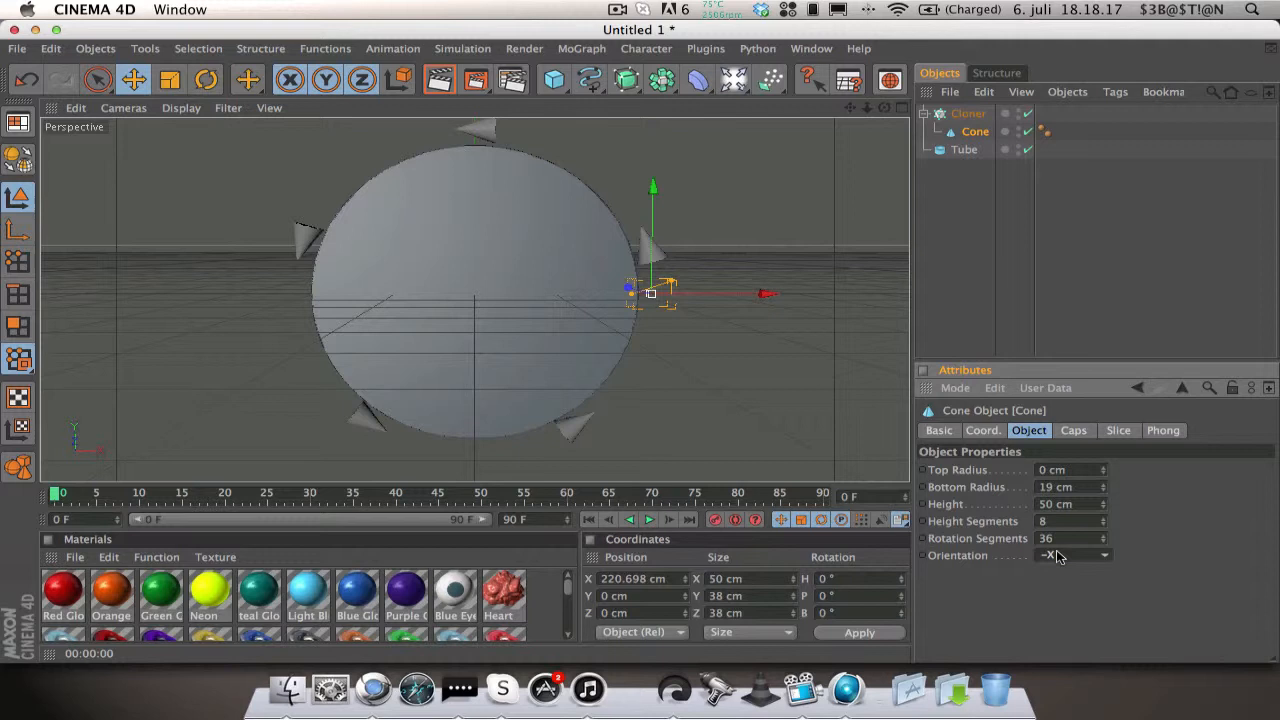
pyautogui.click(1070, 555)
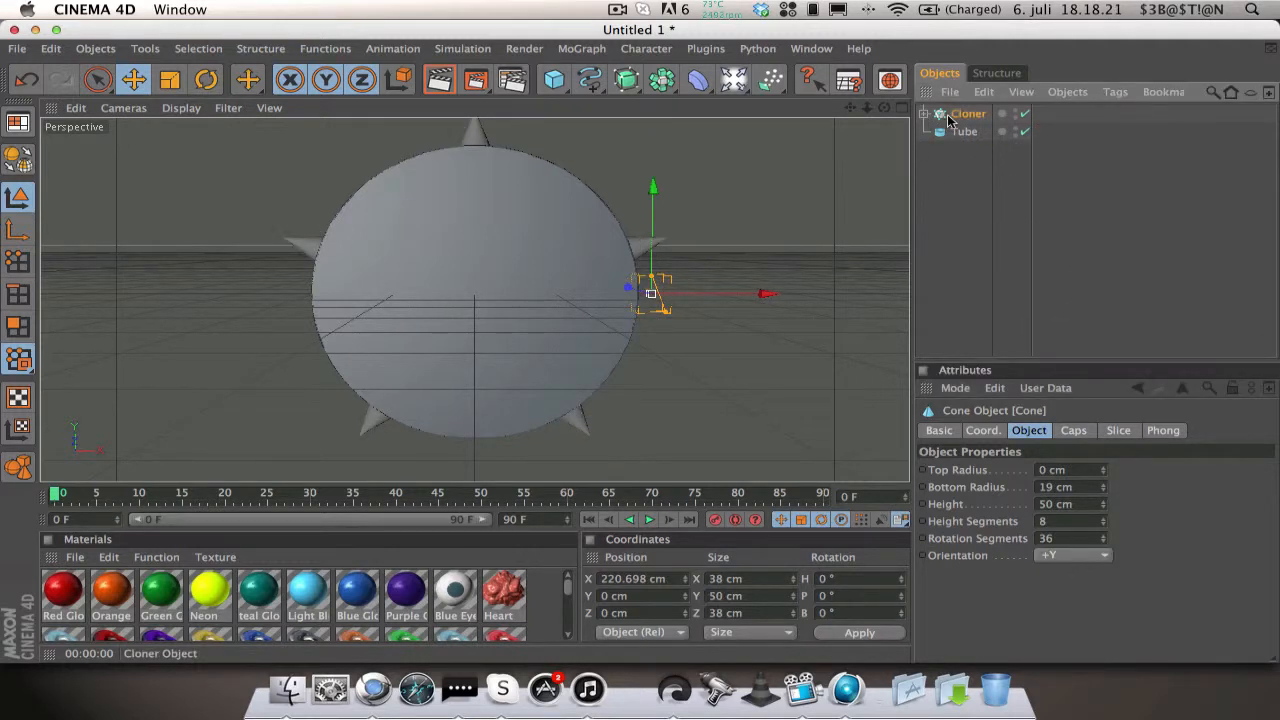
# Step: Set the cloner's count to 15 spikes around the disc
pyautogui.click(967, 113)
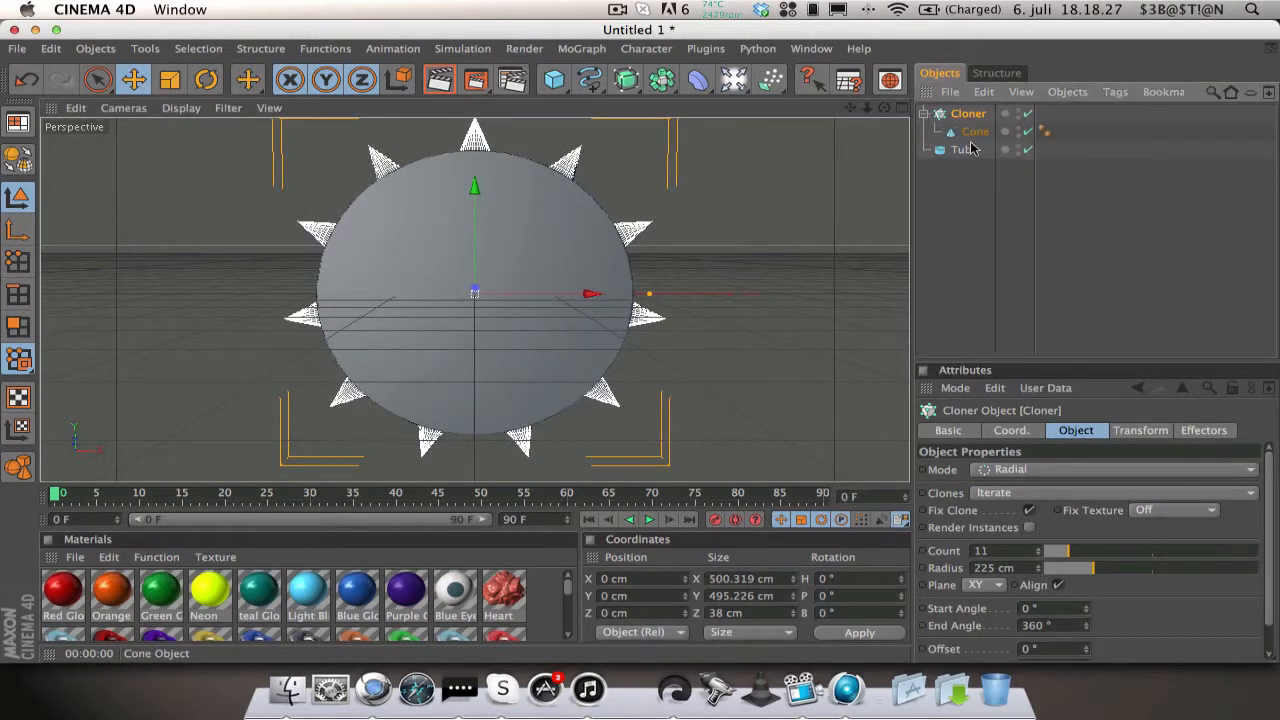
pyautogui.click(974, 131)
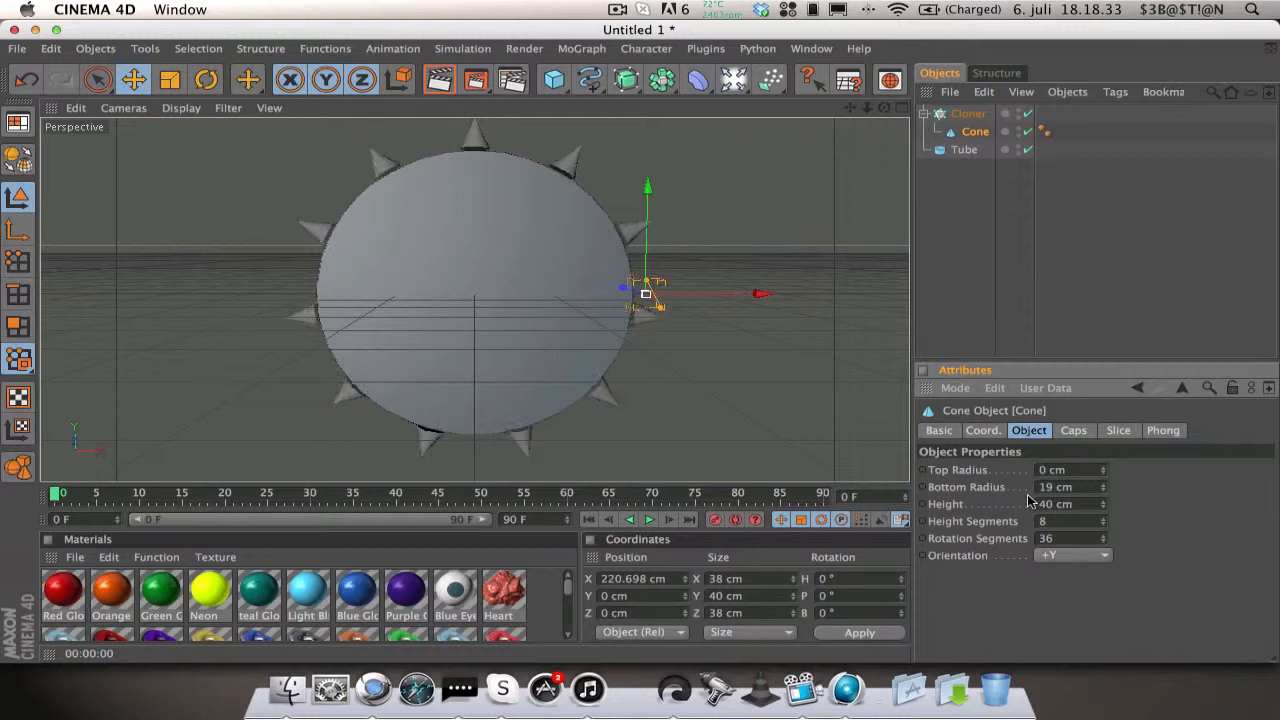
pyautogui.click(967, 113)
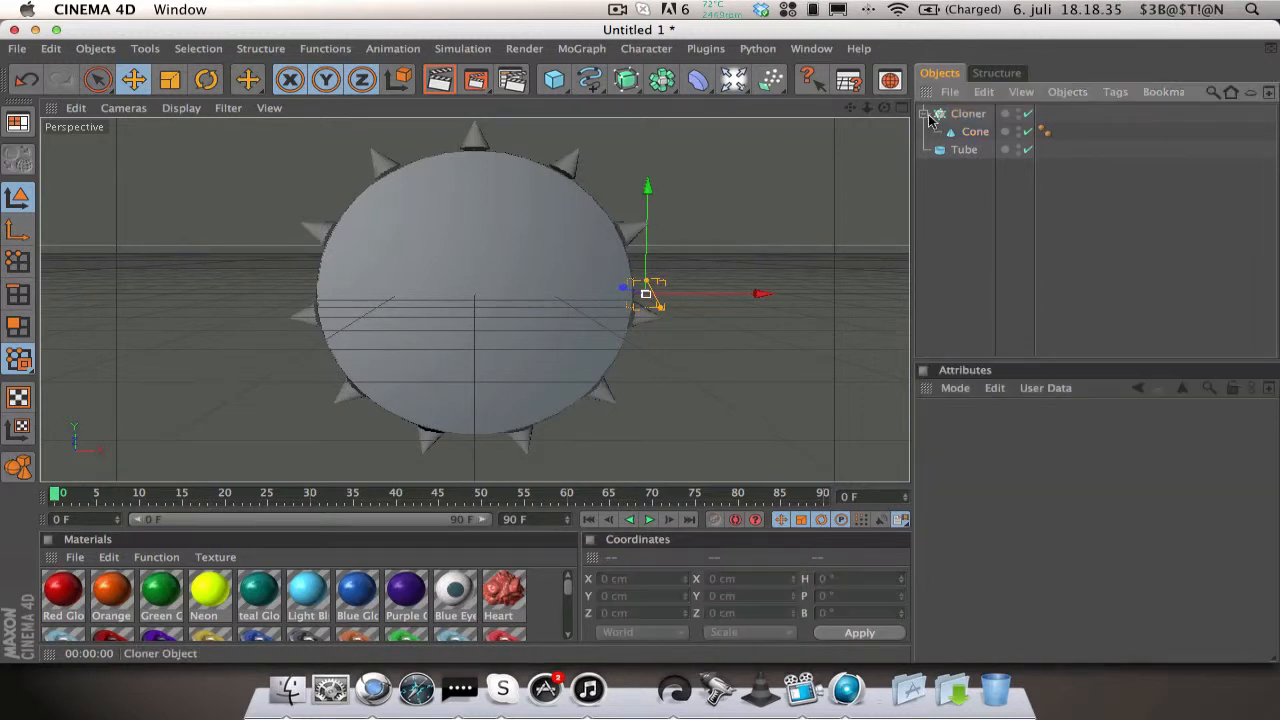
pyautogui.click(967, 113)
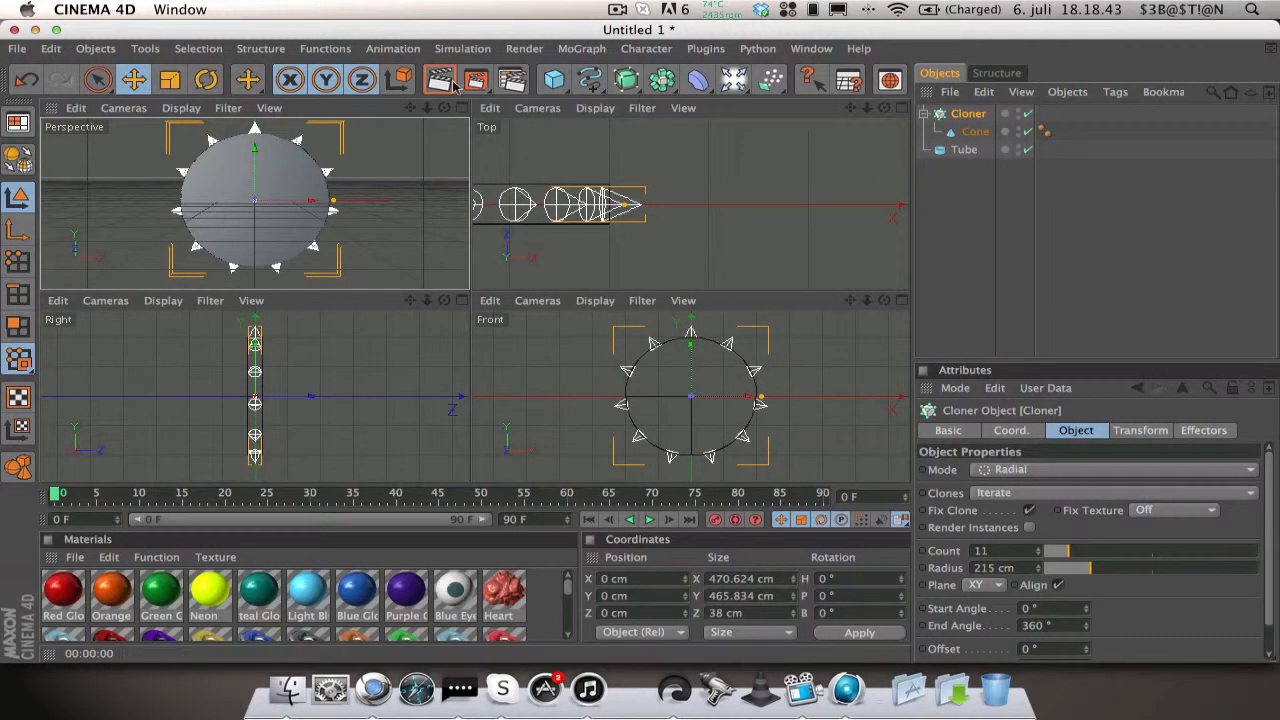
pyautogui.click(860, 107)
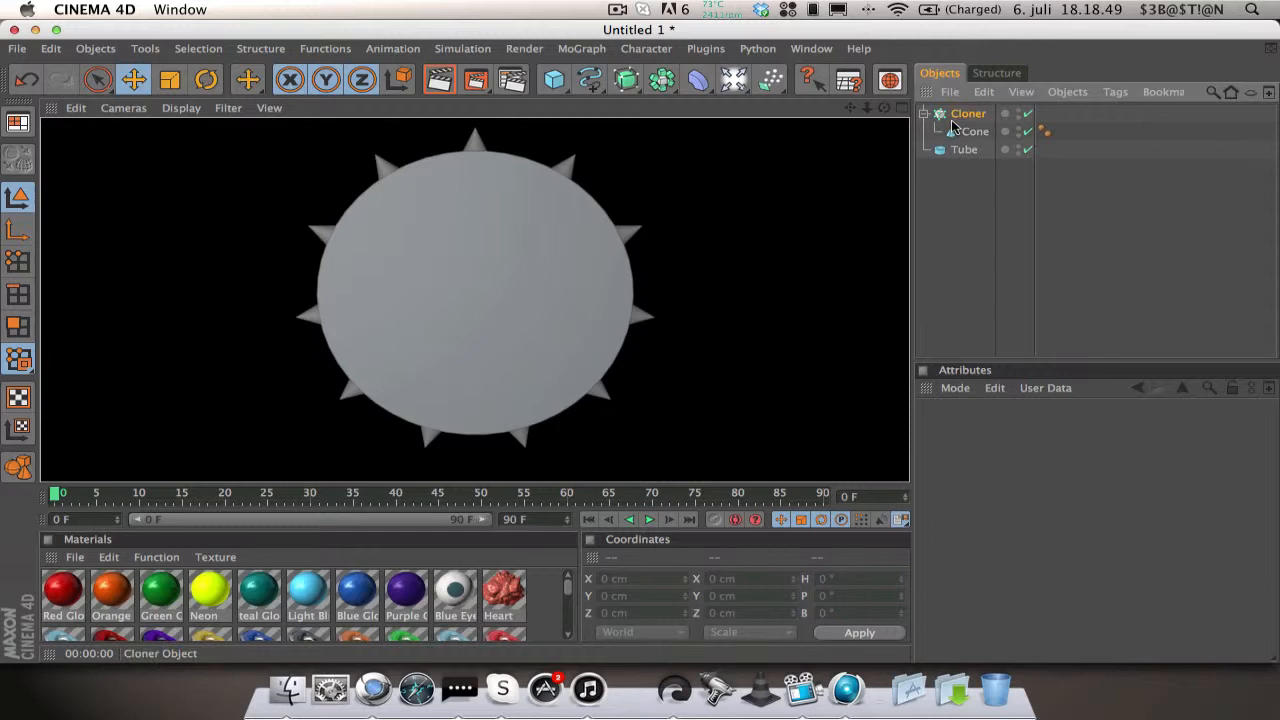
pyautogui.click(966, 113)
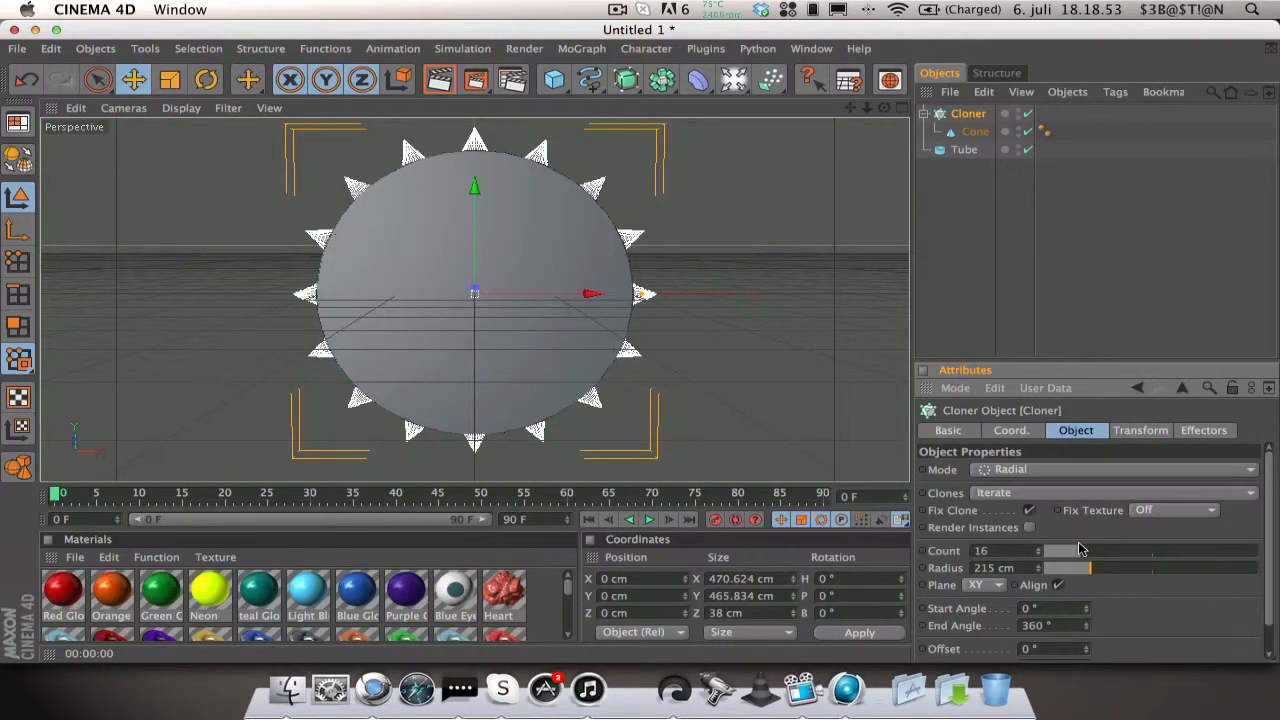
pyautogui.click(978, 247)
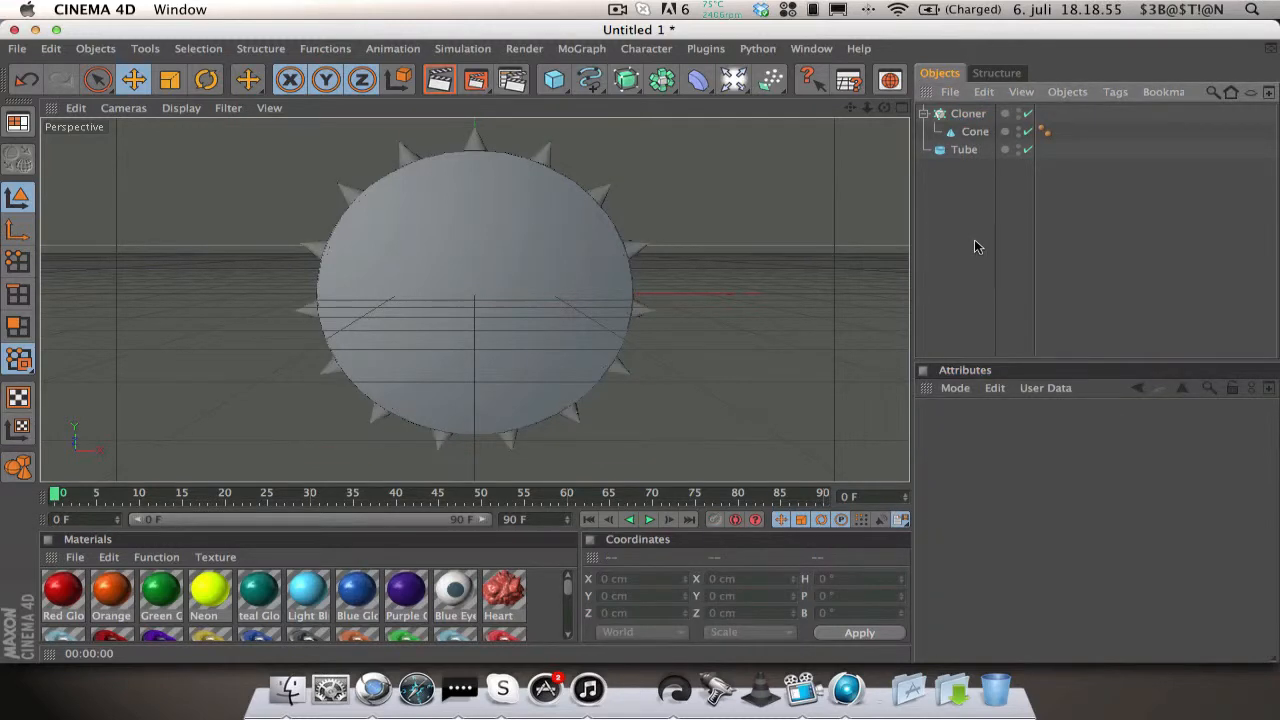
# Step: Shorten the cone spikes to a 30 cm height
pyautogui.click(974, 131)
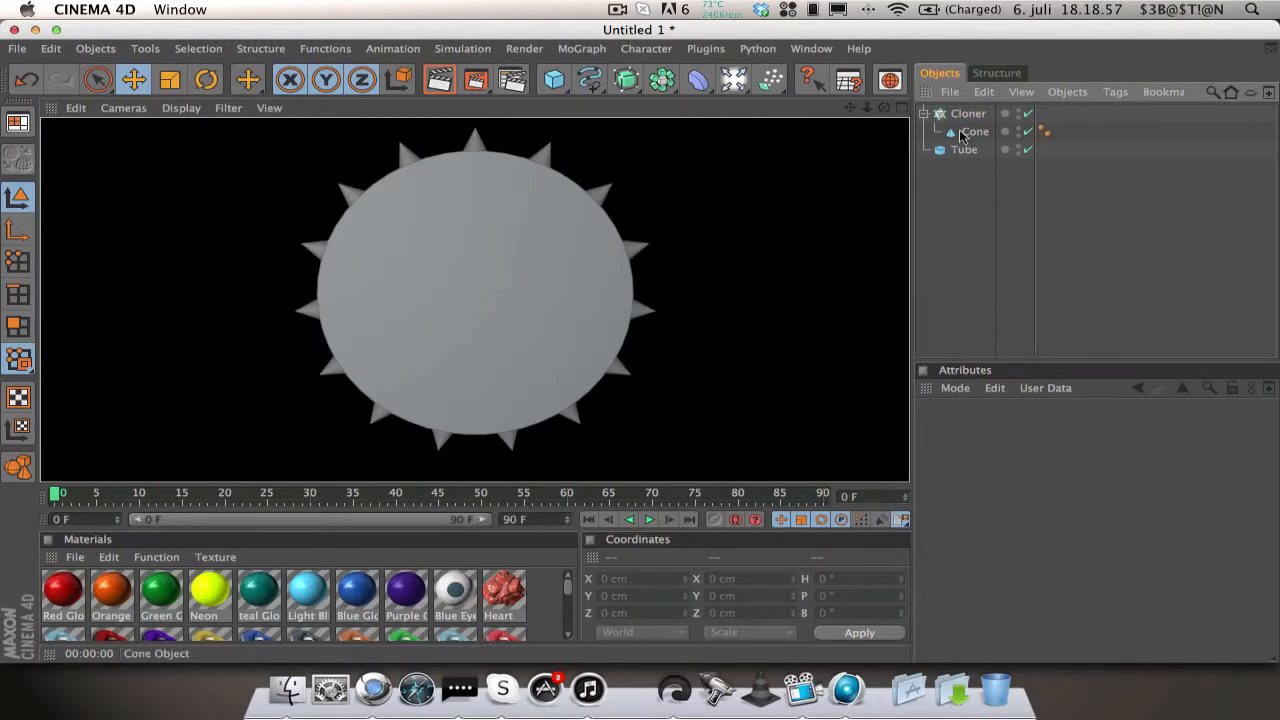
pyautogui.click(974, 131)
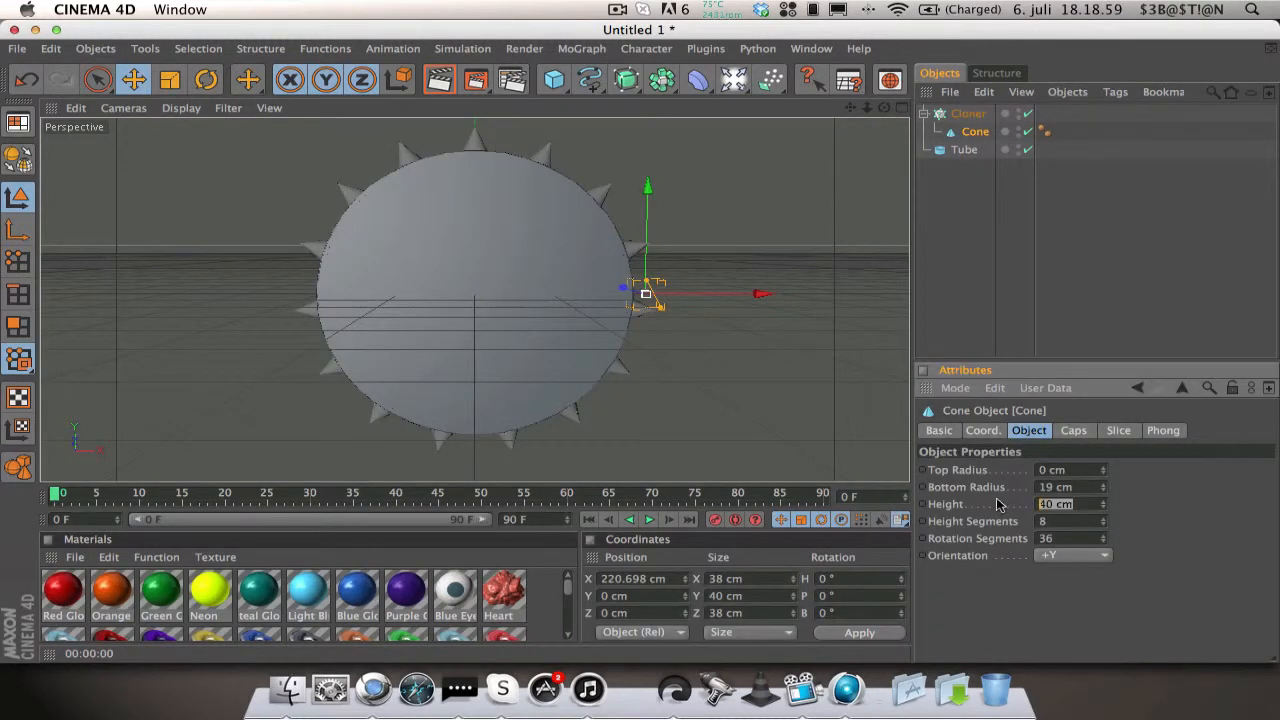
pyautogui.write('30 cm')
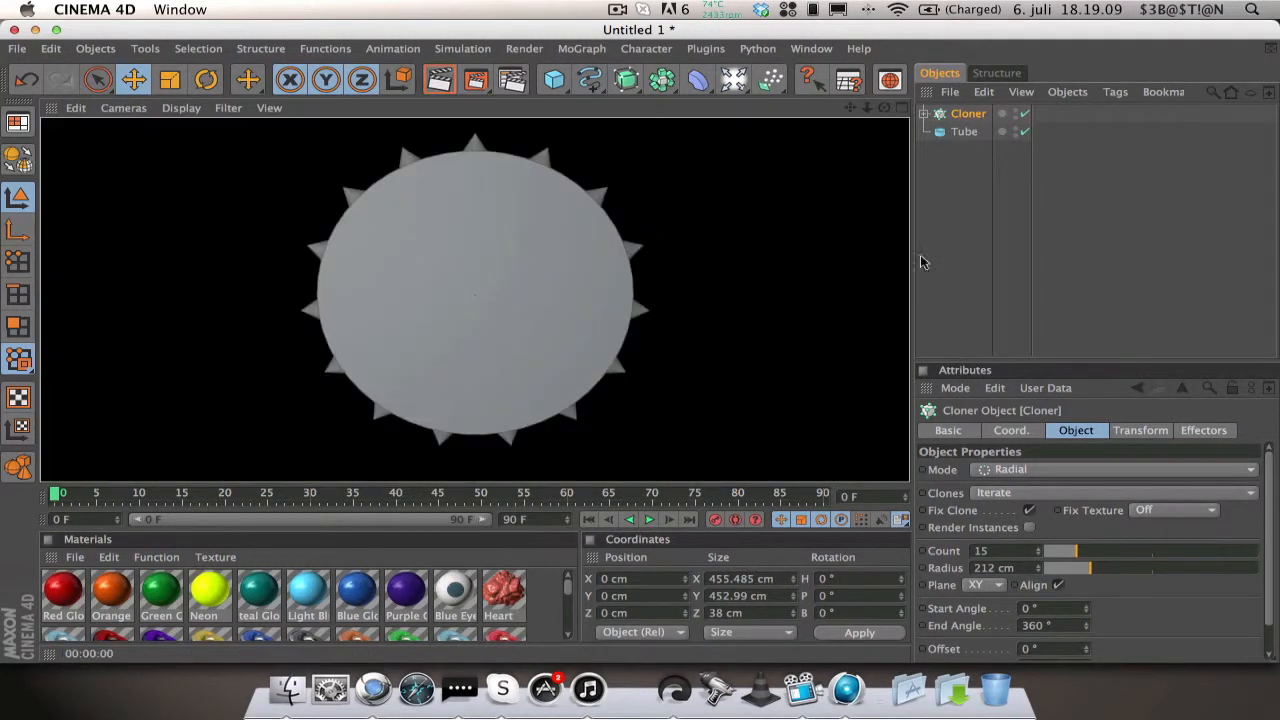
pyautogui.click(964, 131)
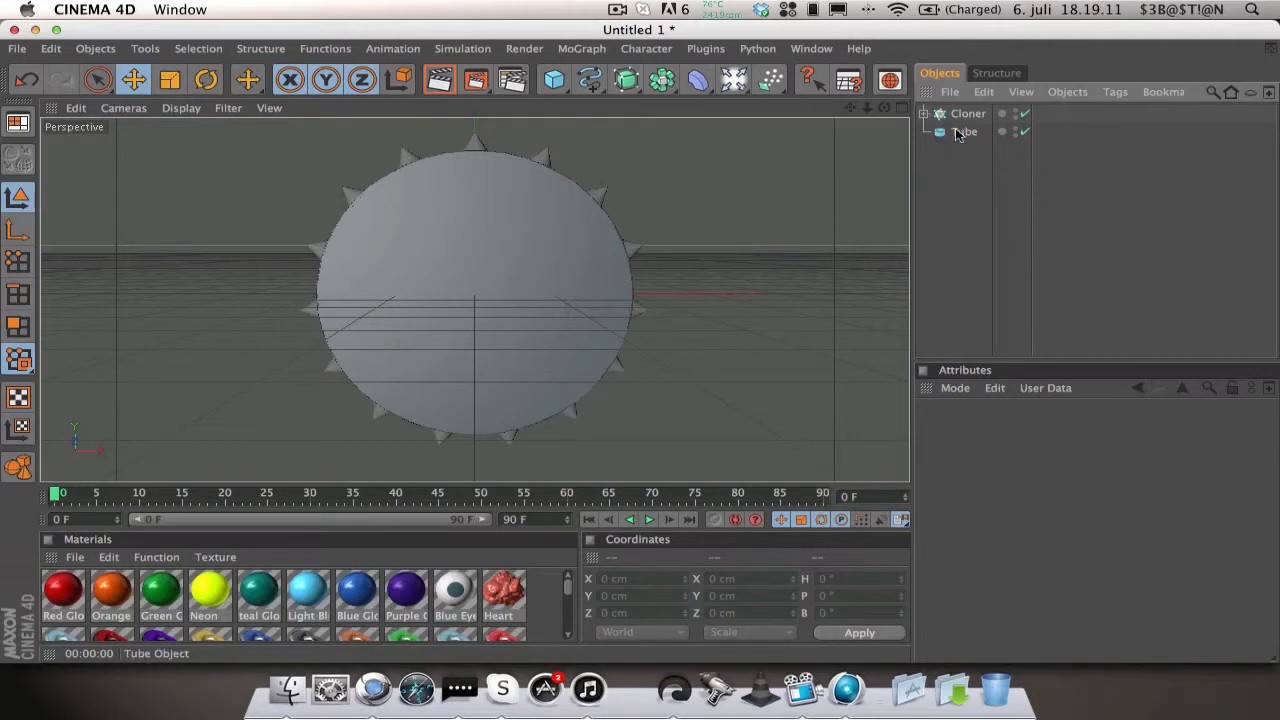
# Step: Switch the tube to Polygon mode and activate Loop Selection
pyautogui.click(965, 131)
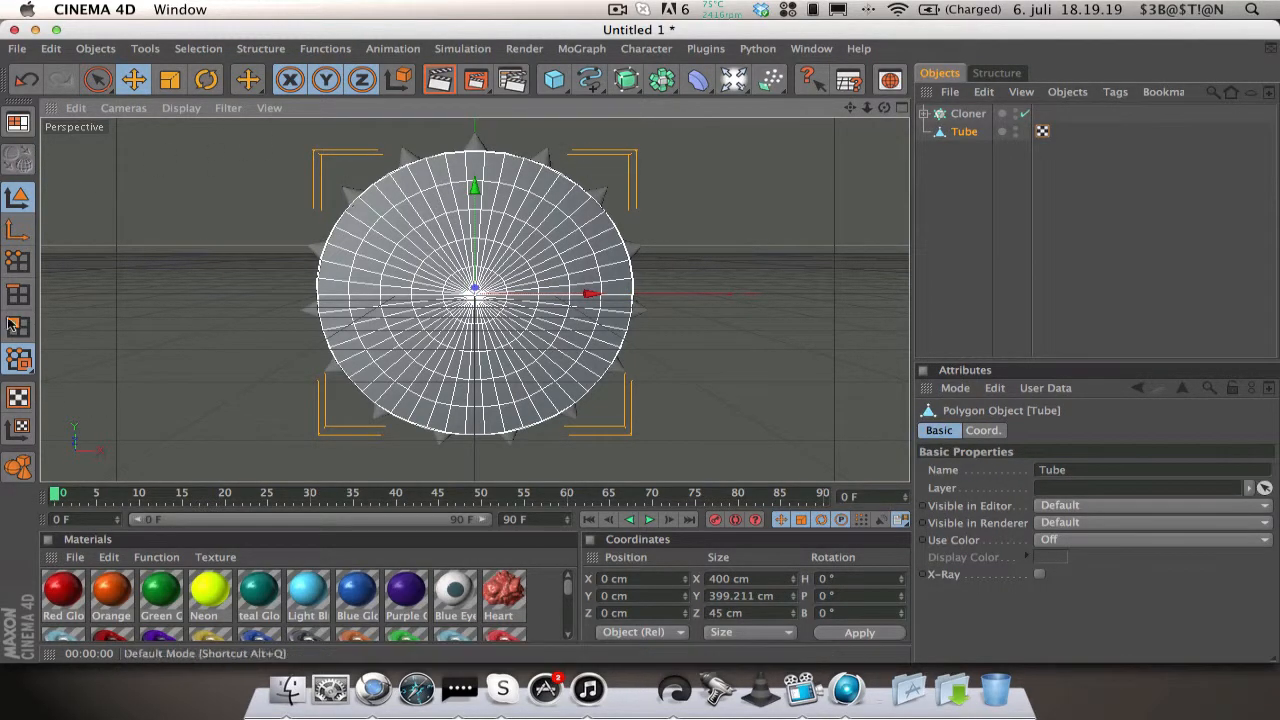
pyautogui.click(361, 80)
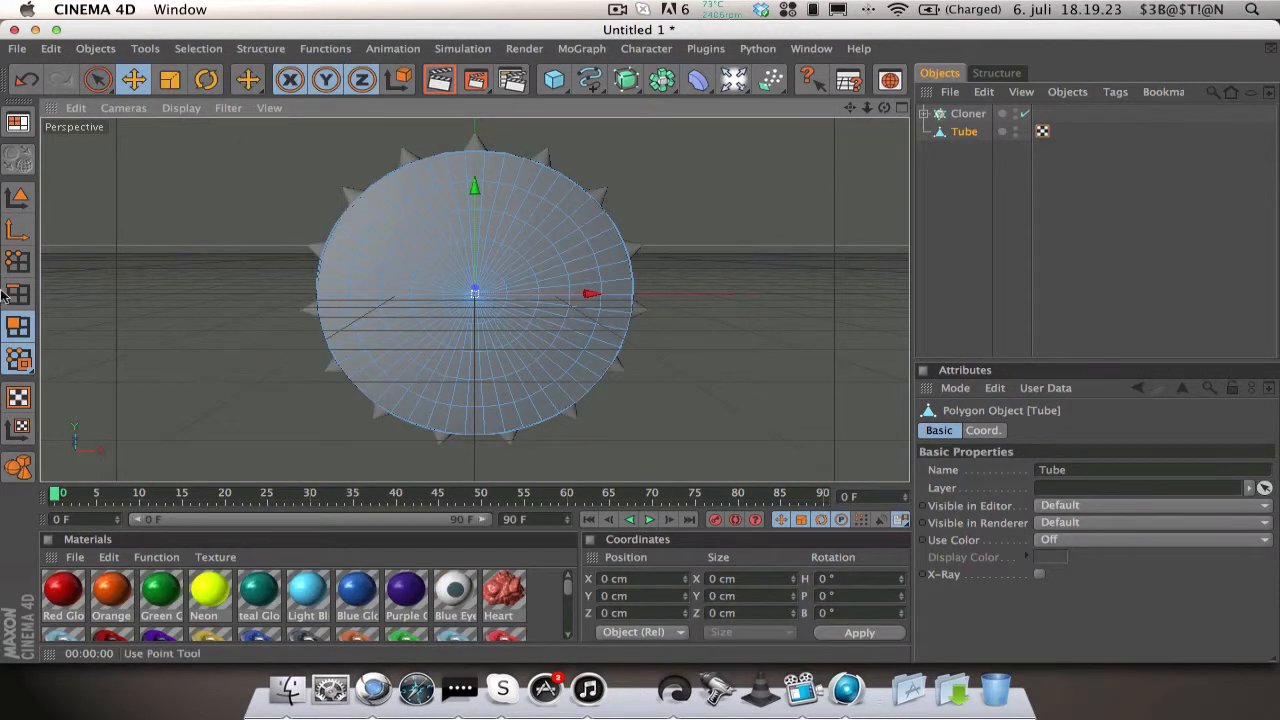
pyautogui.click(260, 48)
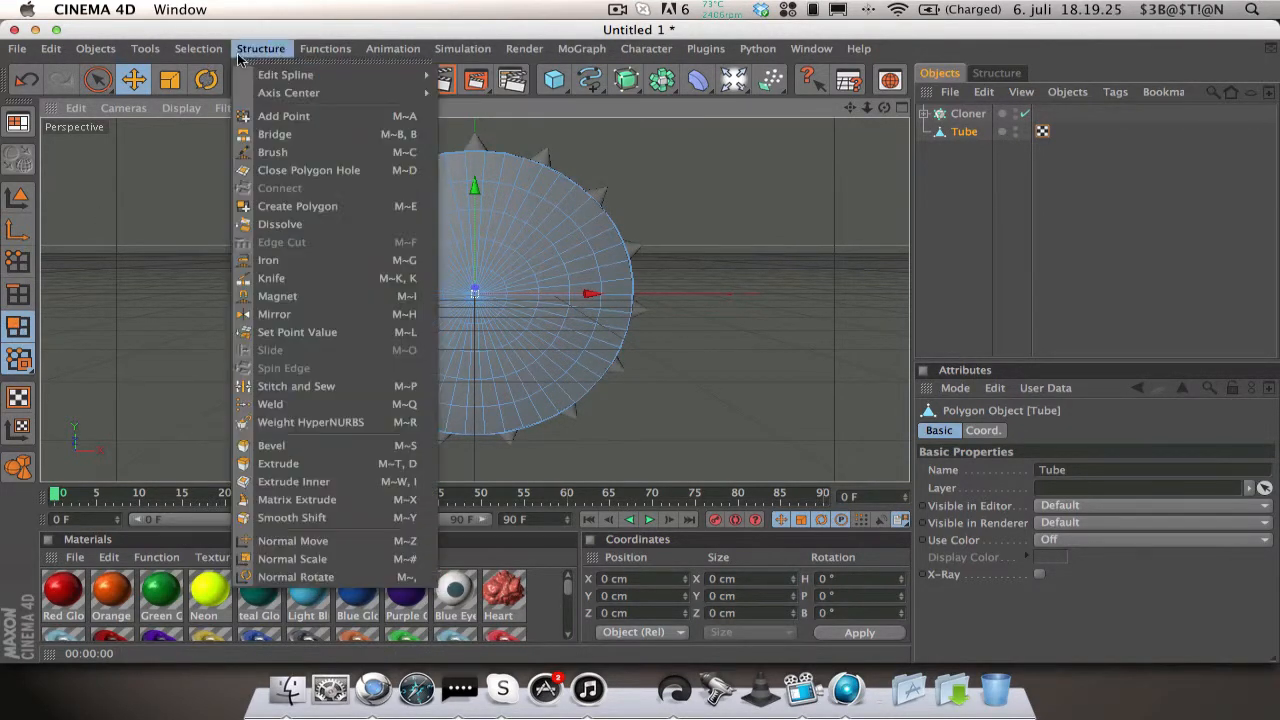
pyautogui.click(198, 48)
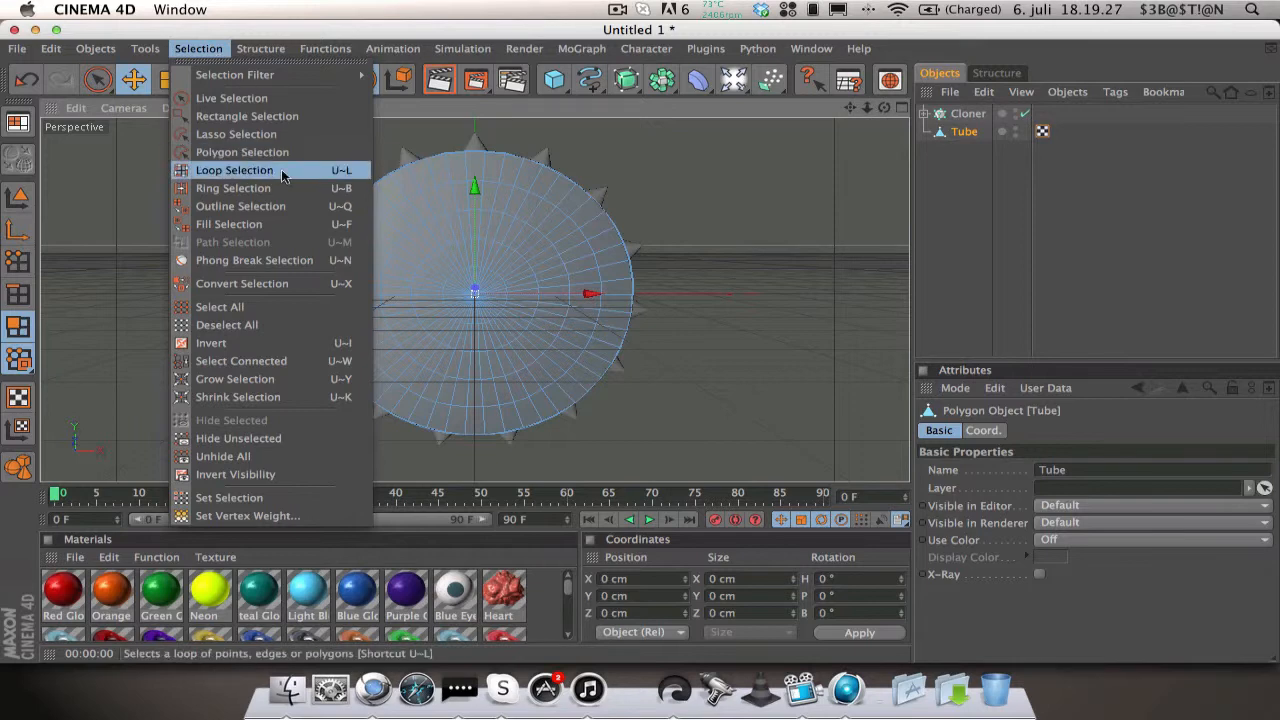
pyautogui.click(234, 169)
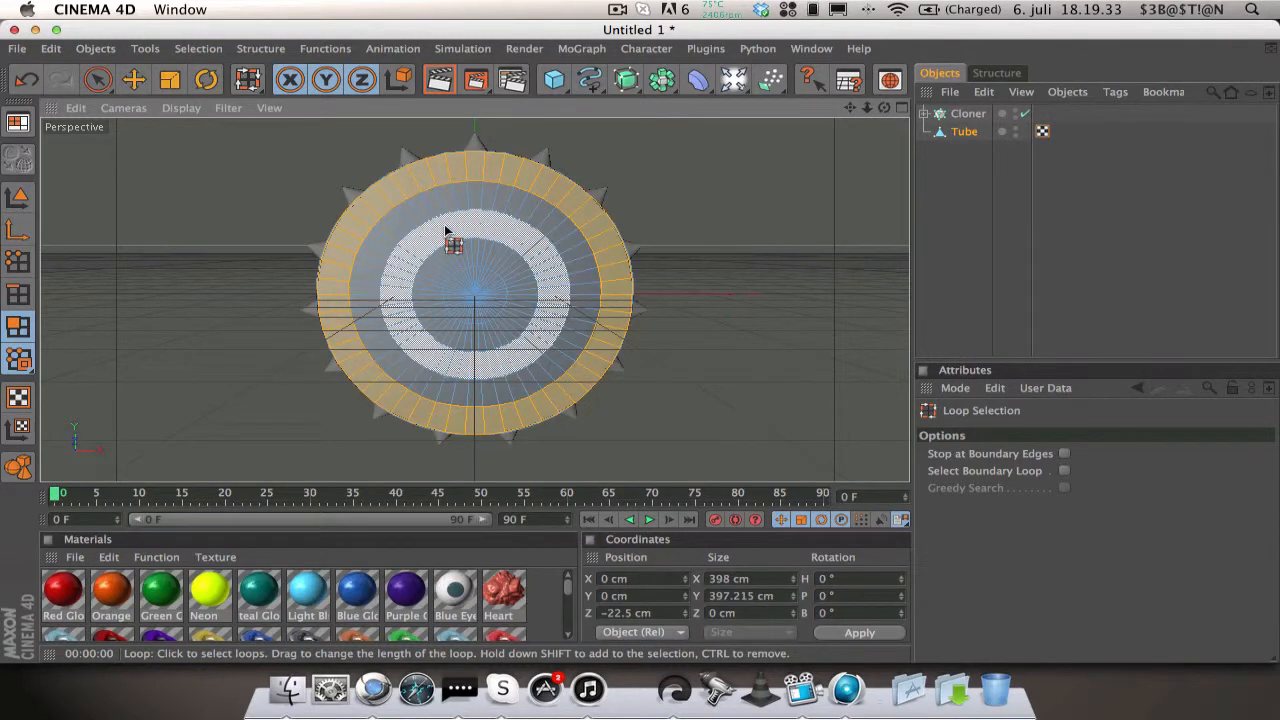
# Step: Select alternating concentric rings and extrude them inward by -5 cm
pyautogui.click(470, 290)
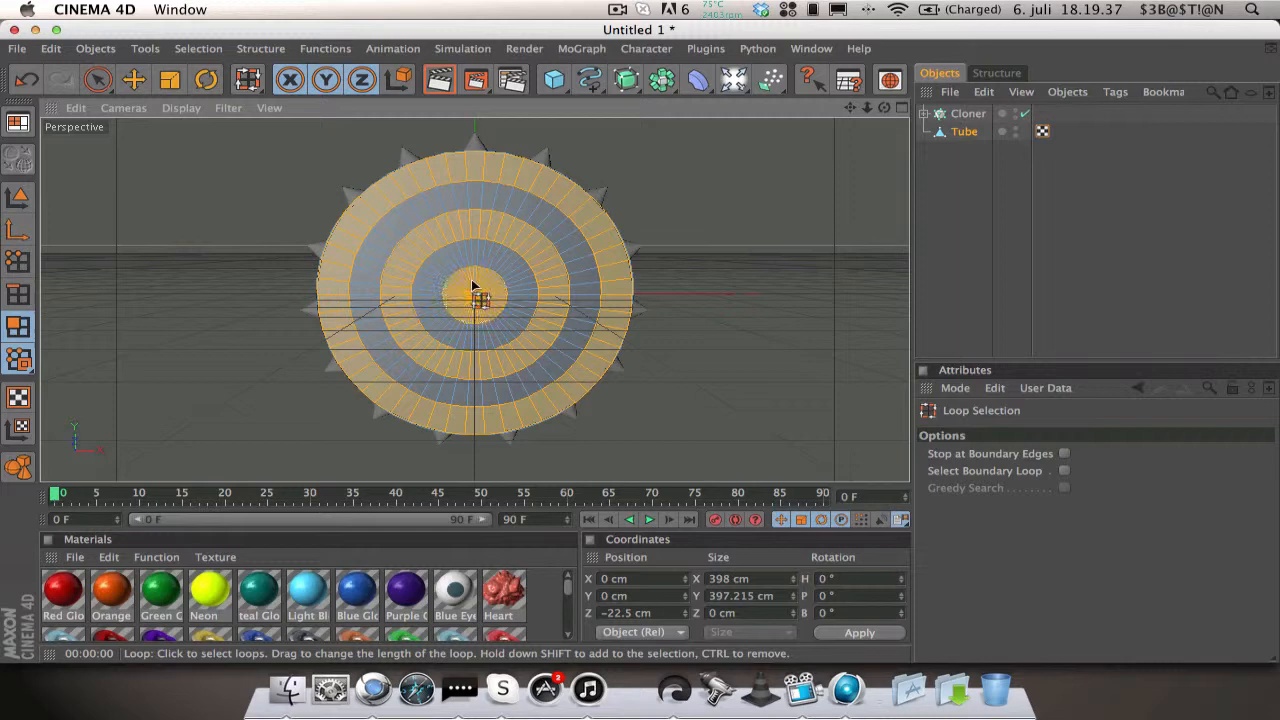
pyautogui.click(475, 290)
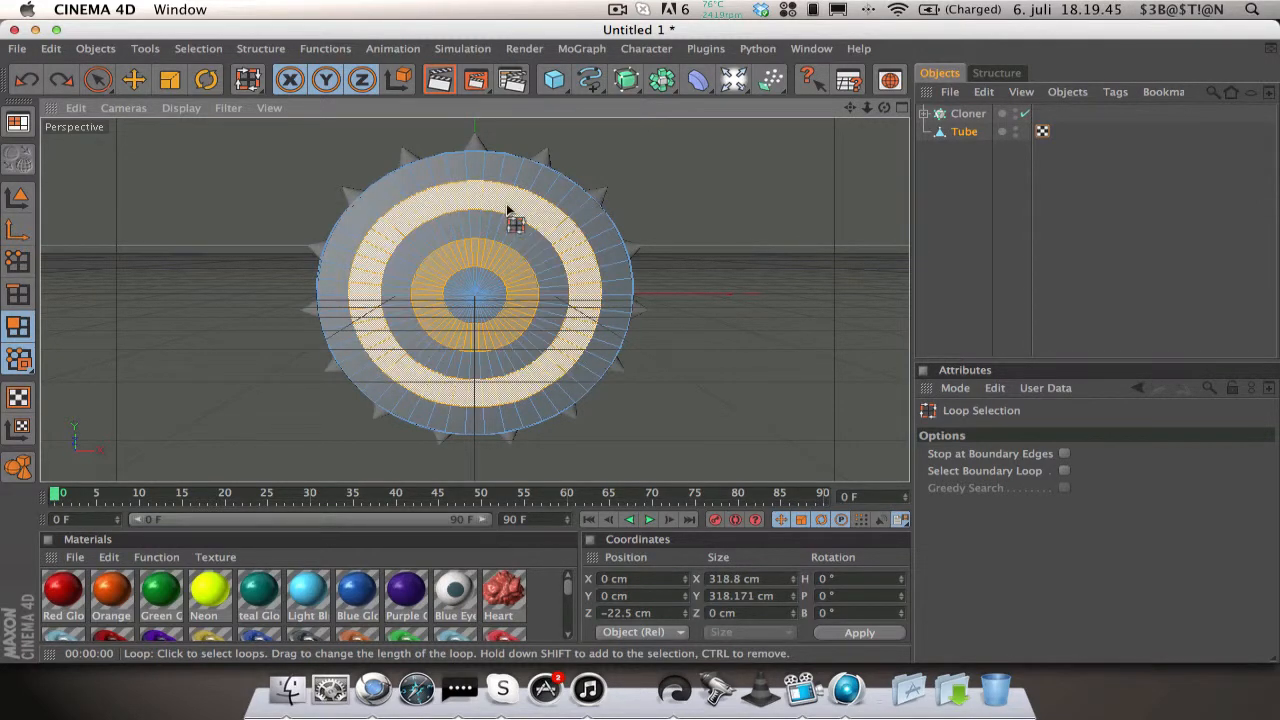
pyautogui.click(260, 48)
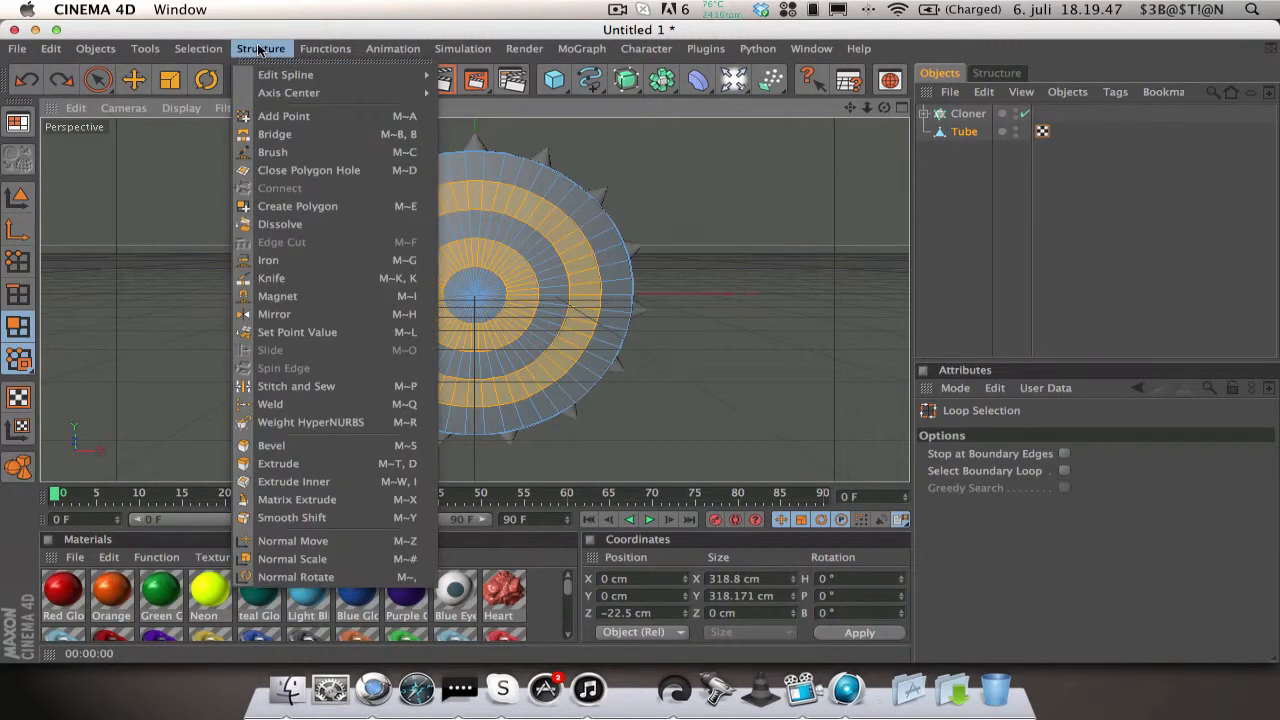
pyautogui.moveTo(310, 421)
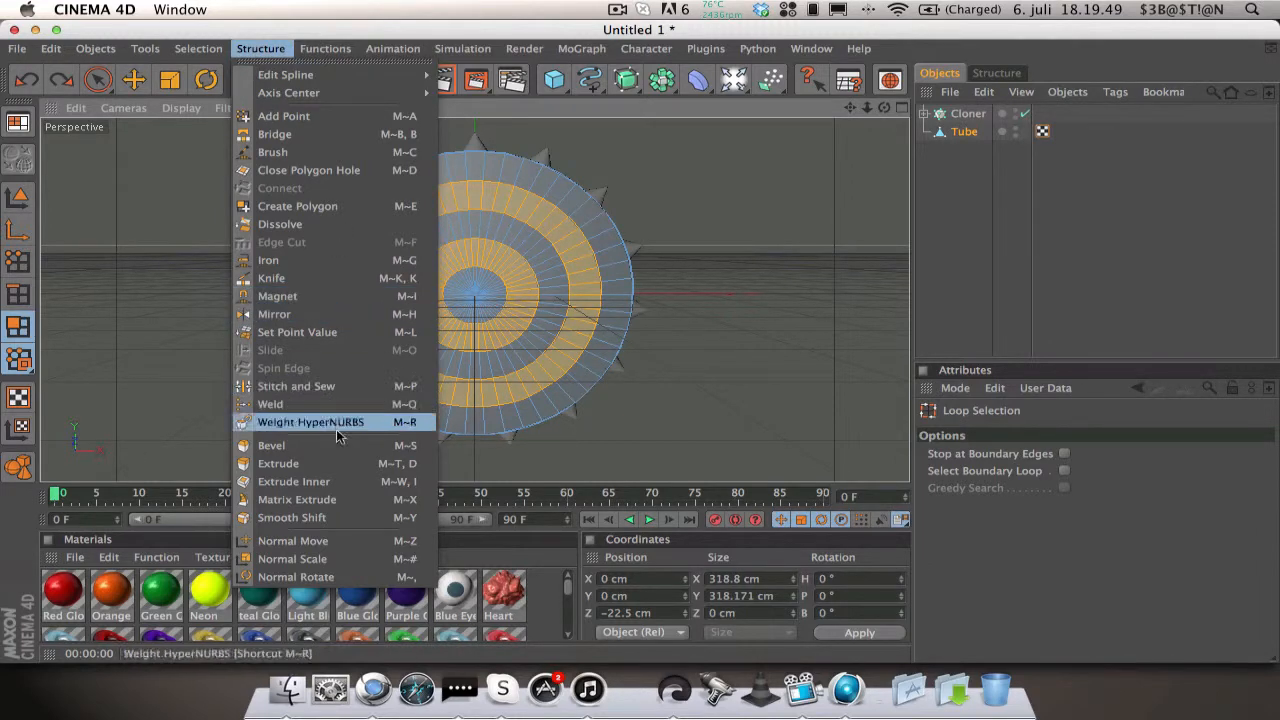
pyautogui.click(278, 463)
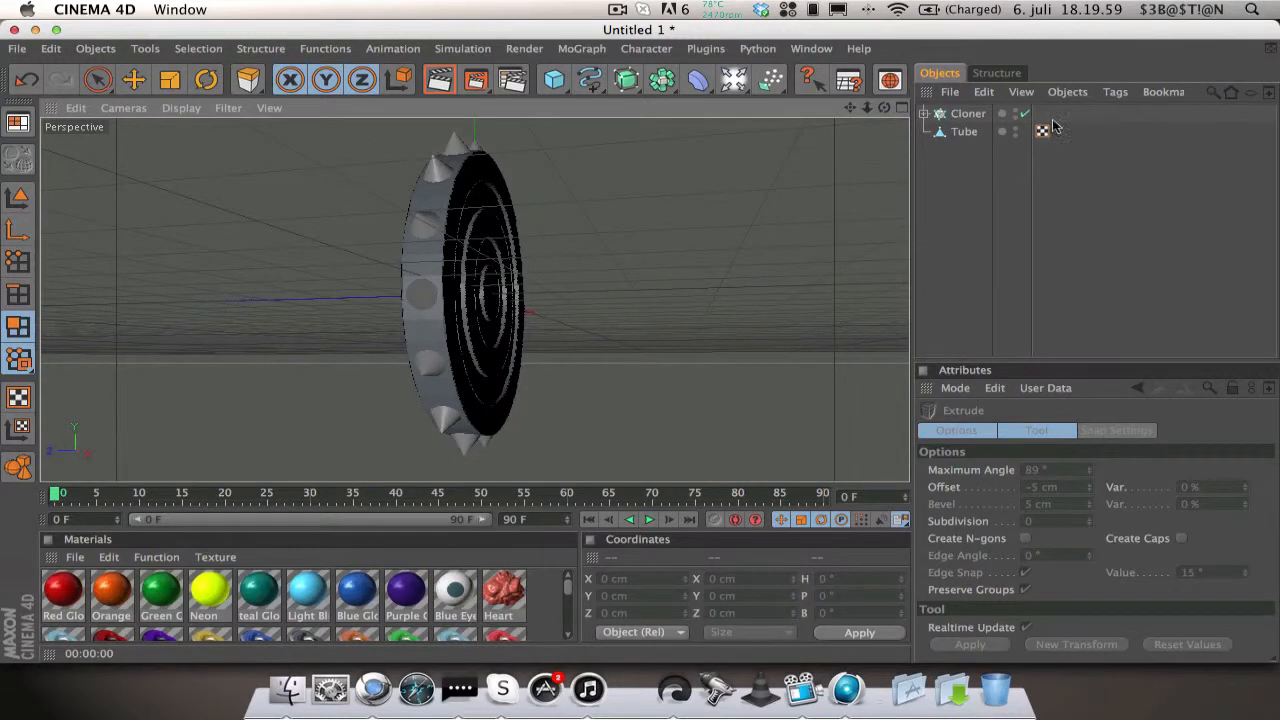
# Step: Apply Green Glossy to the selected rings and a white material to the remaining rings
pyautogui.click(964, 131)
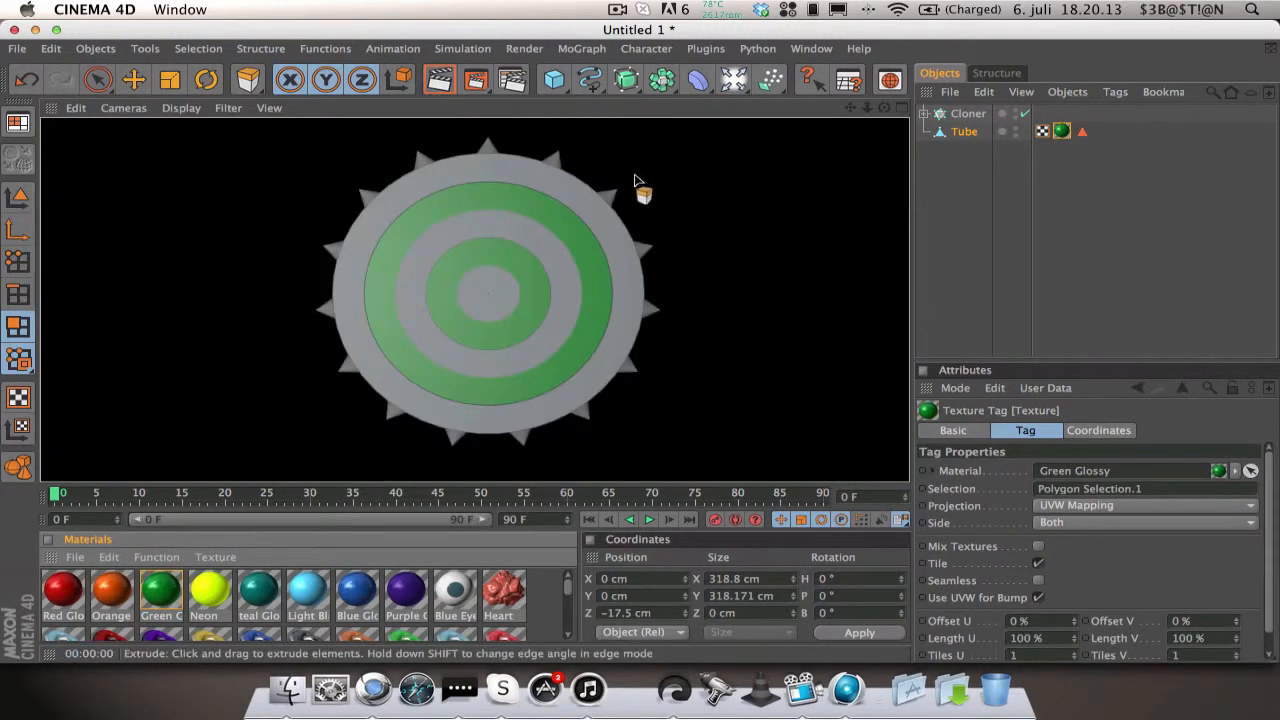
pyautogui.click(963, 131)
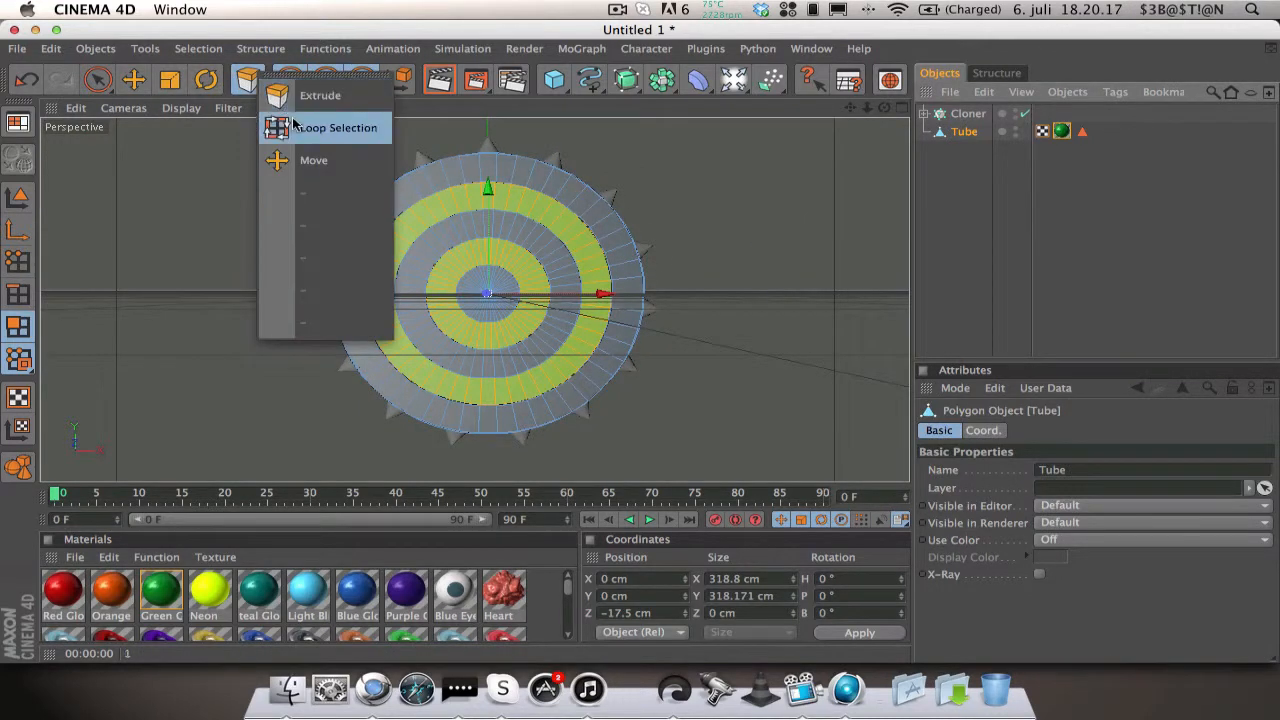
pyautogui.click(336, 127)
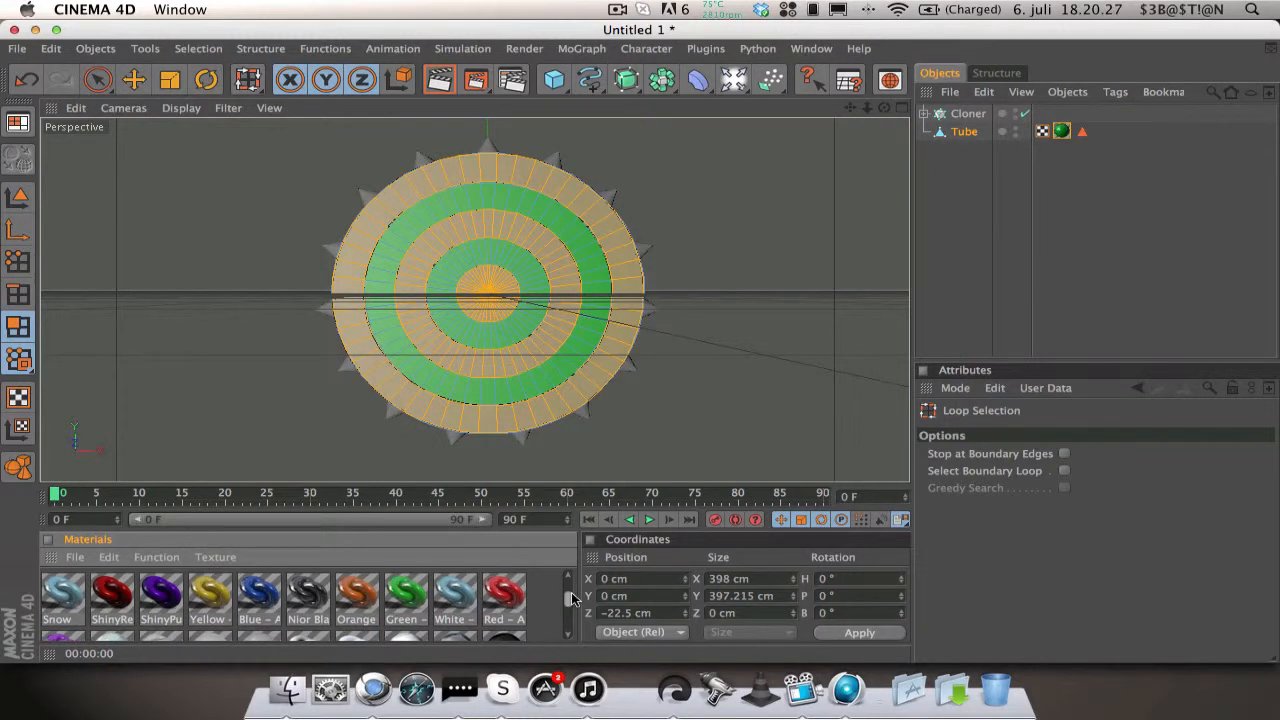
pyautogui.scroll(-3)
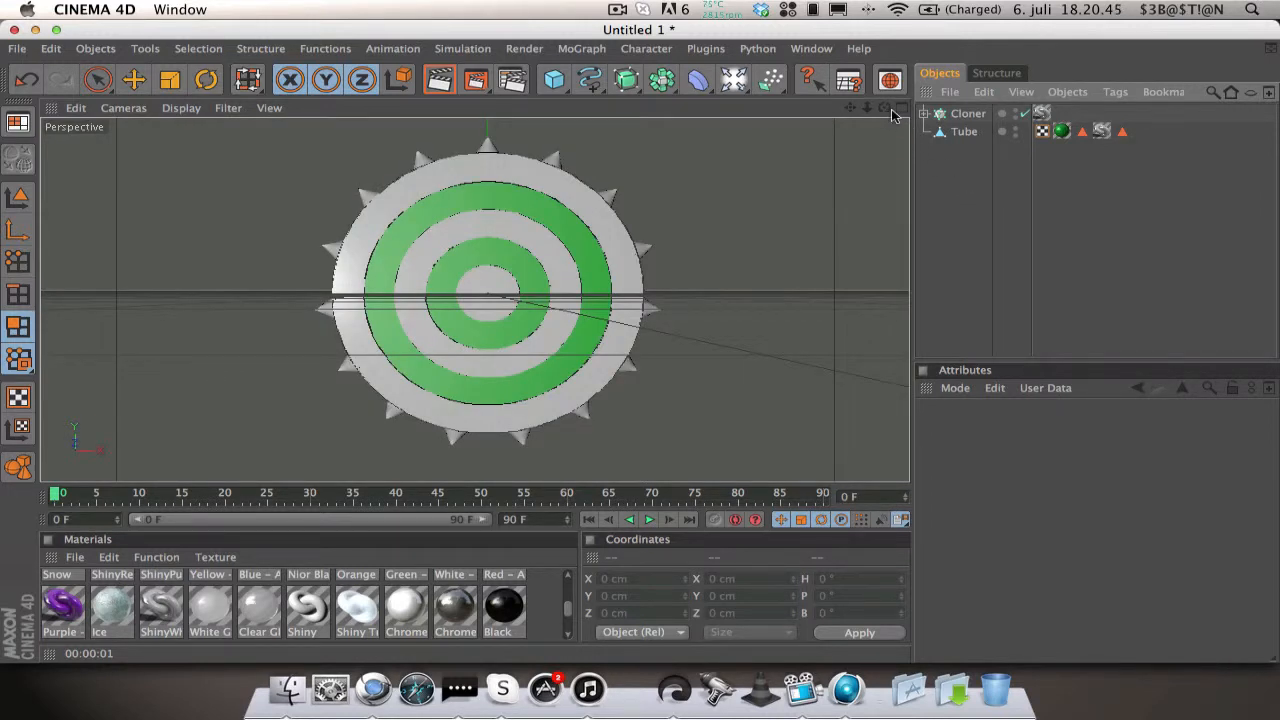
# Step: Select a wedge of ring polygons at the top of the disc and apply Nior Black
pyautogui.click(964, 131)
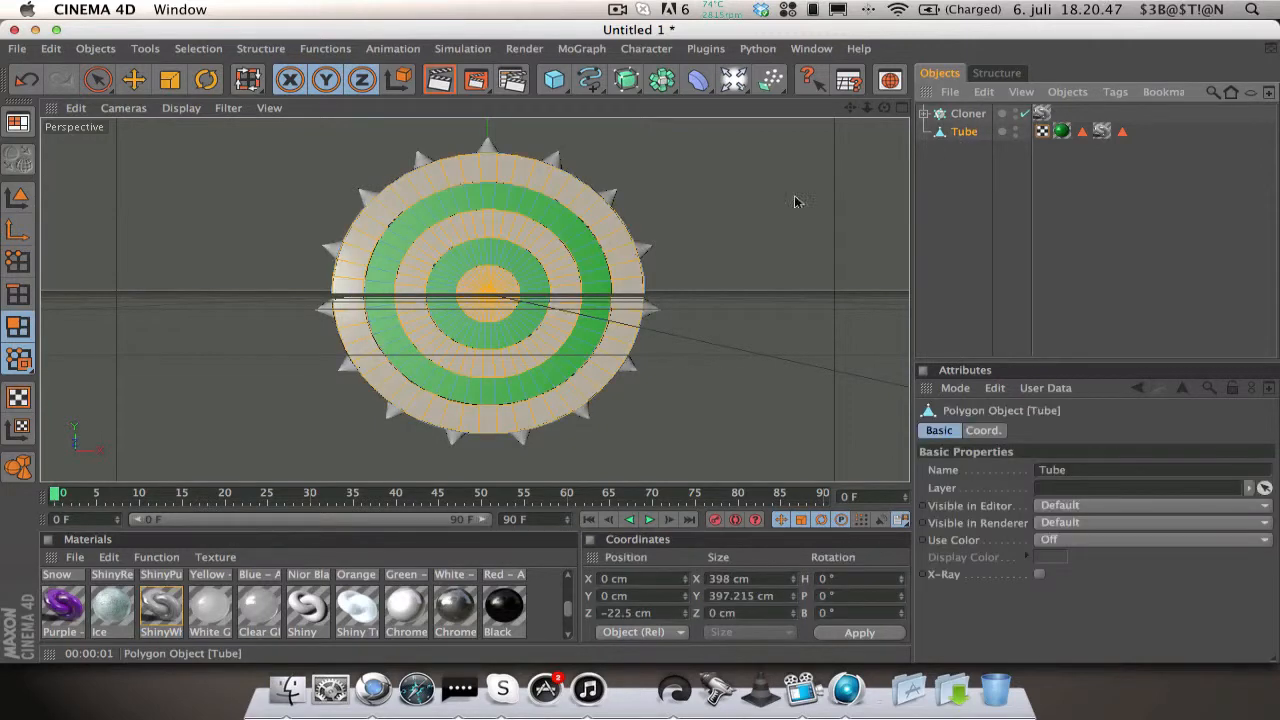
pyautogui.click(247, 79)
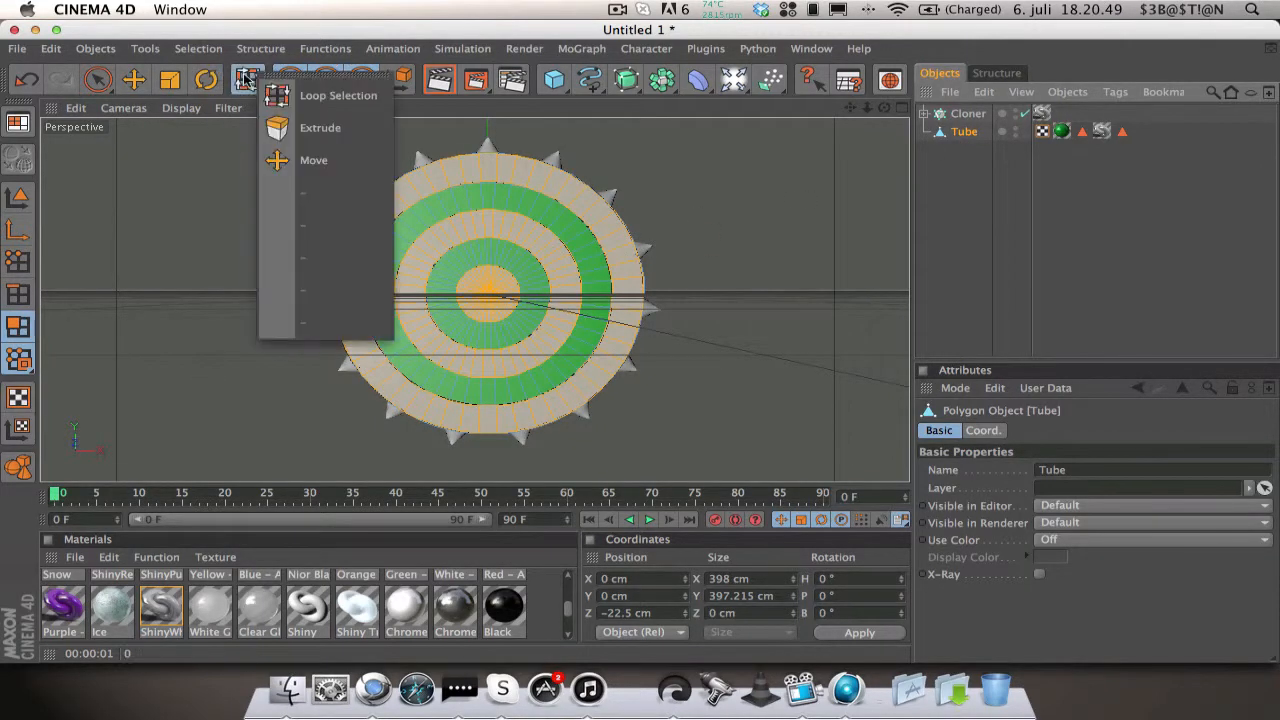
pyautogui.click(97, 79)
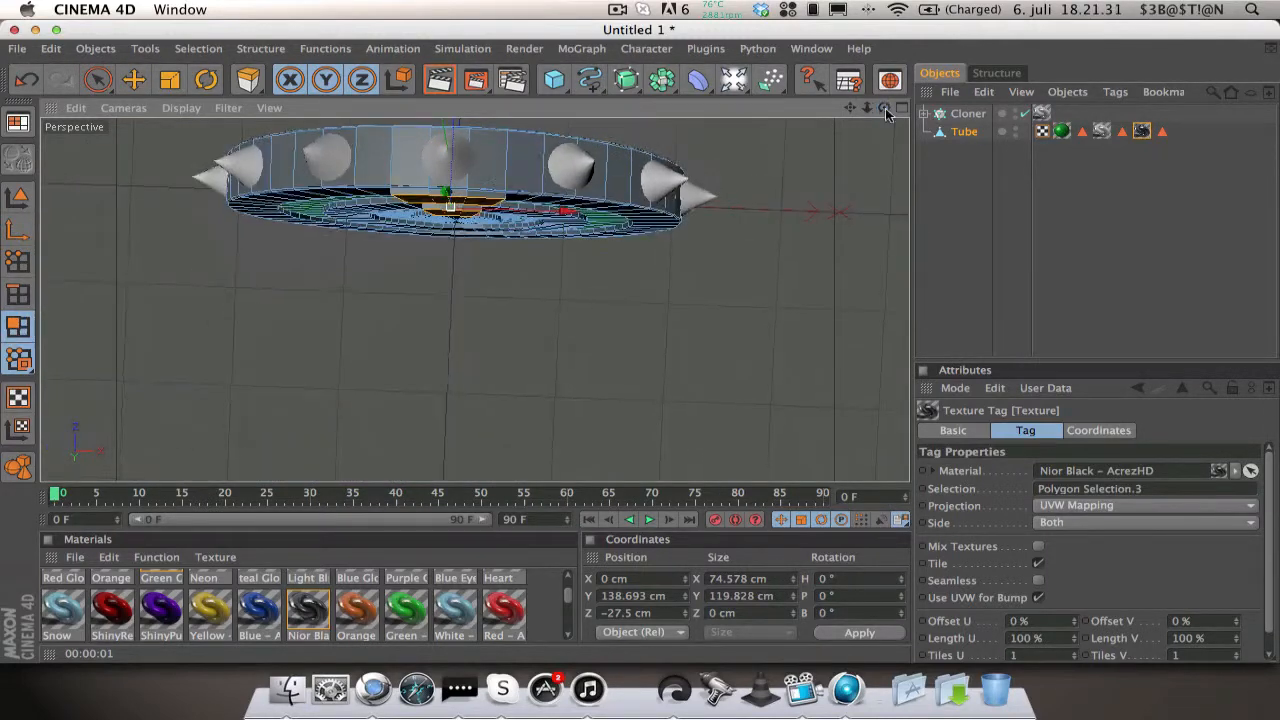
pyautogui.click(97, 79)
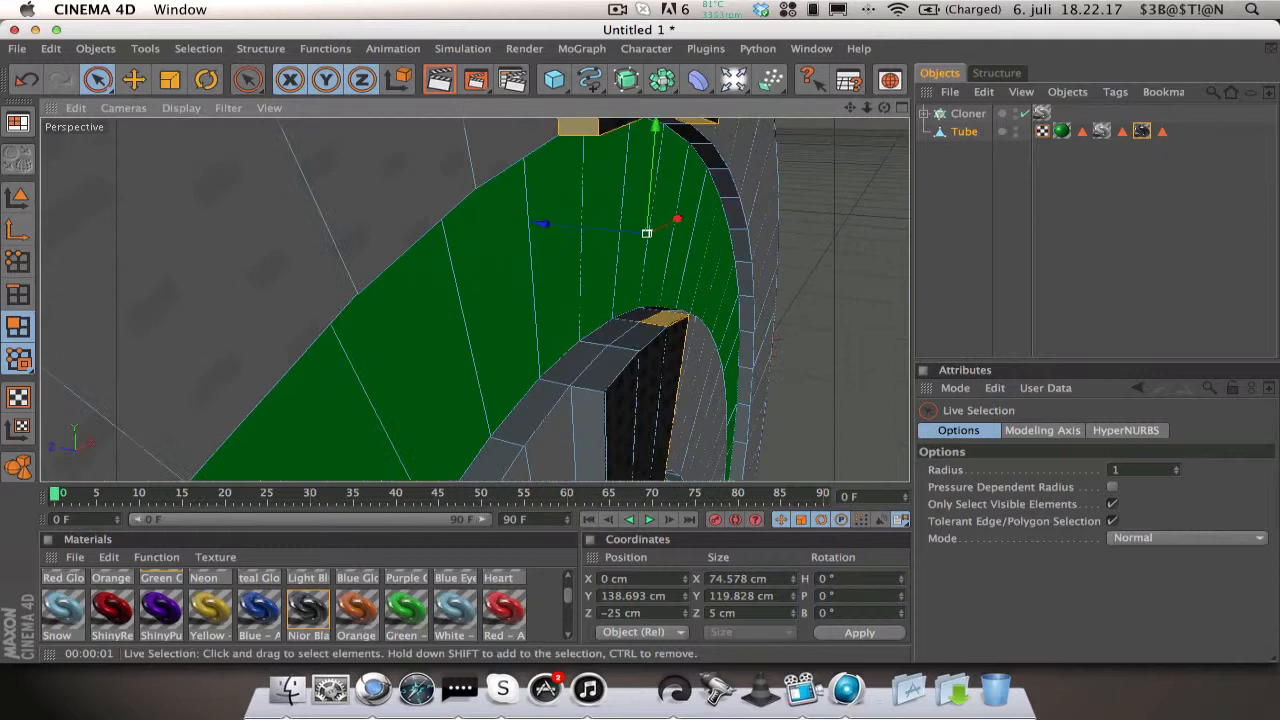
pyautogui.click(648, 335)
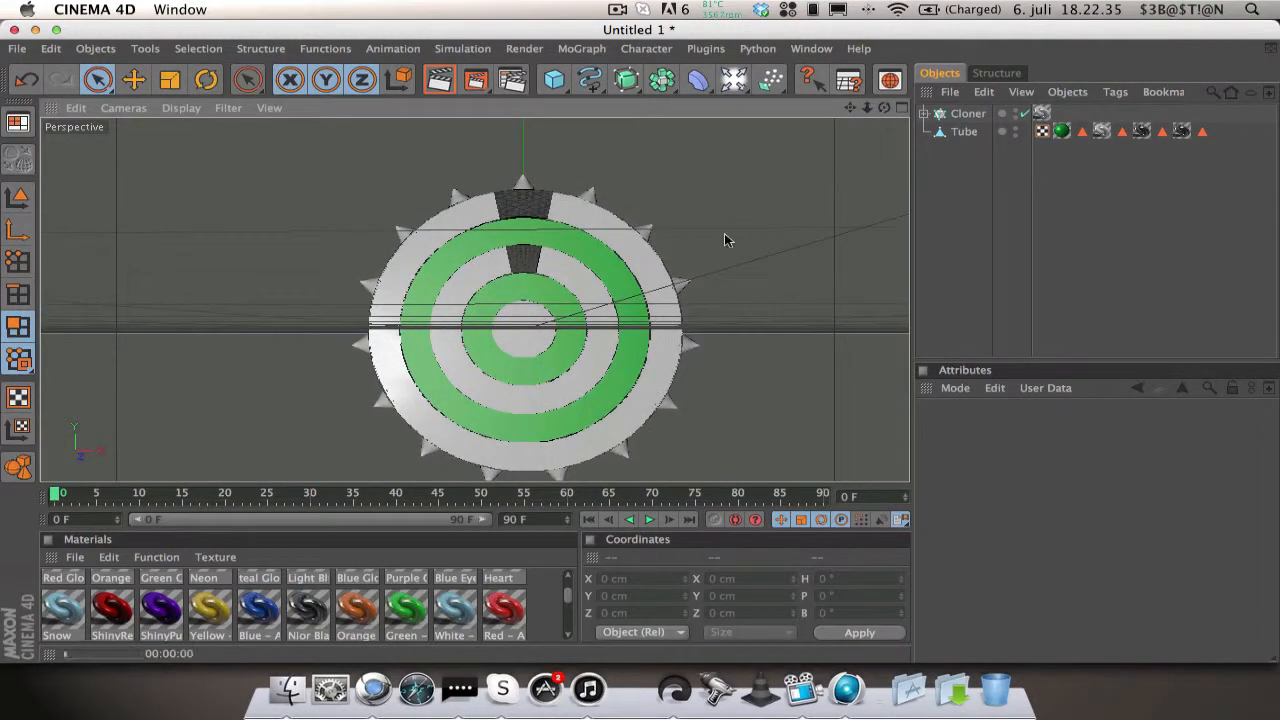
# Step: Select polygon strips through the bottom rings for a matching black wedge
pyautogui.click(964, 131)
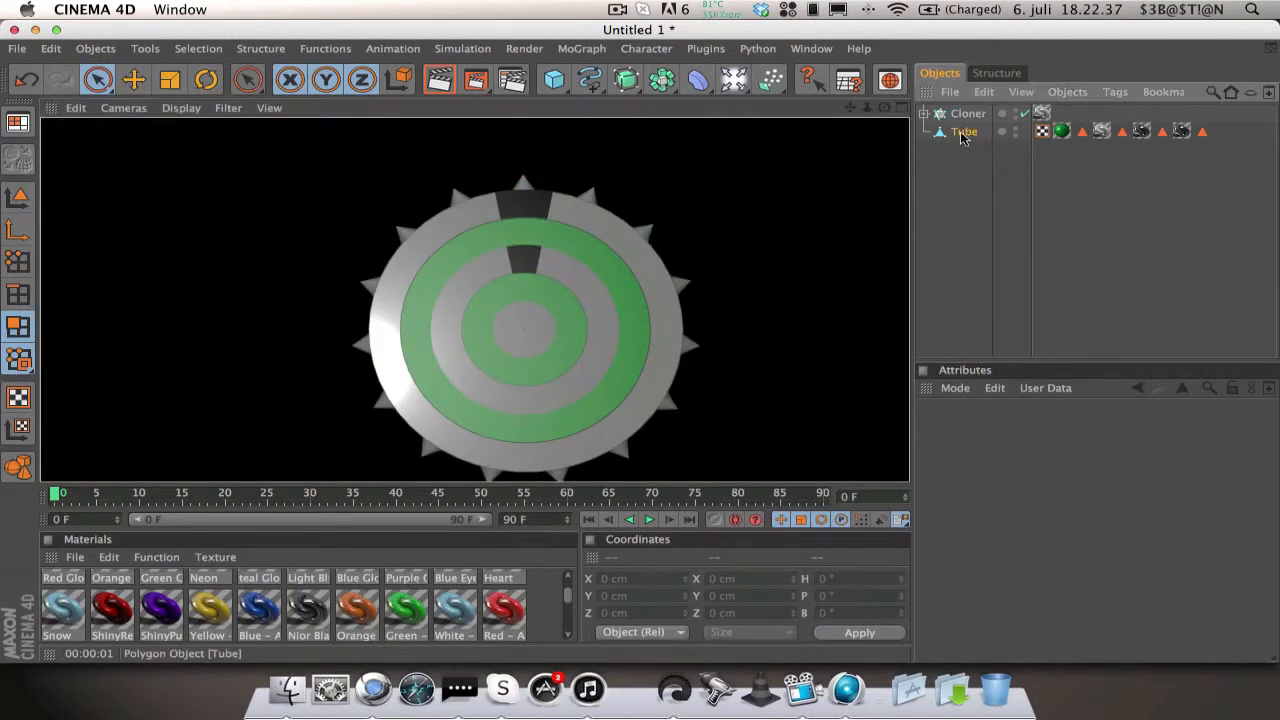
pyautogui.click(963, 131)
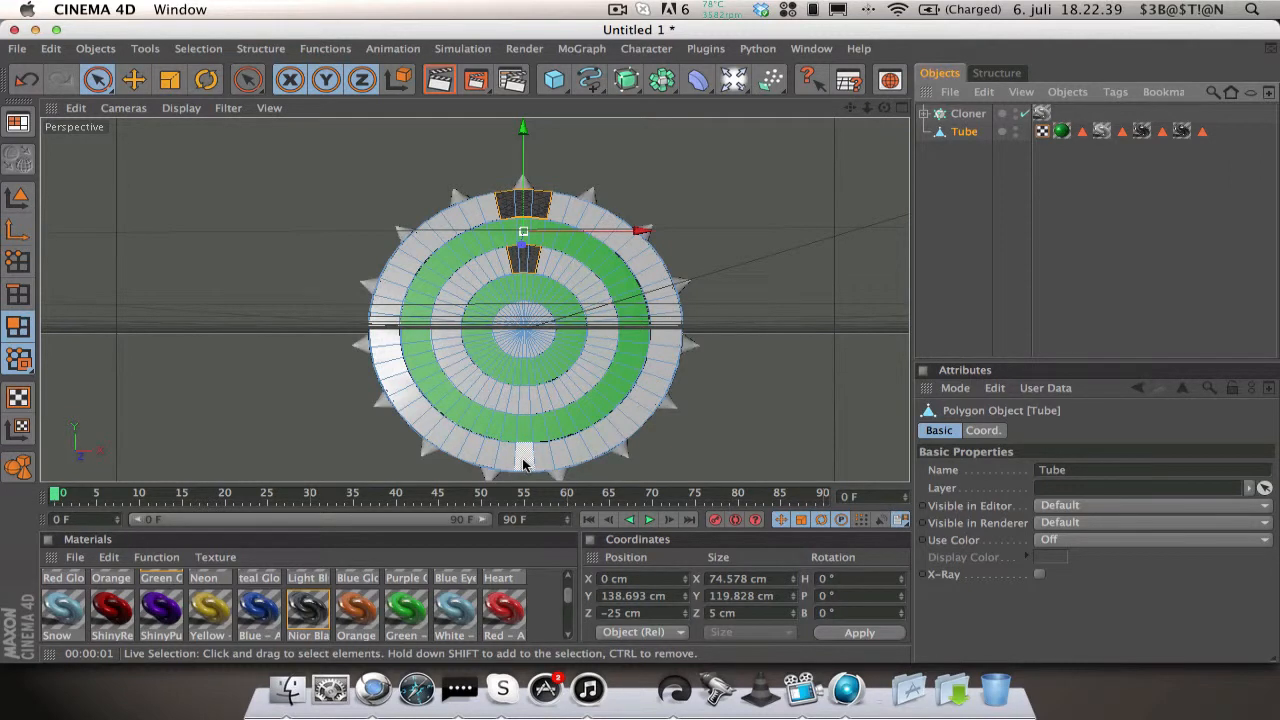
pyautogui.moveTo(525, 235); pyautogui.dragTo(515, 457)
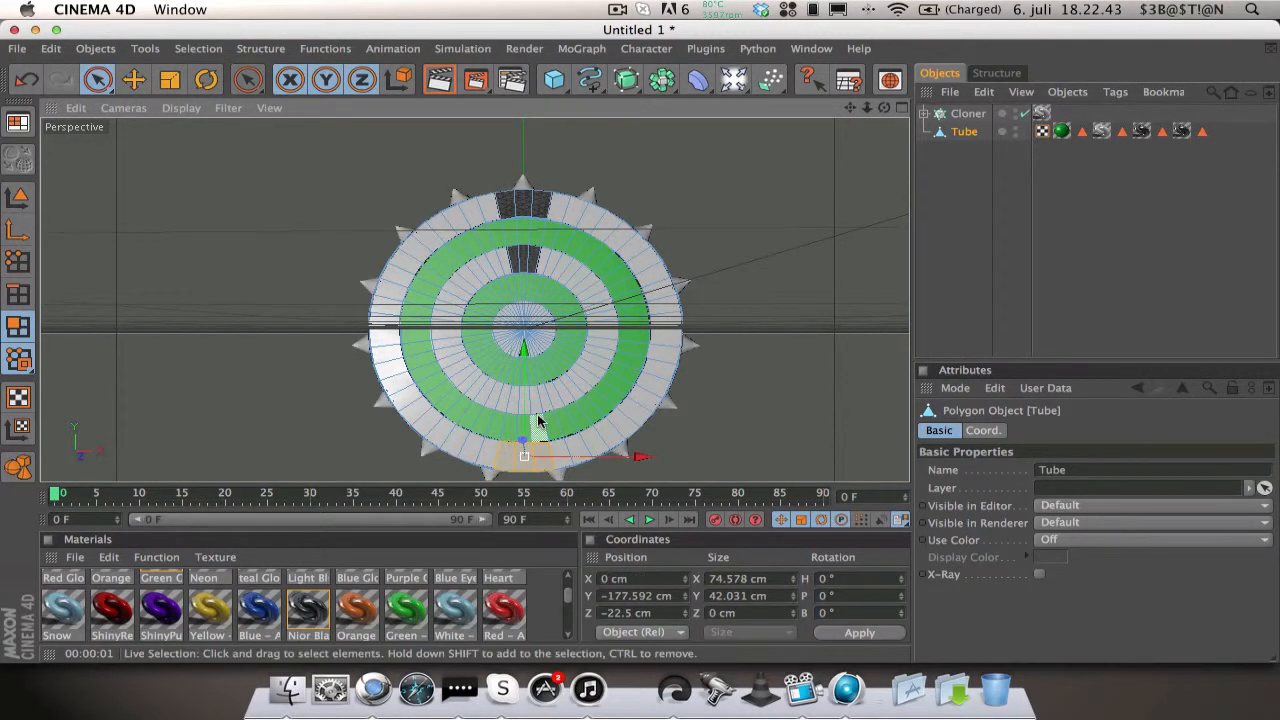
pyautogui.moveTo(522, 457); pyautogui.dragTo(525, 428)
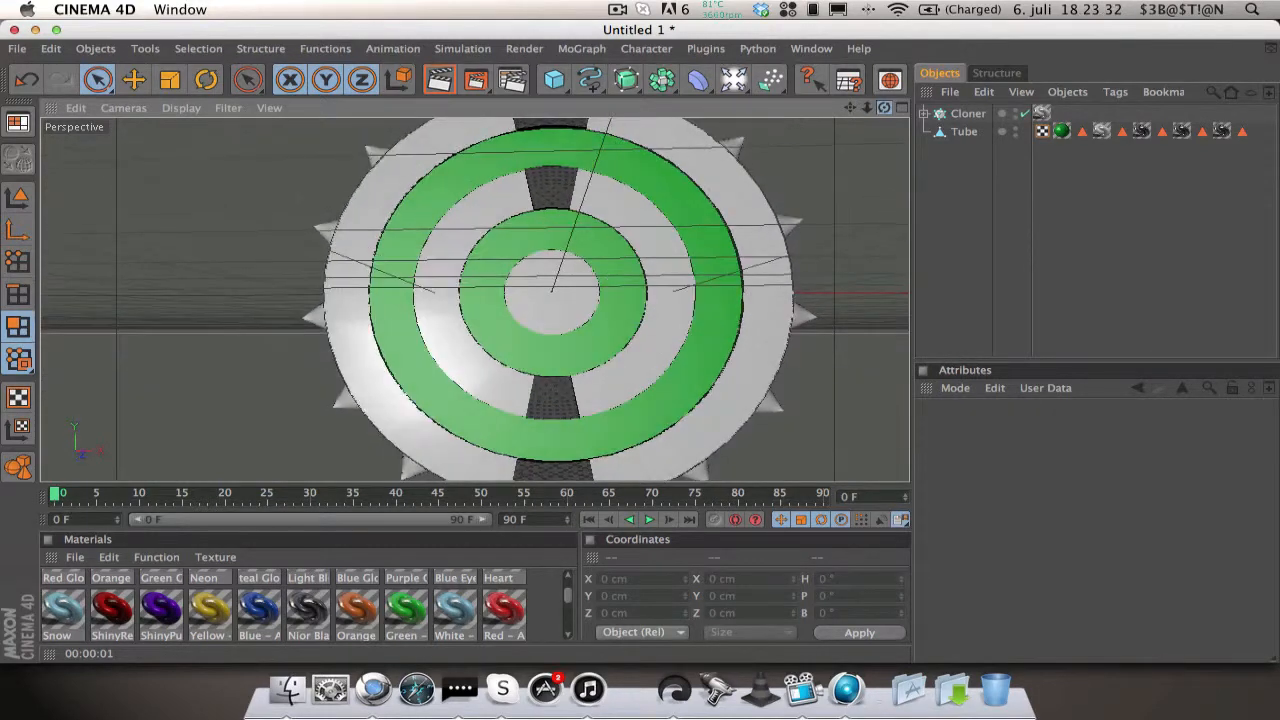
# Step: Select face strips on the disc's sides and add a camera facing the disc
pyautogui.click(963, 131)
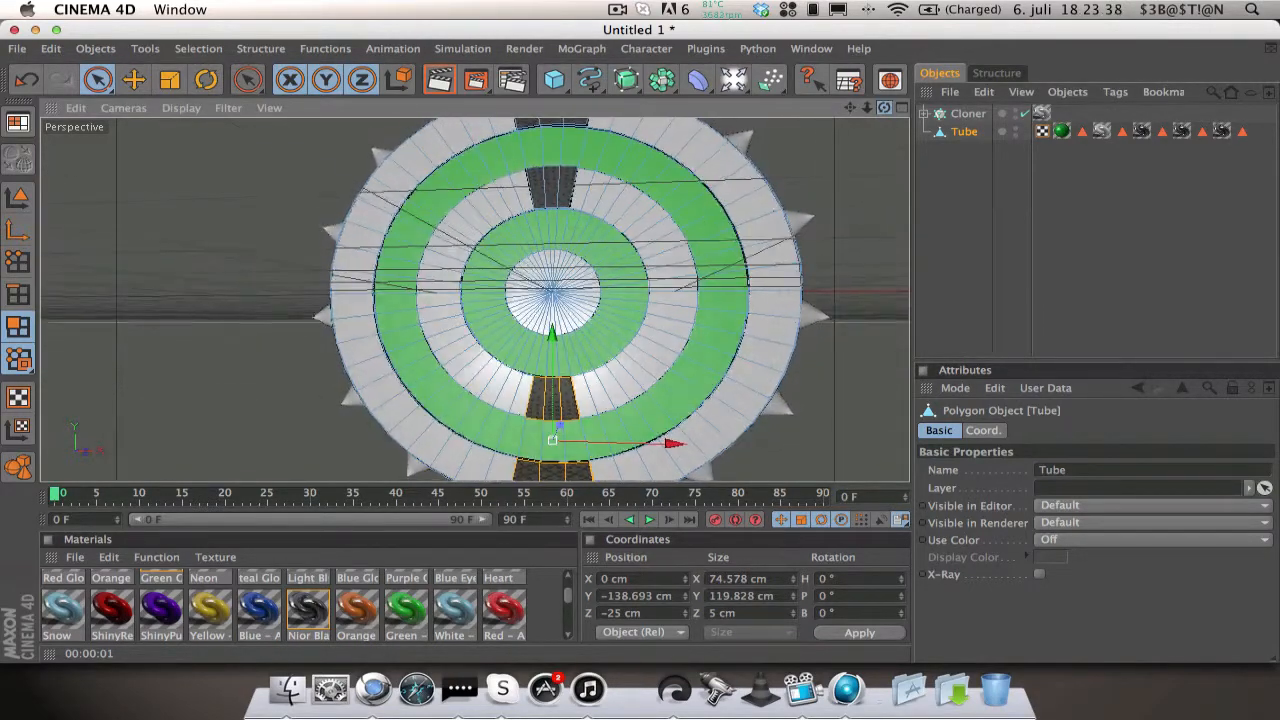
pyautogui.moveTo(553, 443); pyautogui.dragTo(650, 385)
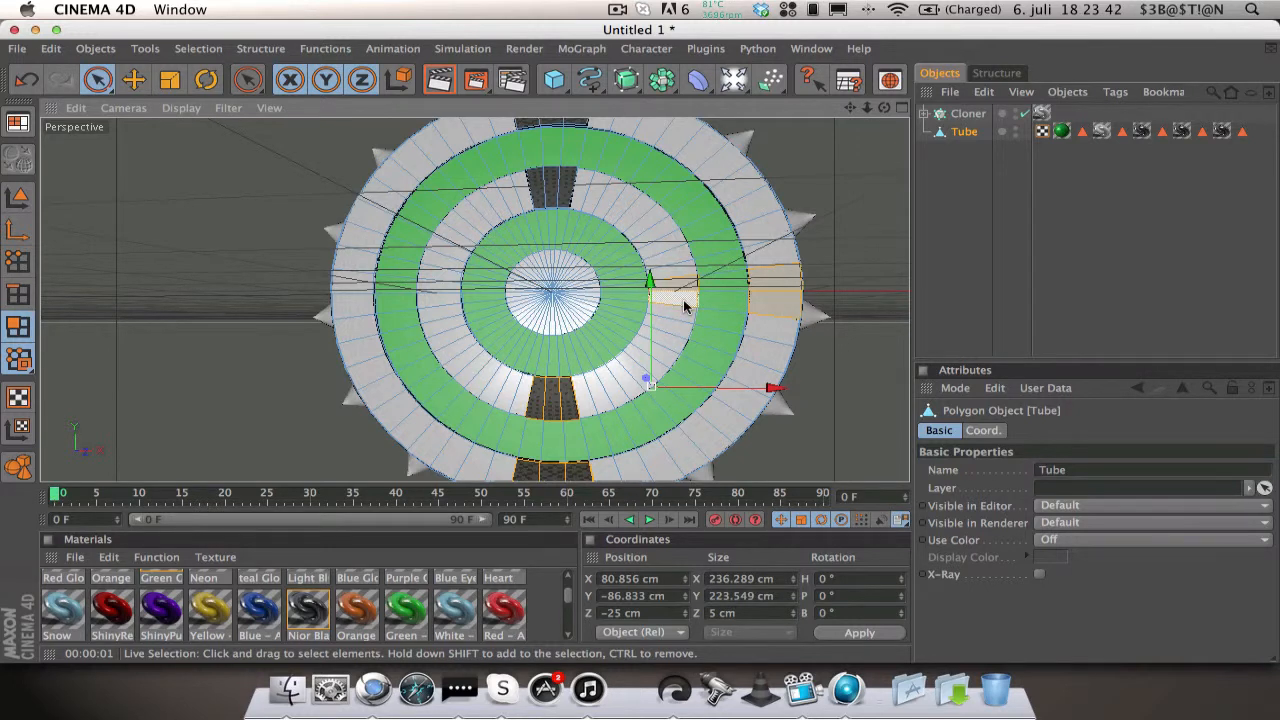
pyautogui.moveTo(475, 310)
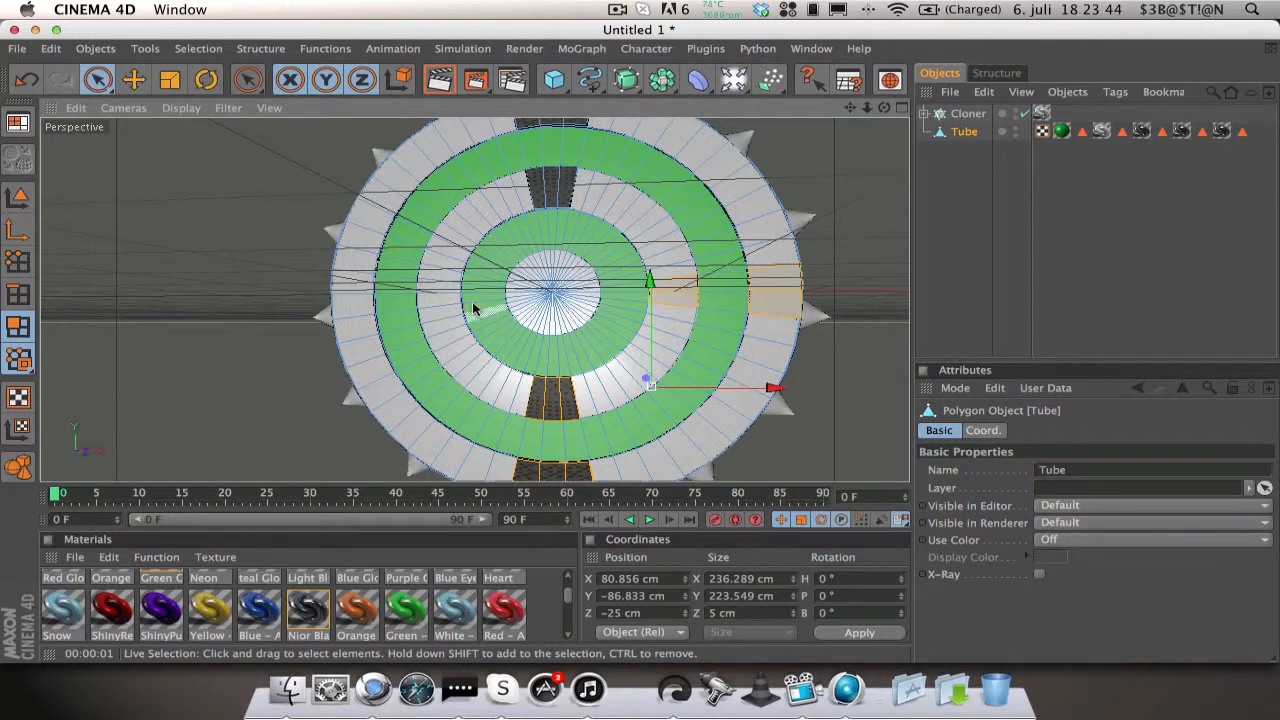
pyautogui.moveTo(650, 285); pyautogui.dragTo(550, 285)
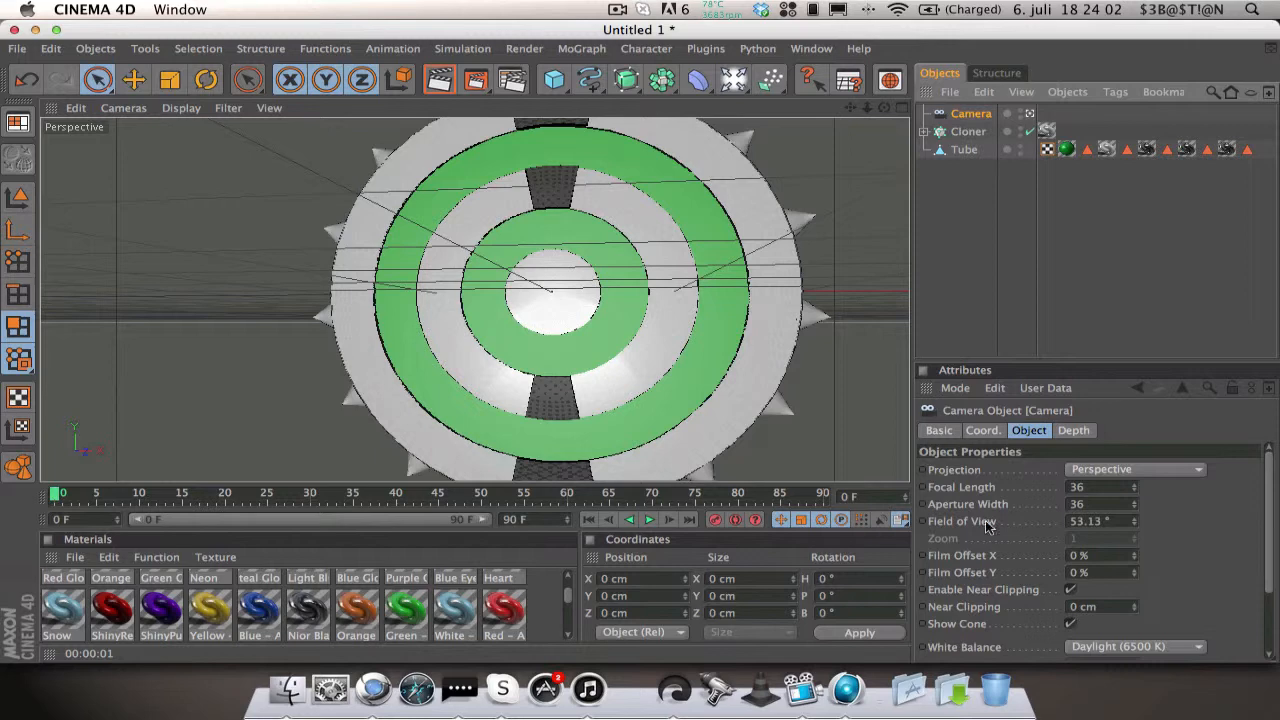
pyautogui.click(982, 430)
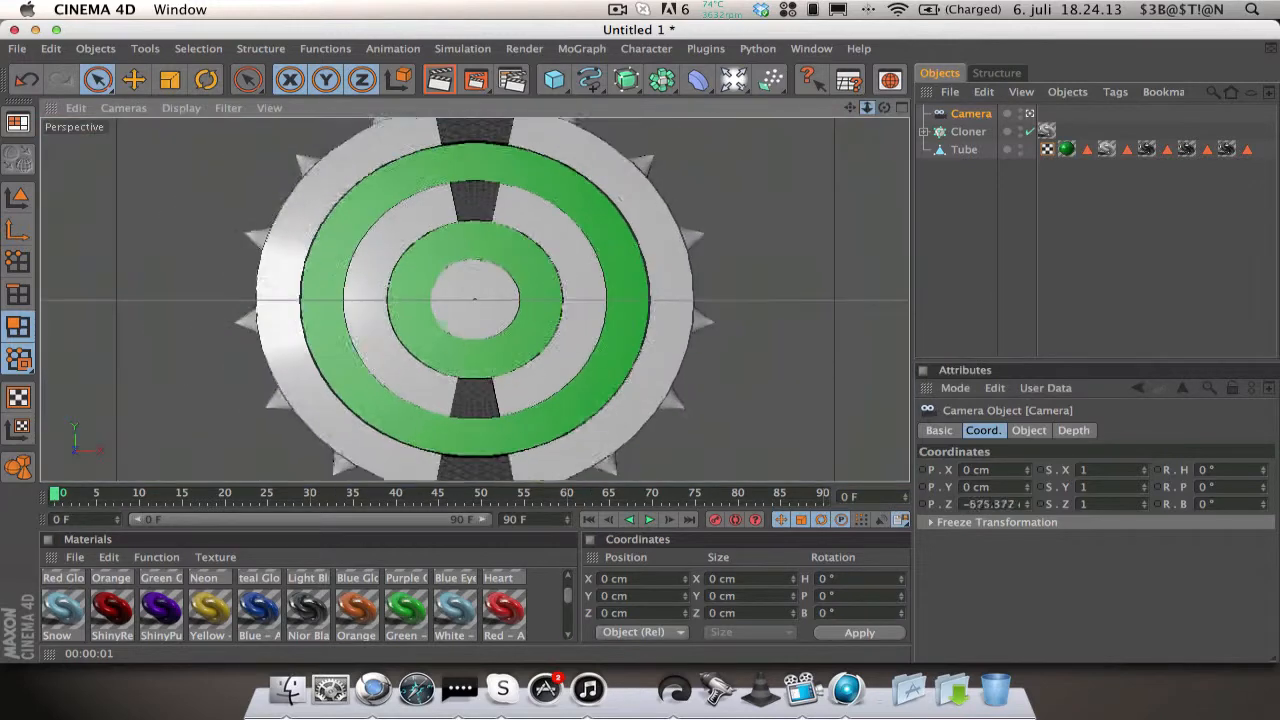
# Step: Extrude the Tube's left and right face strips outward by 5 cm
pyautogui.click(963, 149)
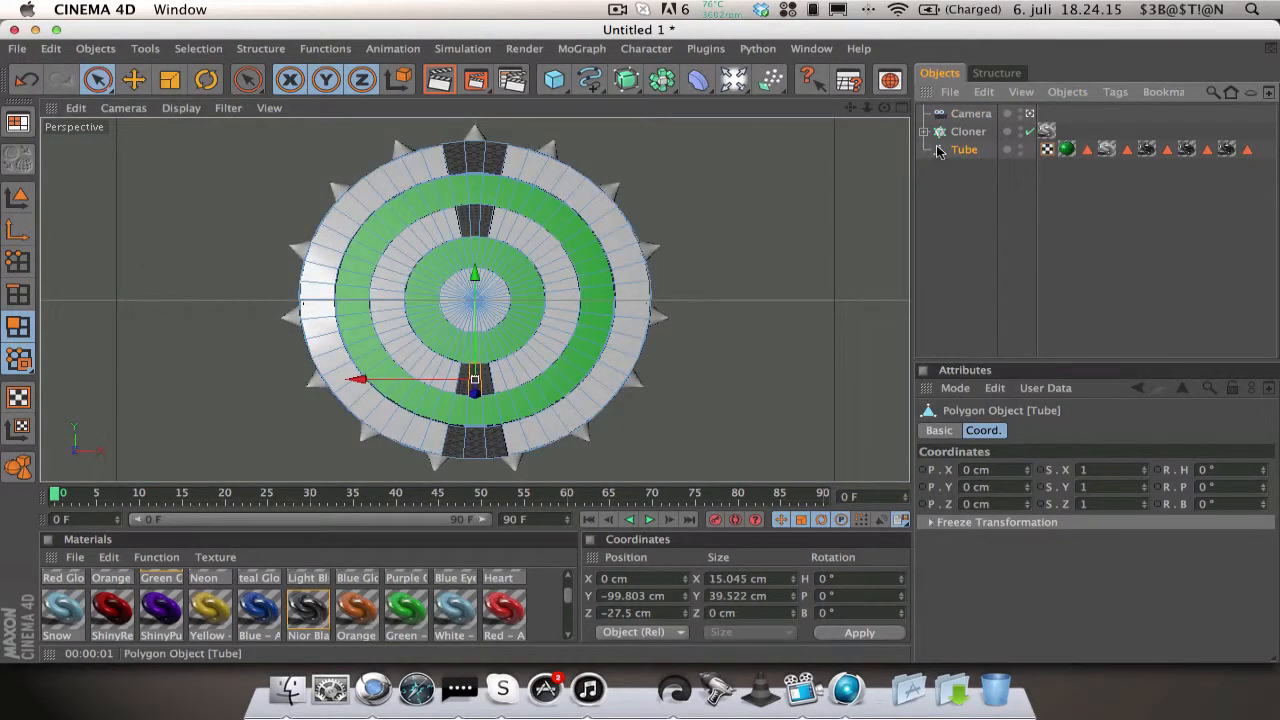
pyautogui.moveTo(475, 380); pyautogui.dragTo(630, 300)
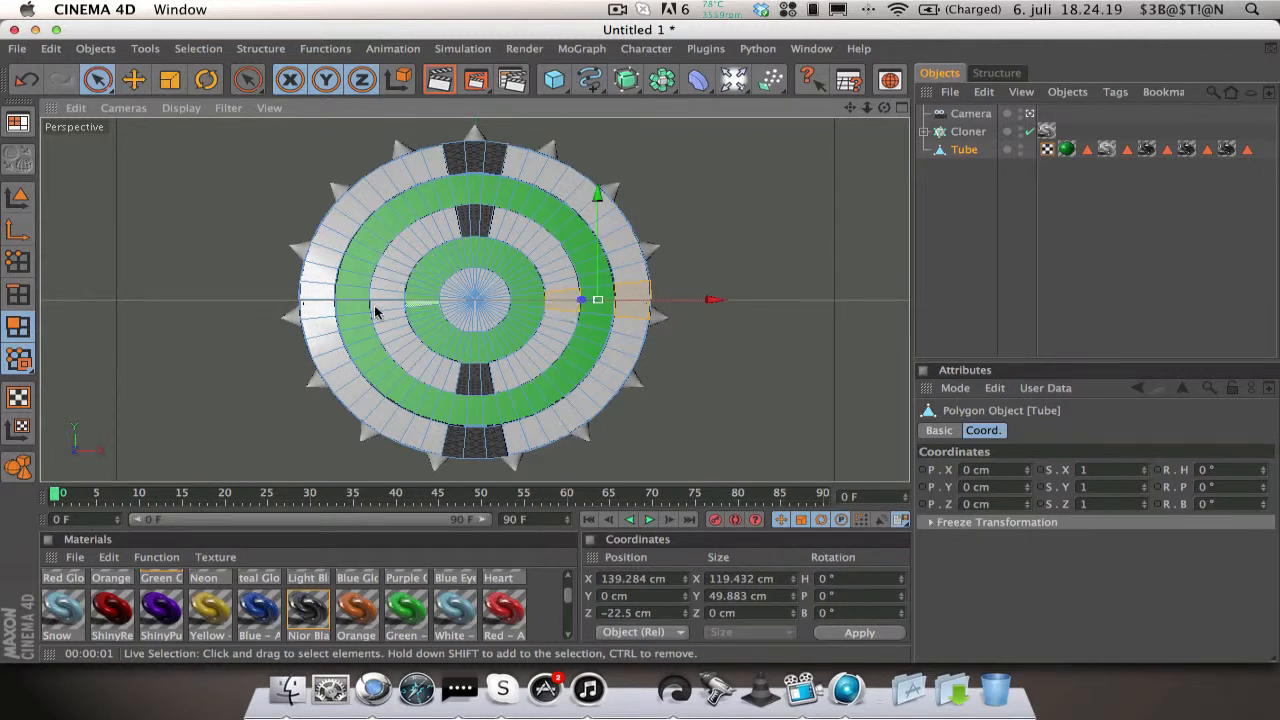
pyautogui.moveTo(508, 310)
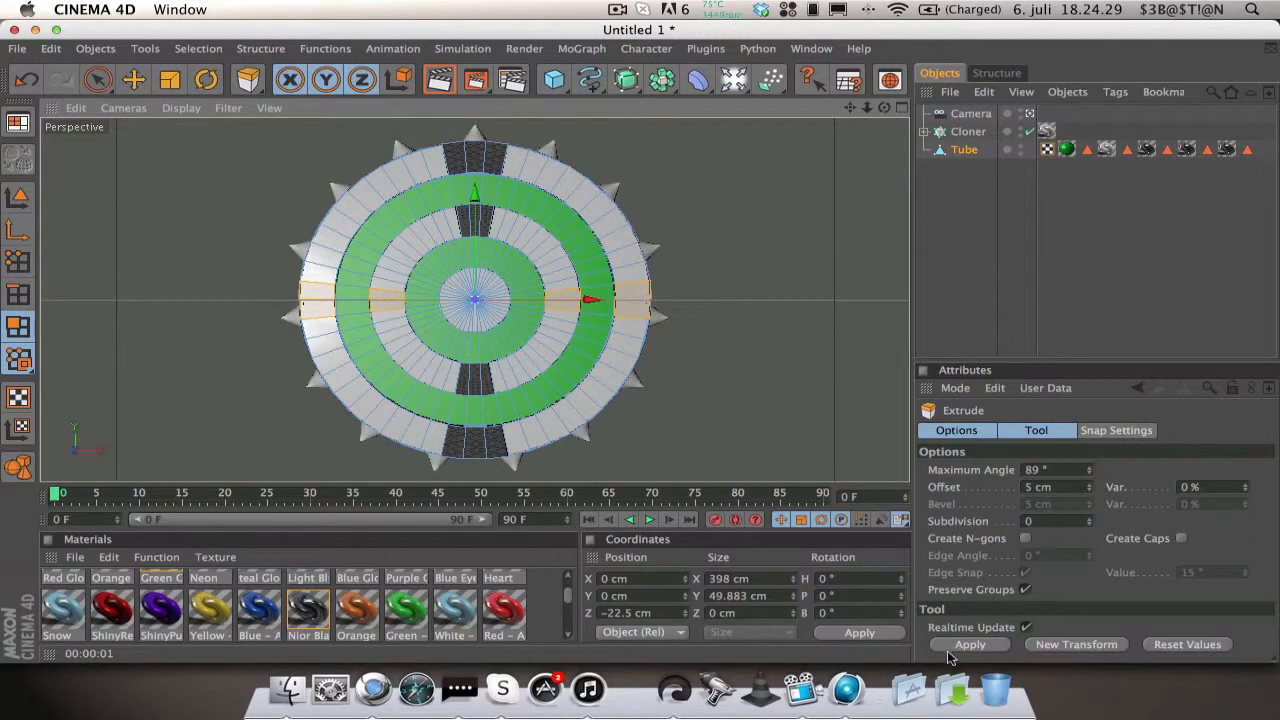
pyautogui.click(968, 644)
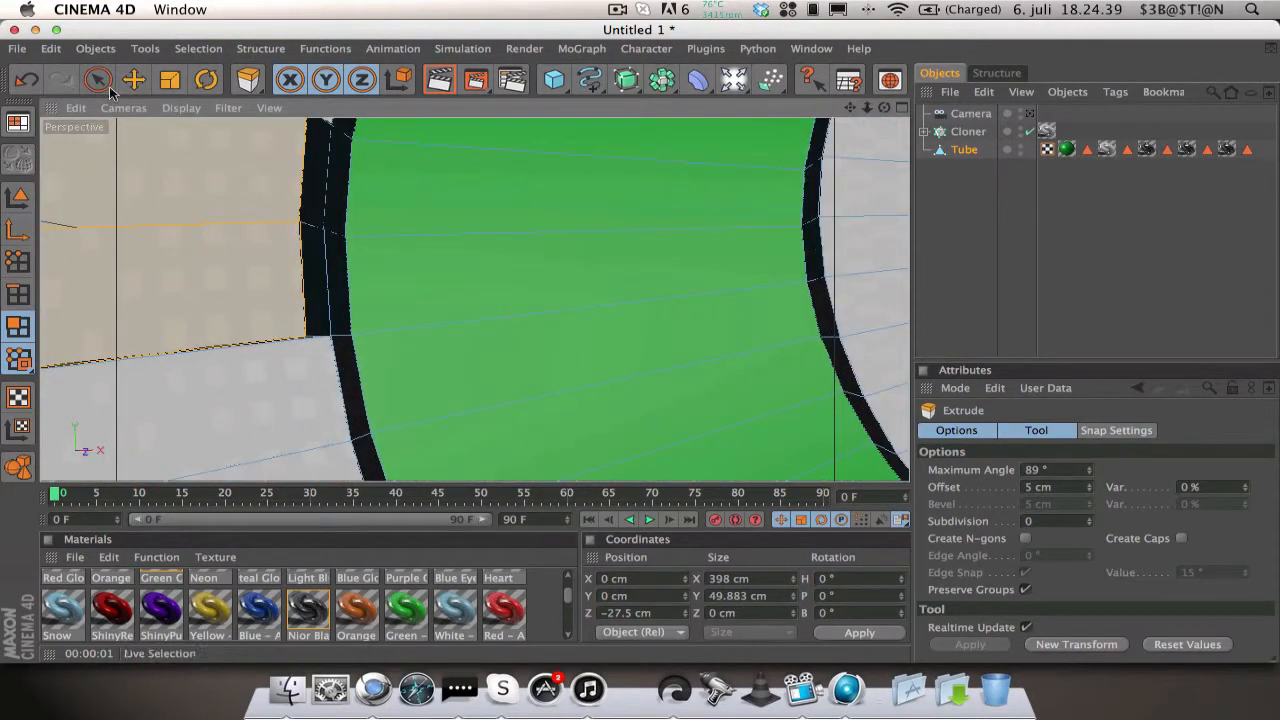
# Step: Inspect the extruded blocks, apply the Nior Black texture, and return to the camera view
pyautogui.click(97, 79)
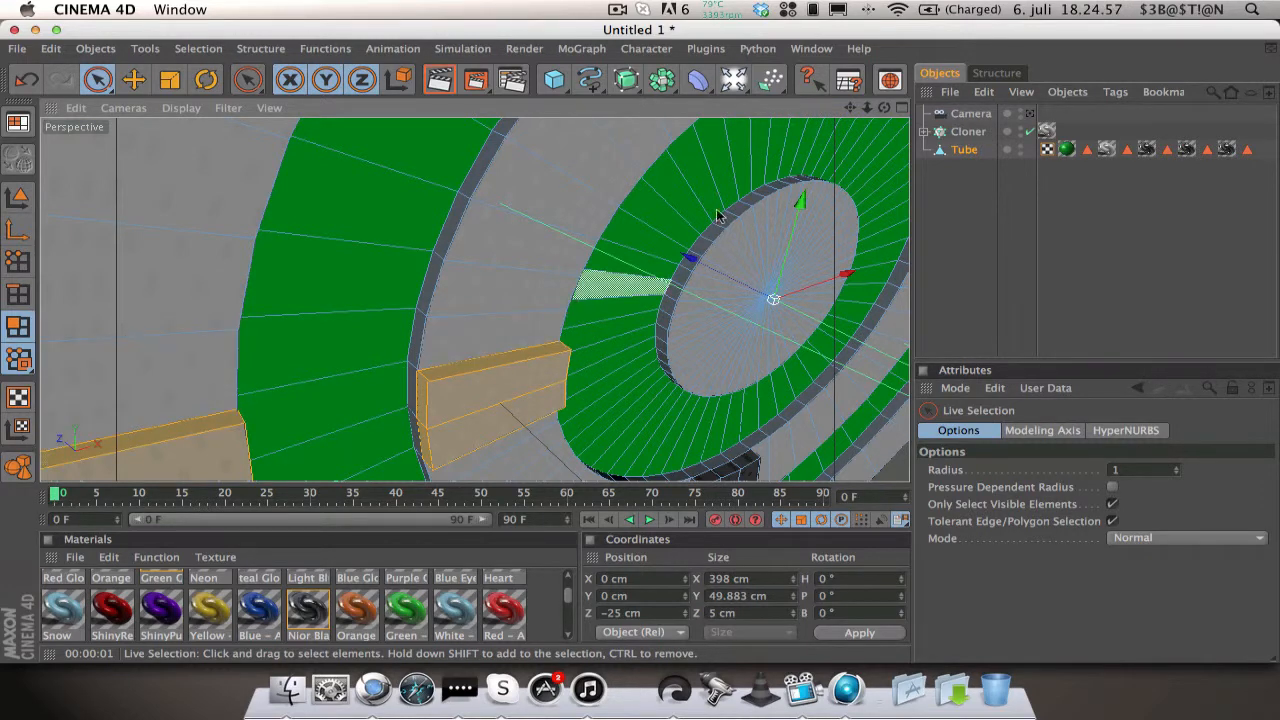
pyautogui.moveTo(720, 217); pyautogui.dragTo(650, 300)
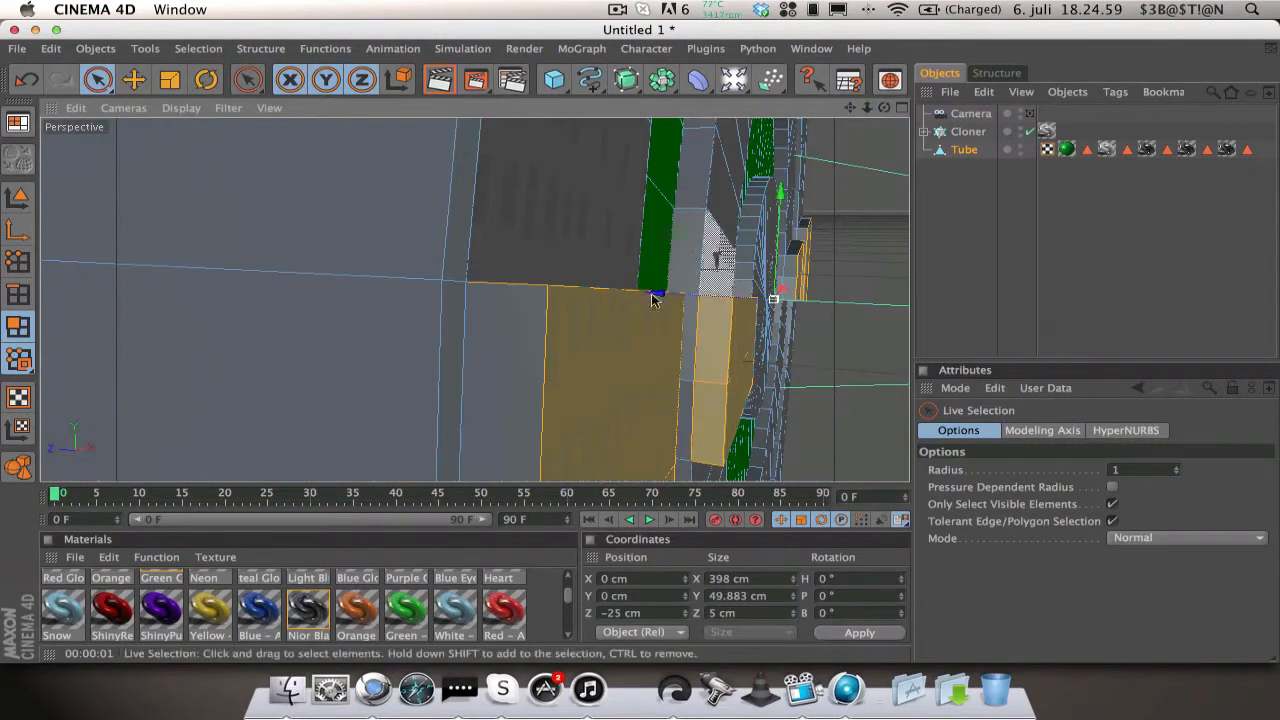
pyautogui.moveTo(650, 300); pyautogui.dragTo(670, 260)
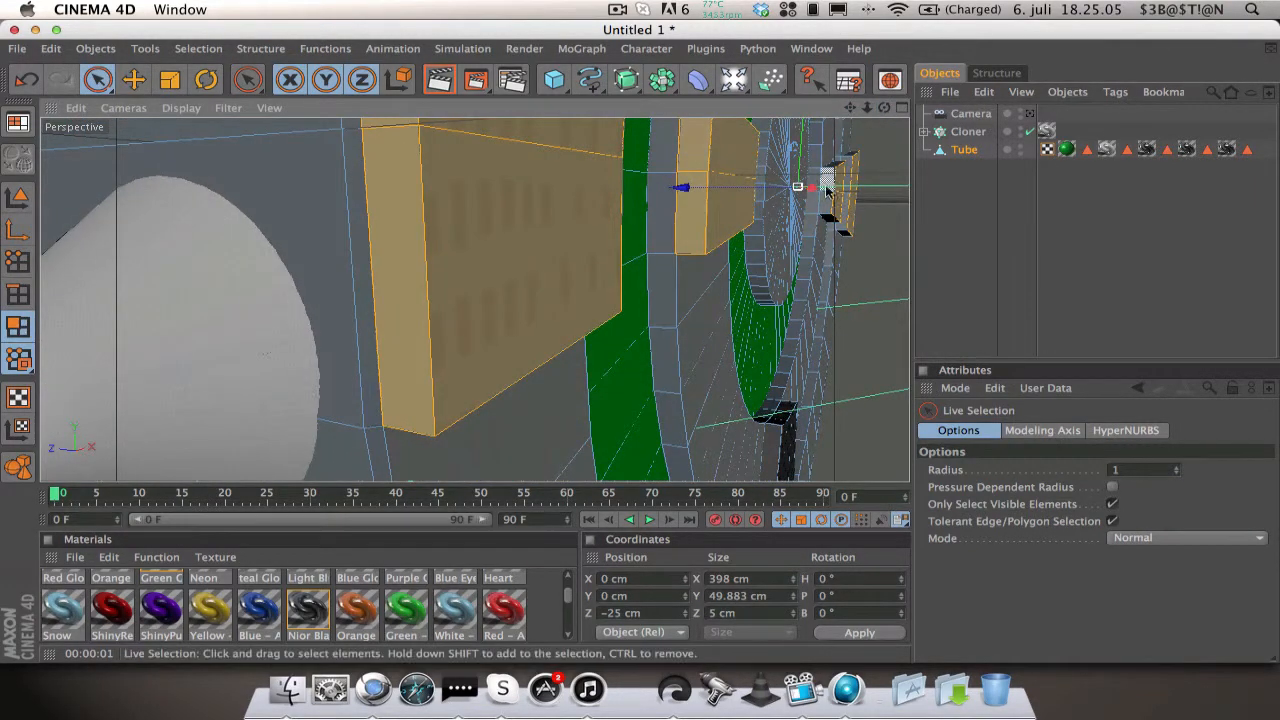
pyautogui.click(835, 195)
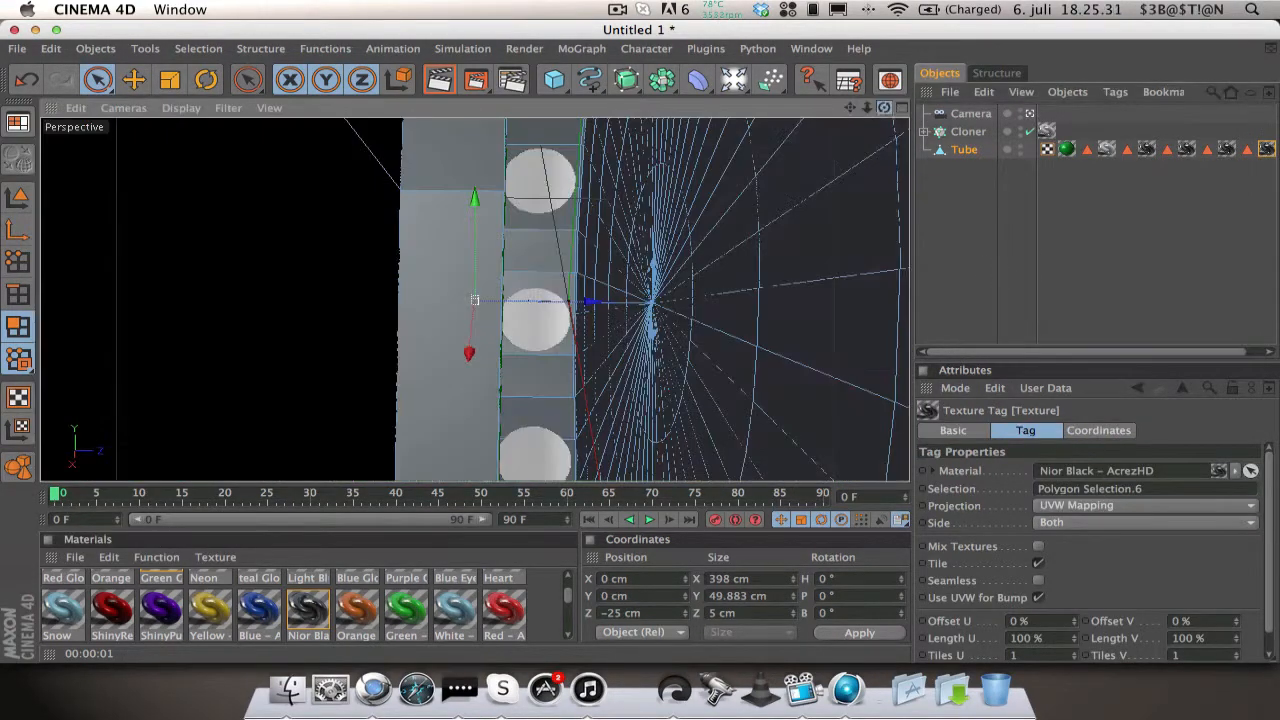
pyautogui.click(970, 113)
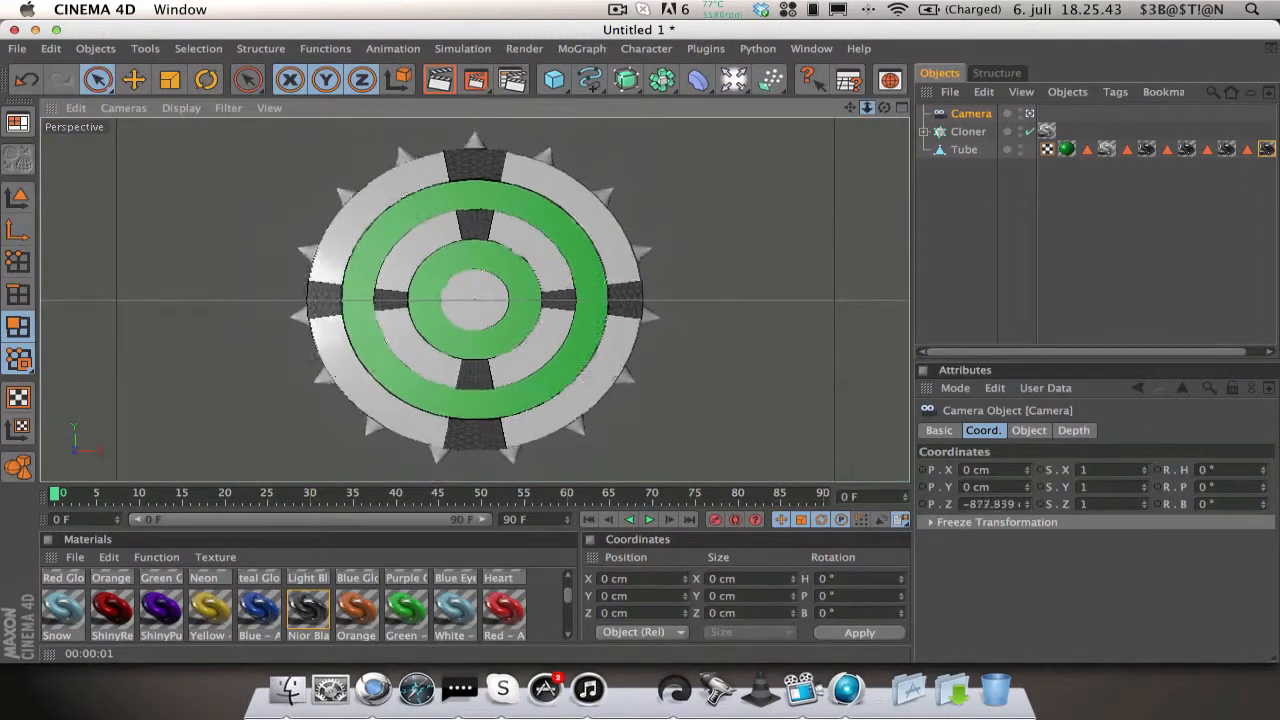
pyautogui.click(960, 247)
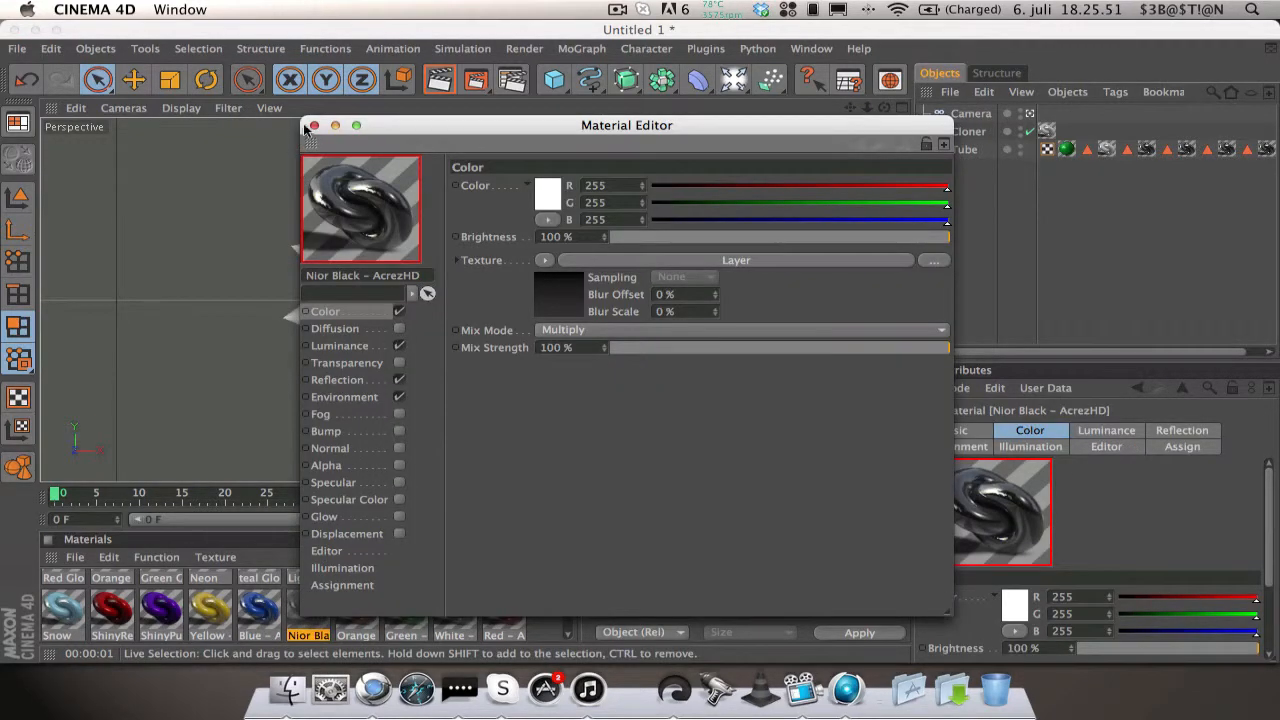
pyautogui.click(314, 125)
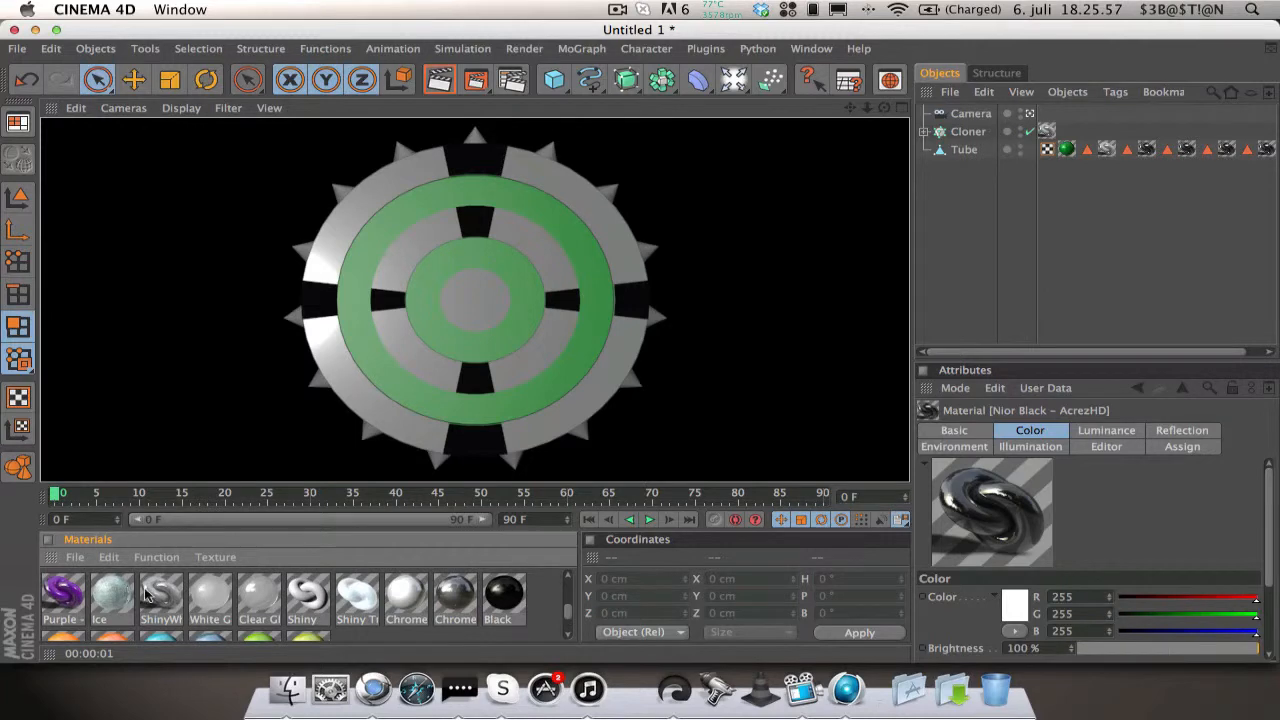
pyautogui.doubleClick(161, 593)
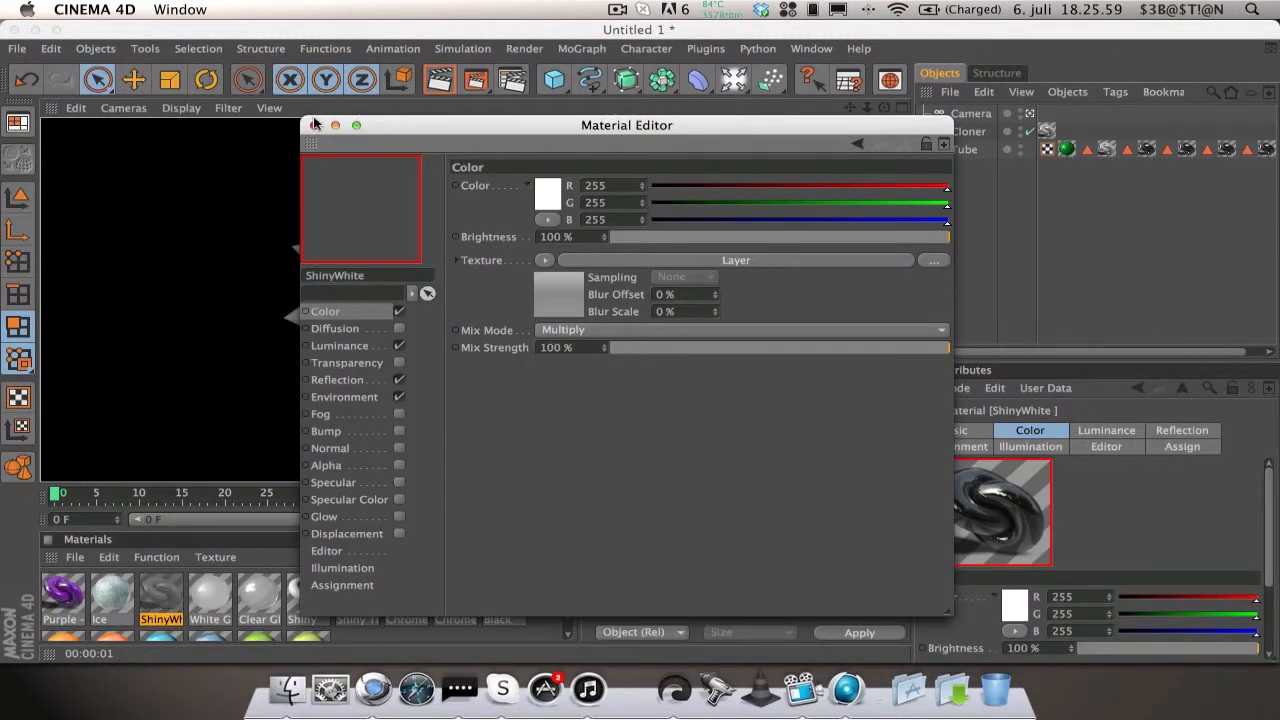
pyautogui.click(440, 80)
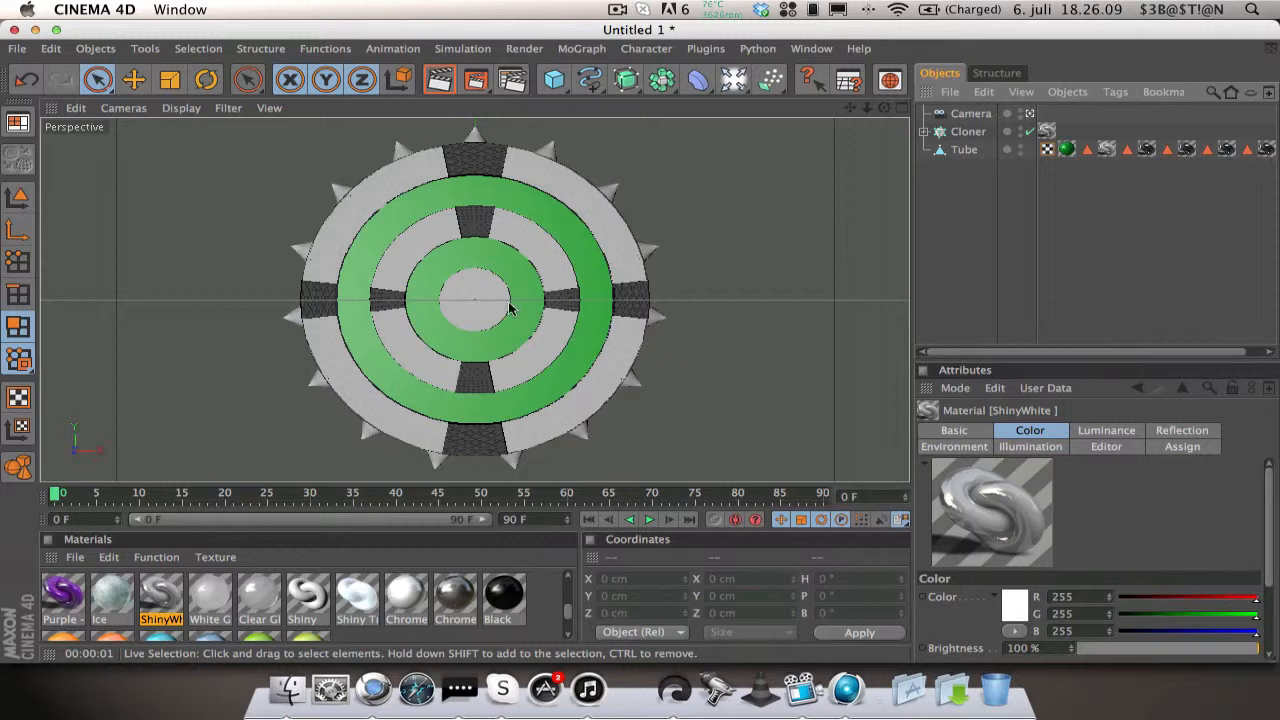
pyautogui.moveTo(363, 292)
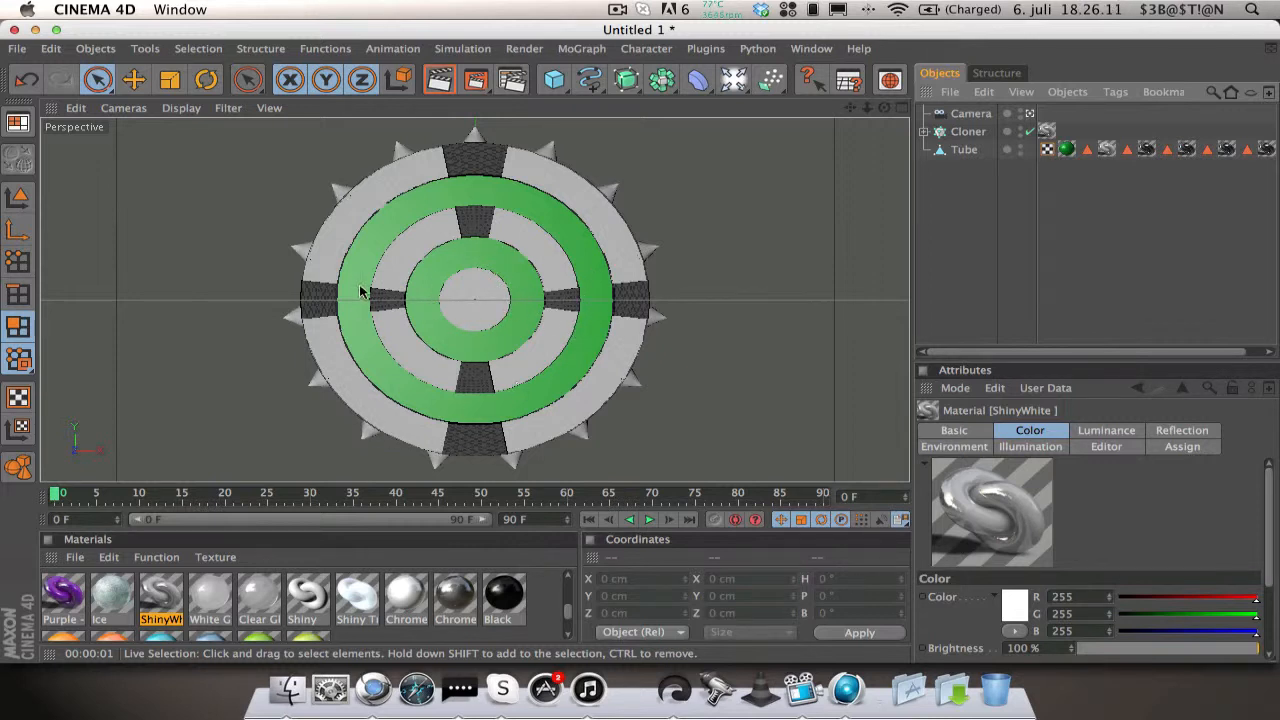
# Step: Add two Circle splines, one with a 2 cm radius
pyautogui.click(589, 79)
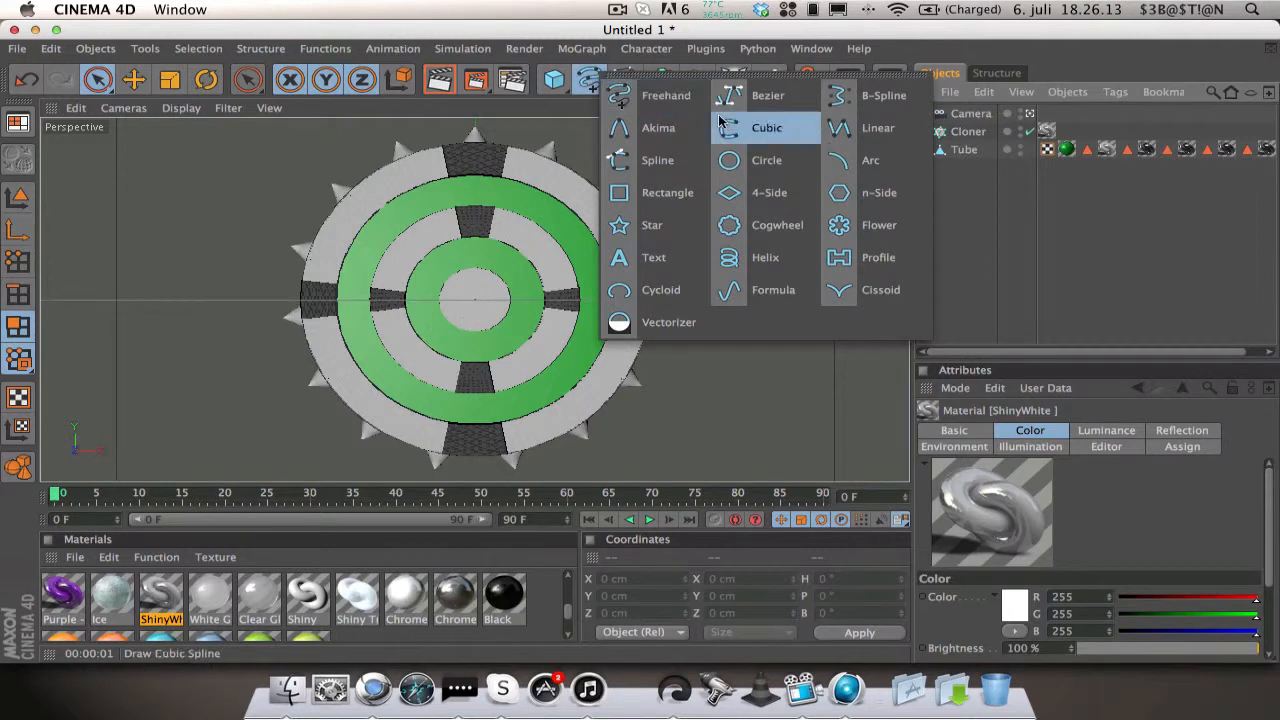
pyautogui.click(766, 160)
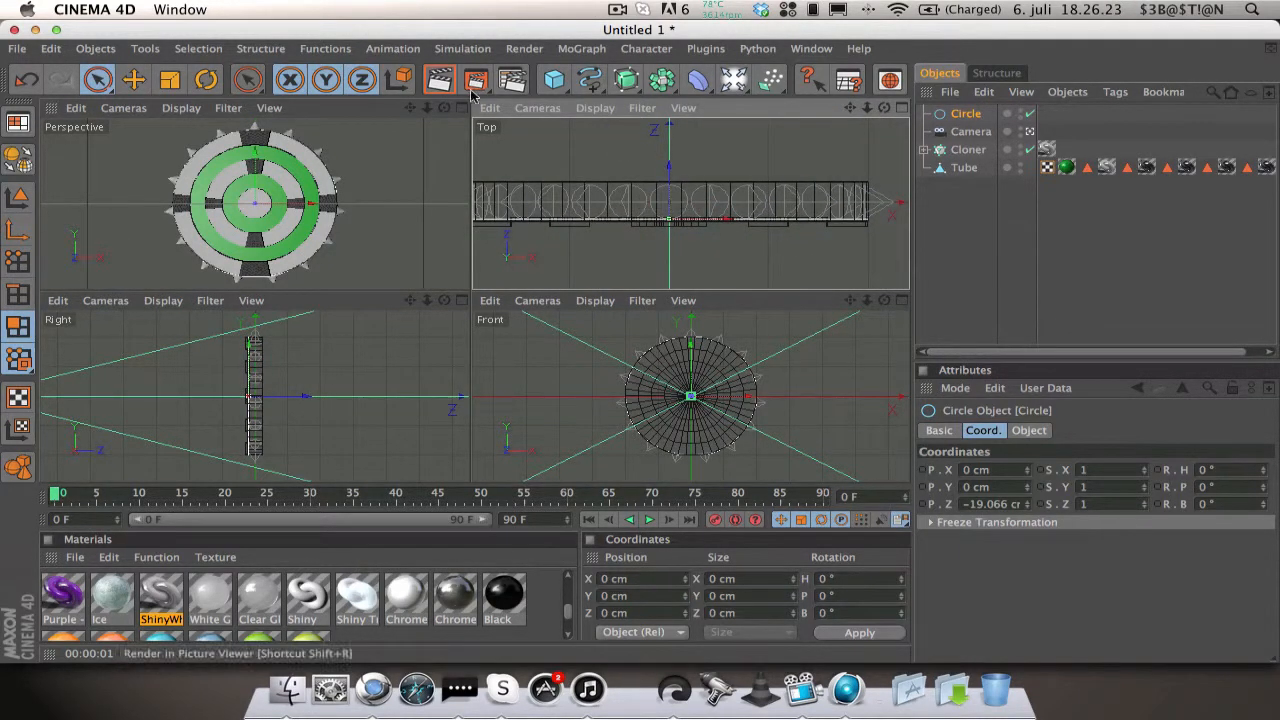
pyautogui.click(443, 107)
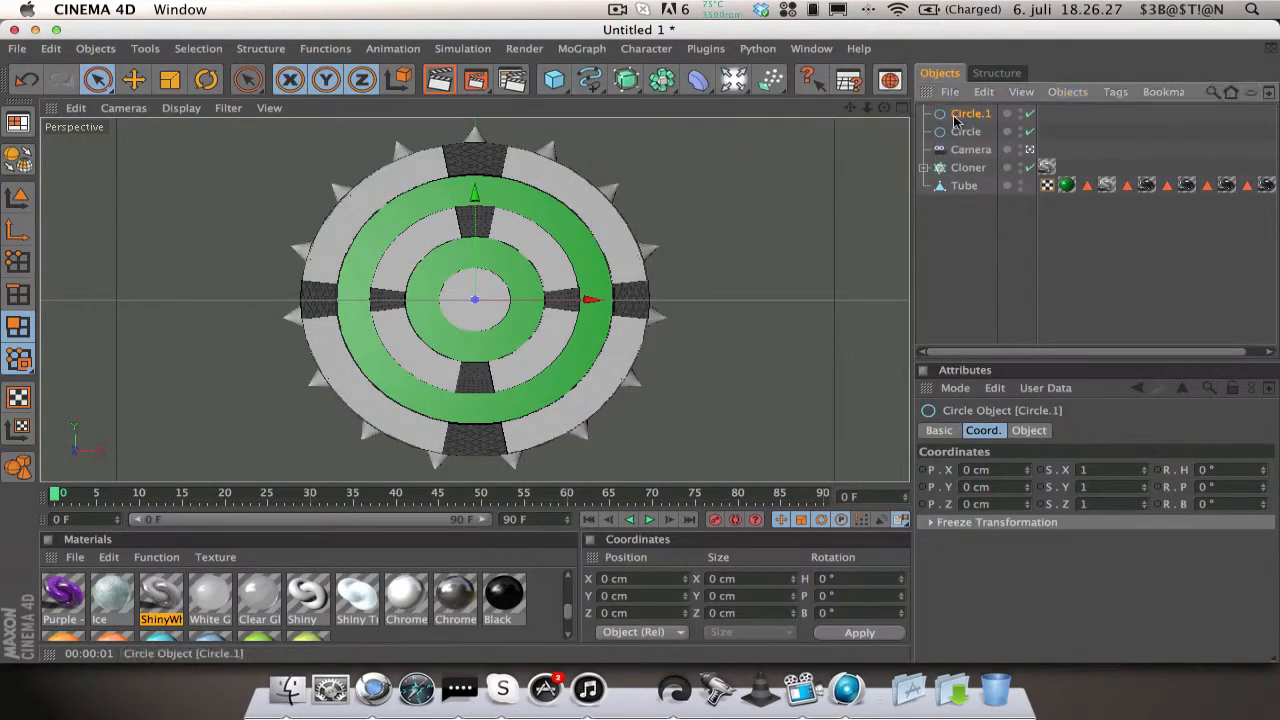
pyautogui.click(1028, 430)
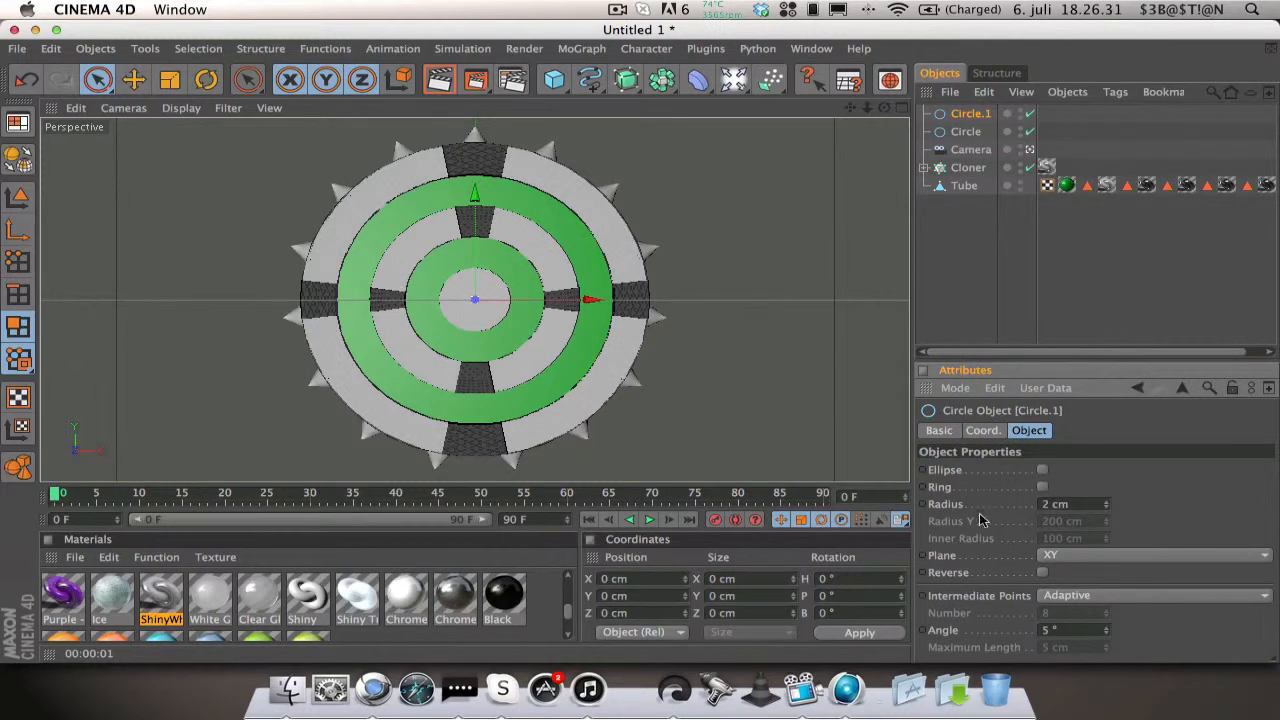
# Step: Sweep the two circles with a Sweep NURBS and create a new material
pyautogui.click(624, 79)
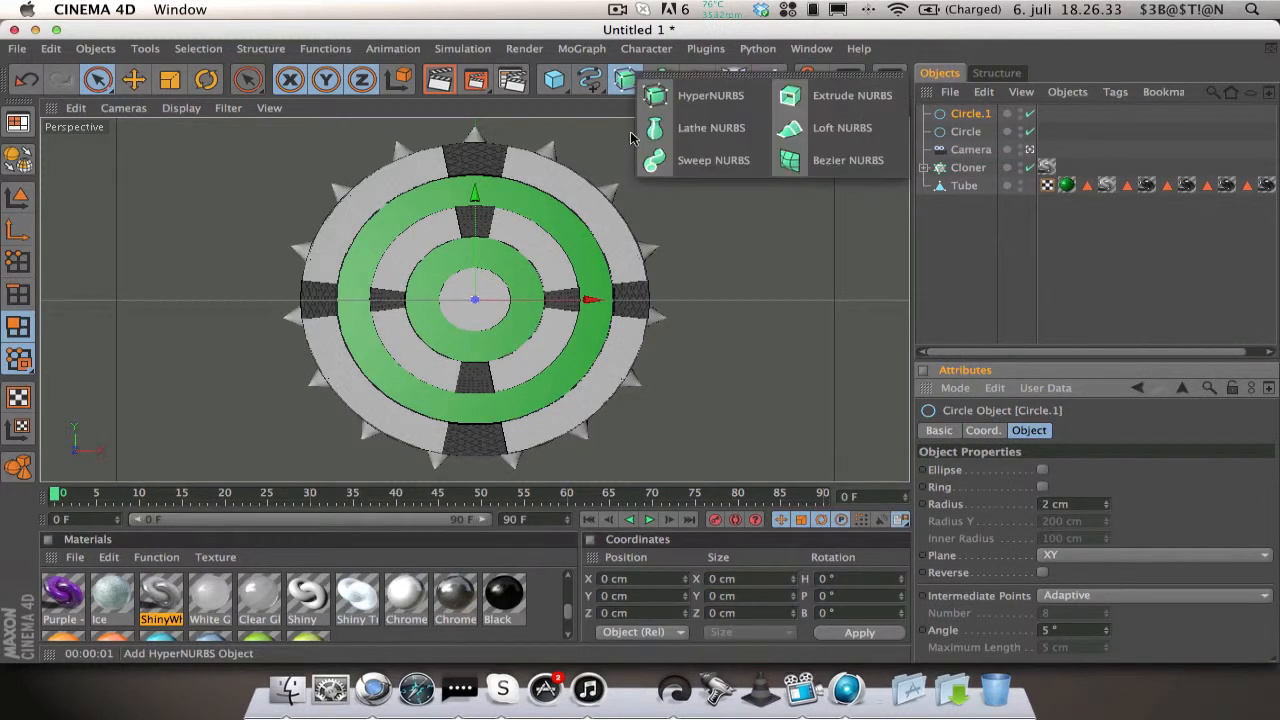
pyautogui.click(713, 160)
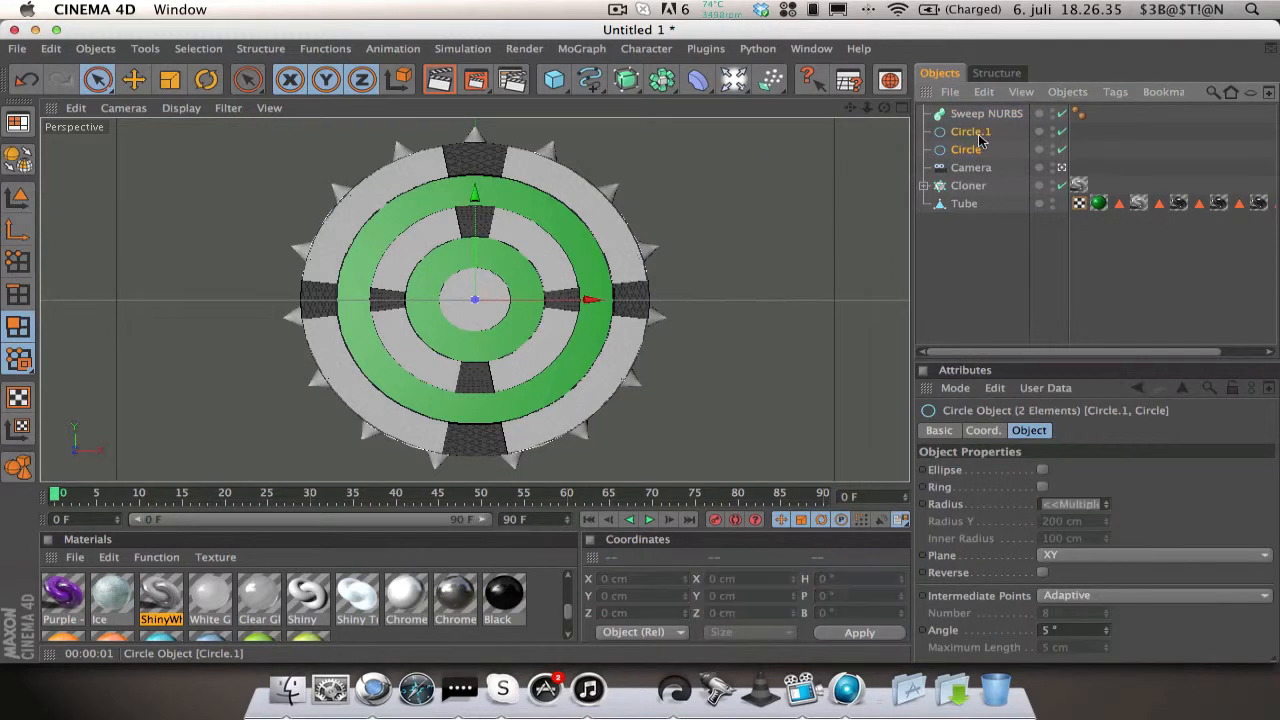
pyautogui.click(924, 113)
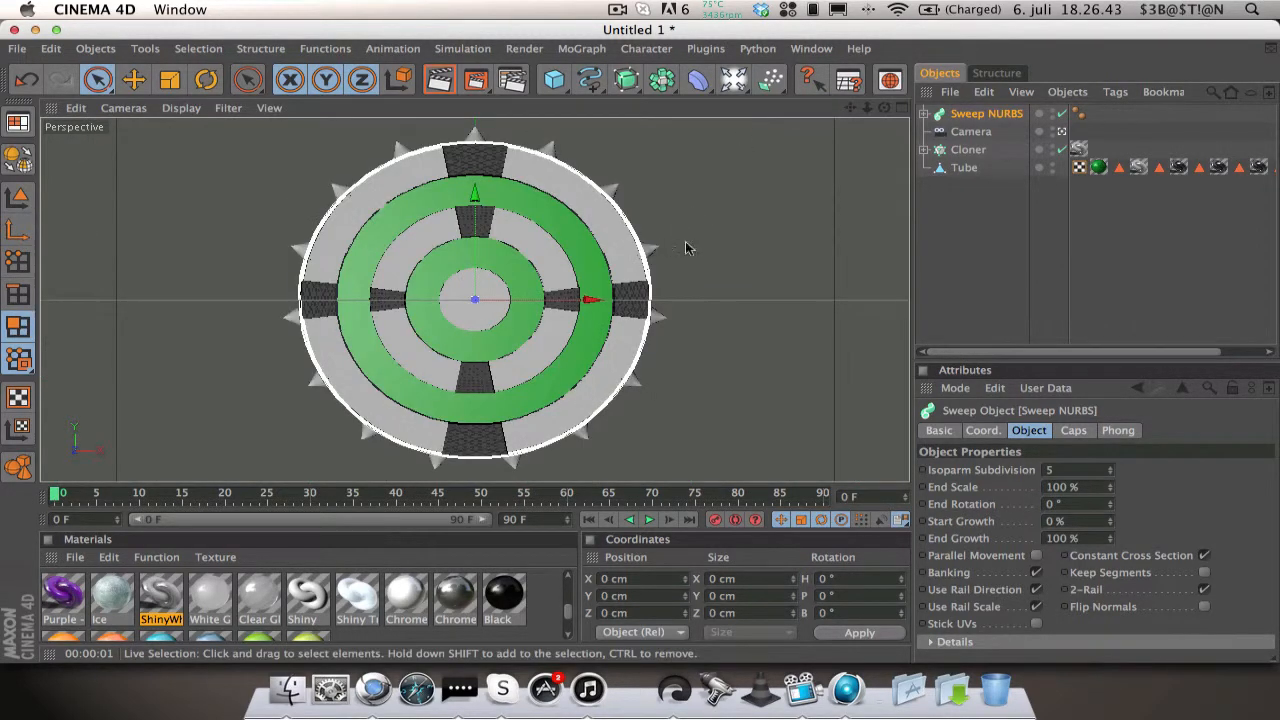
pyautogui.click(439, 80)
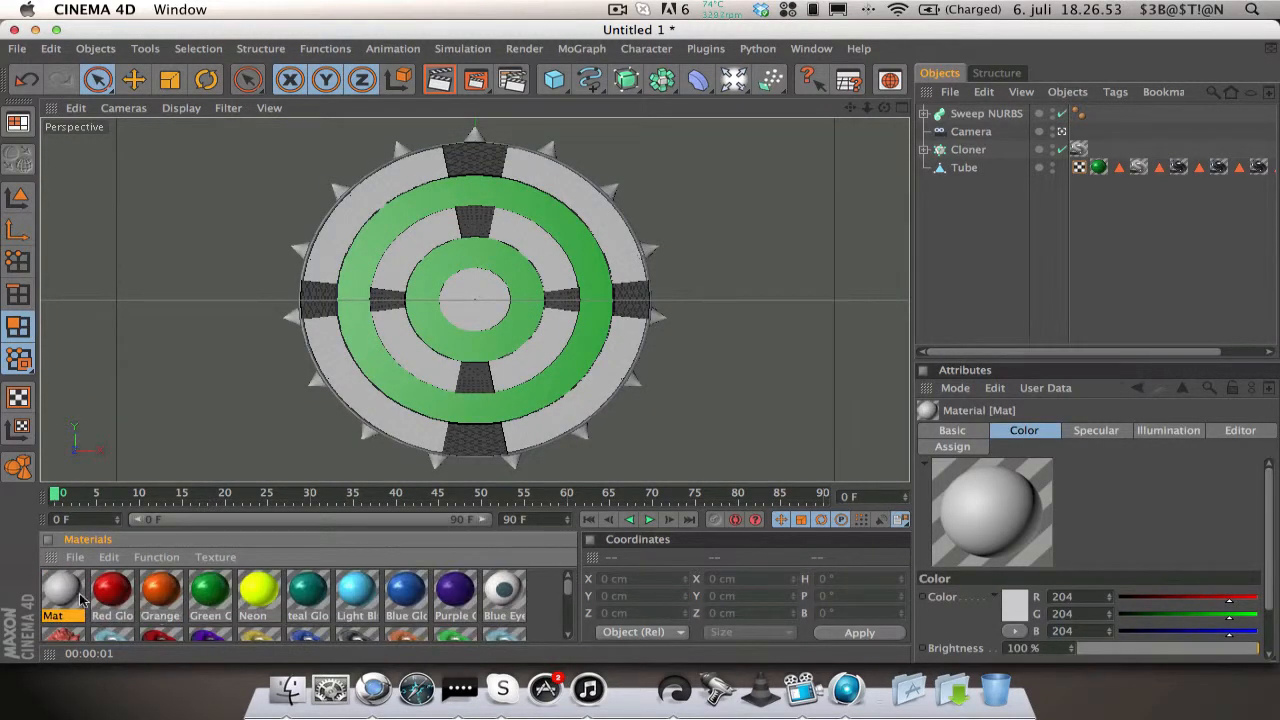
# Step: Give the new Mat material a pale light-blue glow colour, then open Render Settings
pyautogui.doubleClick(62, 590)
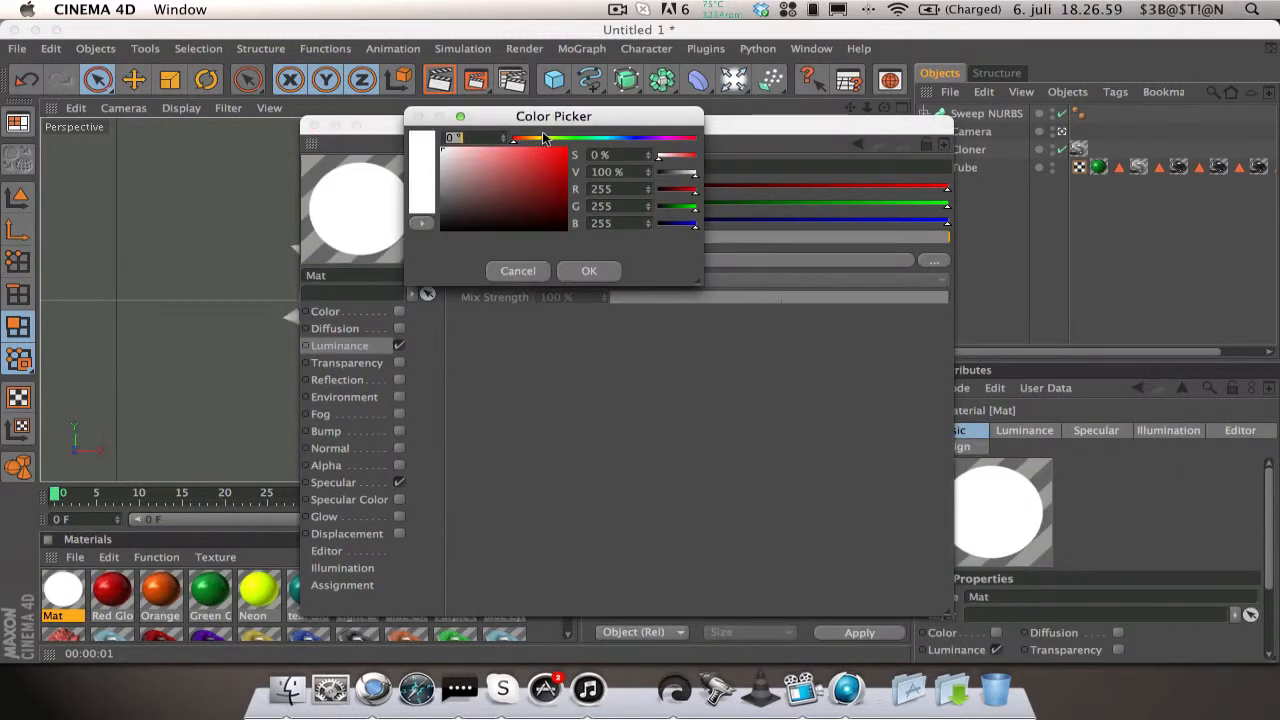
pyautogui.moveTo(513, 138); pyautogui.dragTo(608, 138)
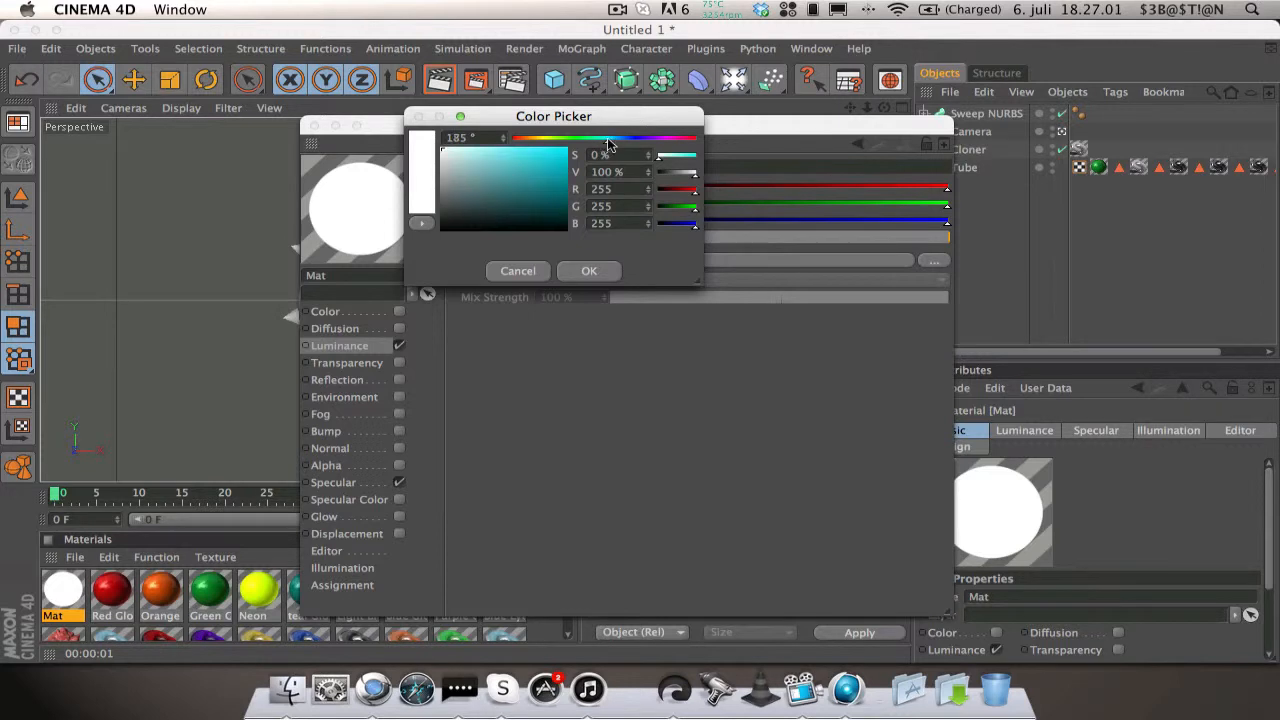
pyautogui.click(468, 160)
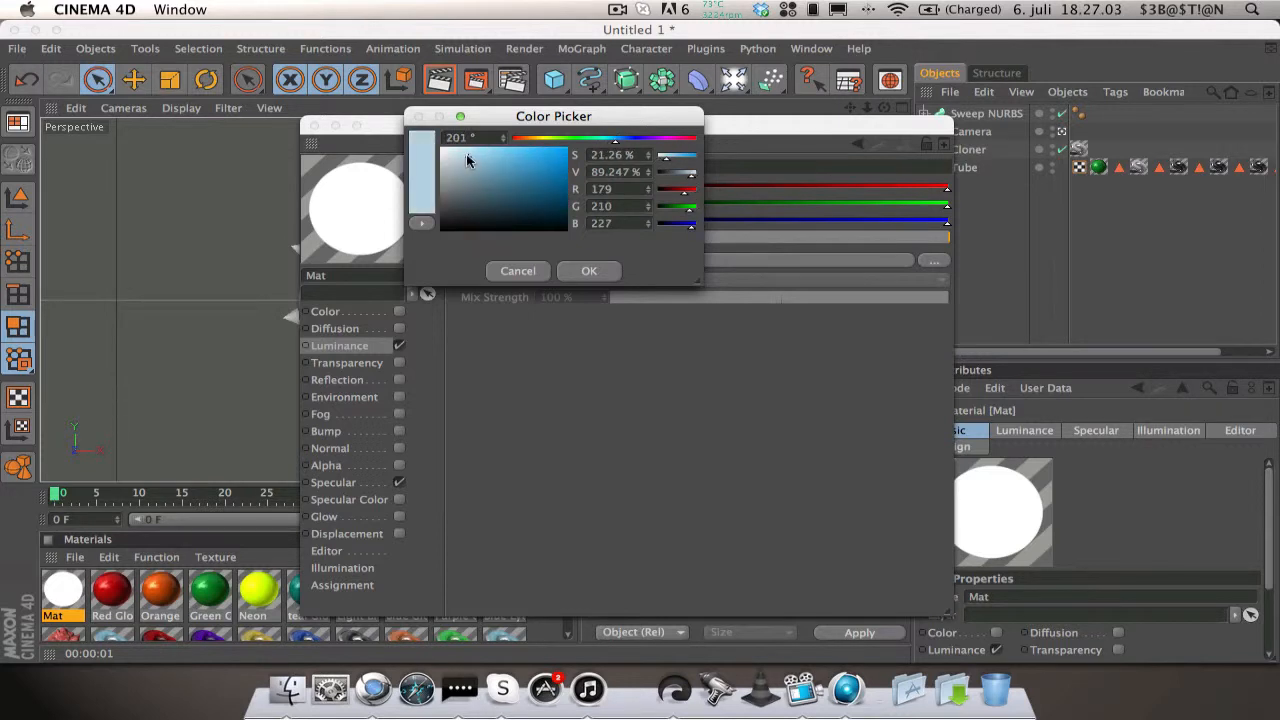
pyautogui.click(589, 270)
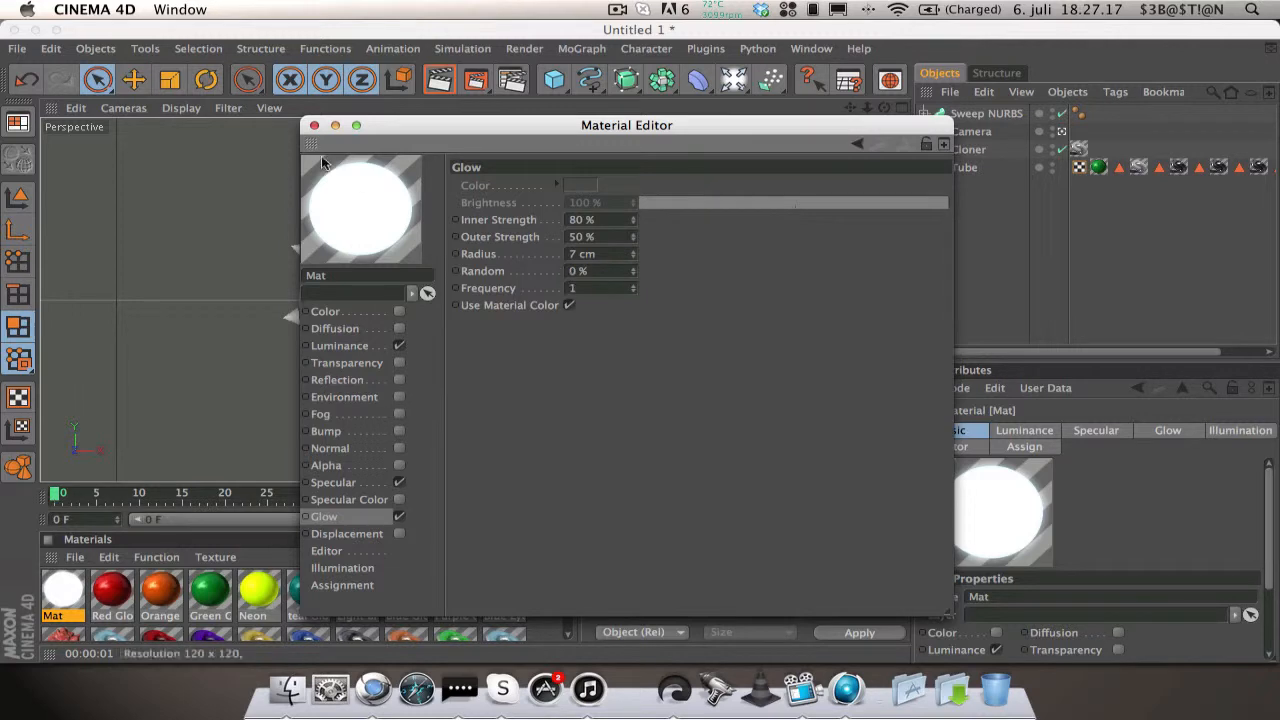
pyautogui.click(314, 125)
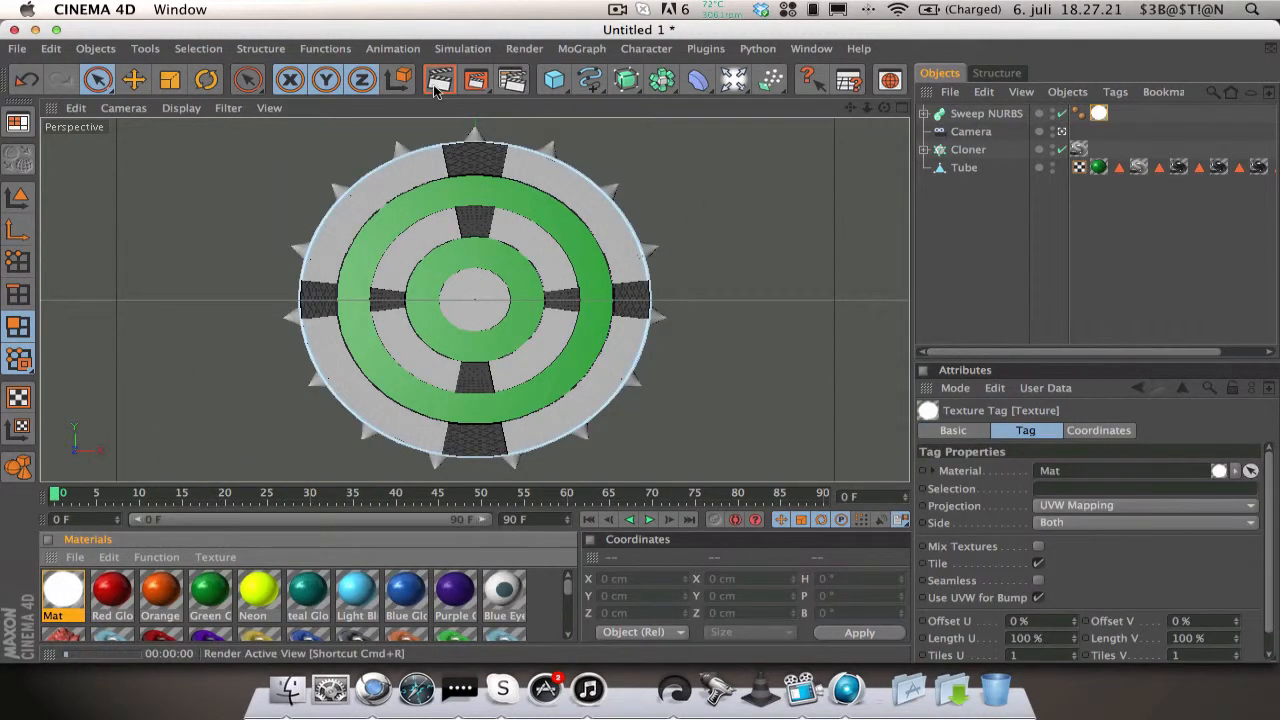
pyautogui.click(439, 79)
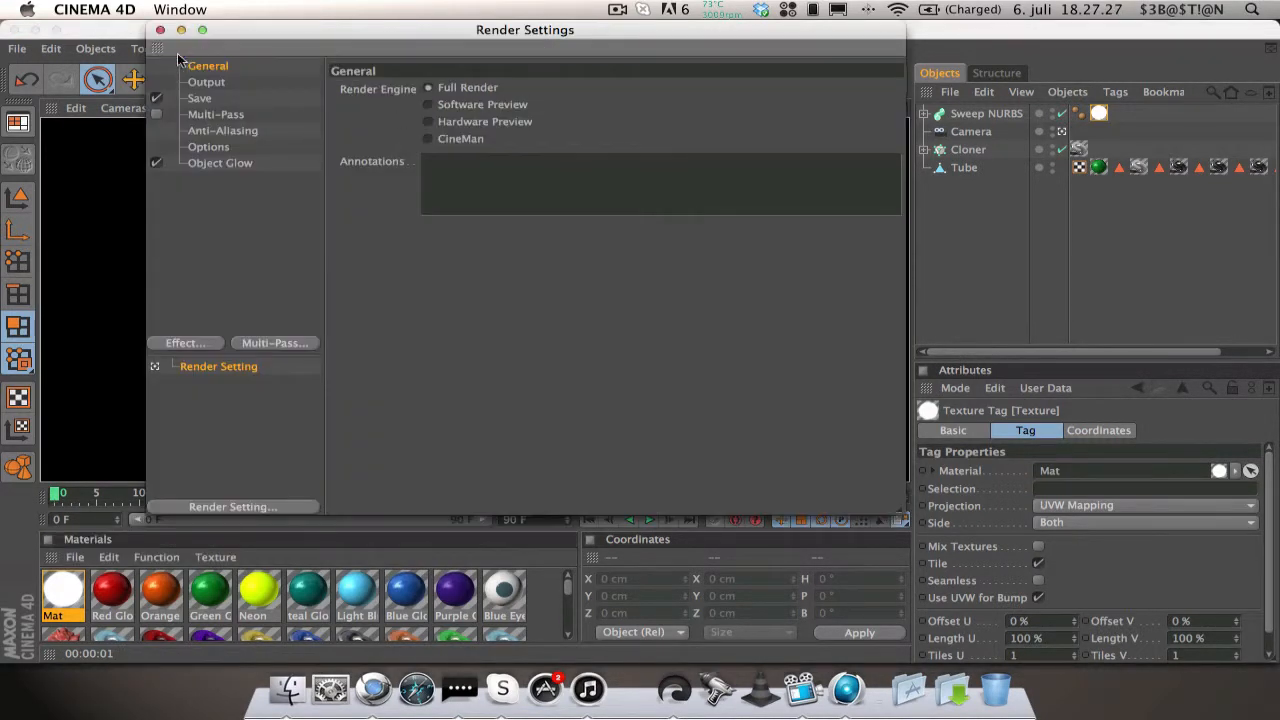
# Step: Duplicate the ring sweep, resize its path circle, and make it sweep halfway around
pyautogui.click(160, 29)
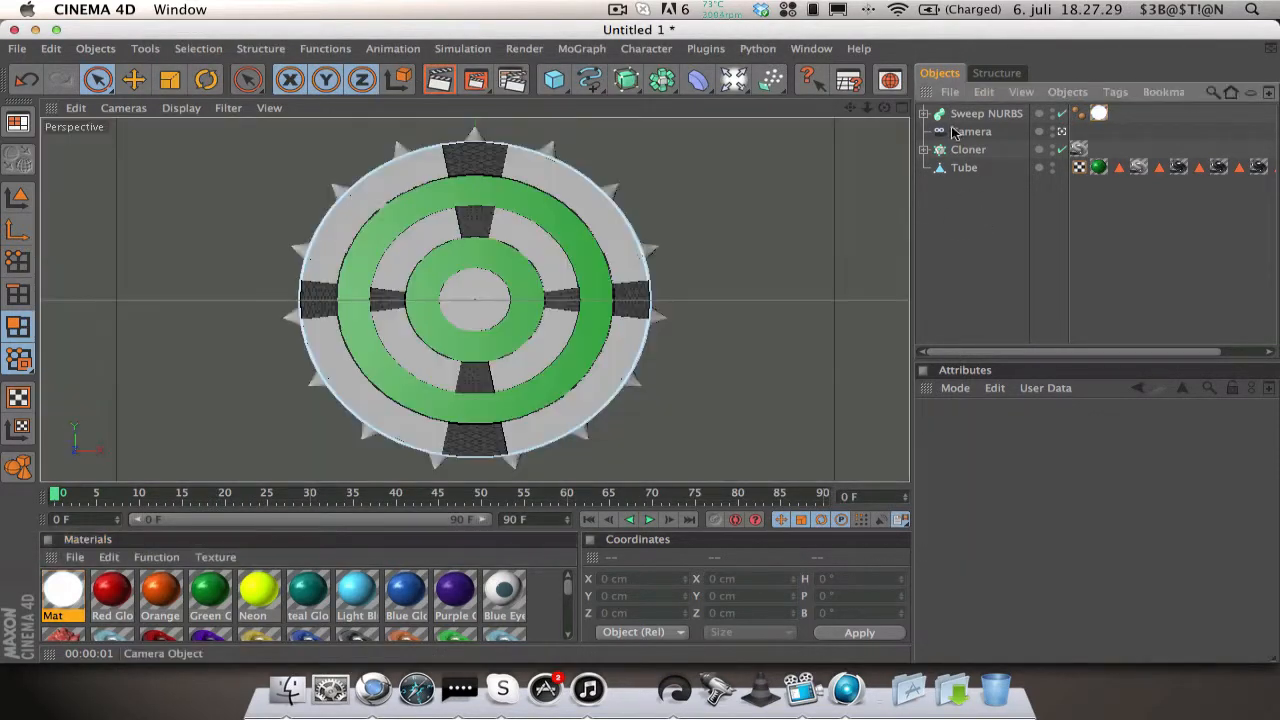
pyautogui.click(985, 113)
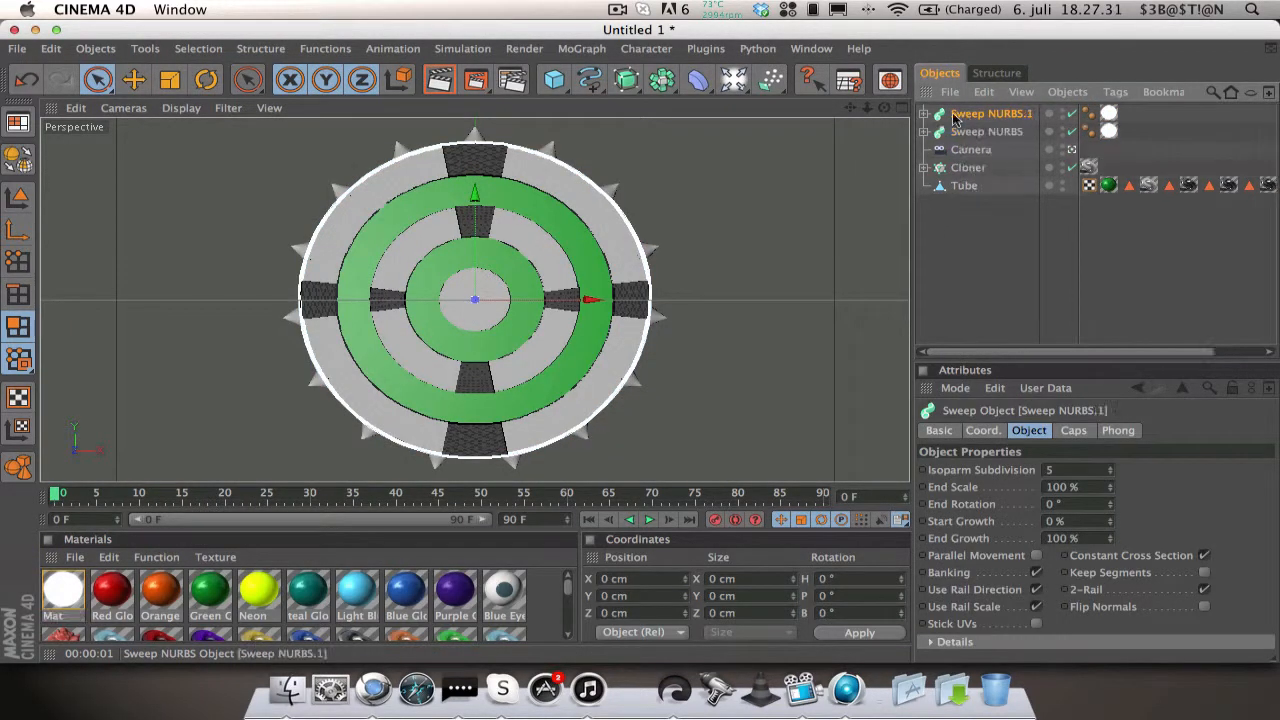
pyautogui.click(926, 113)
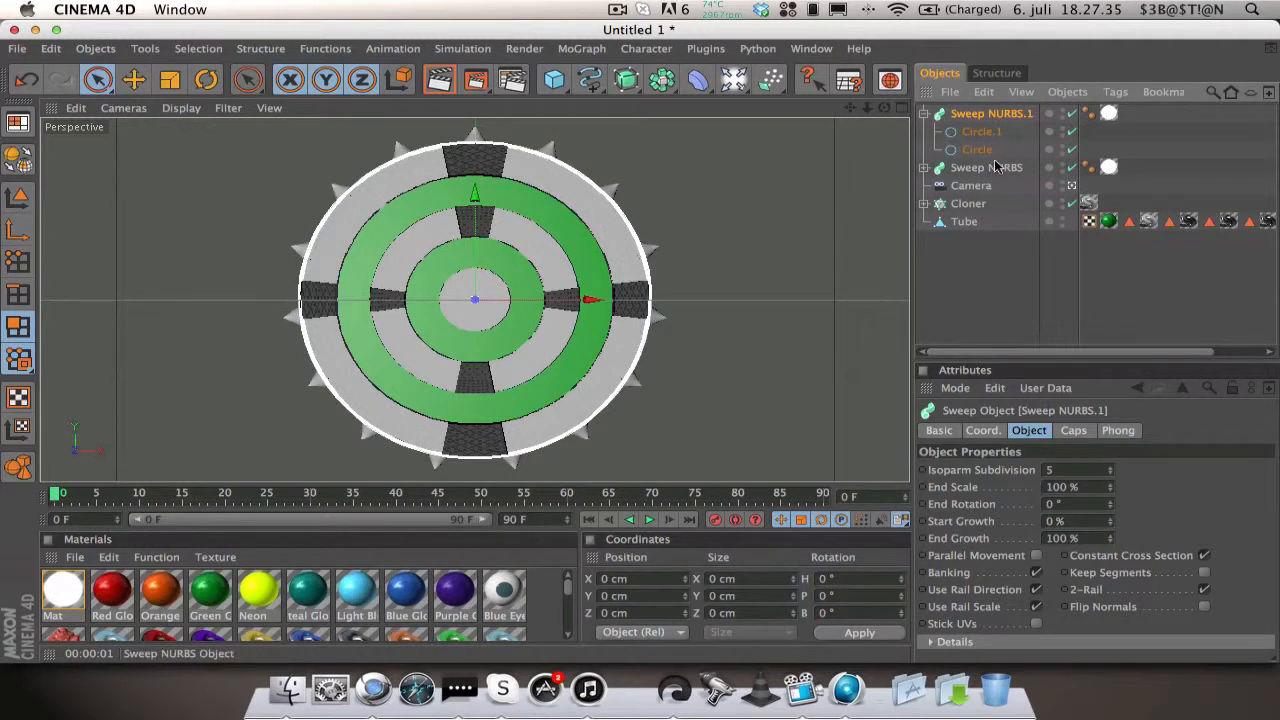
pyautogui.click(976, 149)
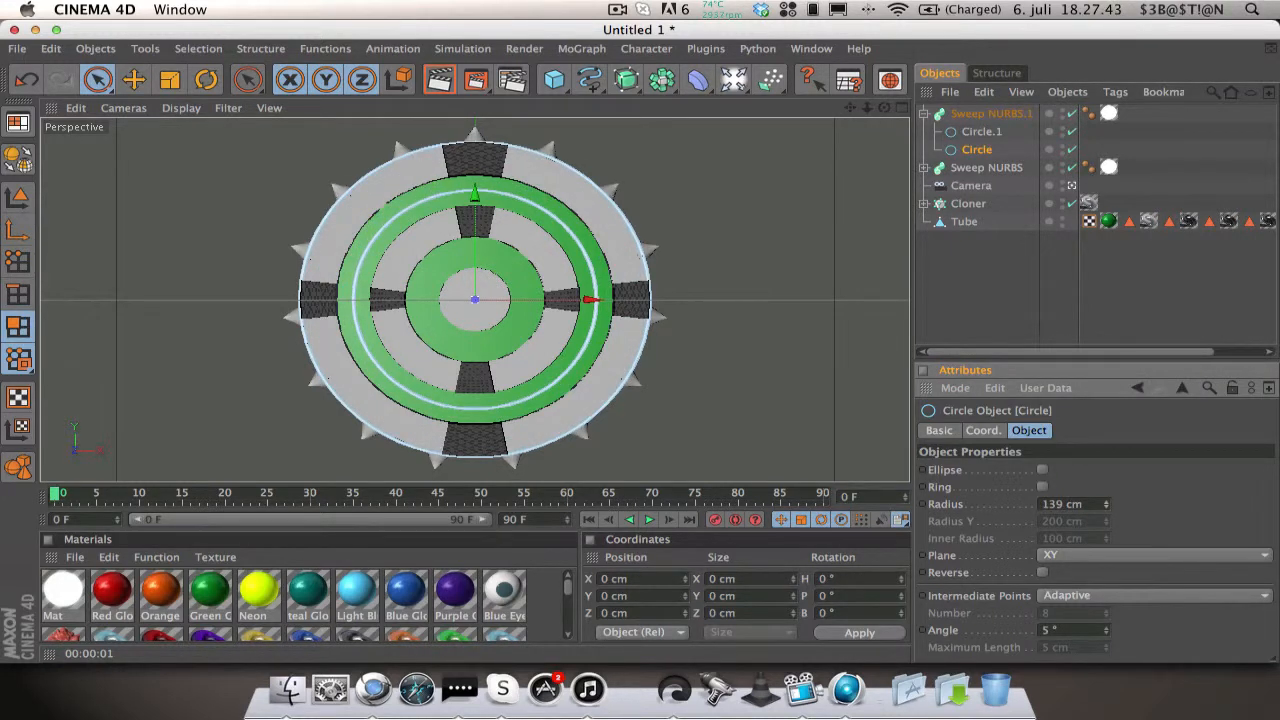
pyautogui.click(990, 113)
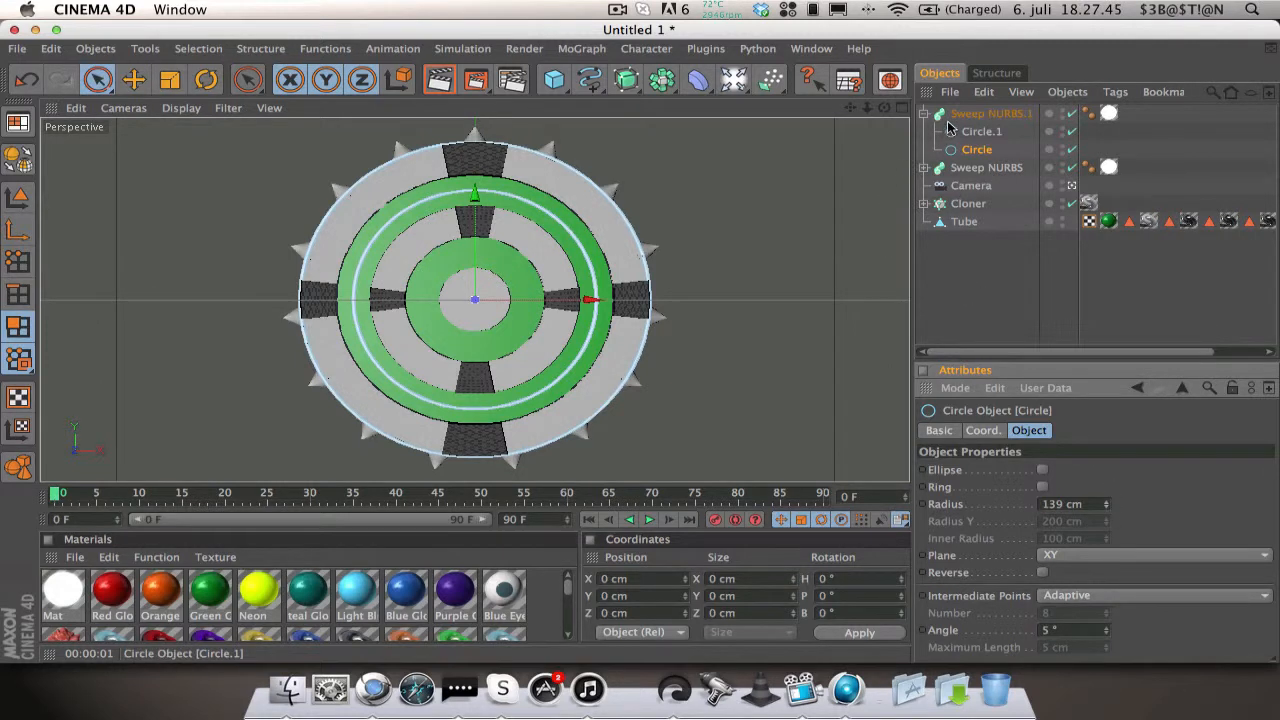
pyautogui.click(991, 113)
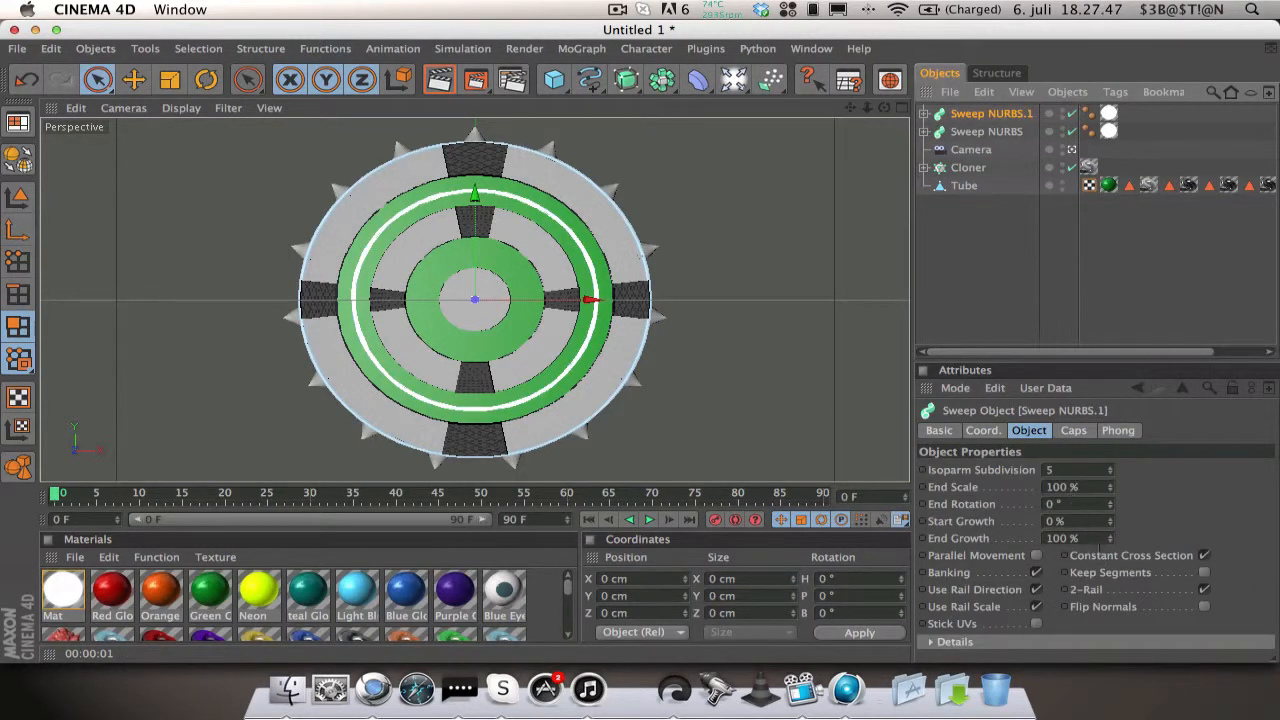
pyautogui.click(1062, 520)
pyautogui.write('50')
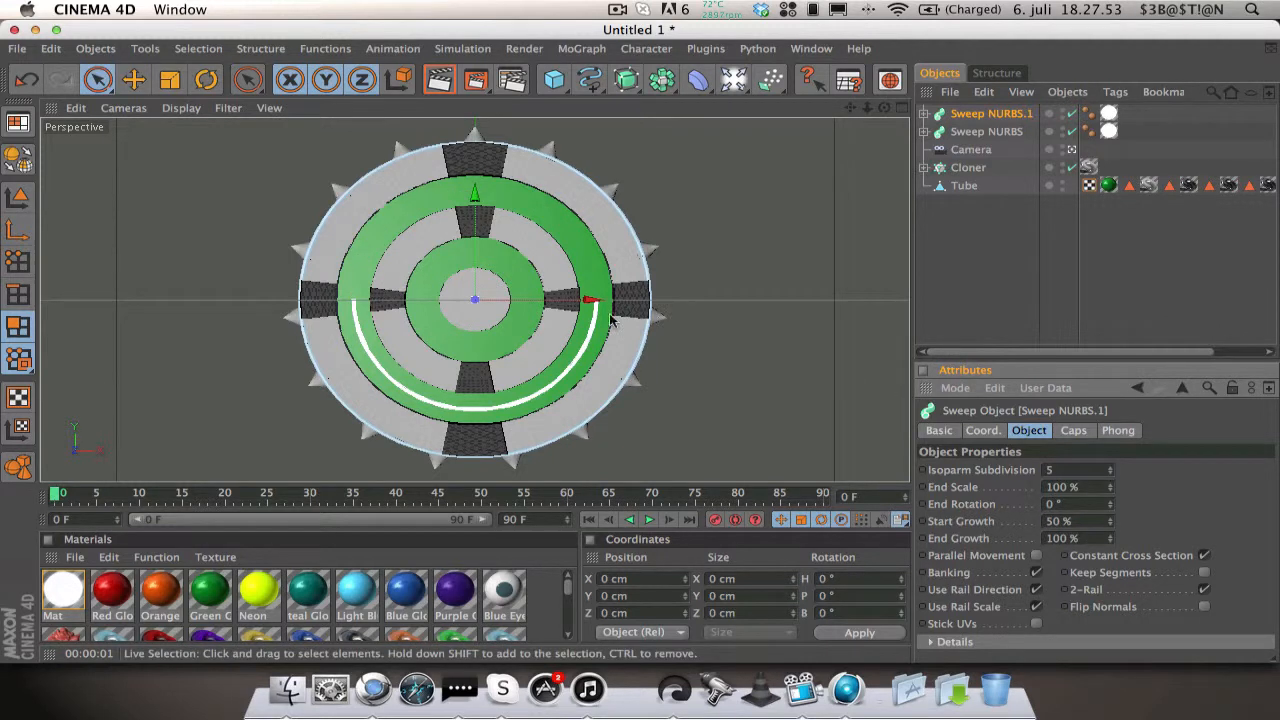
# Step: Duplicate the half-ring sweep, set its path circle radius to 82, and adjust its arc growth
pyautogui.click(991, 113)
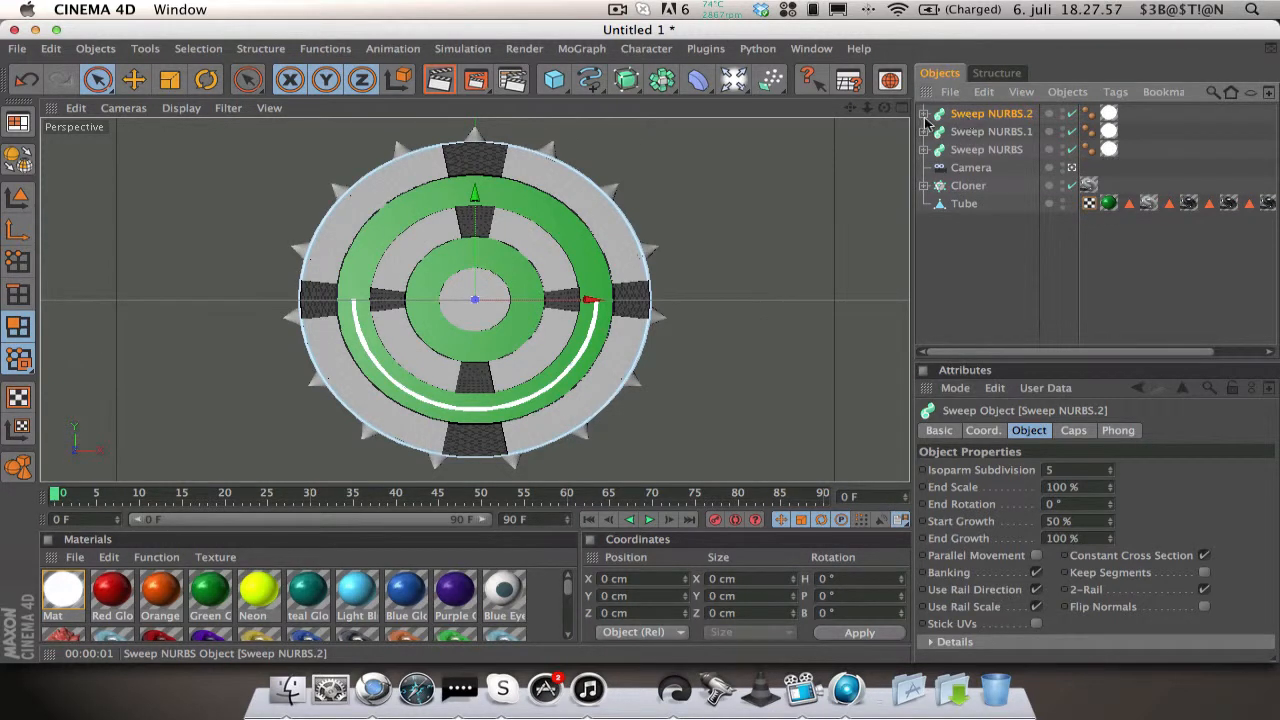
pyautogui.click(924, 113)
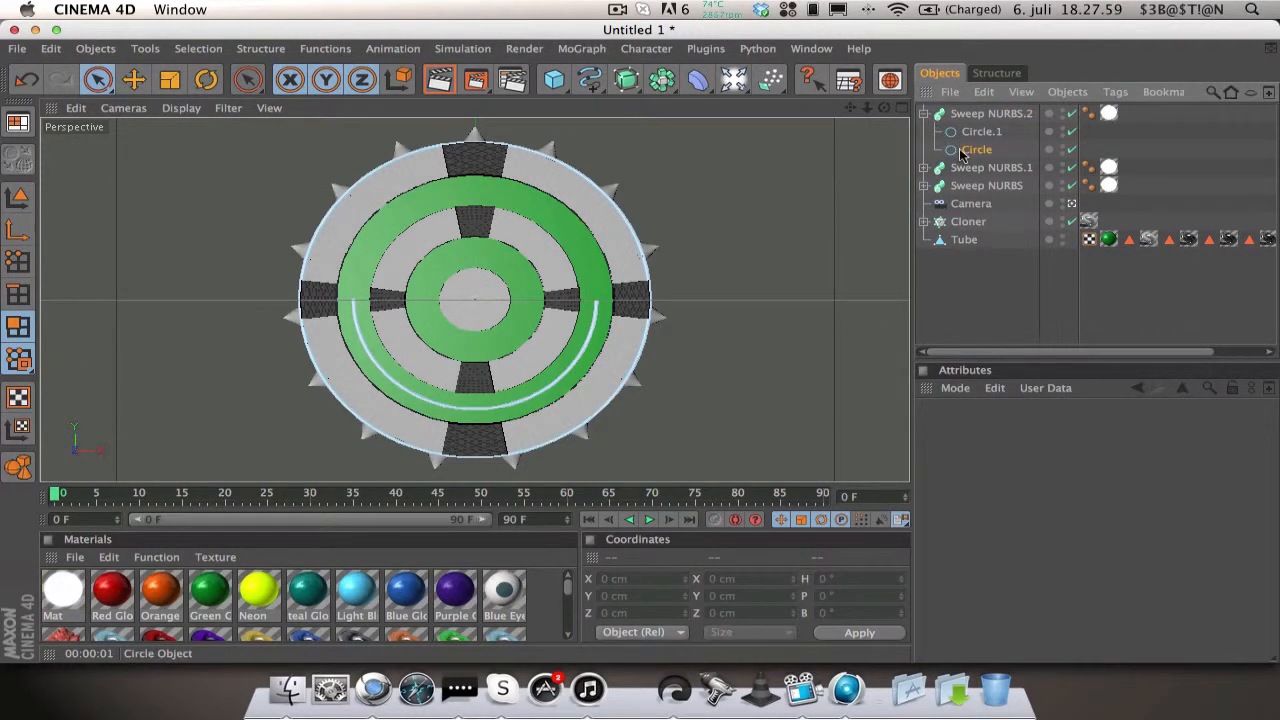
pyautogui.click(976, 149)
pyautogui.write('100')
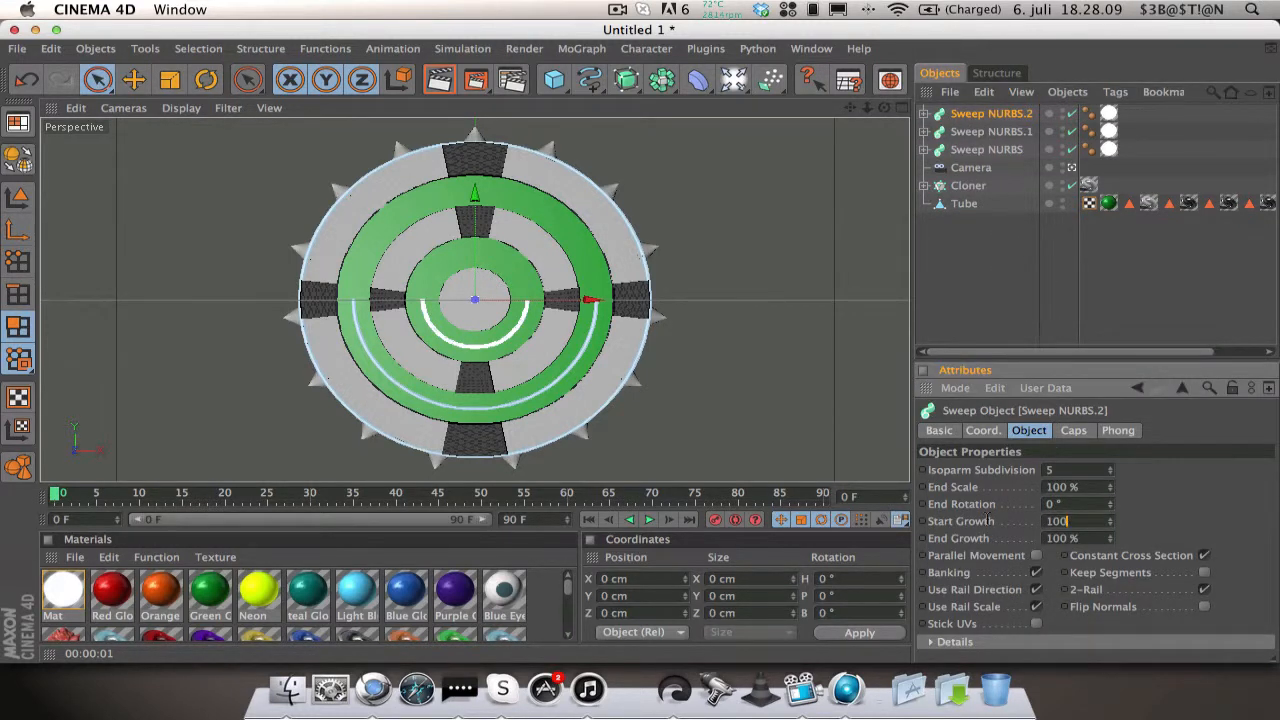
pyautogui.write('82')
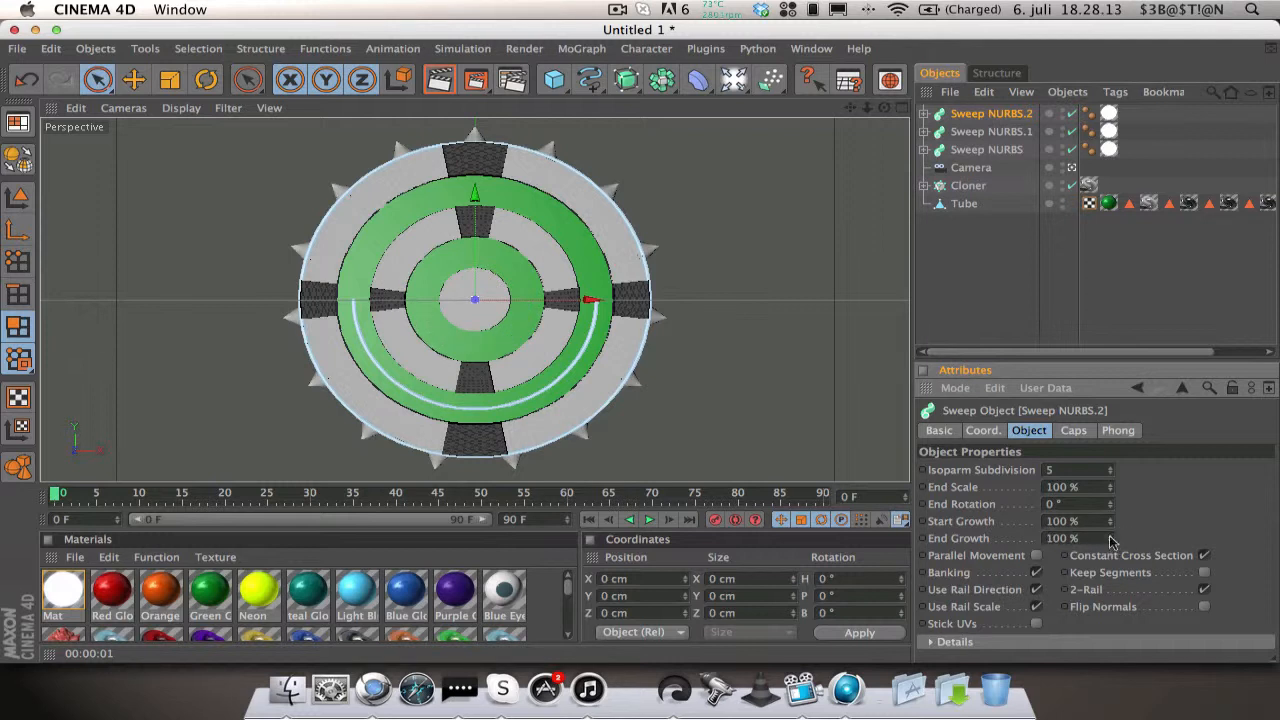
pyautogui.click(1110, 521)
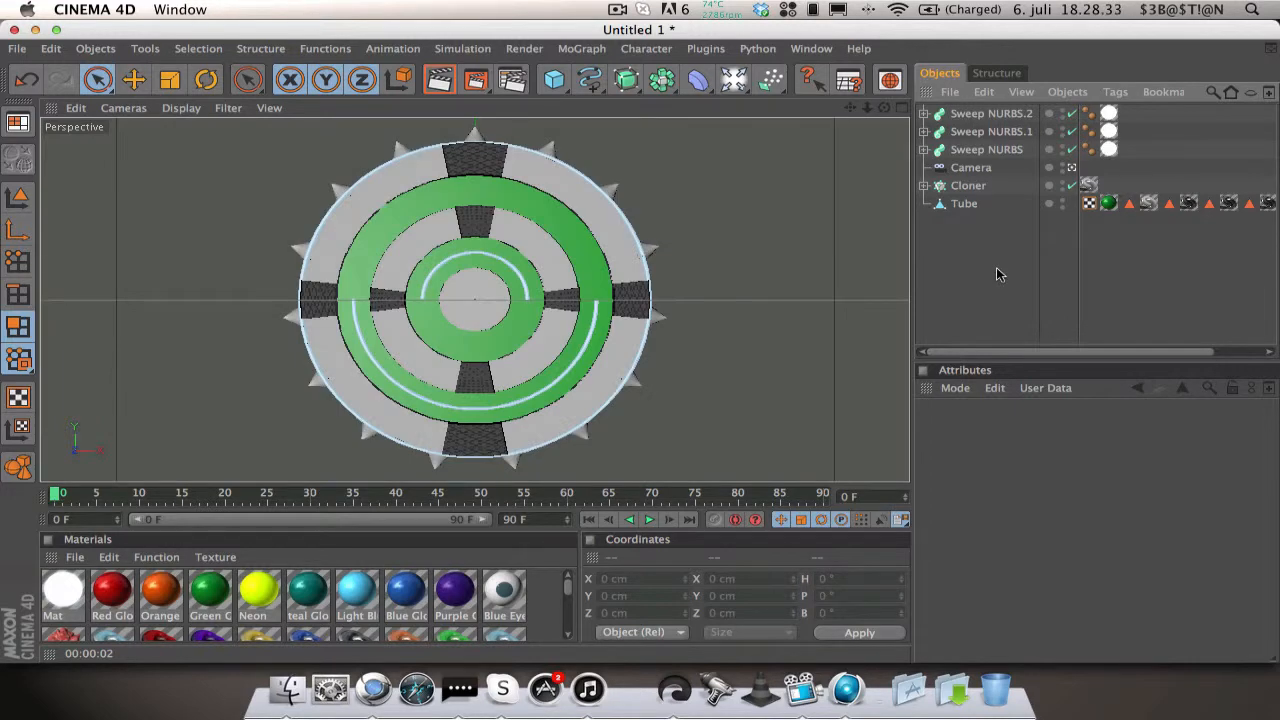
pyautogui.moveTo(889, 80)
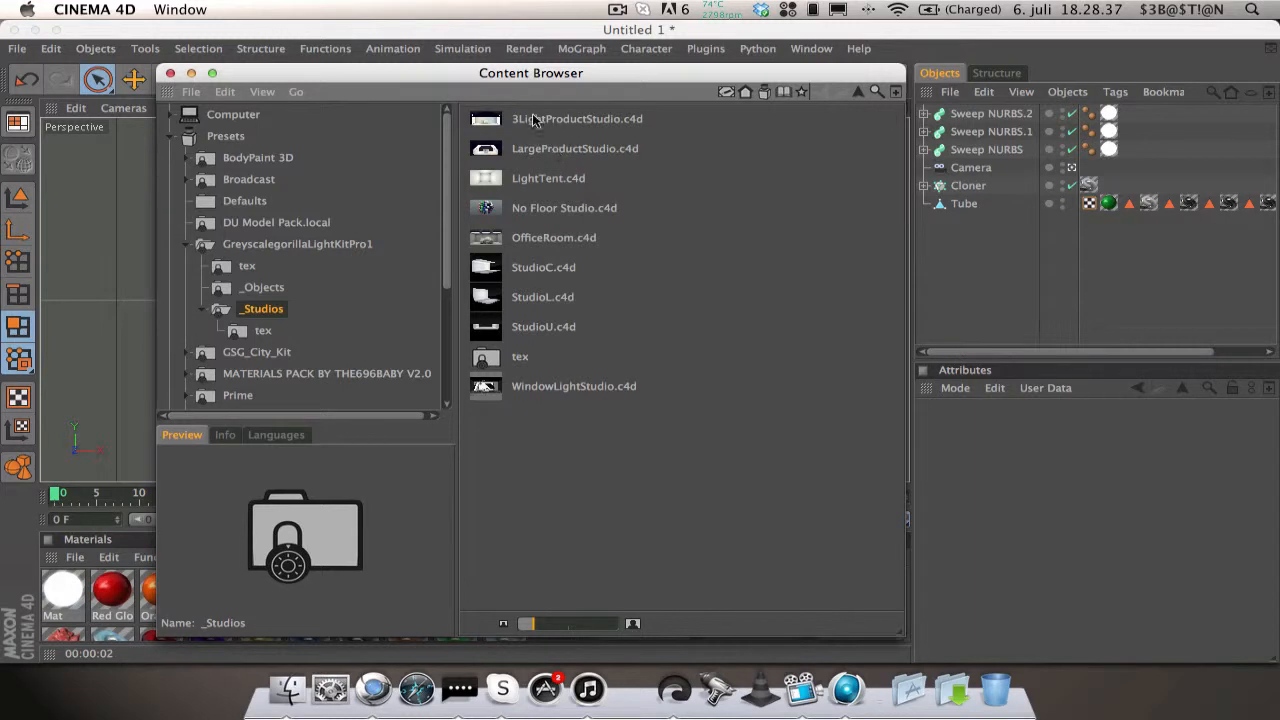
pyautogui.moveTo(520, 124)
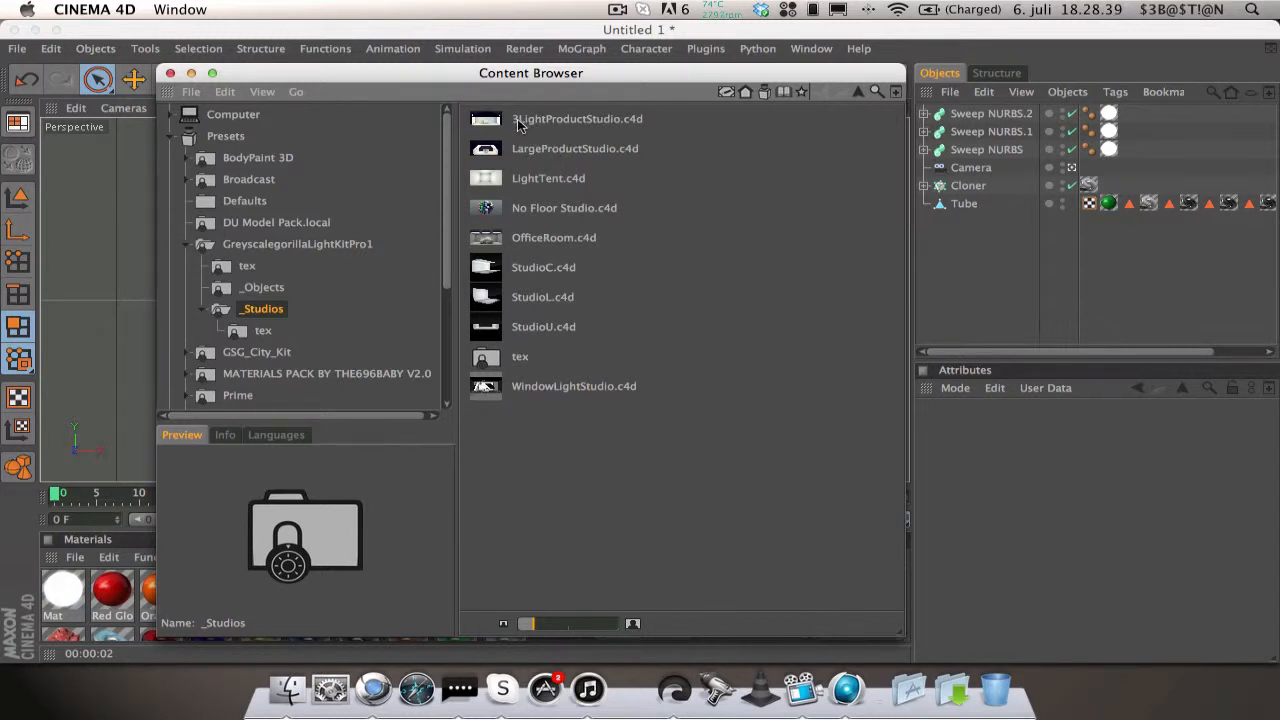
pyautogui.moveTo(245, 289)
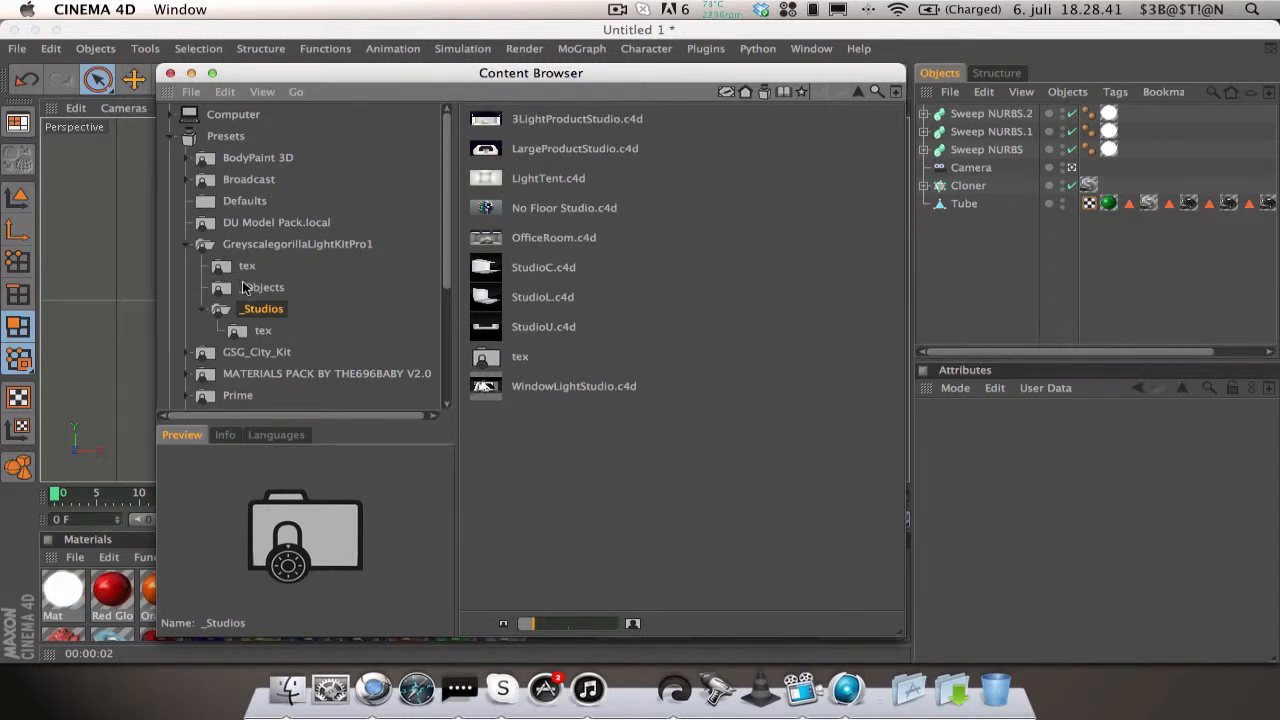
# Step: Load HDR Sky, Overhead Softbox and Softbox presets from GreyscalegorillaLightKitPro1
pyautogui.click(297, 244)
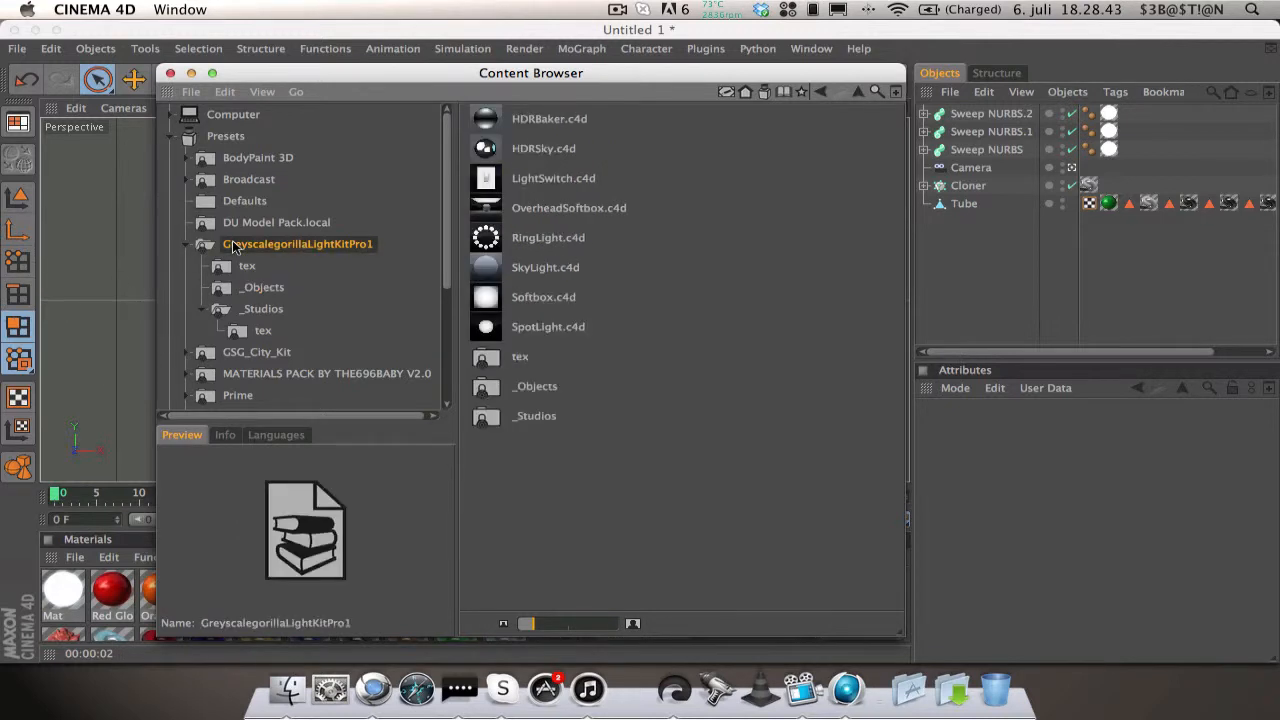
pyautogui.click(543, 148)
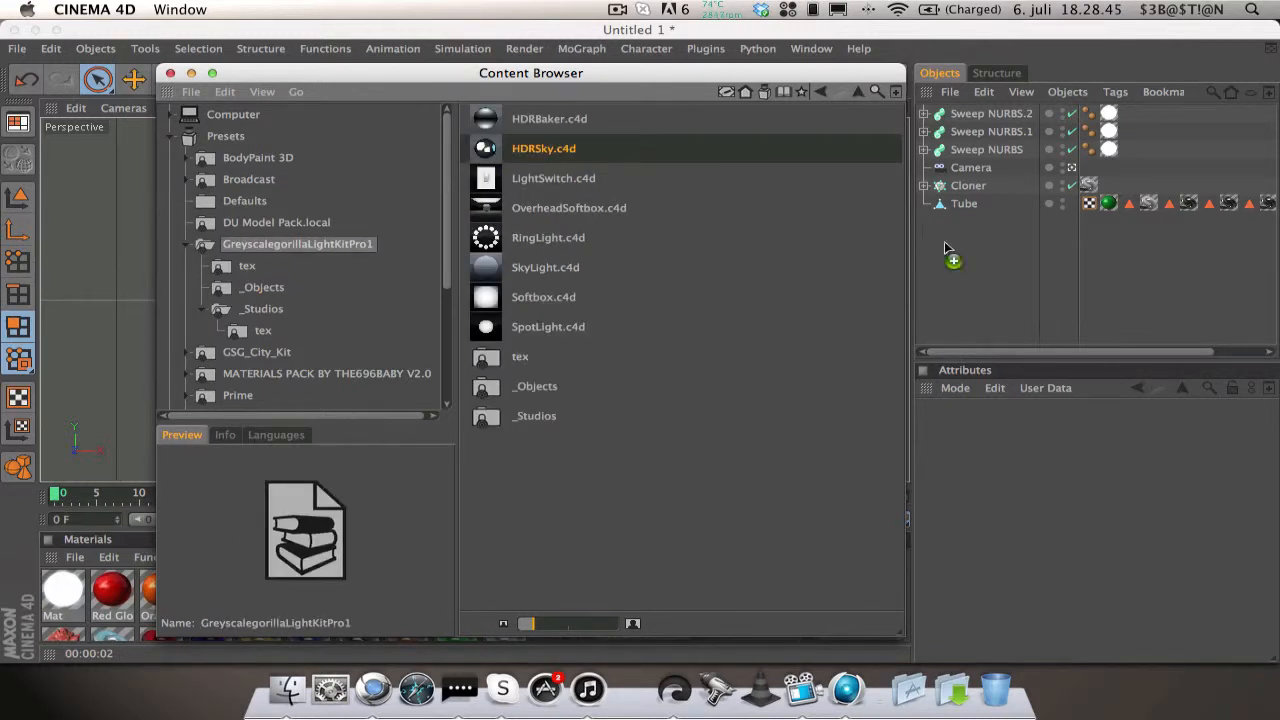
pyautogui.doubleClick(543, 148)
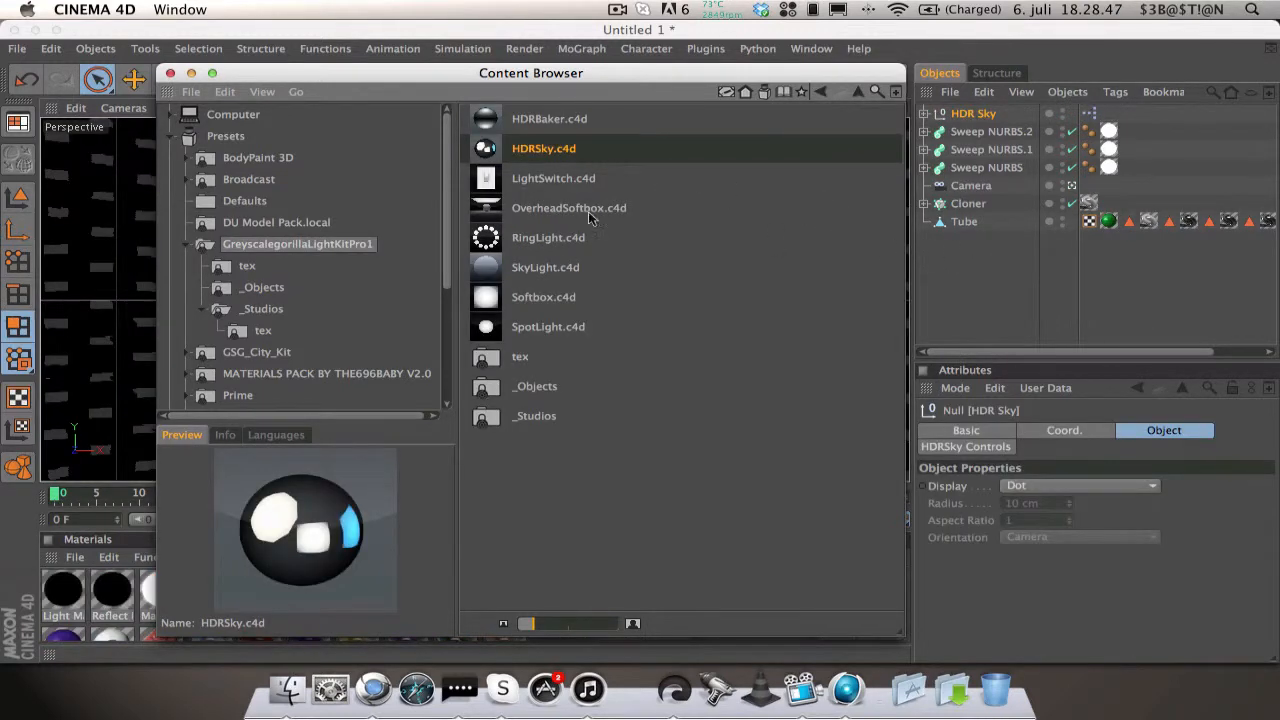
pyautogui.click(568, 208)
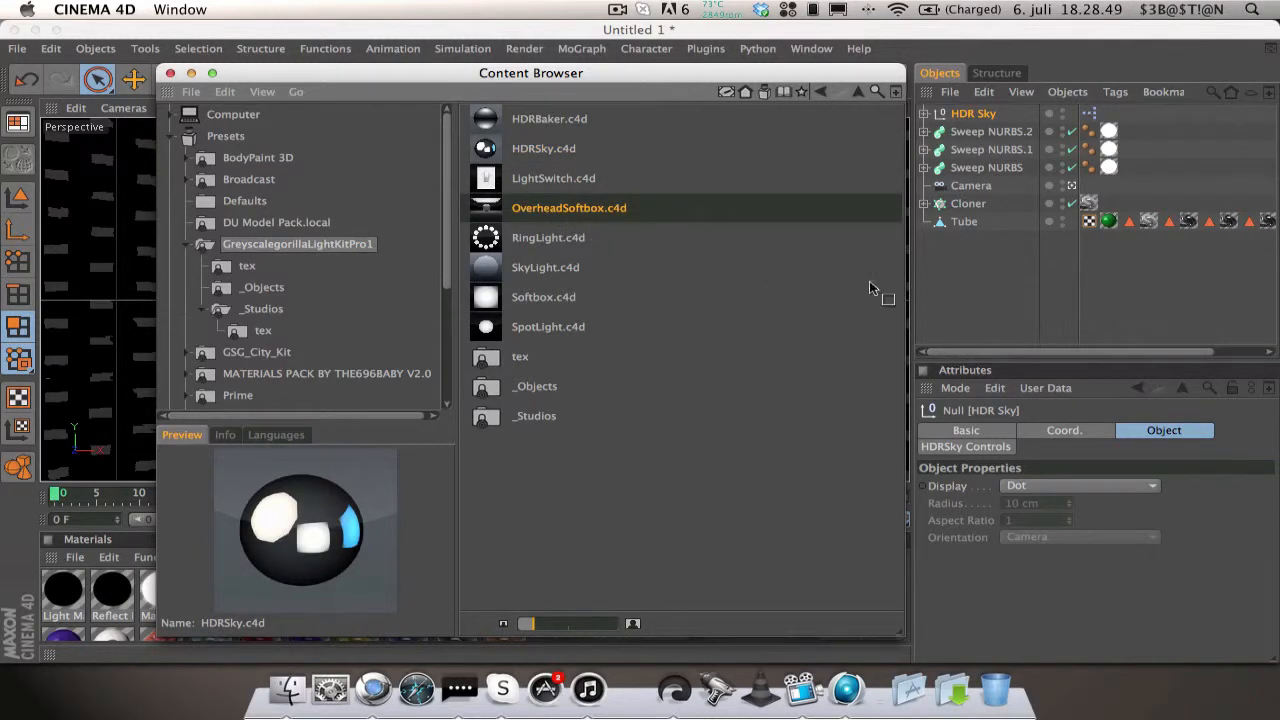
pyautogui.doubleClick(568, 207)
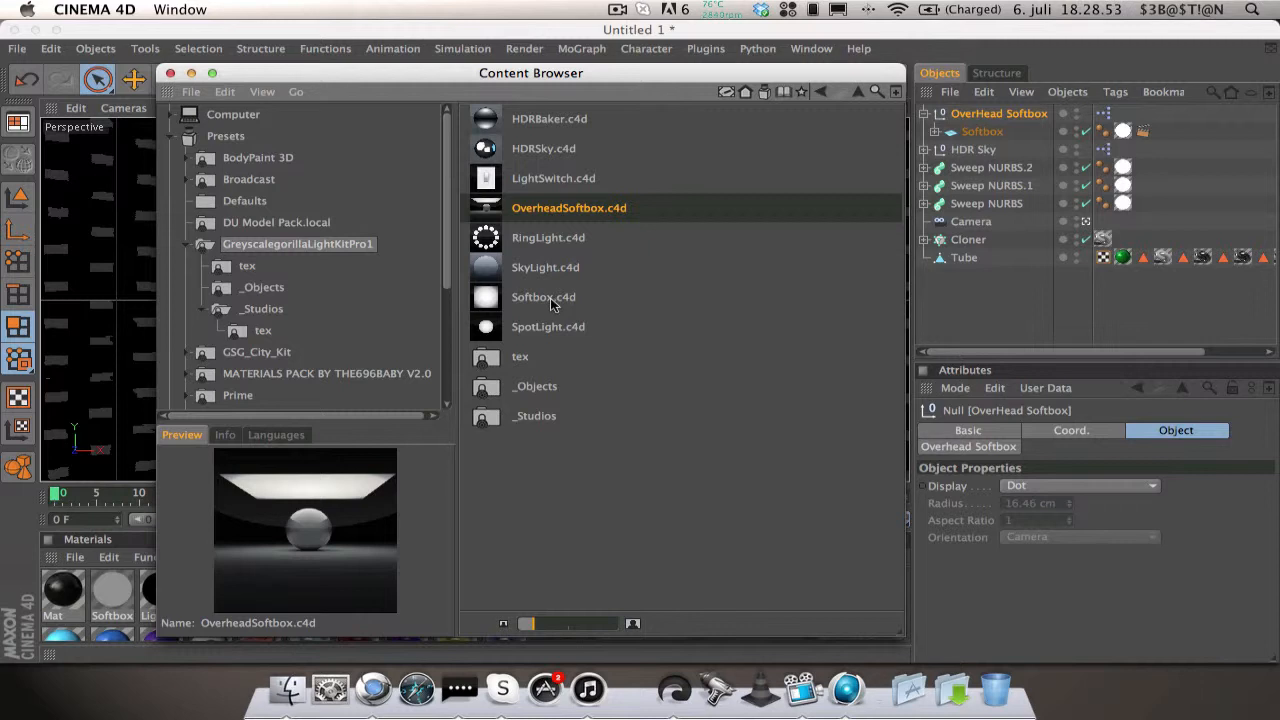
pyautogui.click(543, 296)
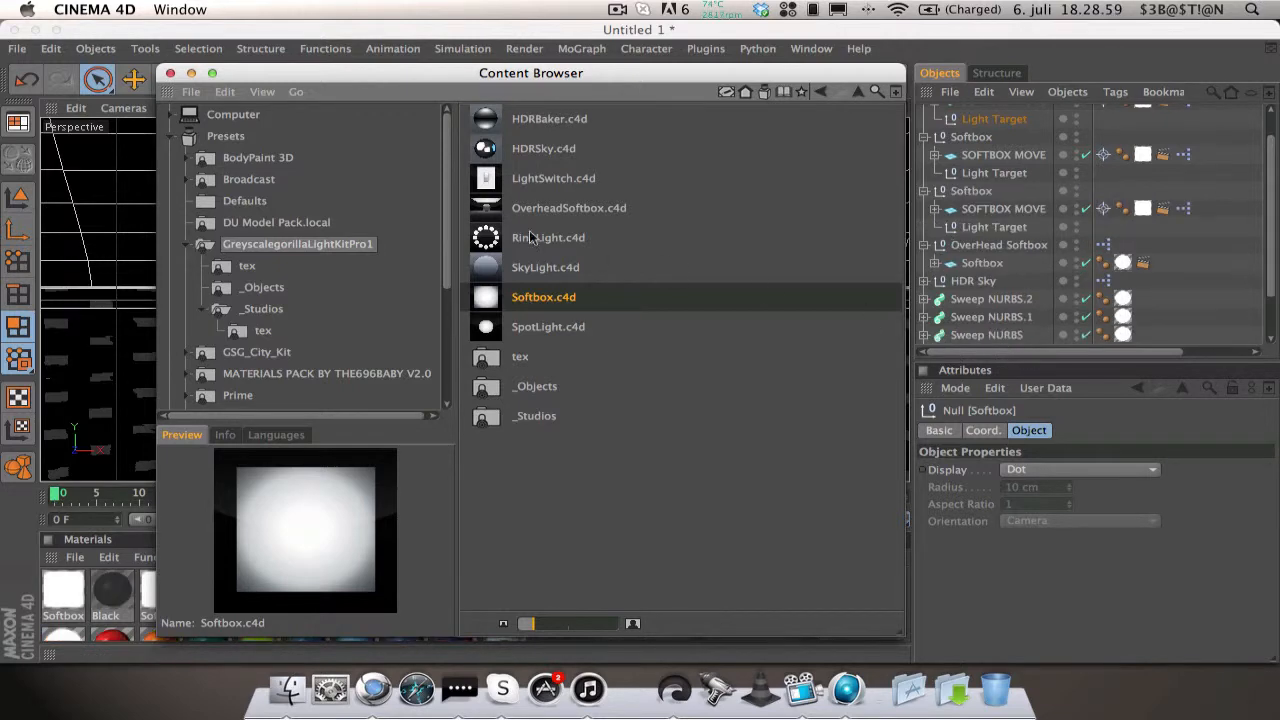
pyautogui.click(170, 73)
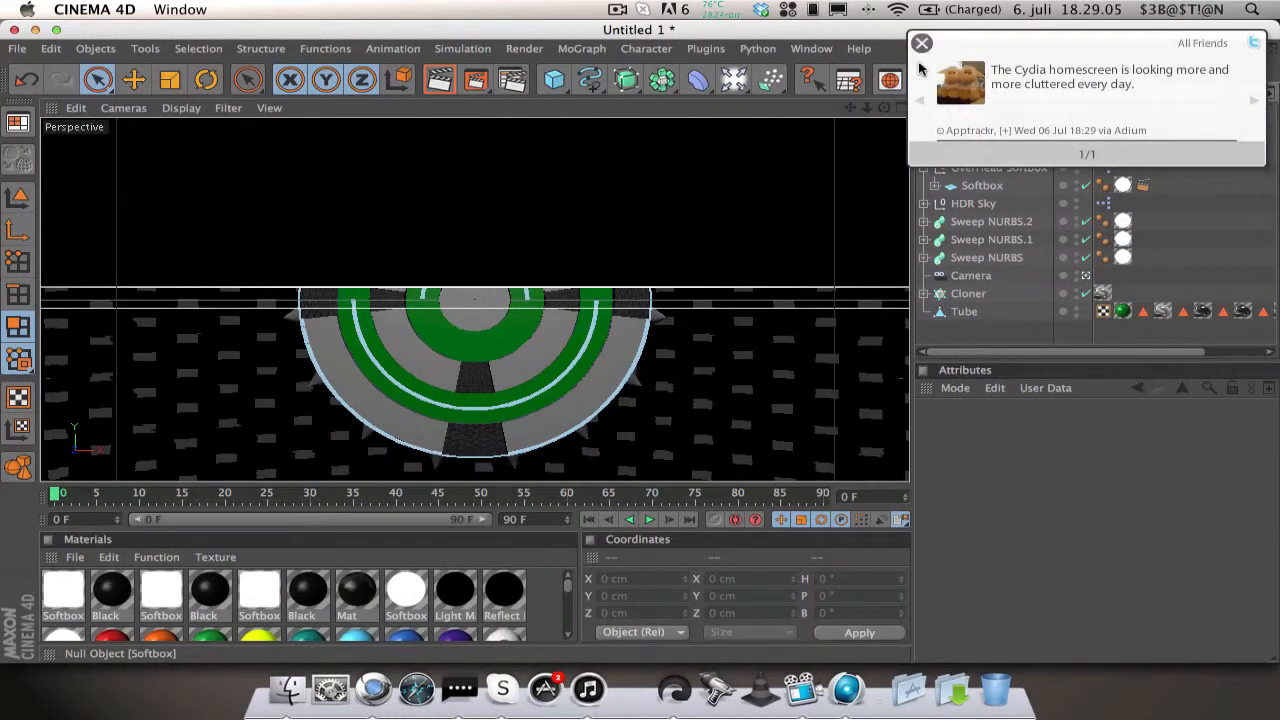
# Step: Dismiss the notification and delete the extra light from the scene
pyautogui.click(973, 203)
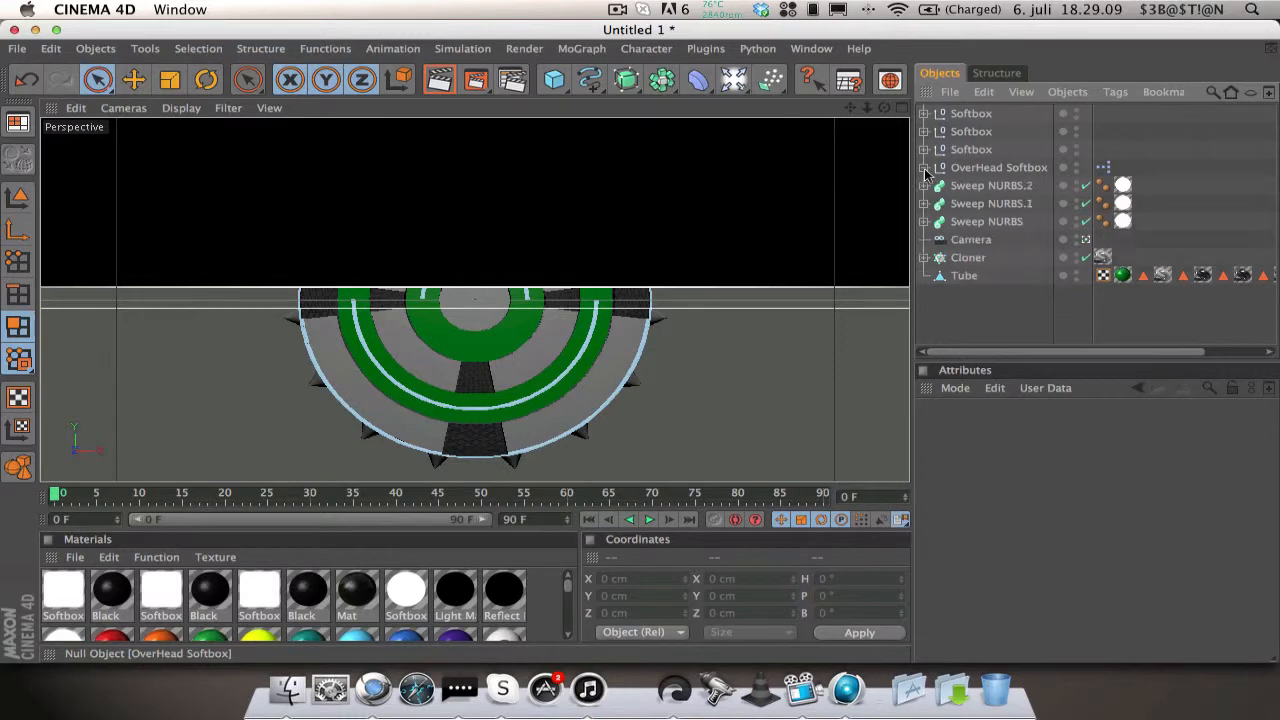
pyautogui.click(970, 113)
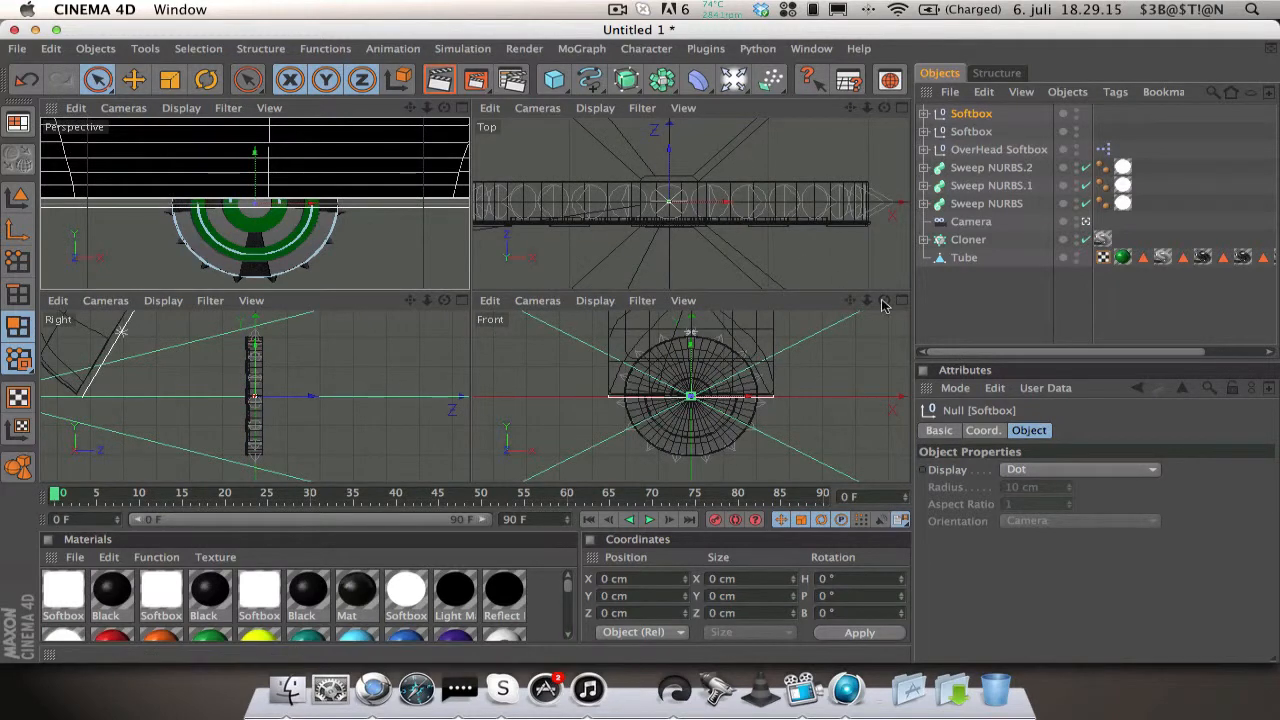
pyautogui.click(205, 80)
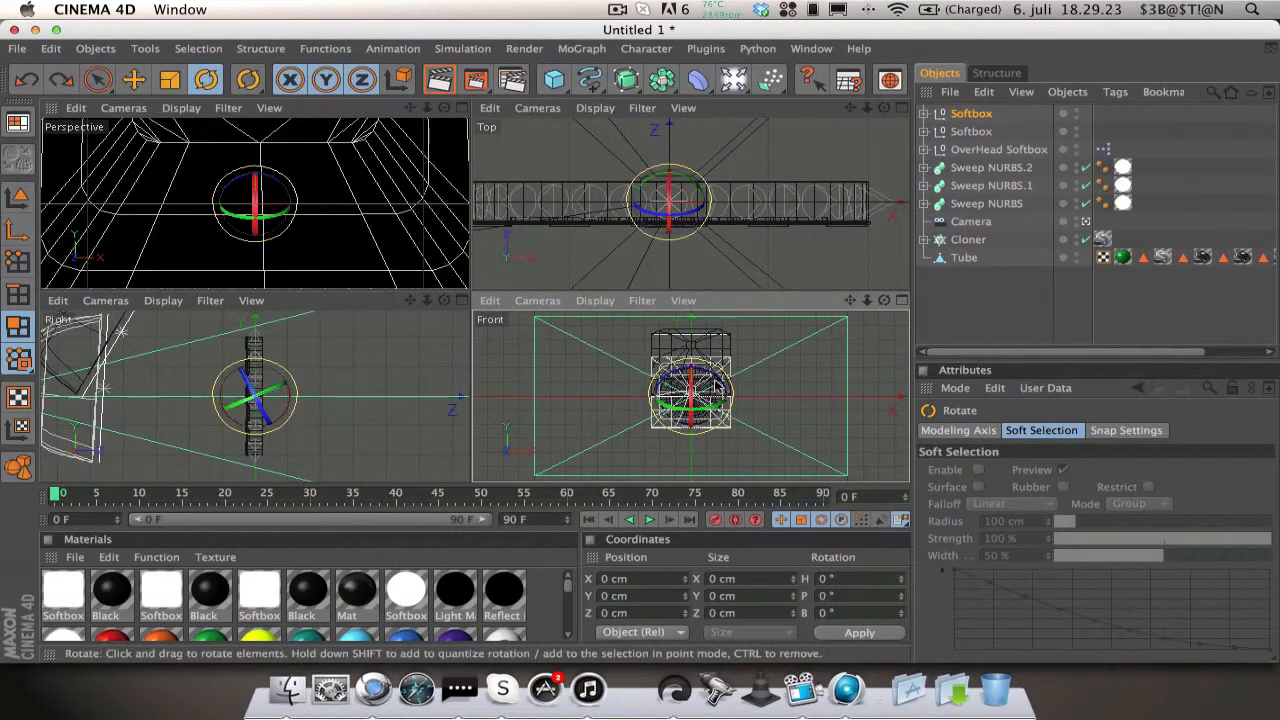
pyautogui.click(971, 131)
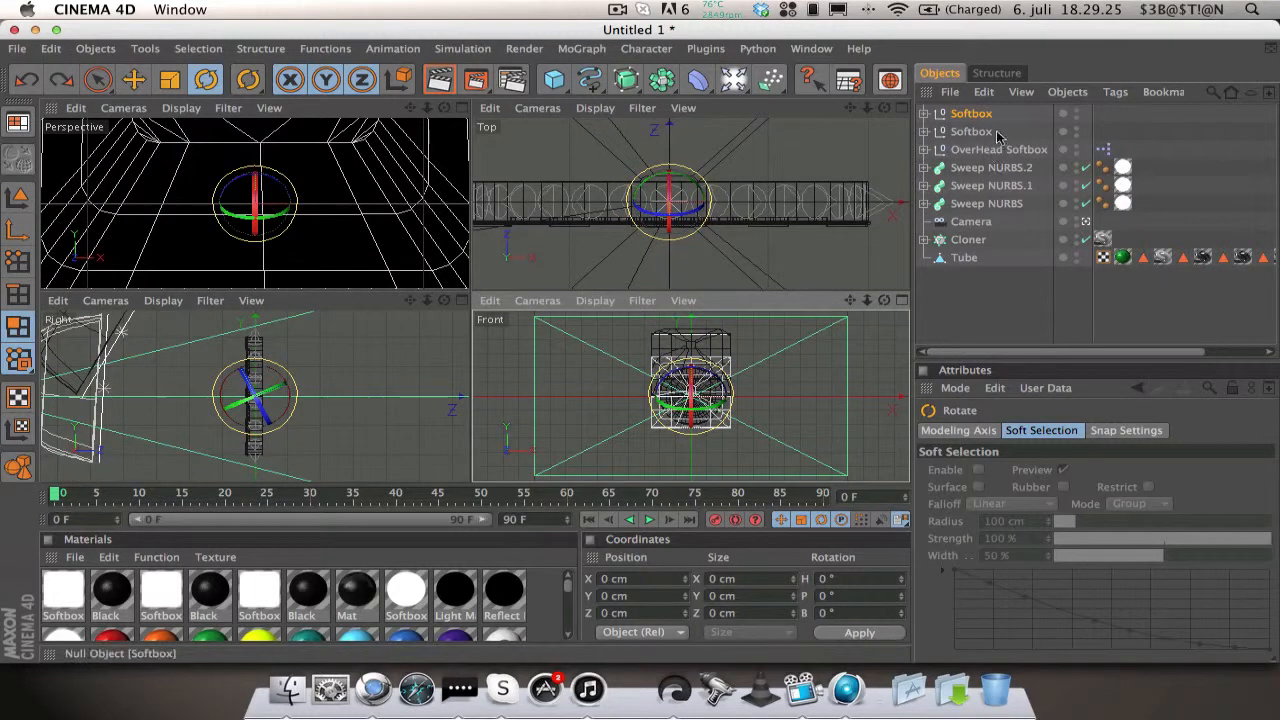
# Step: Select the second Softbox's panel plane to show its light controls
pyautogui.click(970, 131)
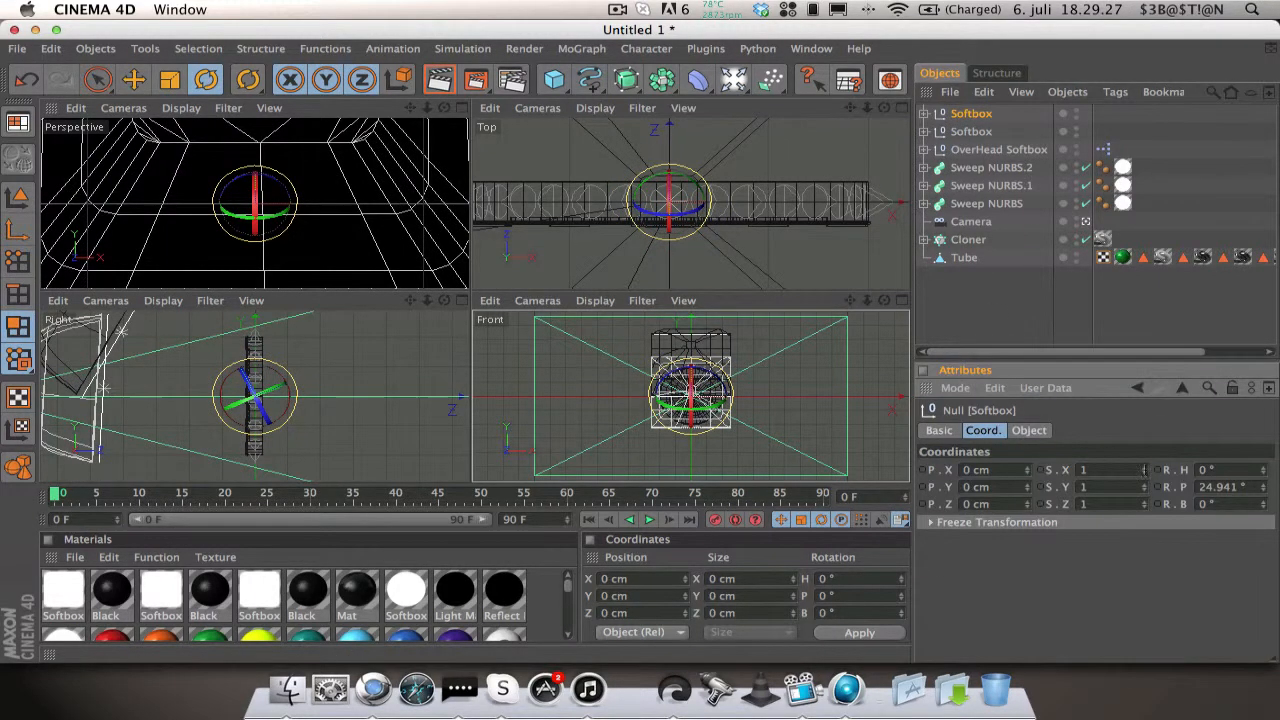
pyautogui.click(1003, 131)
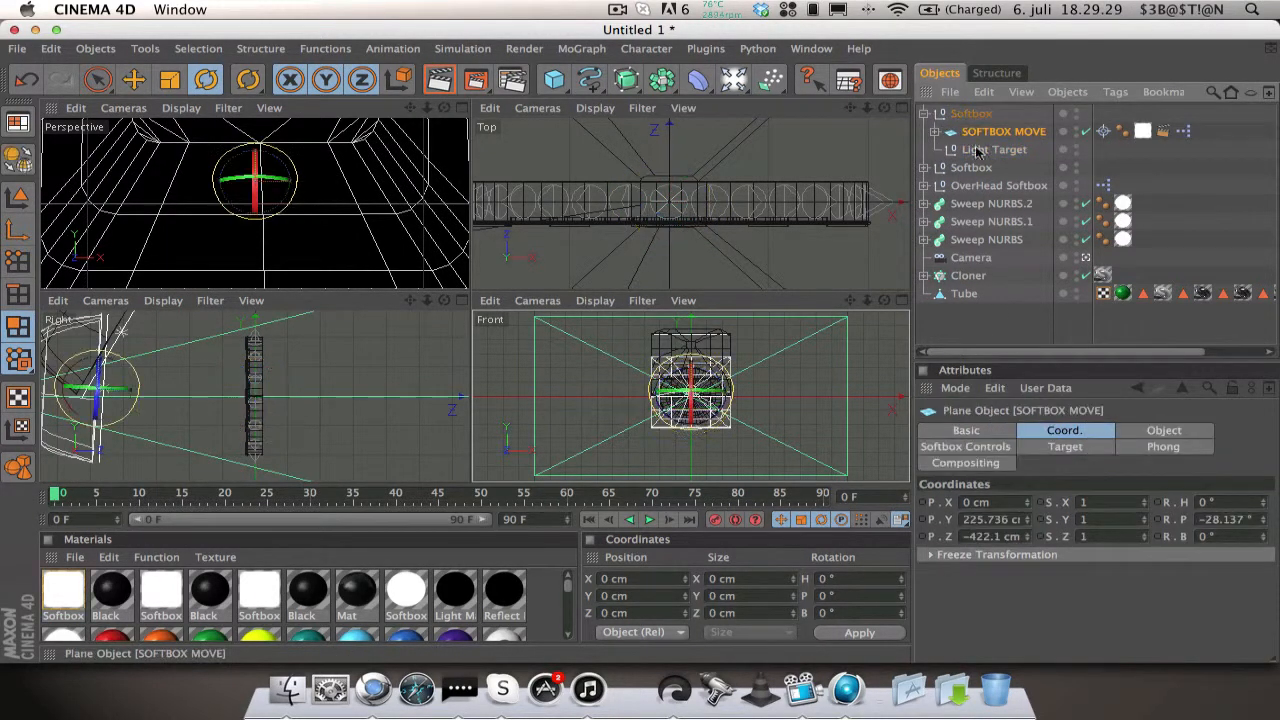
pyautogui.click(1163, 430)
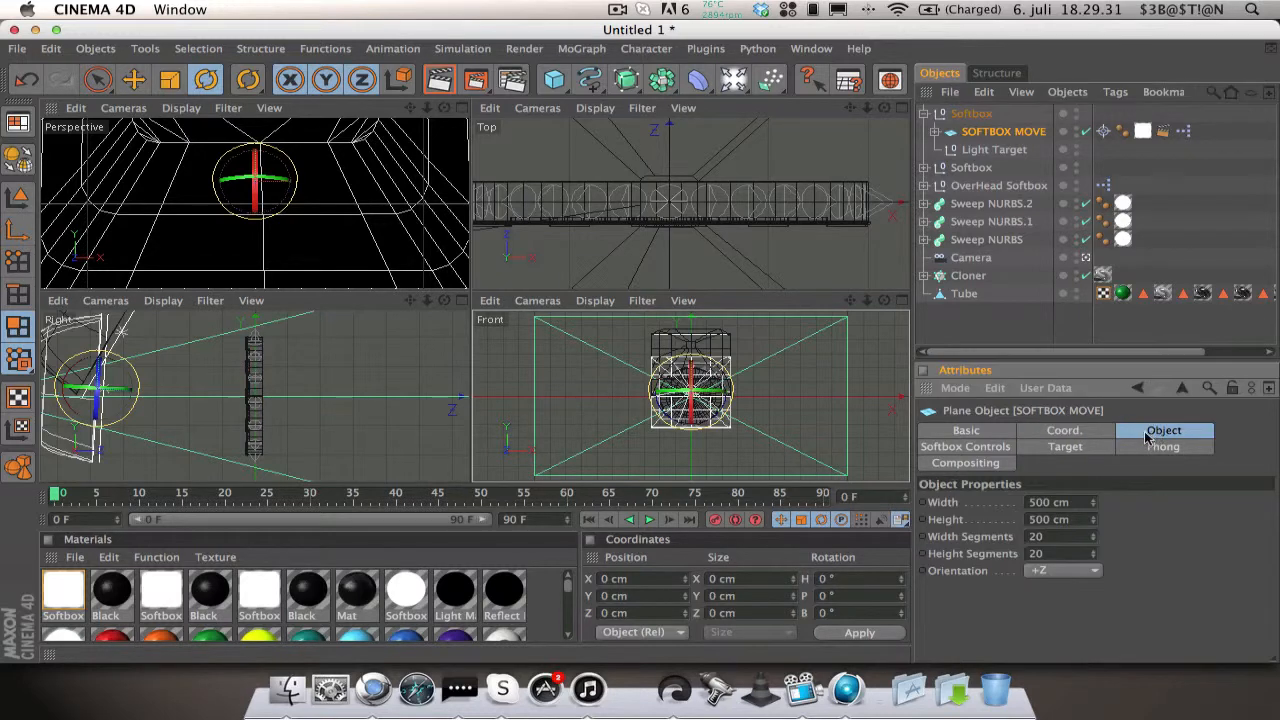
pyautogui.click(965, 446)
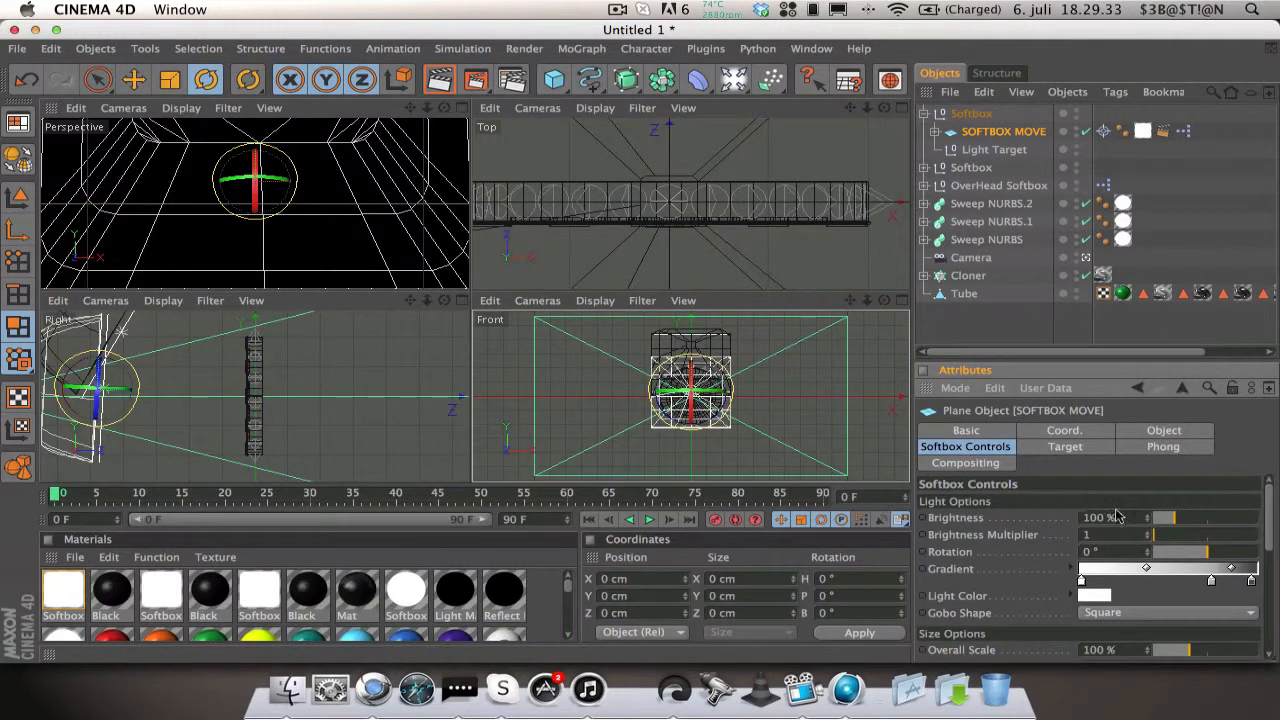
# Step: Rotate the softbox light 90°, duplicate the rig, and set the copy's rotation to -90°
pyautogui.moveTo(1130, 551); pyautogui.dragTo(1215, 551)
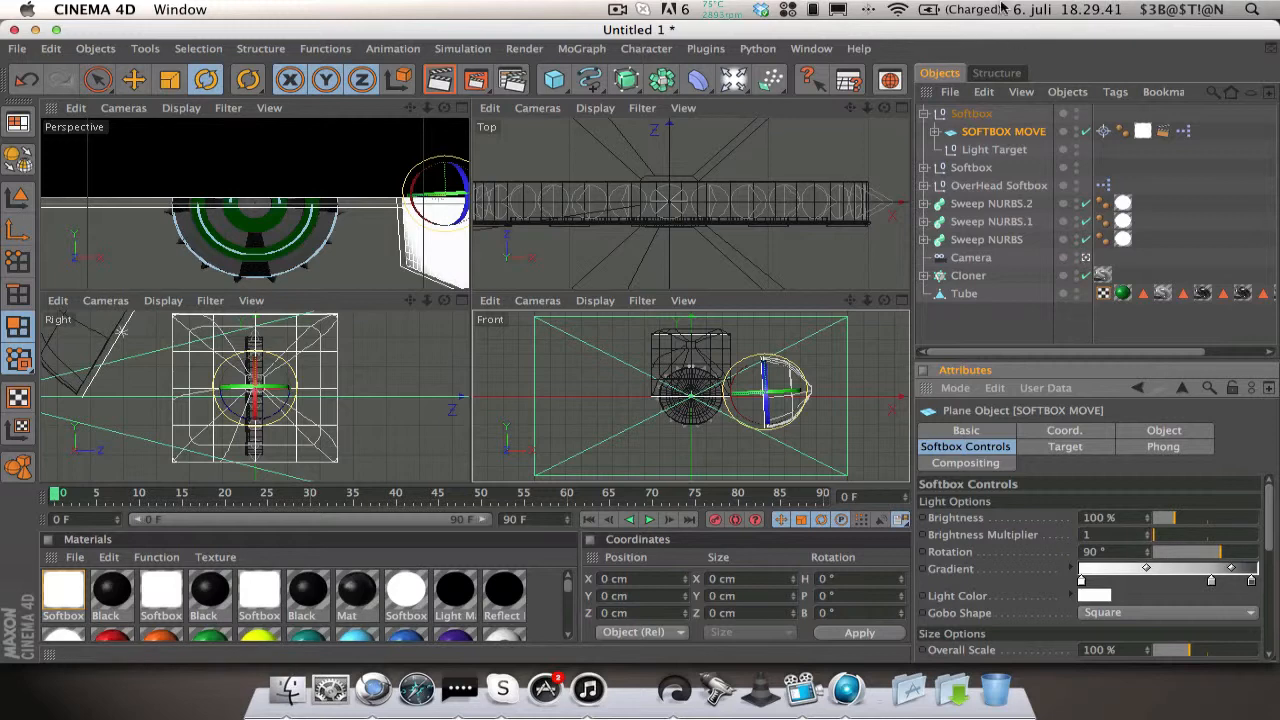
pyautogui.click(1003, 185)
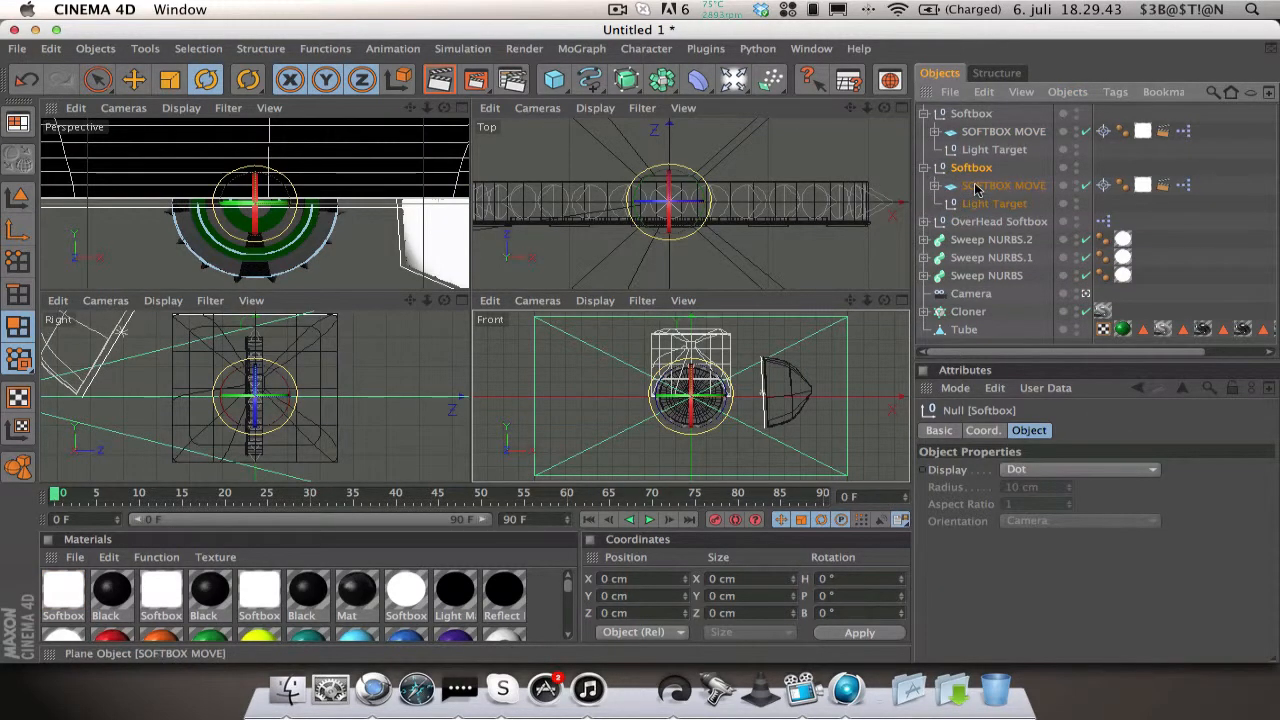
pyautogui.click(1003, 185)
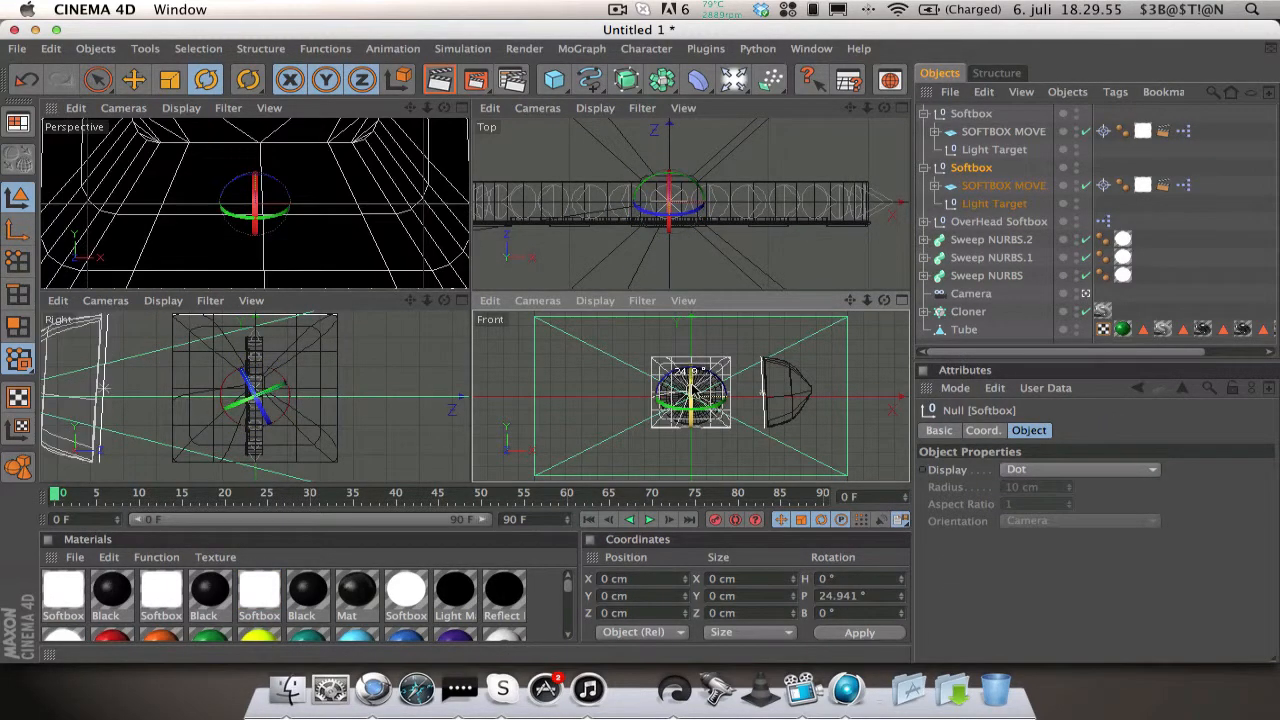
pyautogui.click(1003, 185)
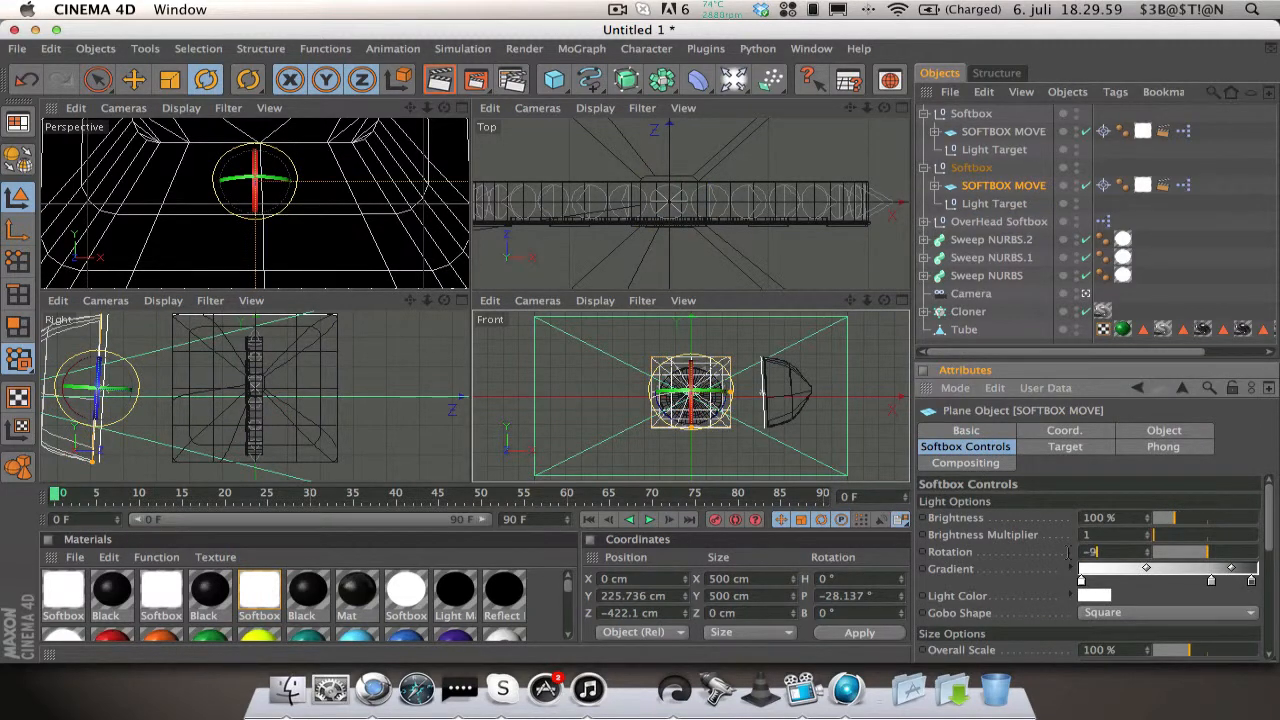
pyautogui.write('-90 °')
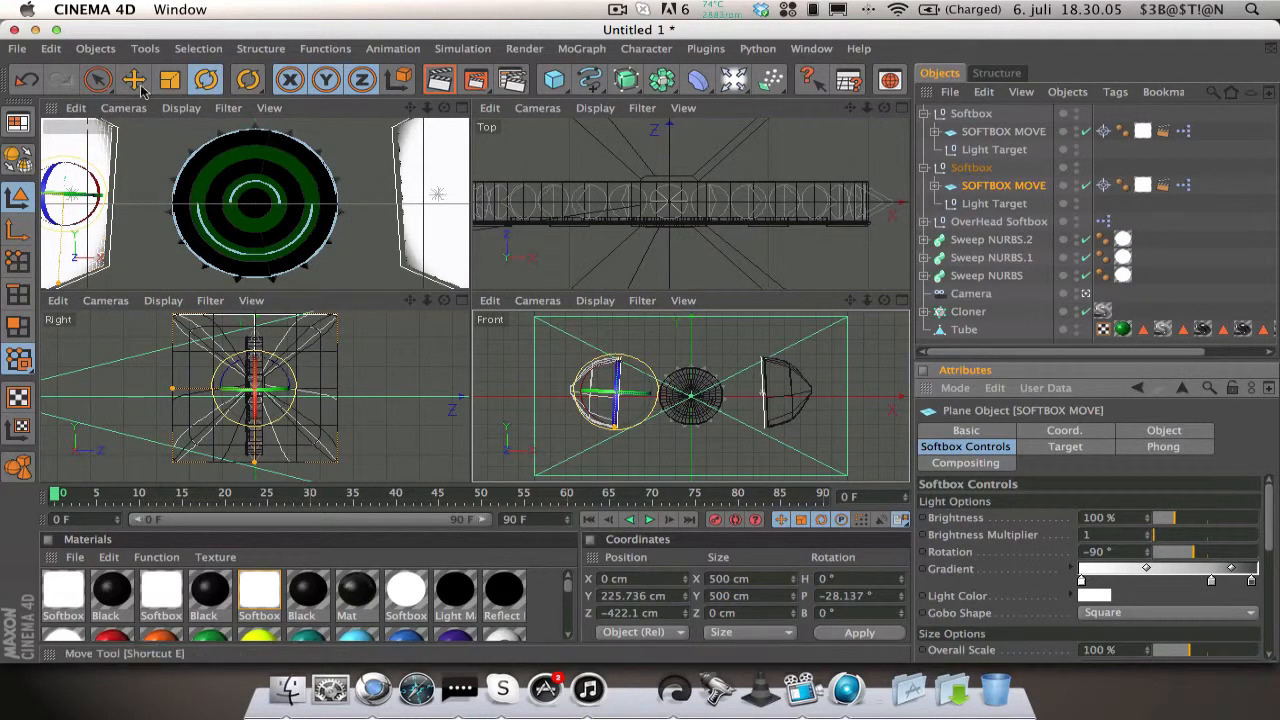
# Step: Move one softbox's Light Target off the disc centre and maximize the Perspective view
pyautogui.click(133, 79)
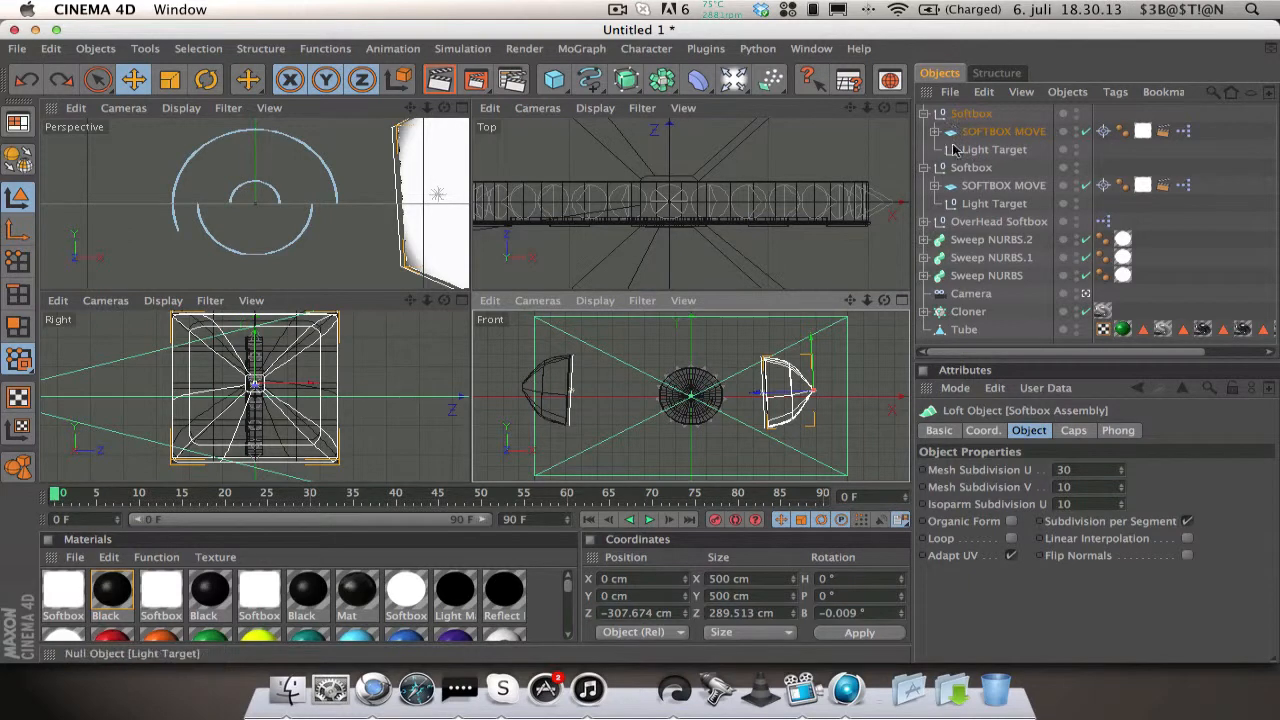
pyautogui.click(994, 149)
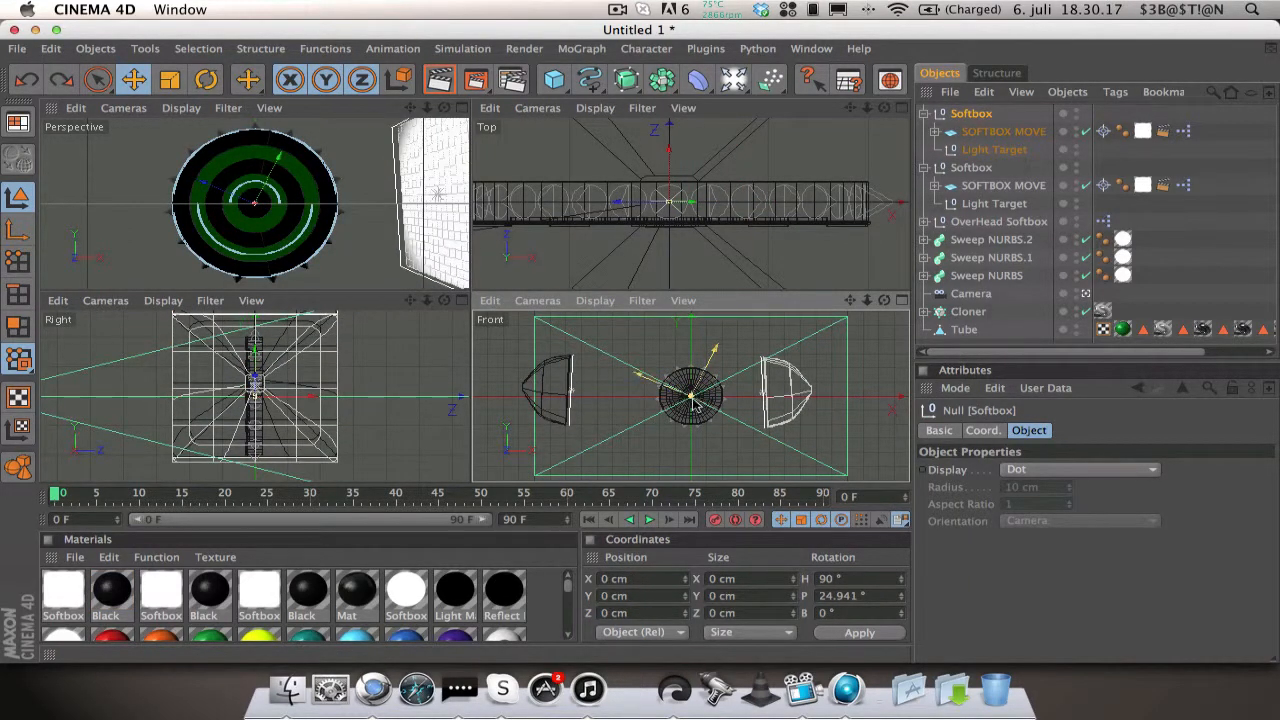
pyautogui.moveTo(690, 395); pyautogui.dragTo(760, 375)
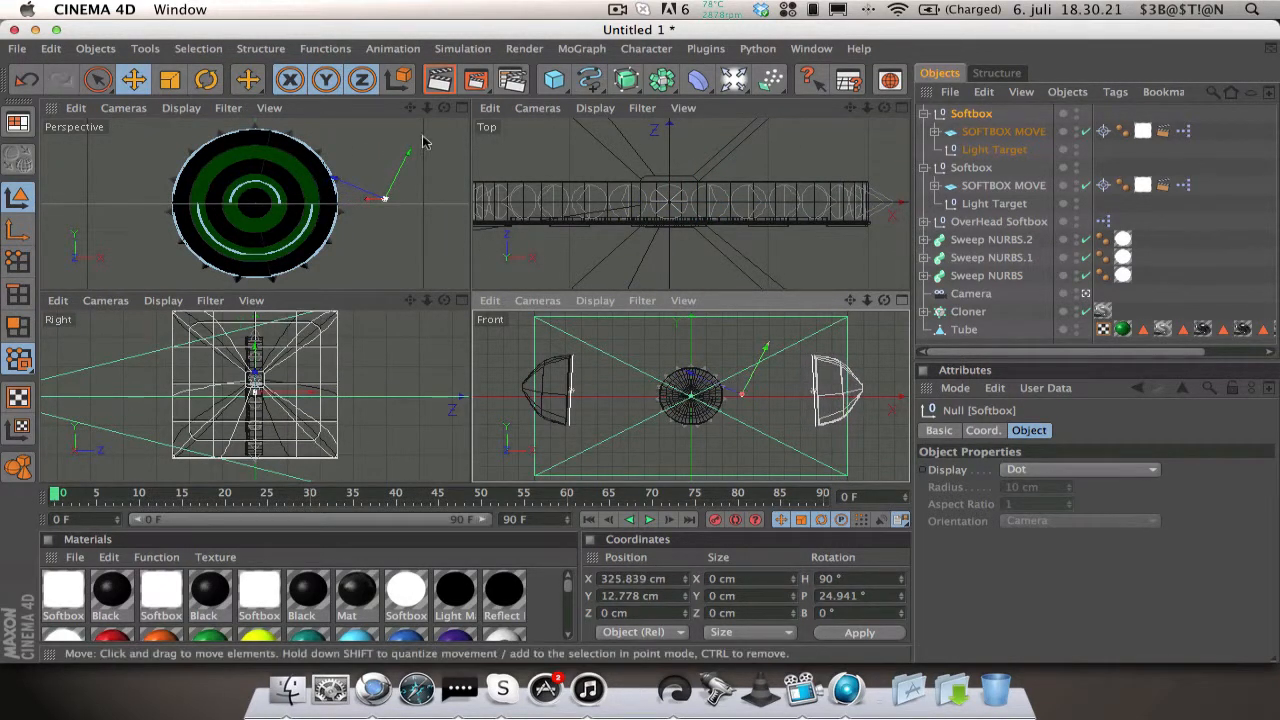
pyautogui.moveTo(477, 121)
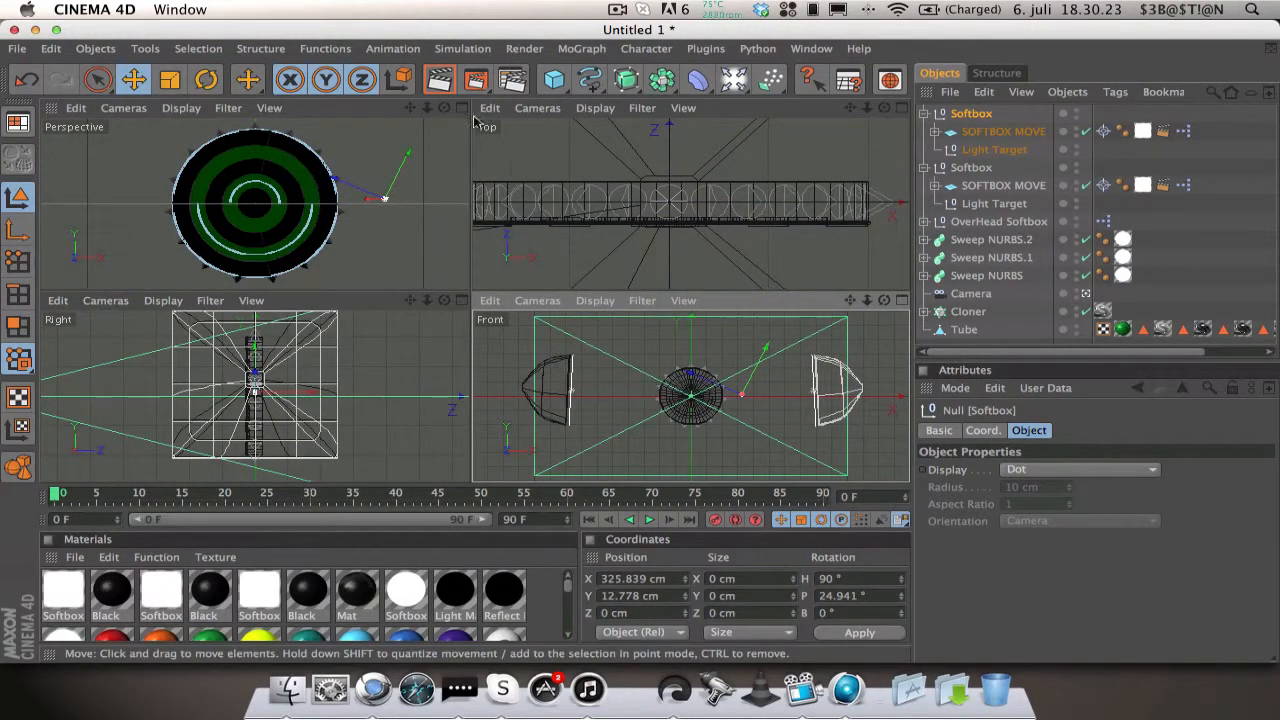
pyautogui.click(512, 80)
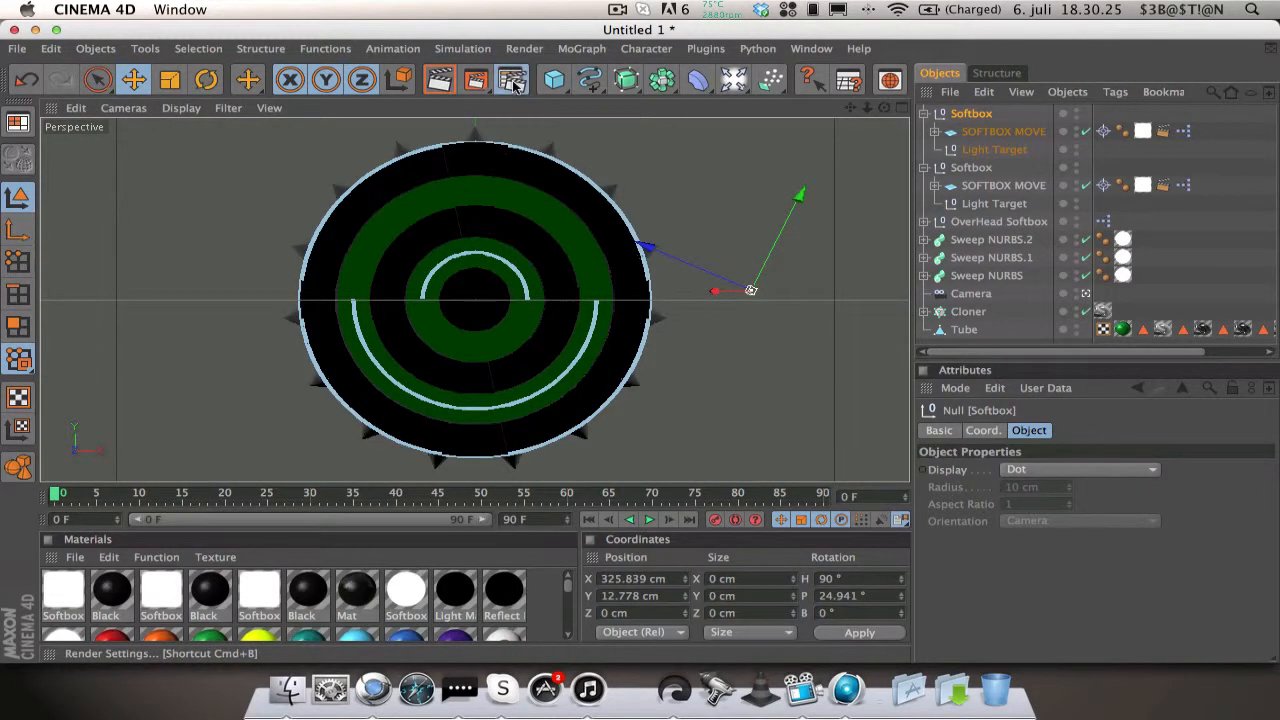
# Step: Add the Ambient Occlusion and Global Illumination effects in Render Settings
pyautogui.click(511, 80)
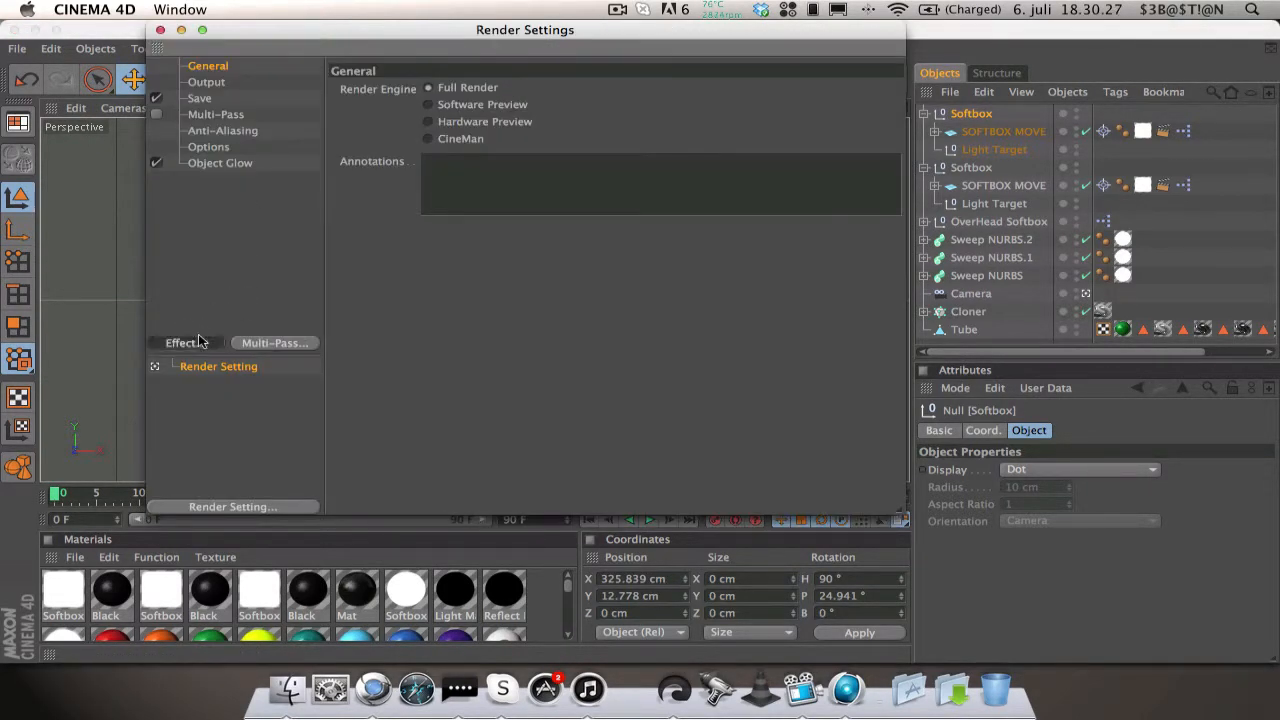
pyautogui.click(184, 342)
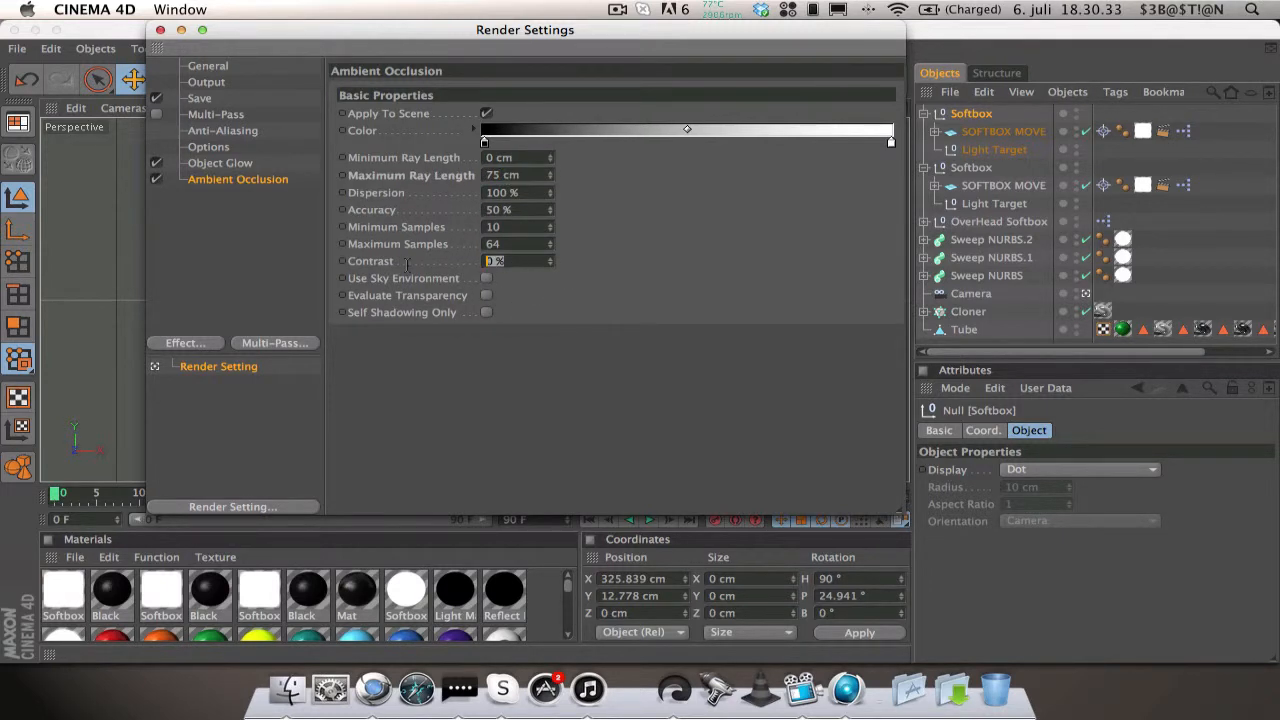
pyautogui.click(185, 343)
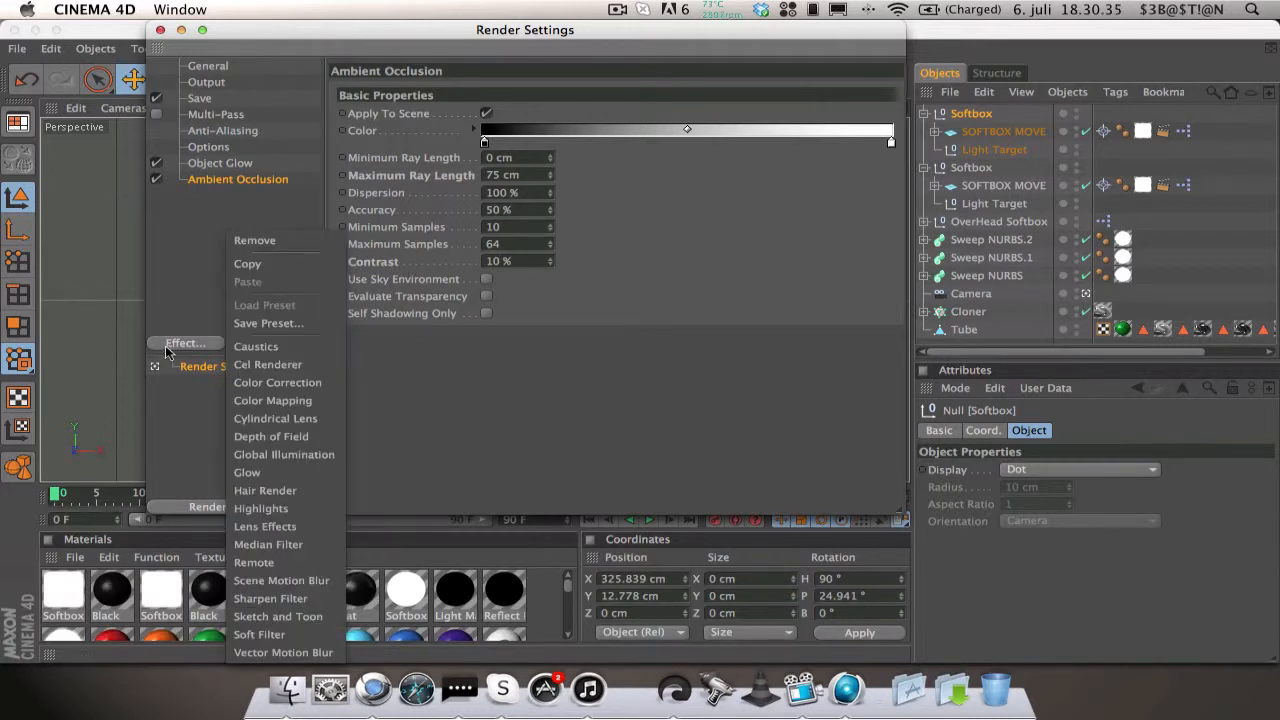
pyautogui.click(284, 454)
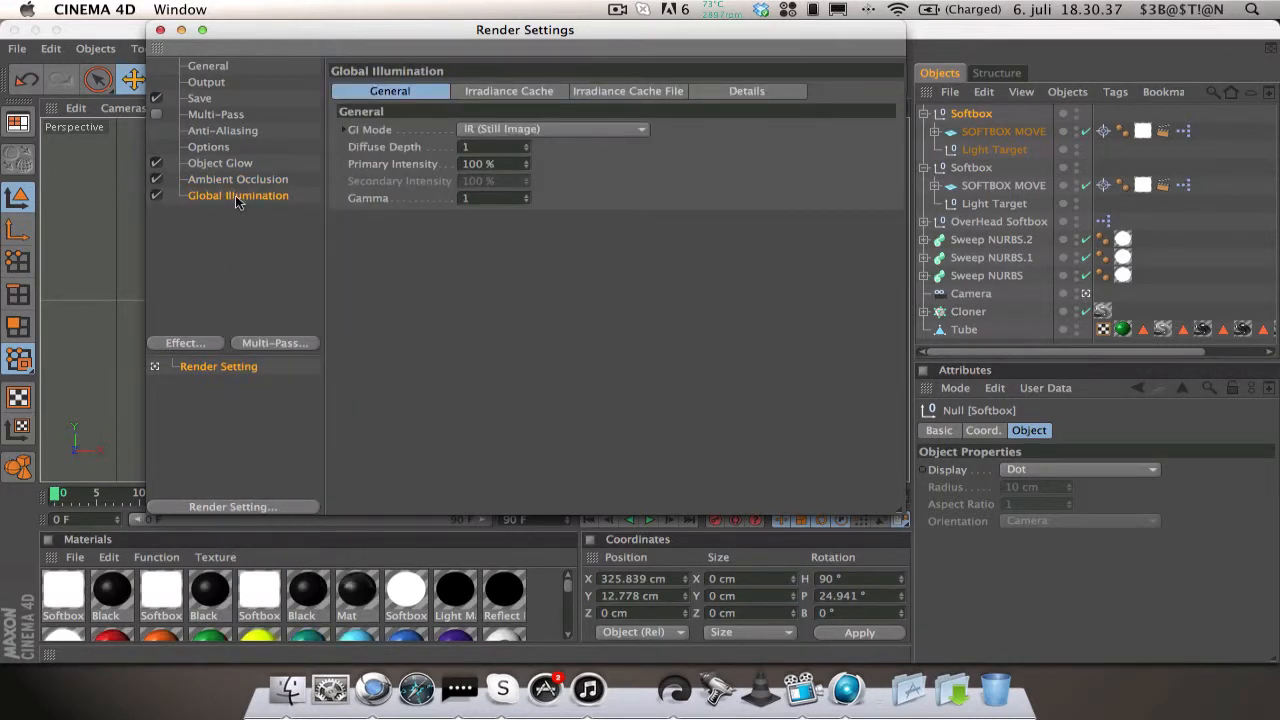
# Step: Set GI to IR + QMC (Still Image) with diffuse depth 2 and gamma 1.8
pyautogui.click(553, 128)
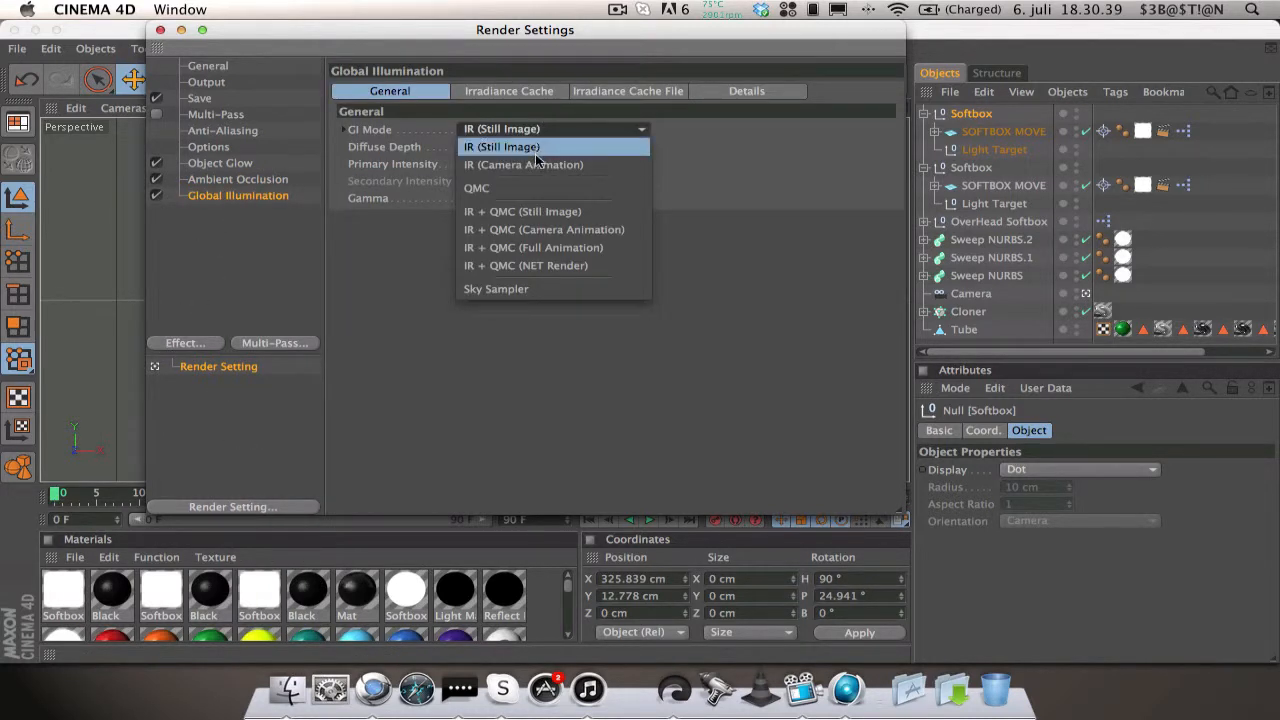
pyautogui.moveTo(532, 211)
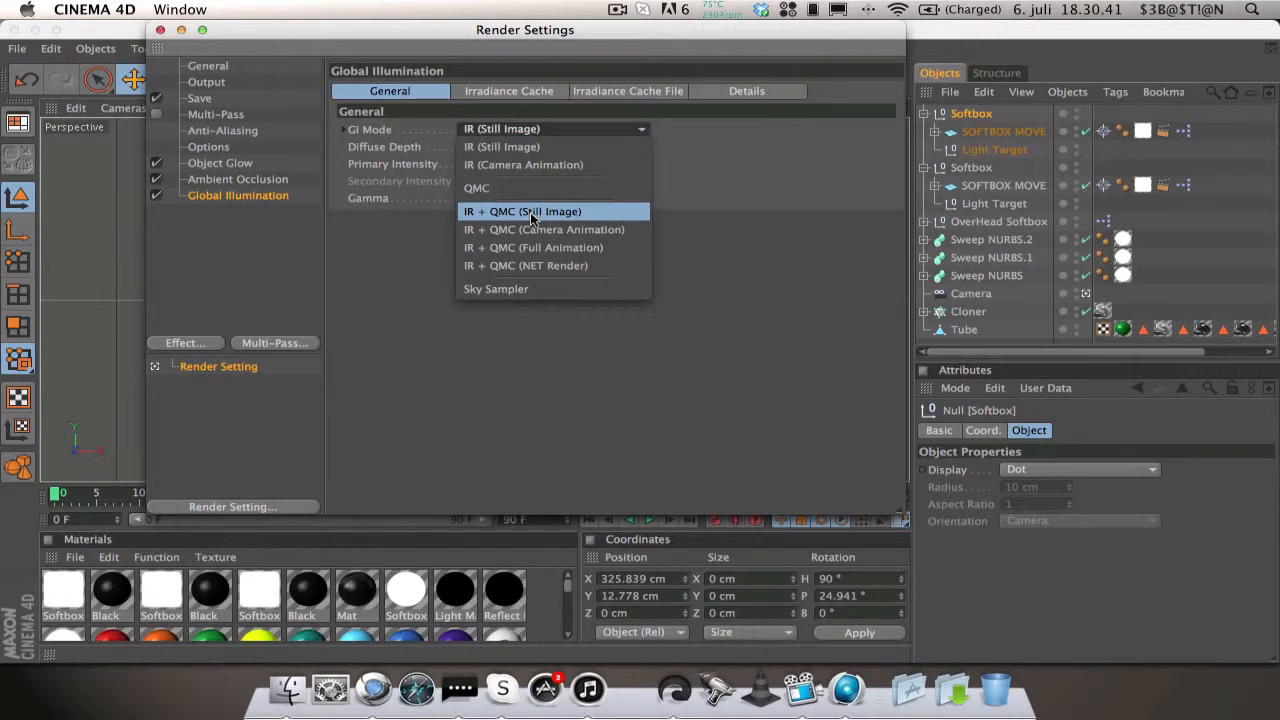
pyautogui.click(522, 211)
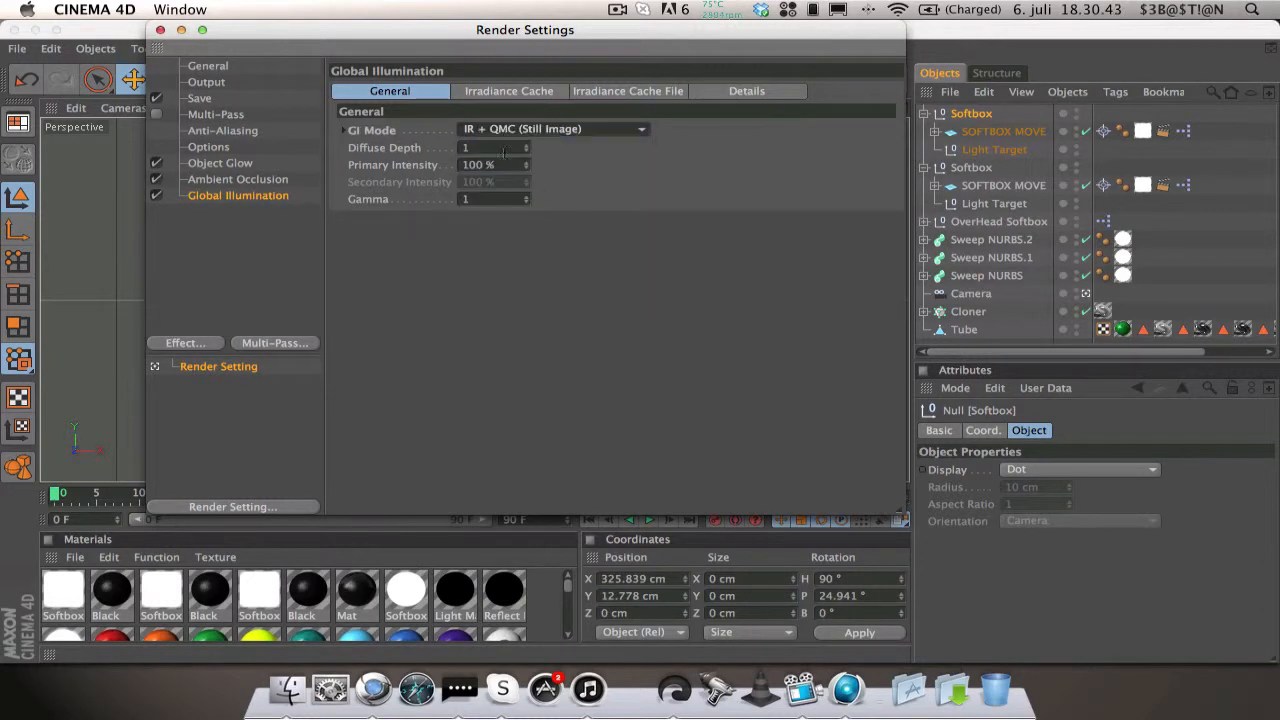
pyautogui.click(524, 147)
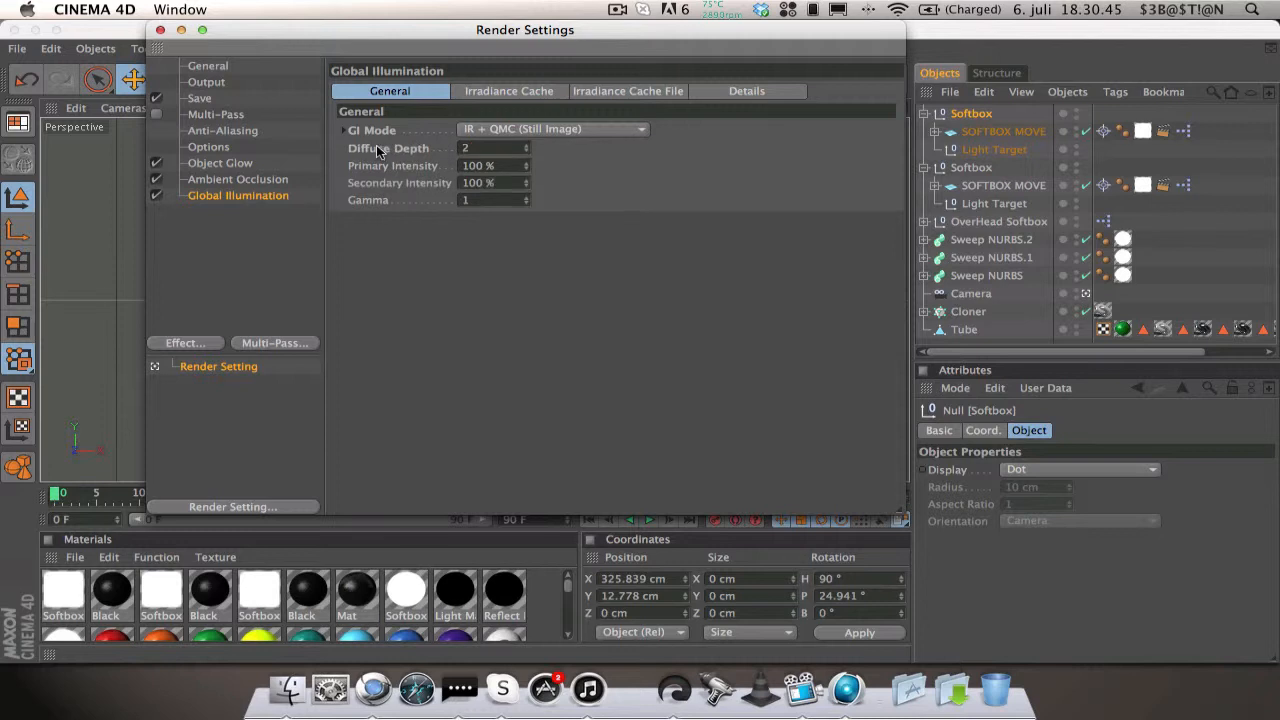
pyautogui.click(490, 199)
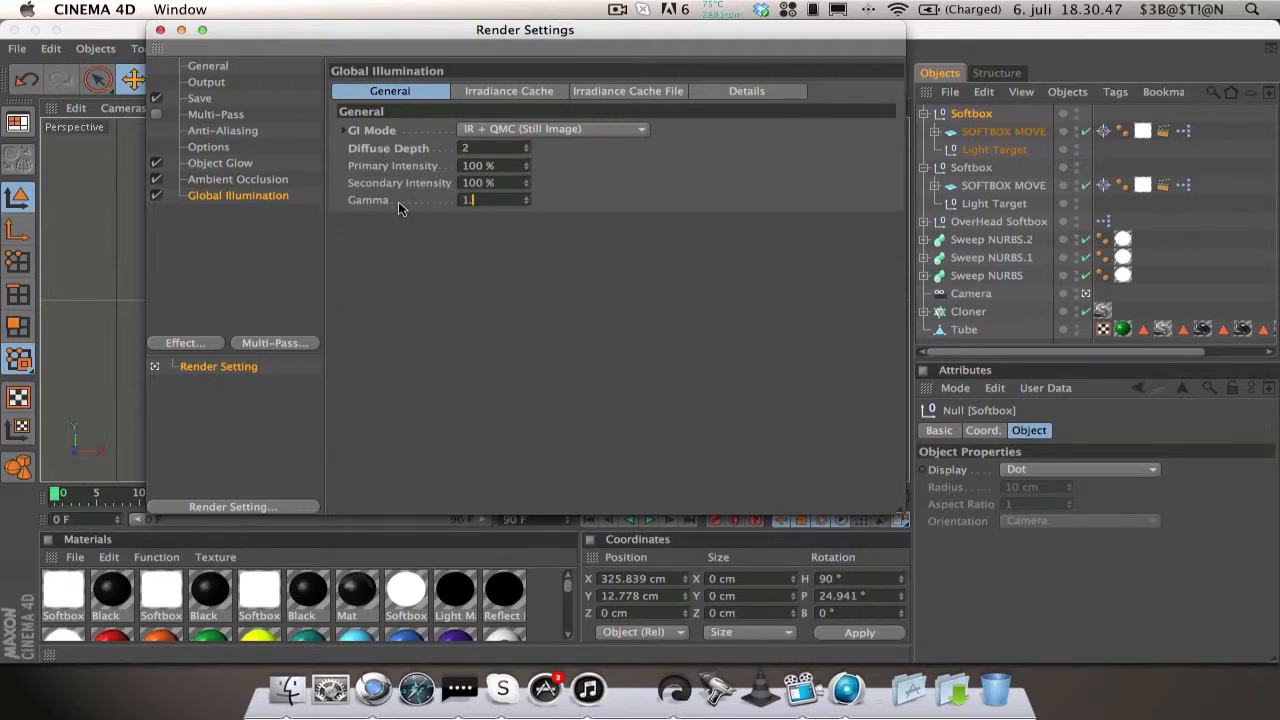
pyautogui.click(617, 9)
pyautogui.write('.8')
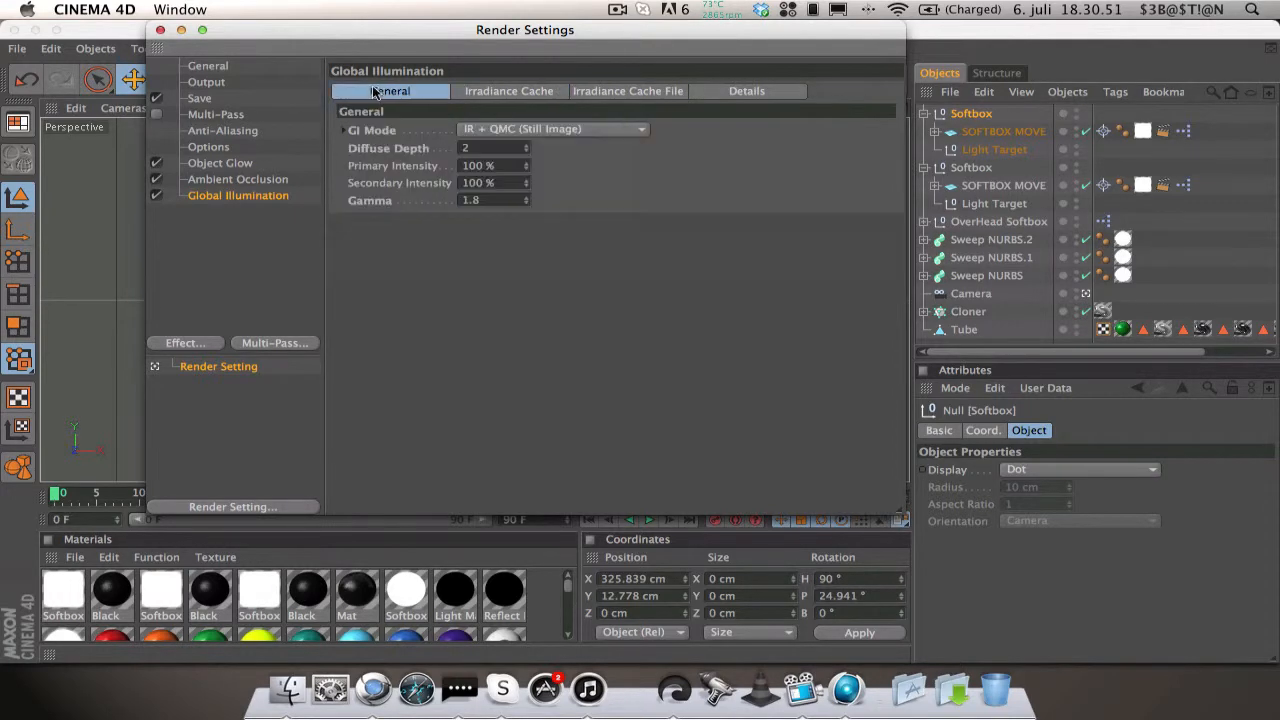
pyautogui.click(199, 98)
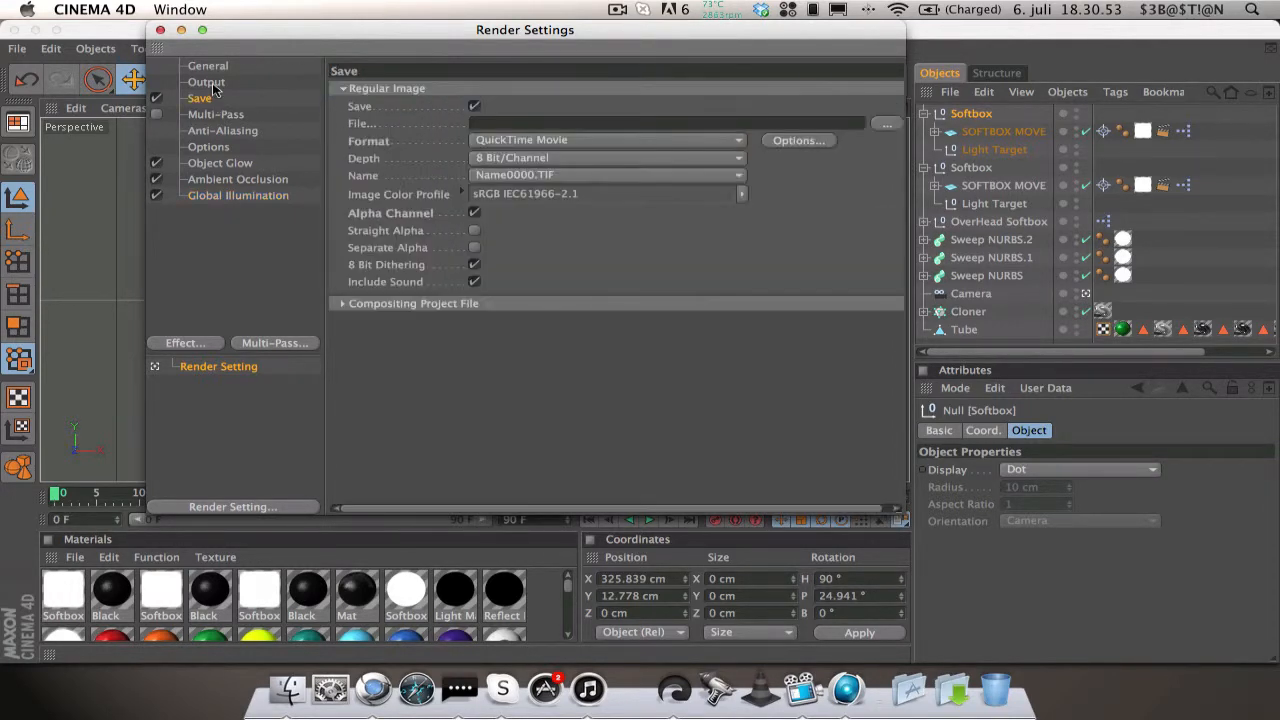
pyautogui.click(160, 29)
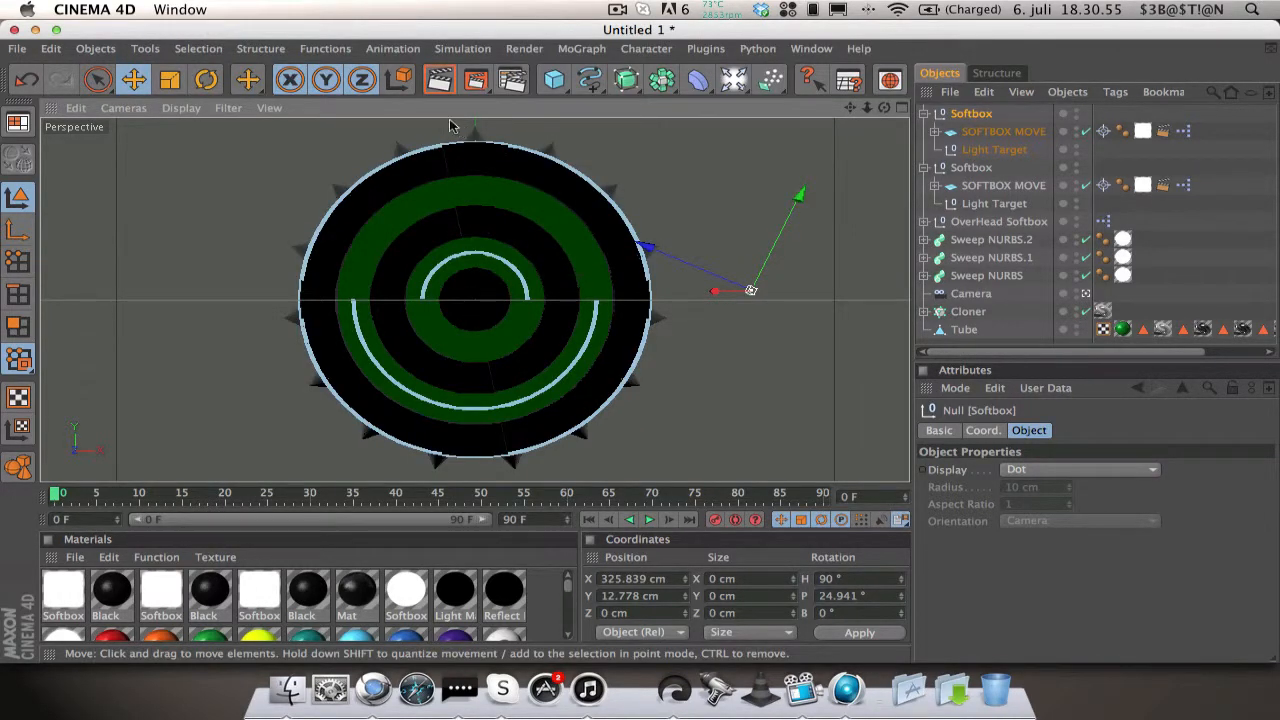
# Step: Render a quick preview of the bullseye in the perspective view, then restore the four-view layout
pyautogui.click(439, 79)
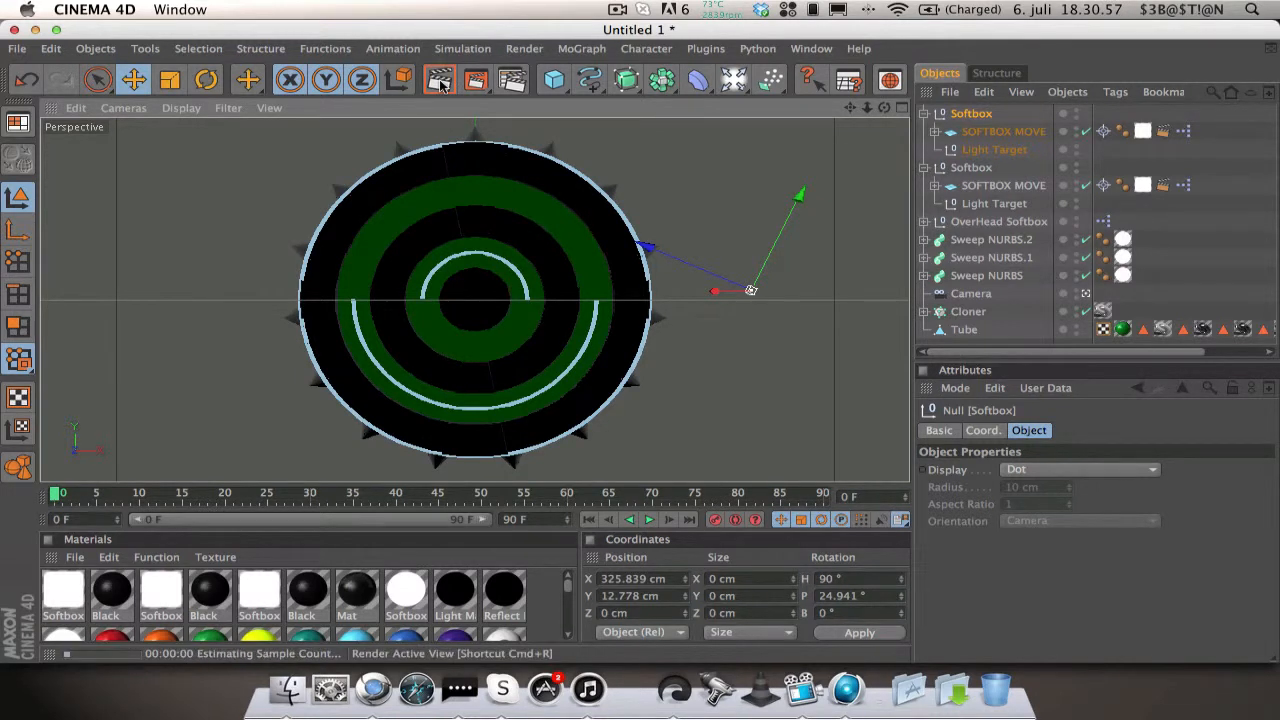
pyautogui.click(439, 79)
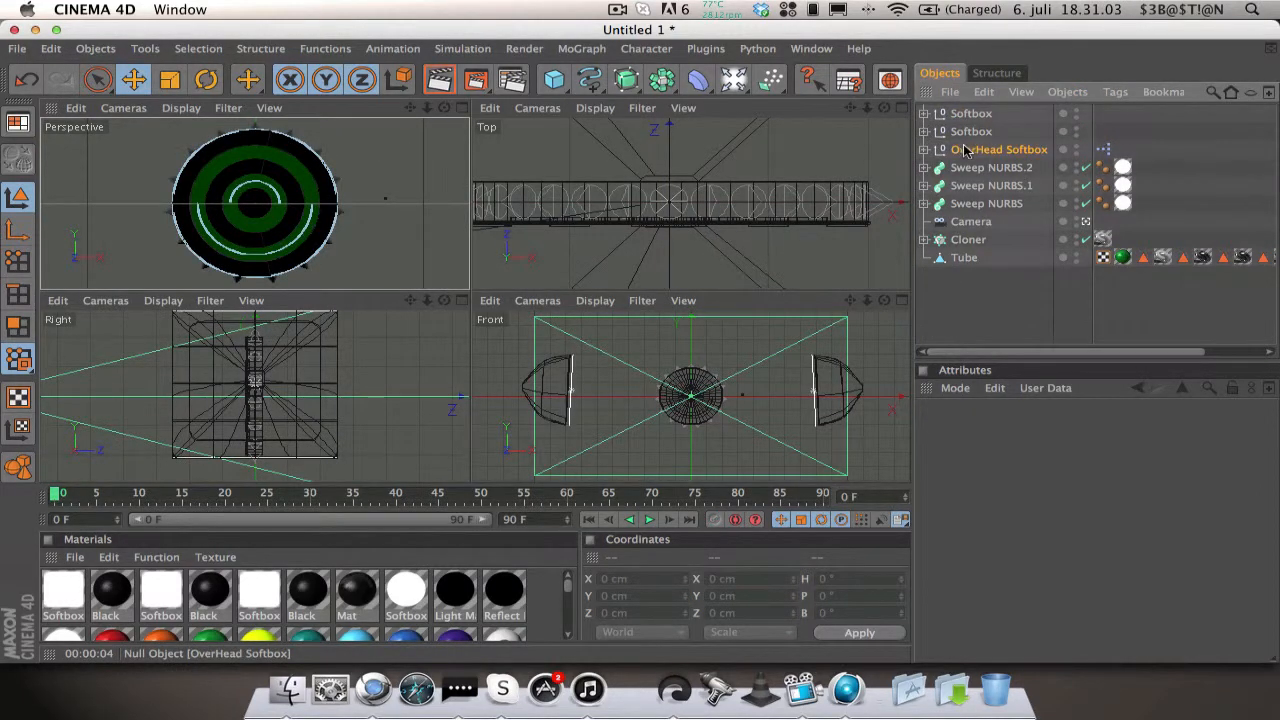
# Step: Select the OverHead Softbox in the Object Manager to show its light settings
pyautogui.click(999, 149)
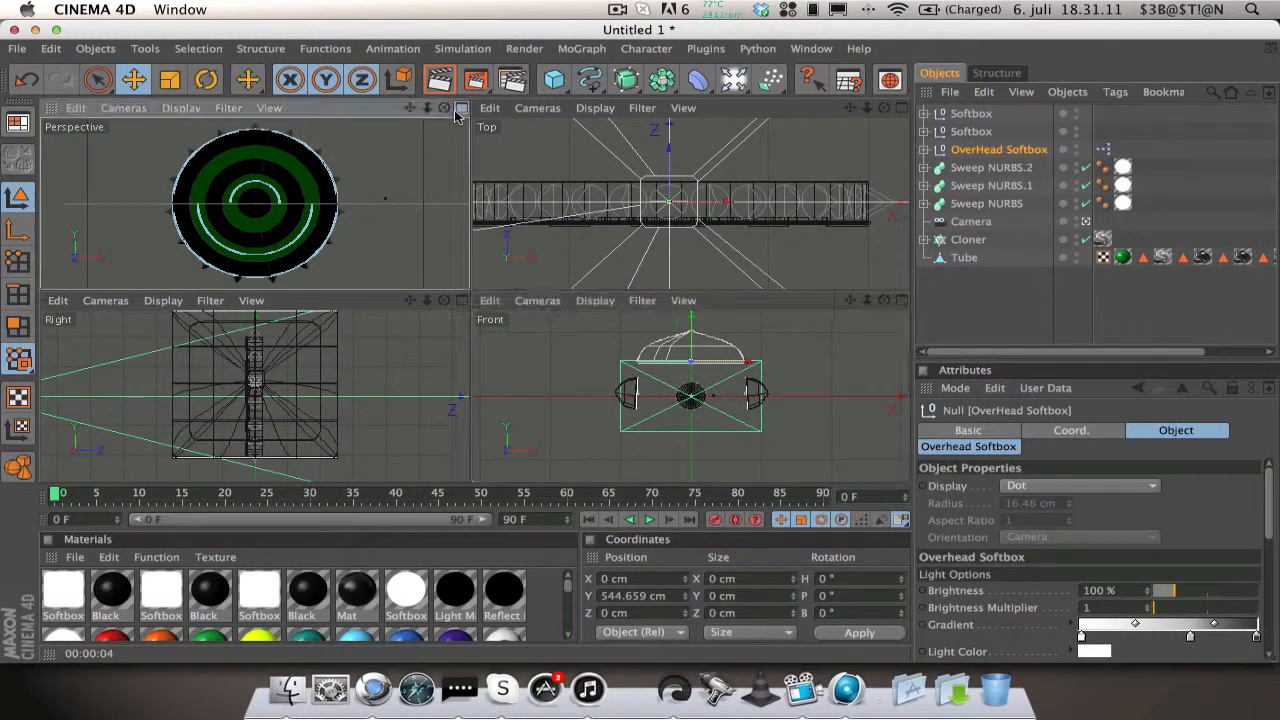
pyautogui.click(439, 79)
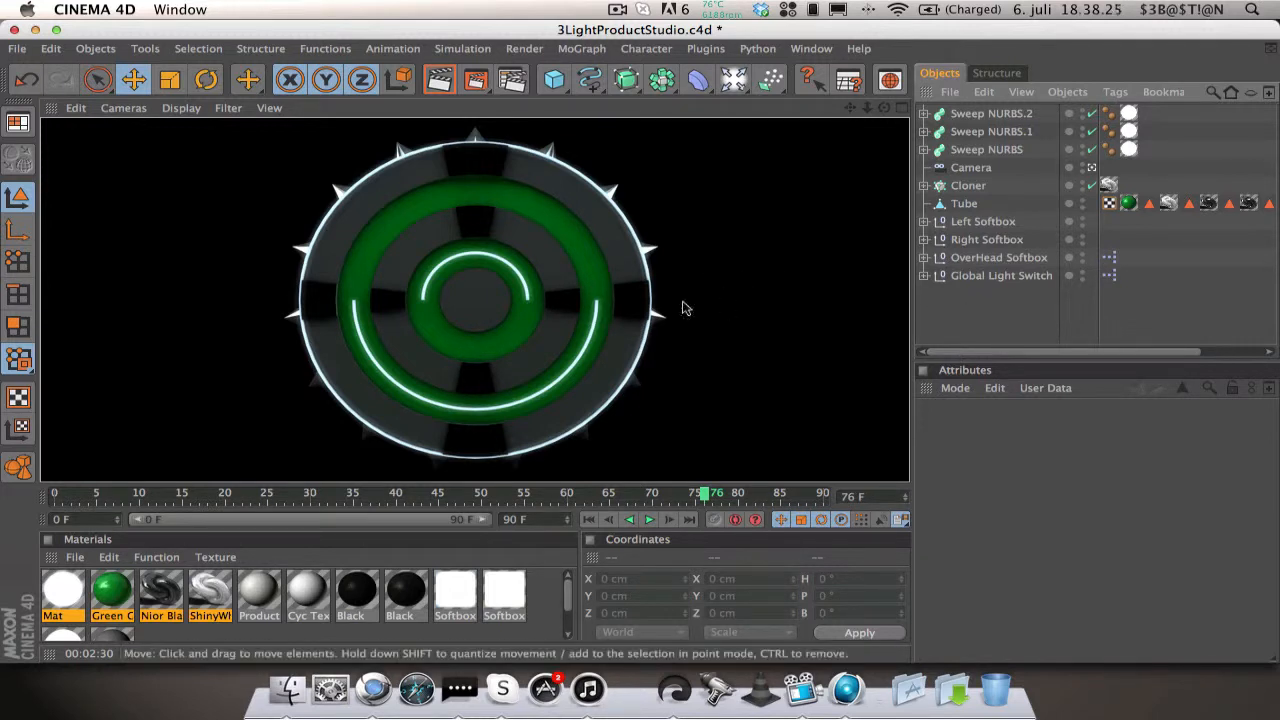
pyautogui.moveTo(825, 293)
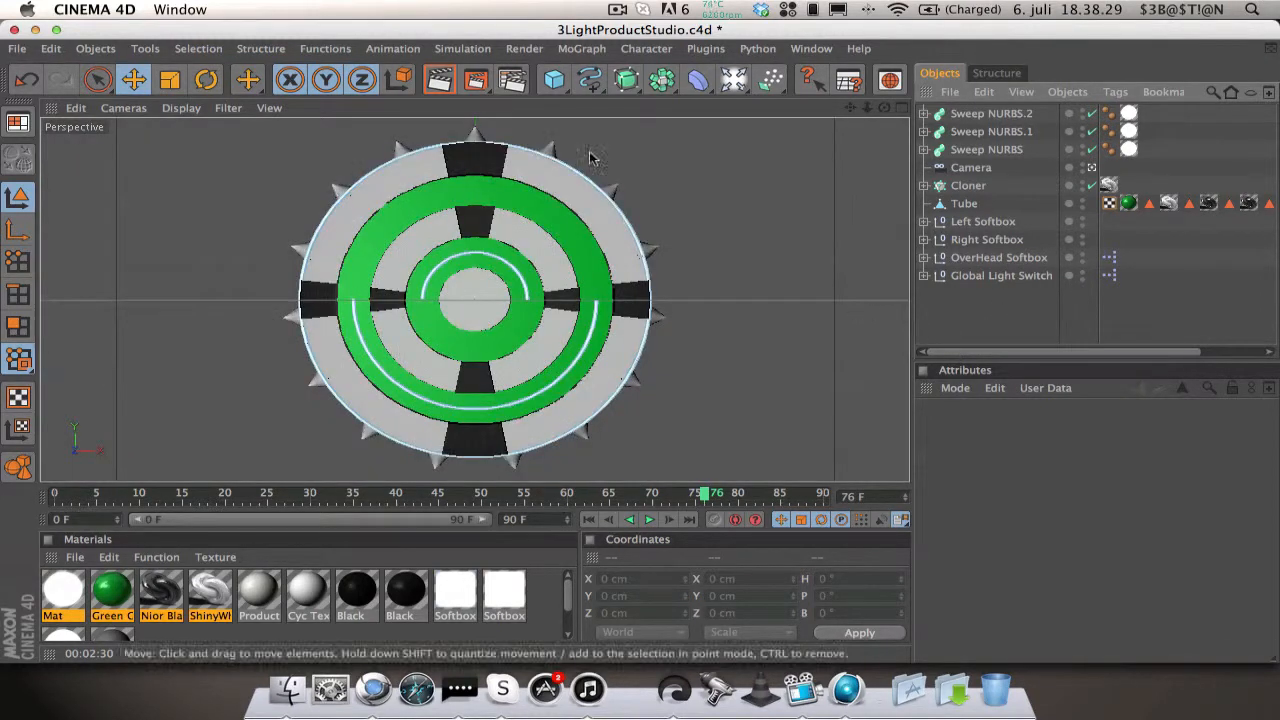
pyautogui.moveTo(765, 162)
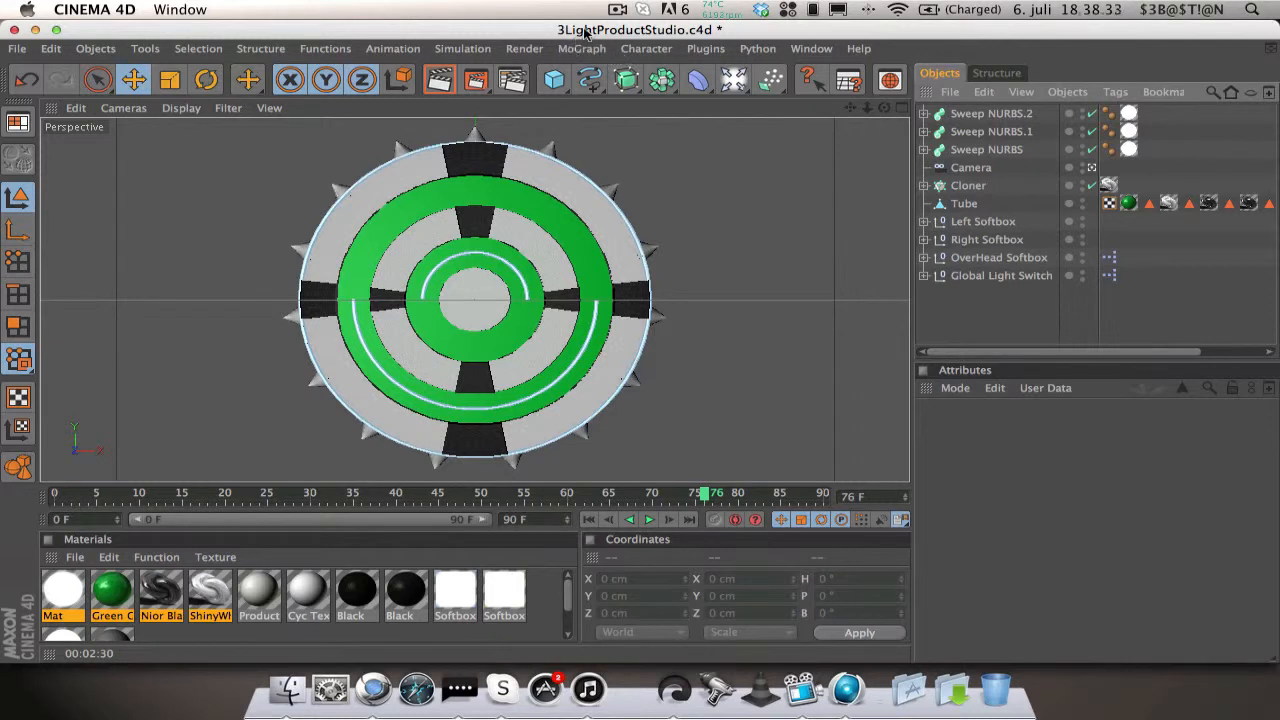
pyautogui.moveTo(587, 34)
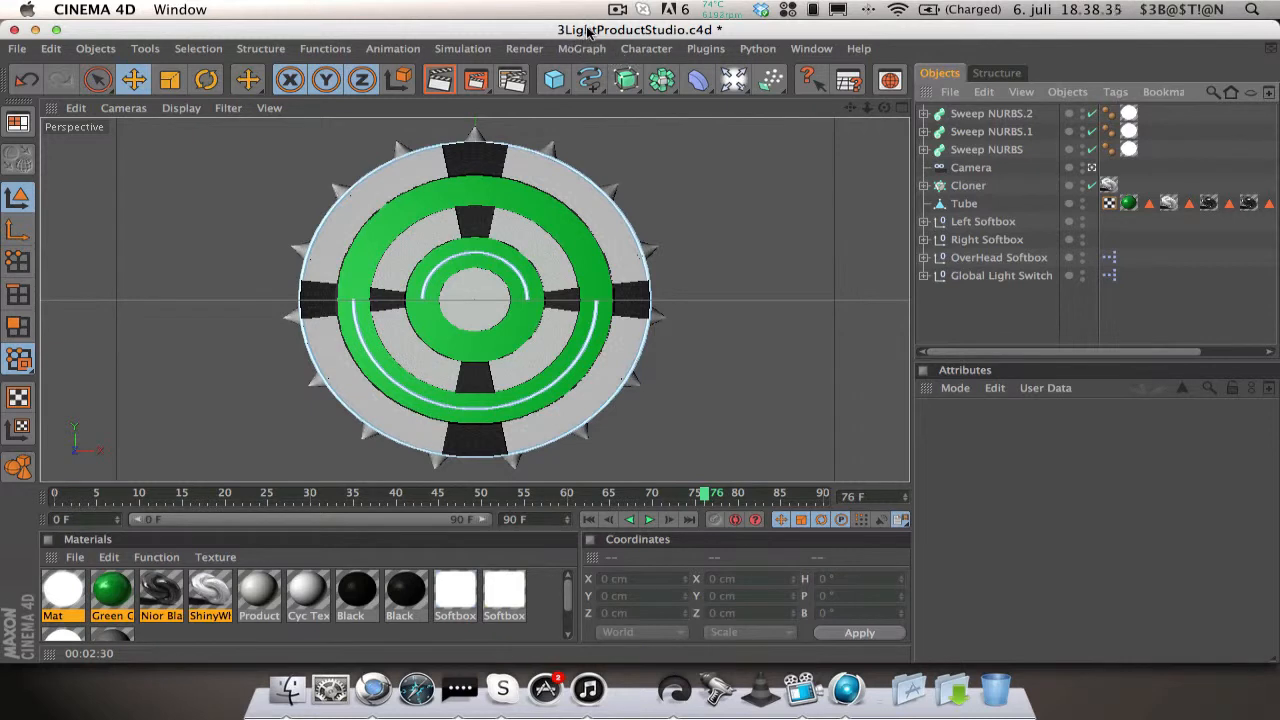